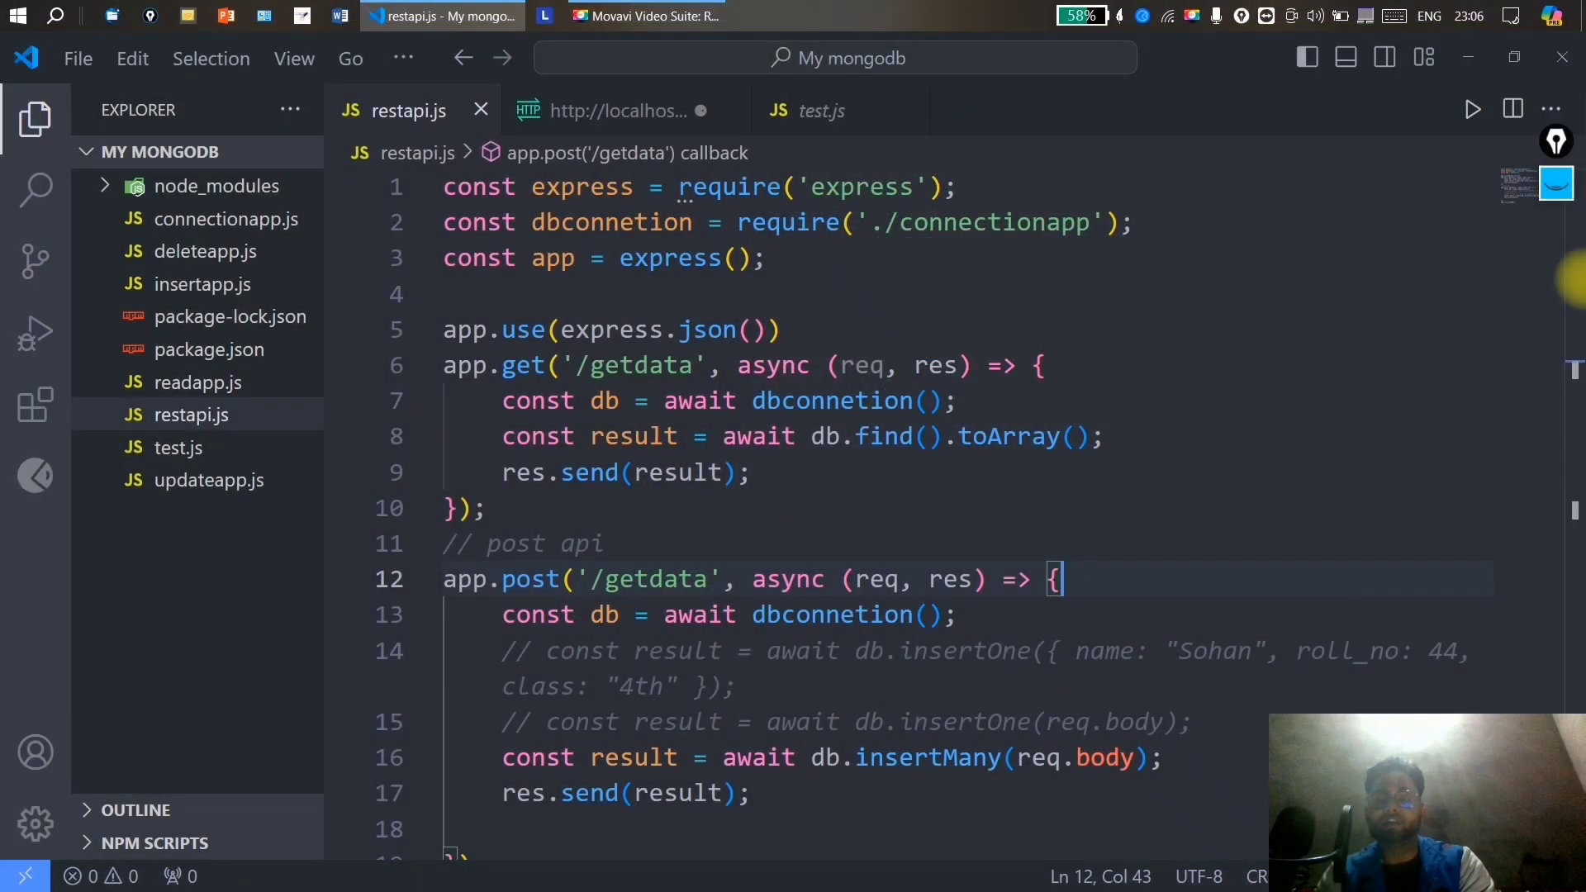
pyautogui.moveTo(1559, 355)
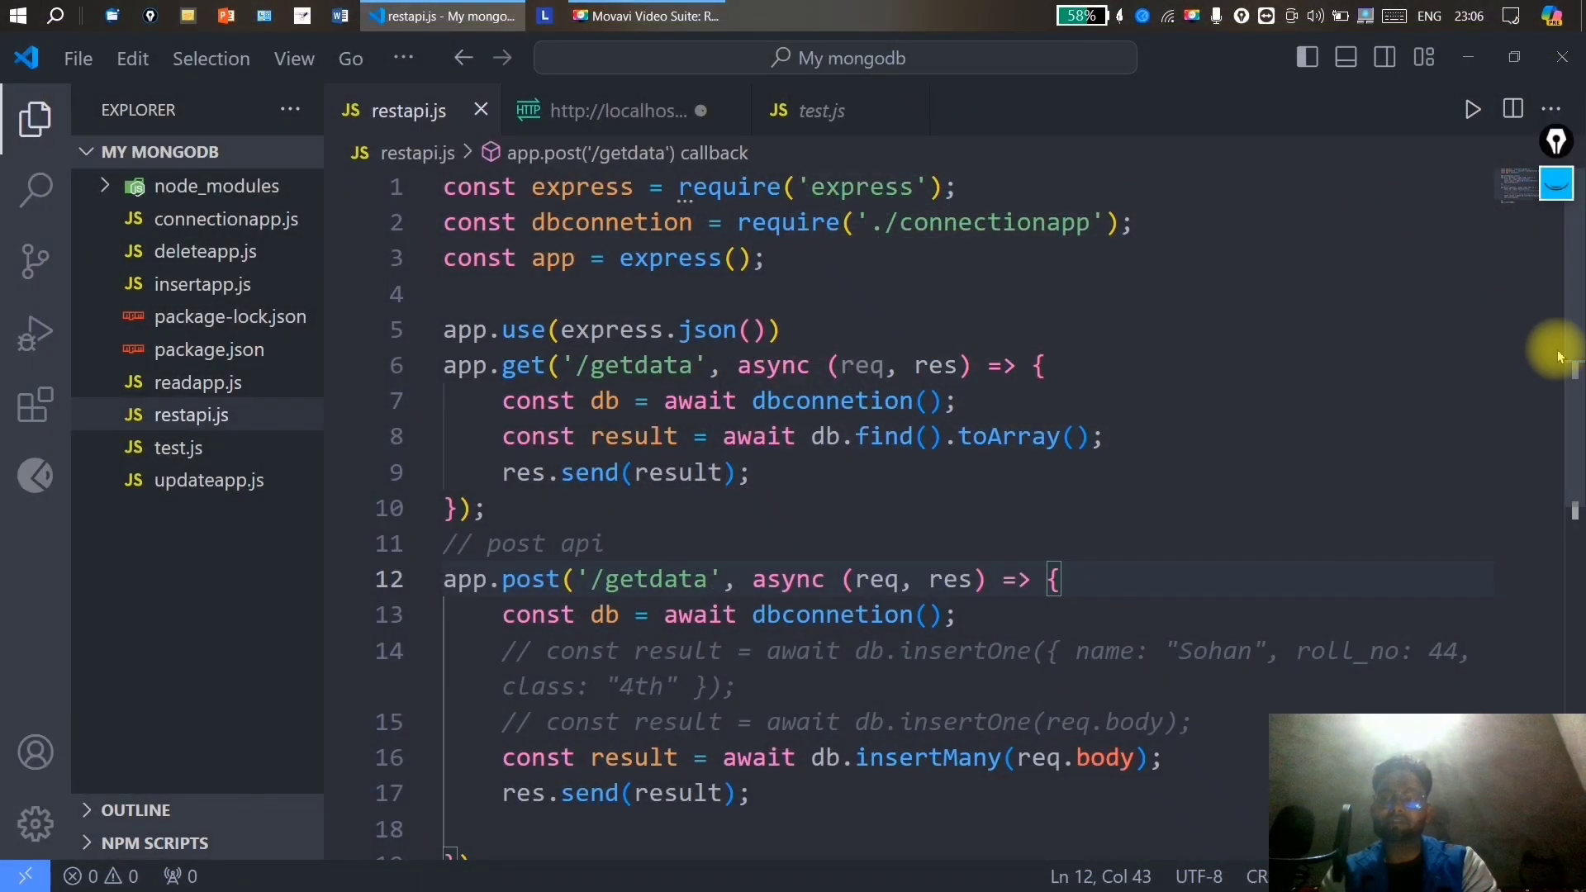
# Add a '// put api' comment on a new line below the POST route.
pyautogui.scroll(-3)
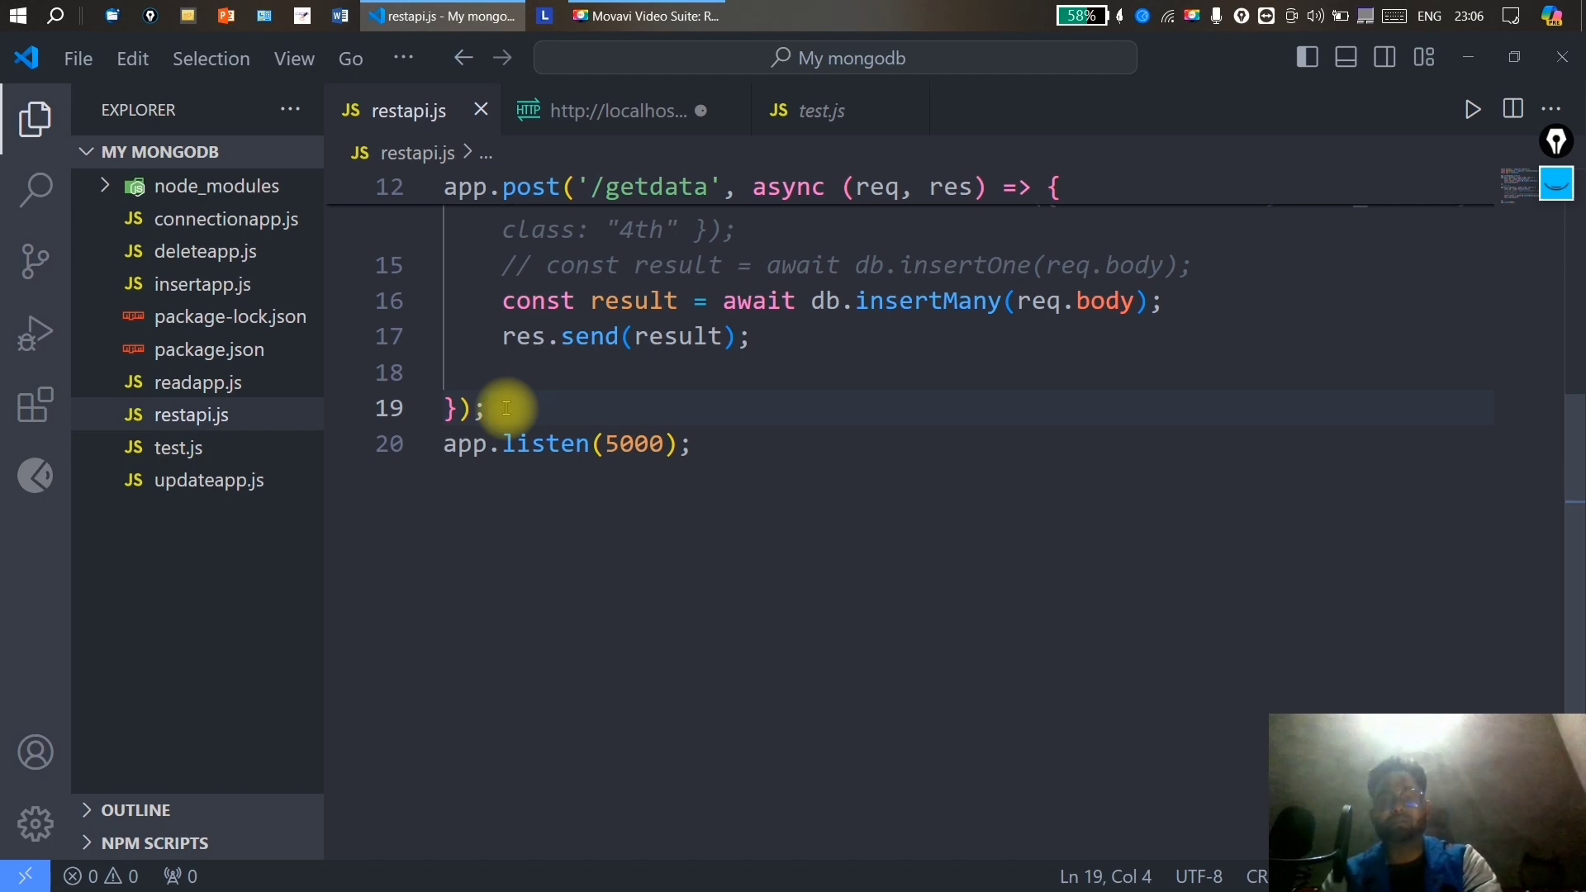
pyautogui.press('enter')
pyautogui.write('//')
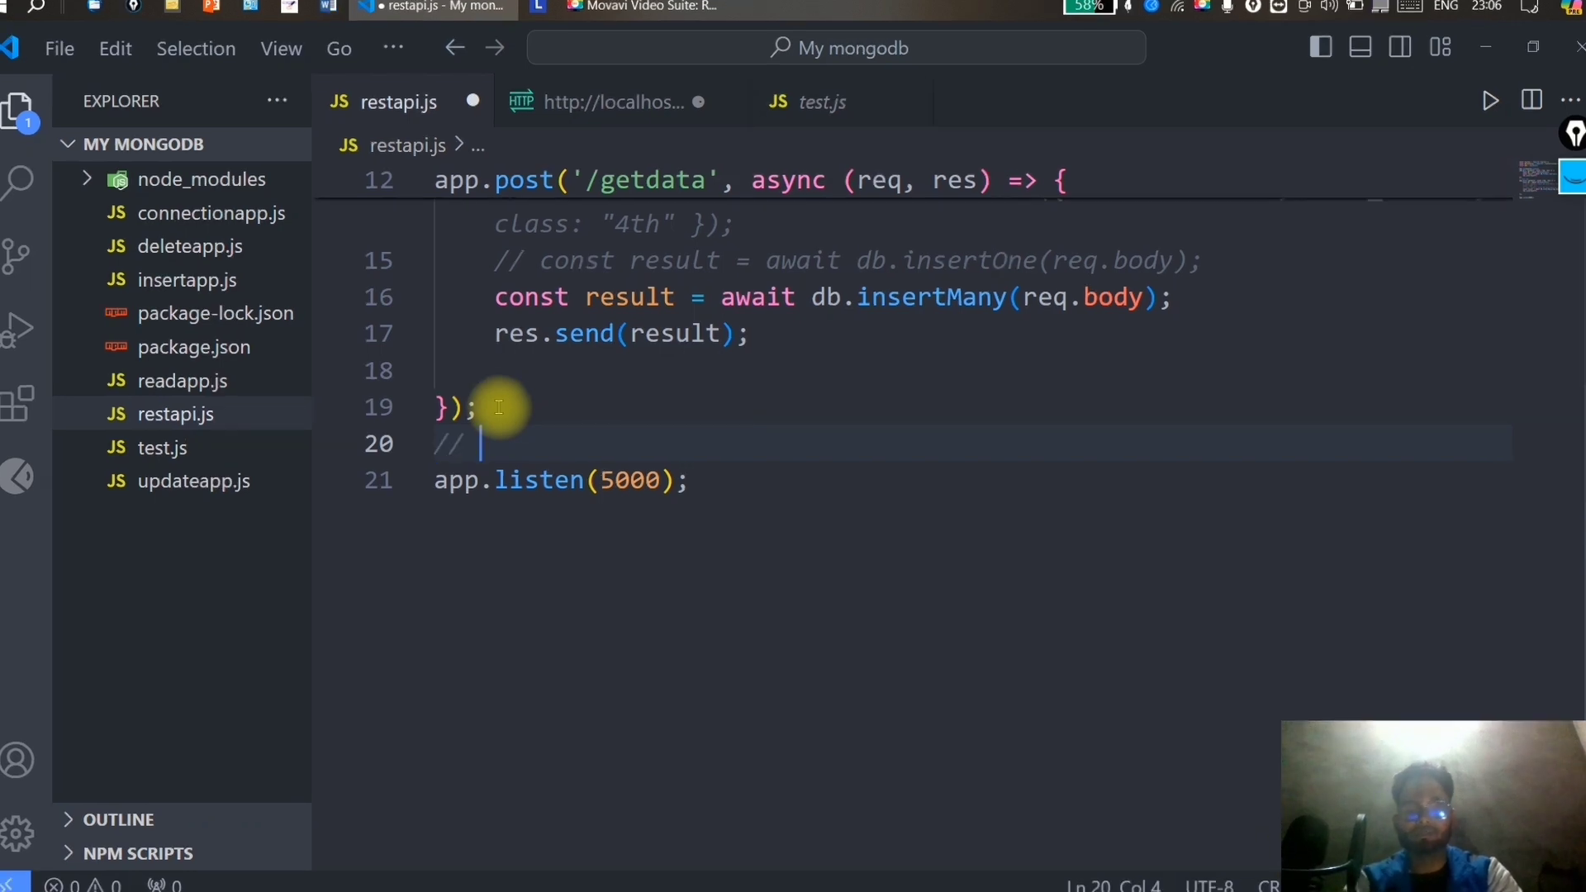
pyautogui.write('put api')
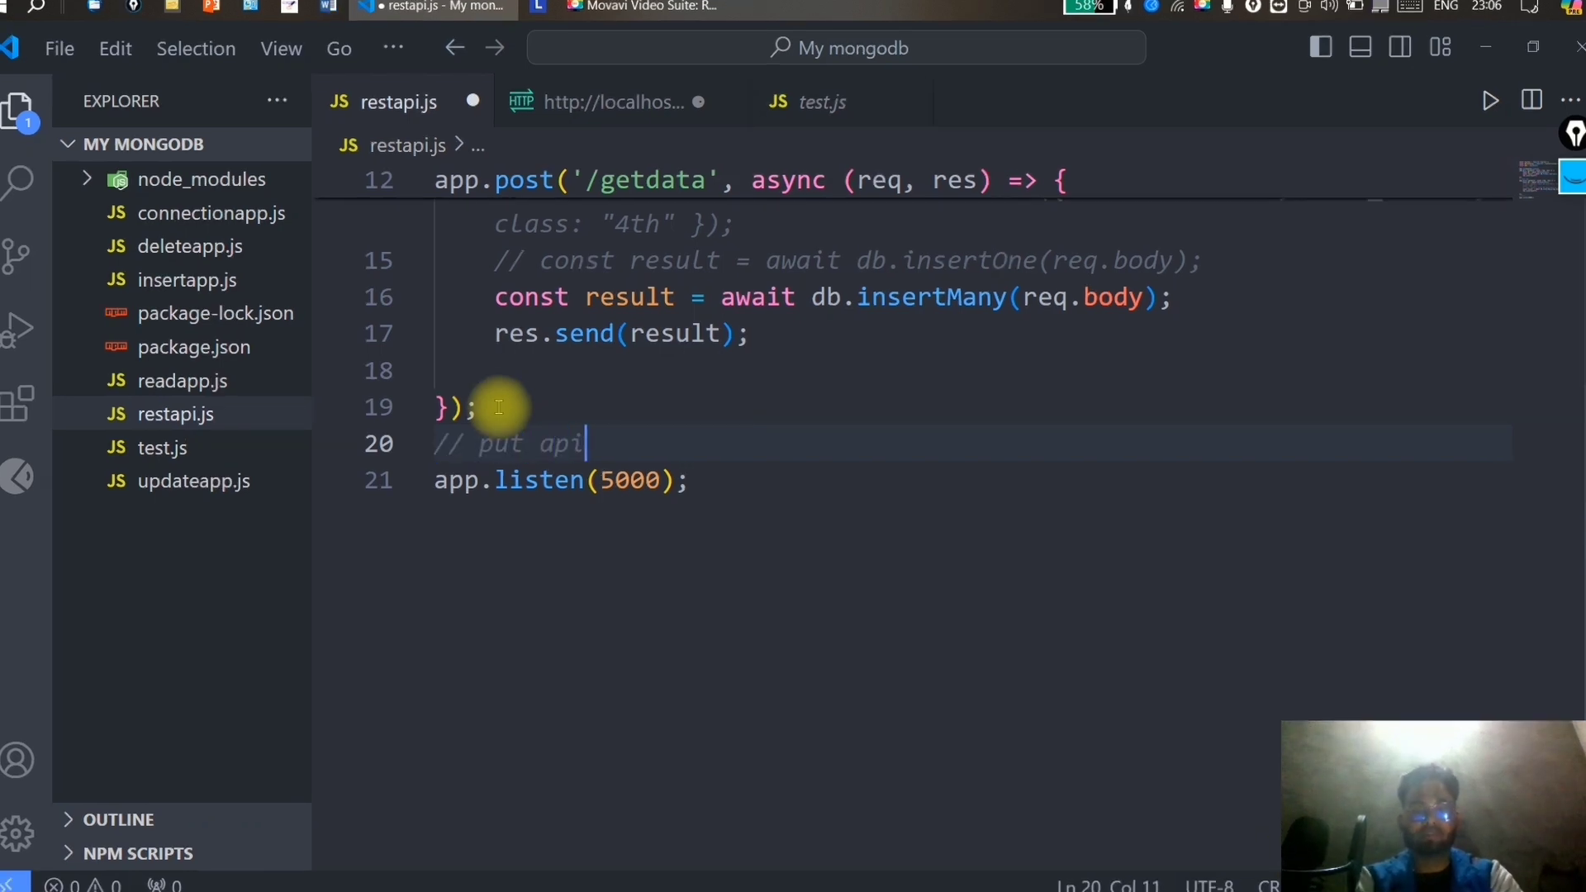
pyautogui.press('Enter')
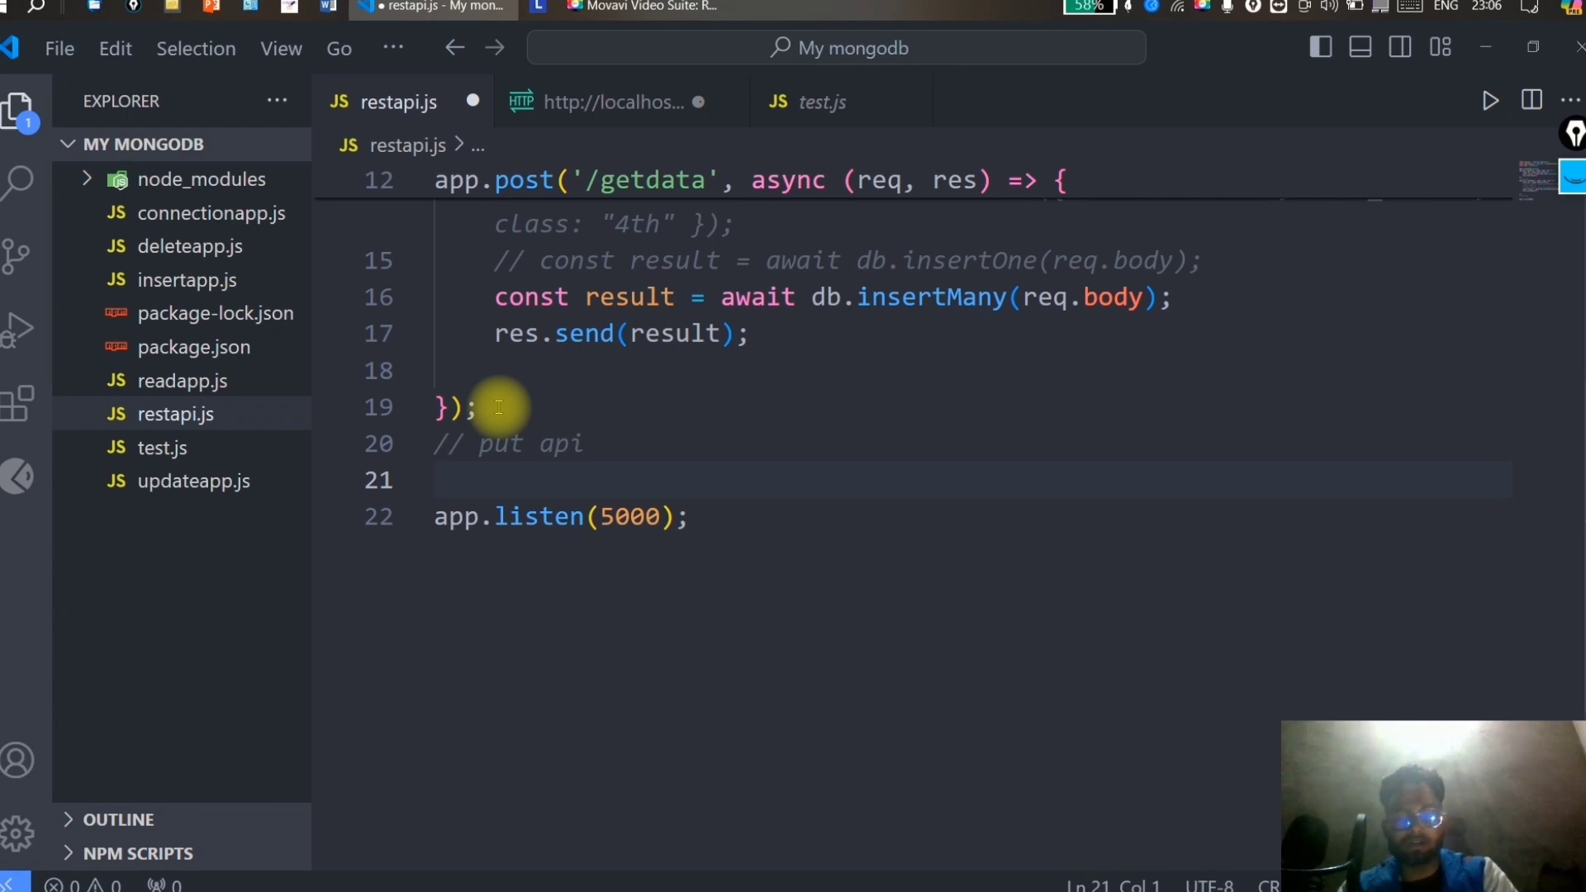
# Write the app.put('/grtdata', (req, res)=>) route skeleton.
pyautogui.write('app')
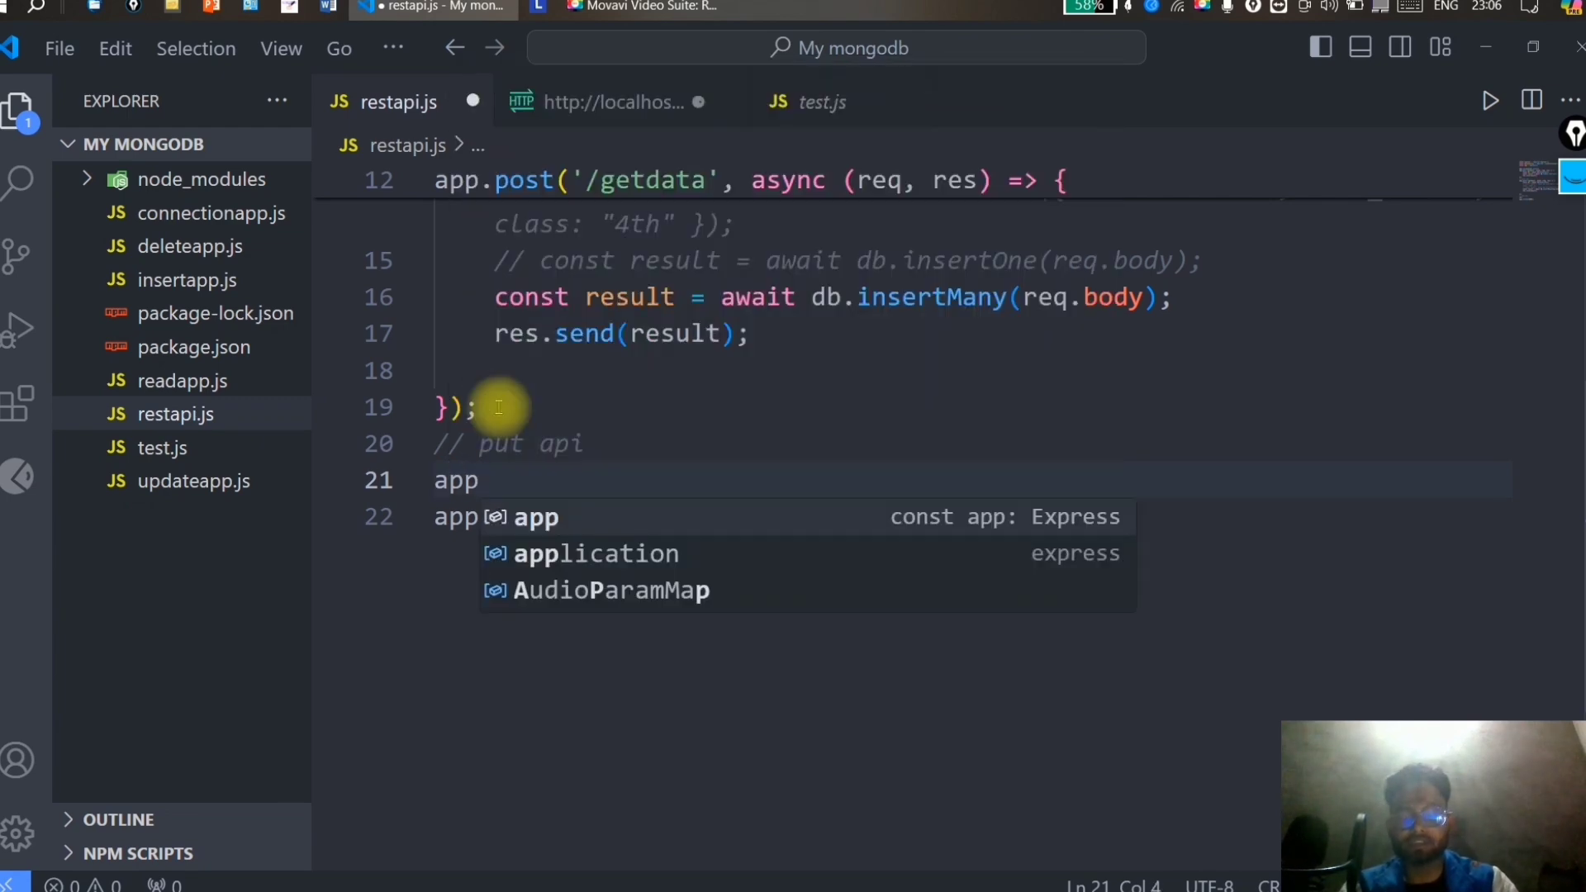
pyautogui.write('.post')
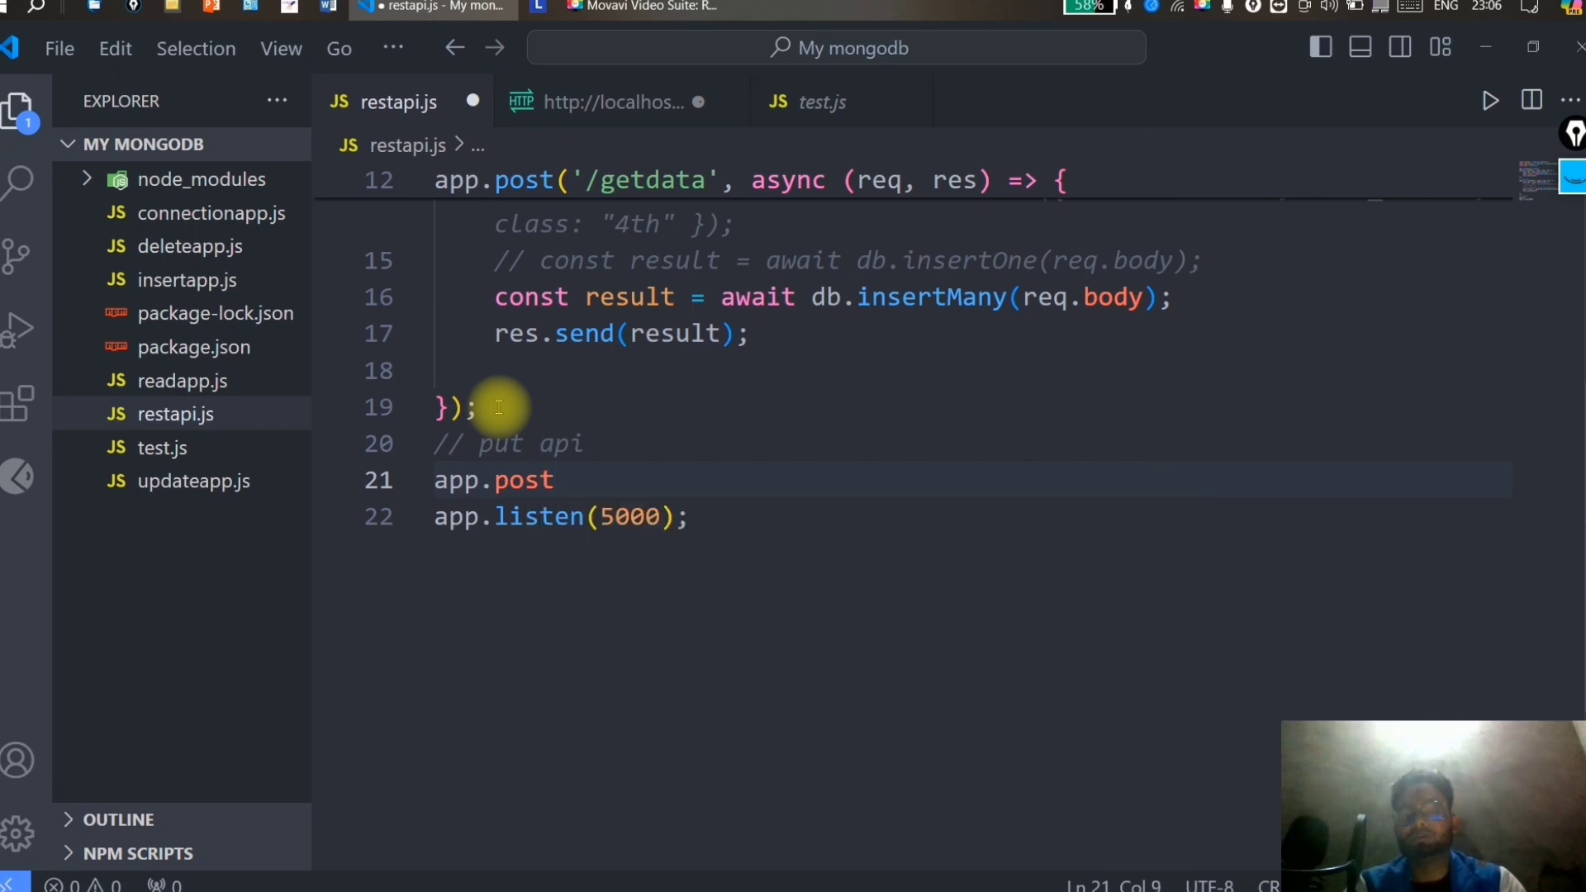
pyautogui.write('put')
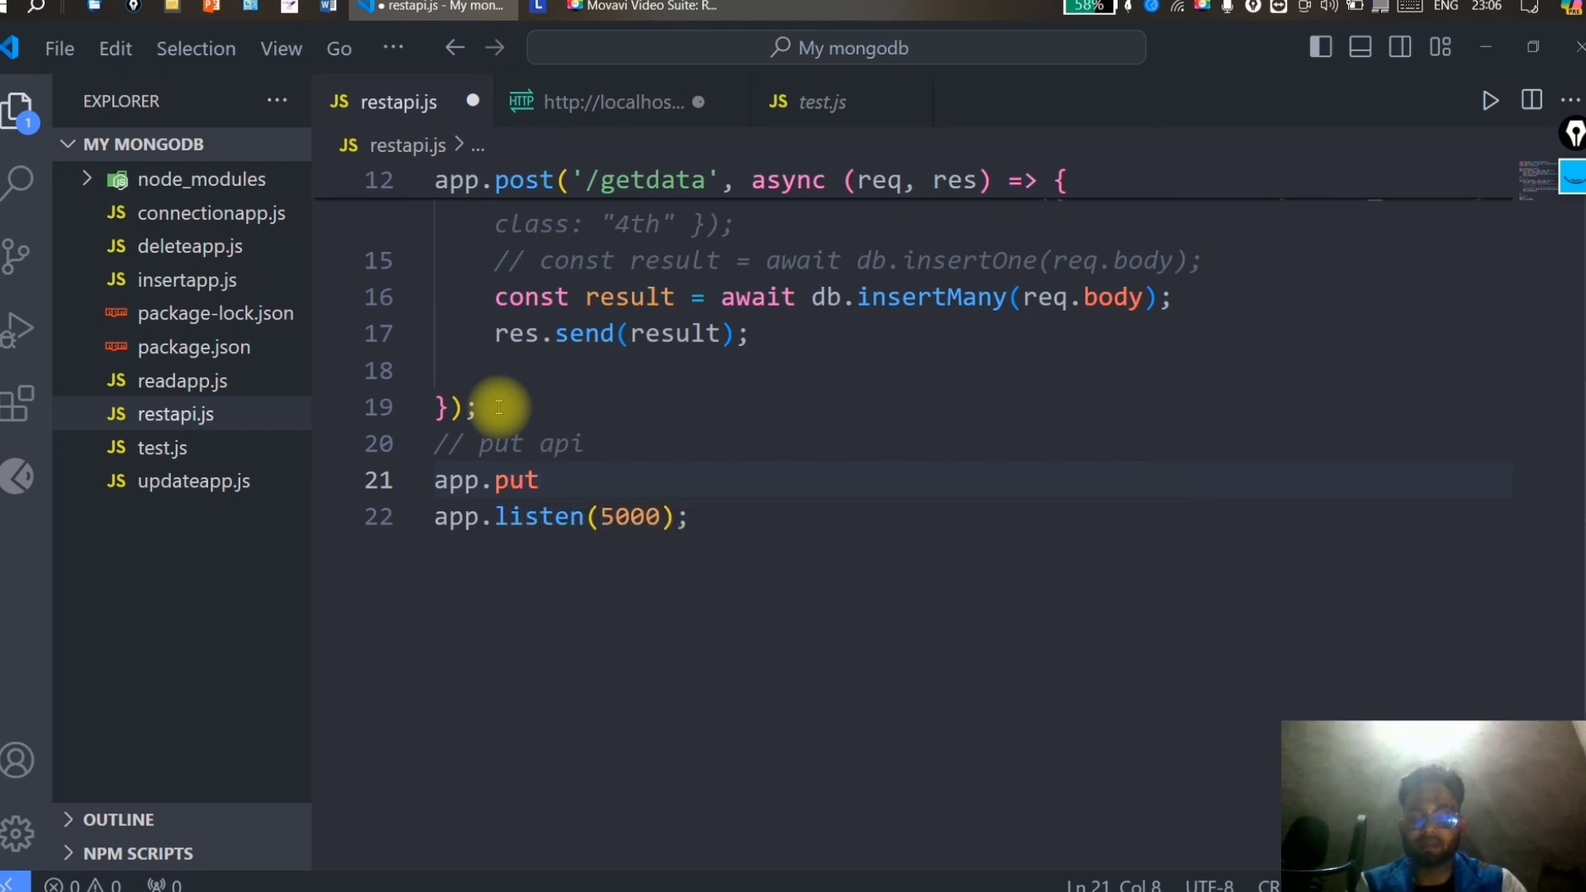
pyautogui.write('()')
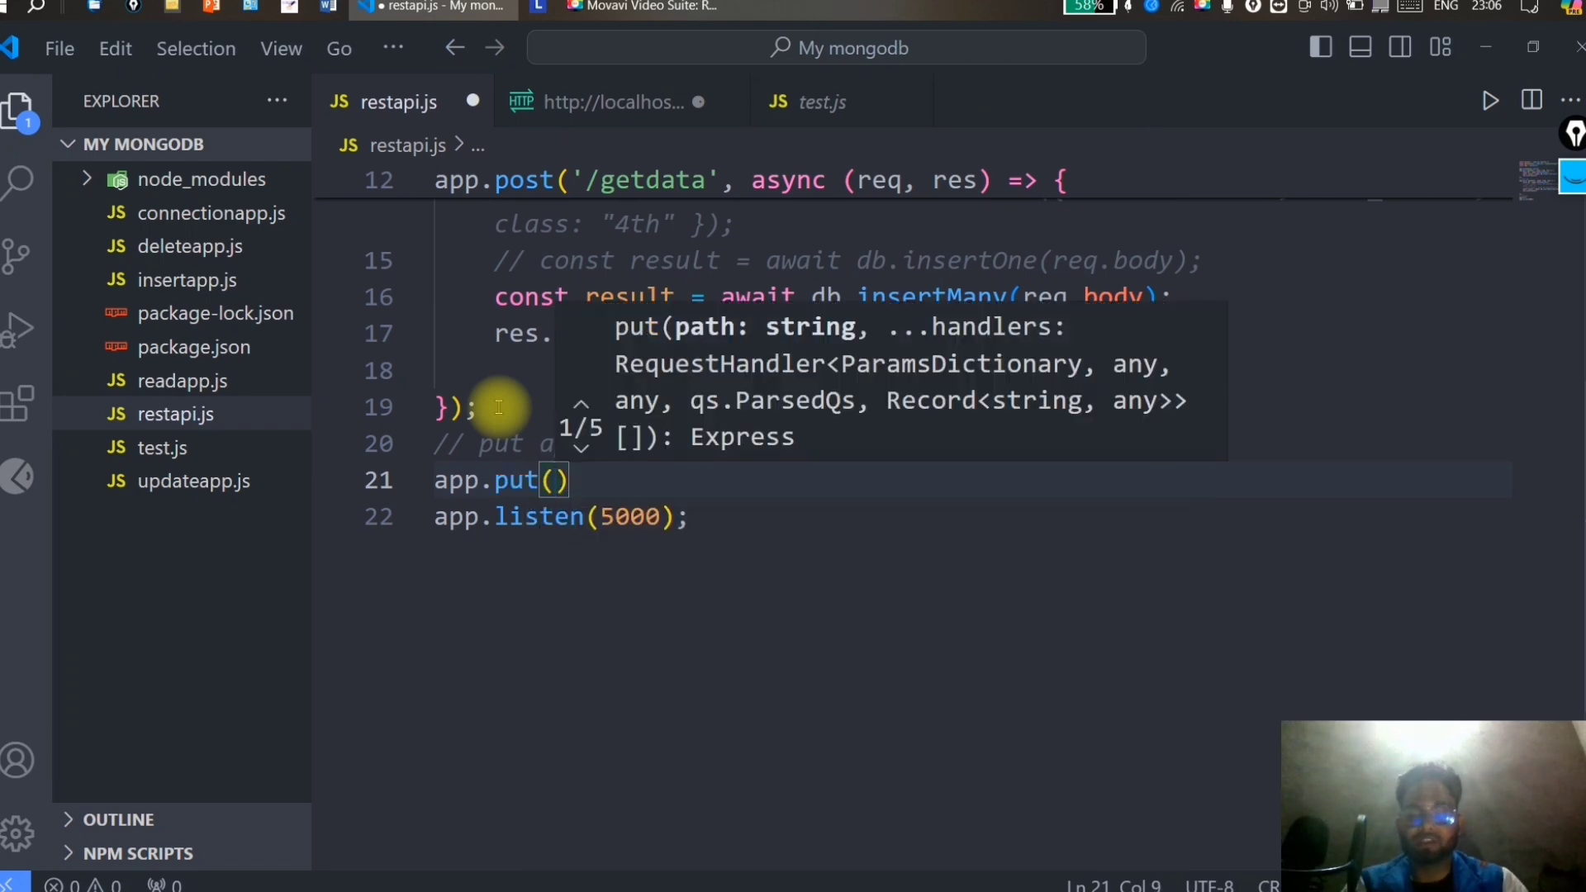
pyautogui.write("''")
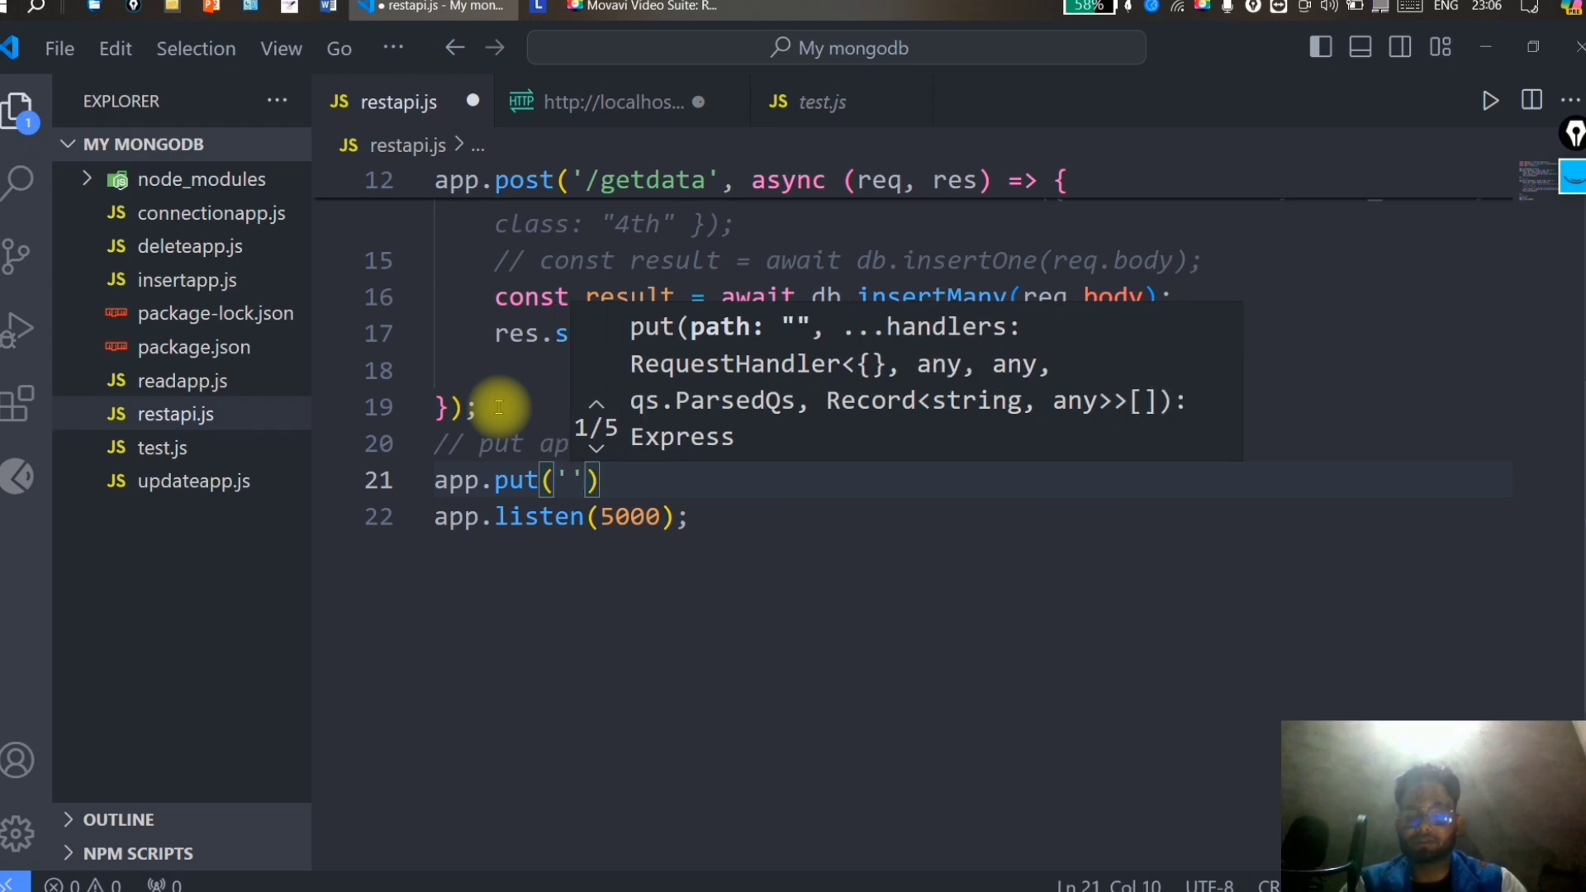
pyautogui.write('/grtdata')
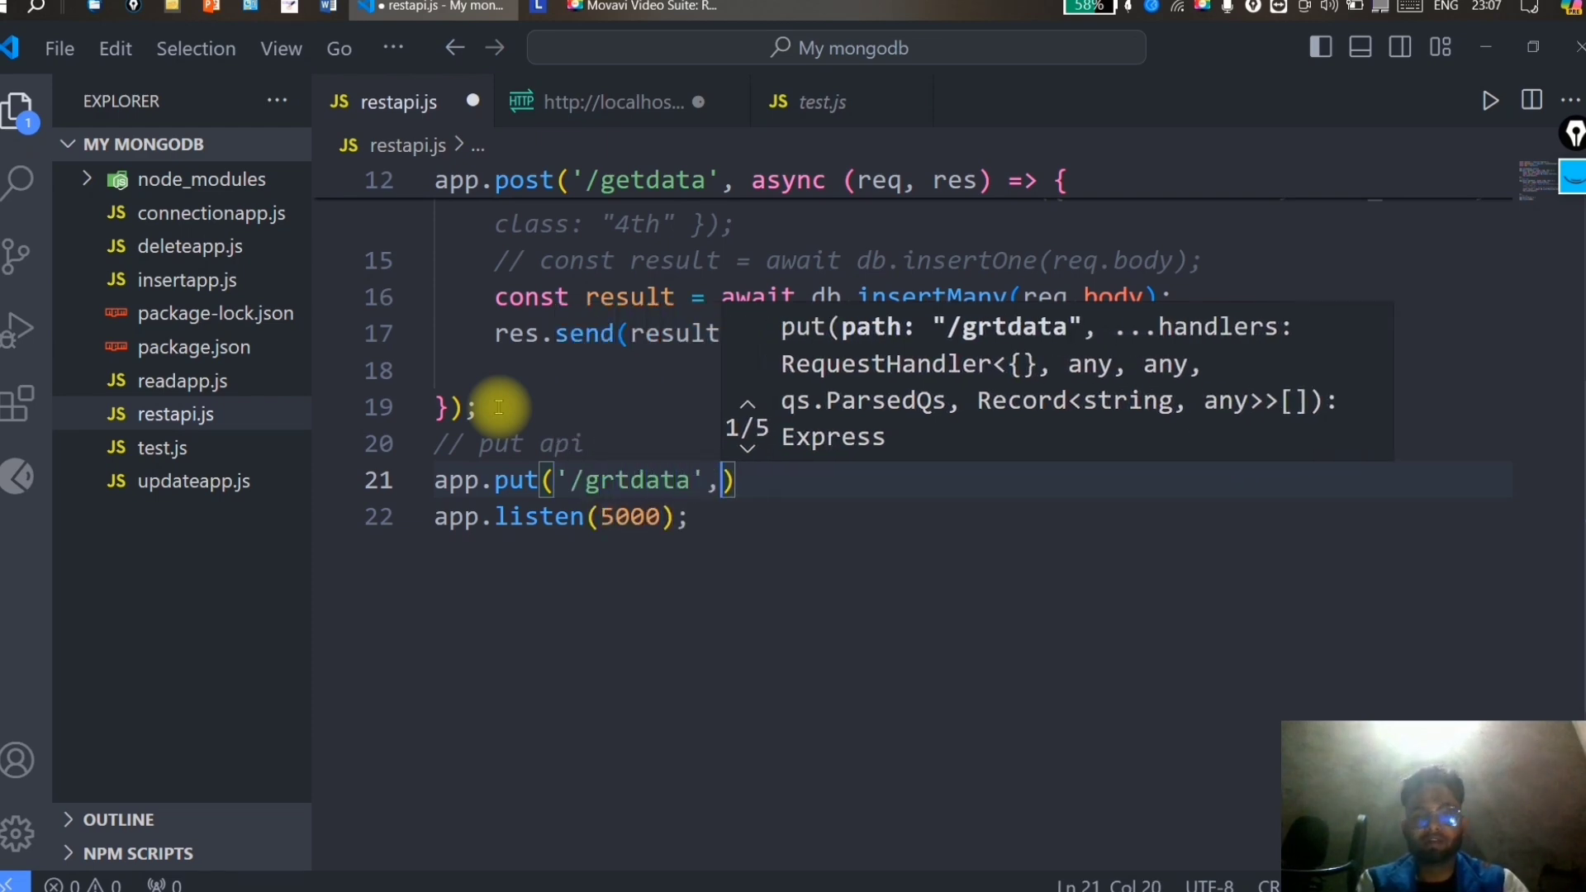
pyautogui.write('()')
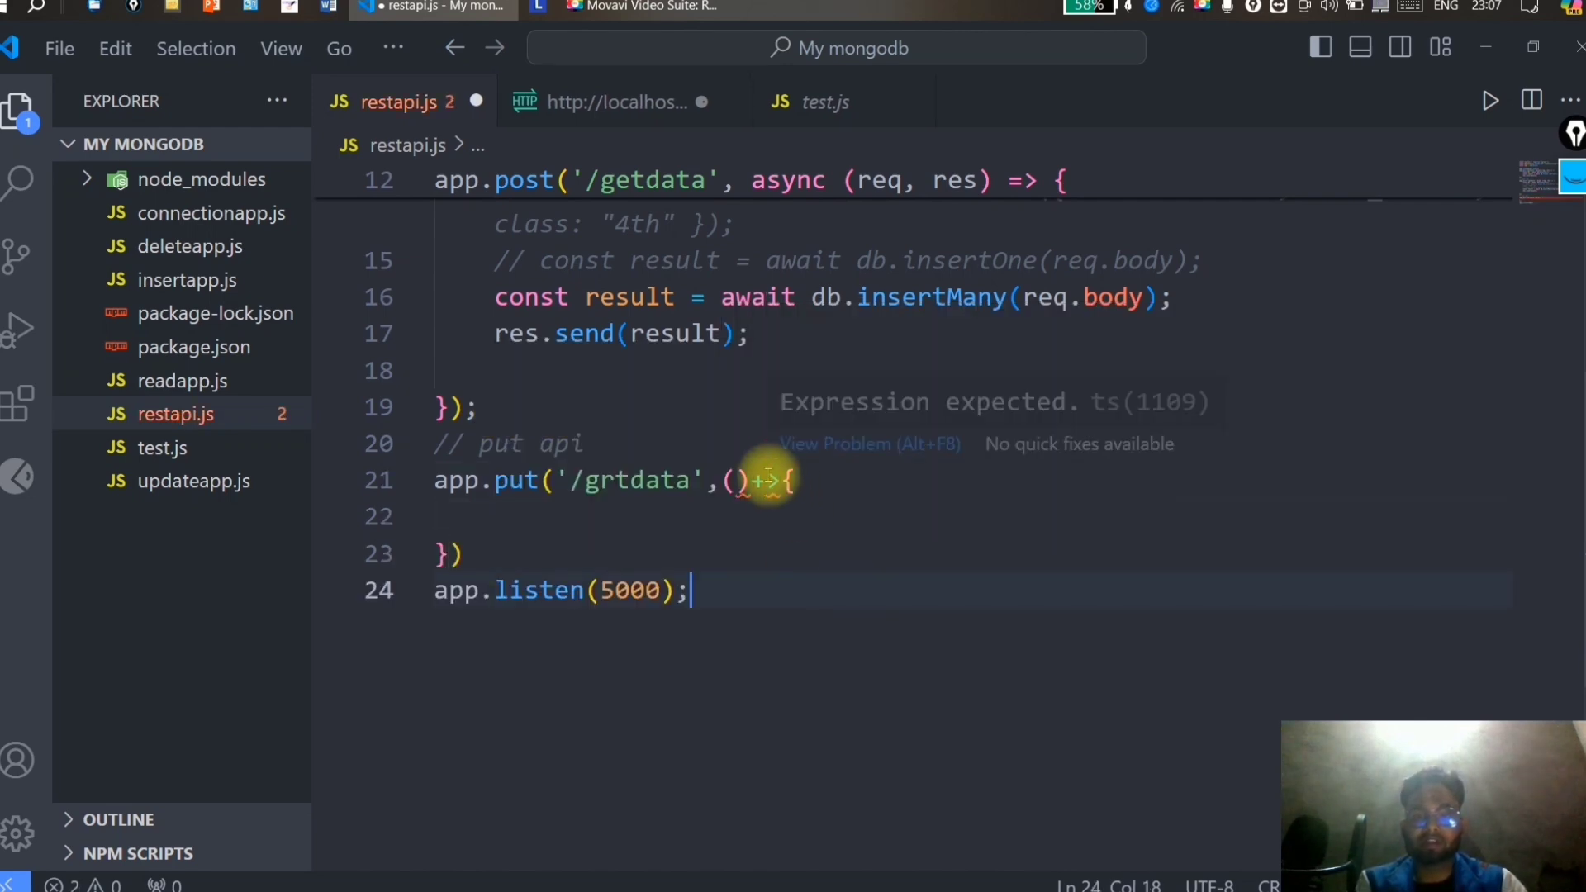
pyautogui.write('=')
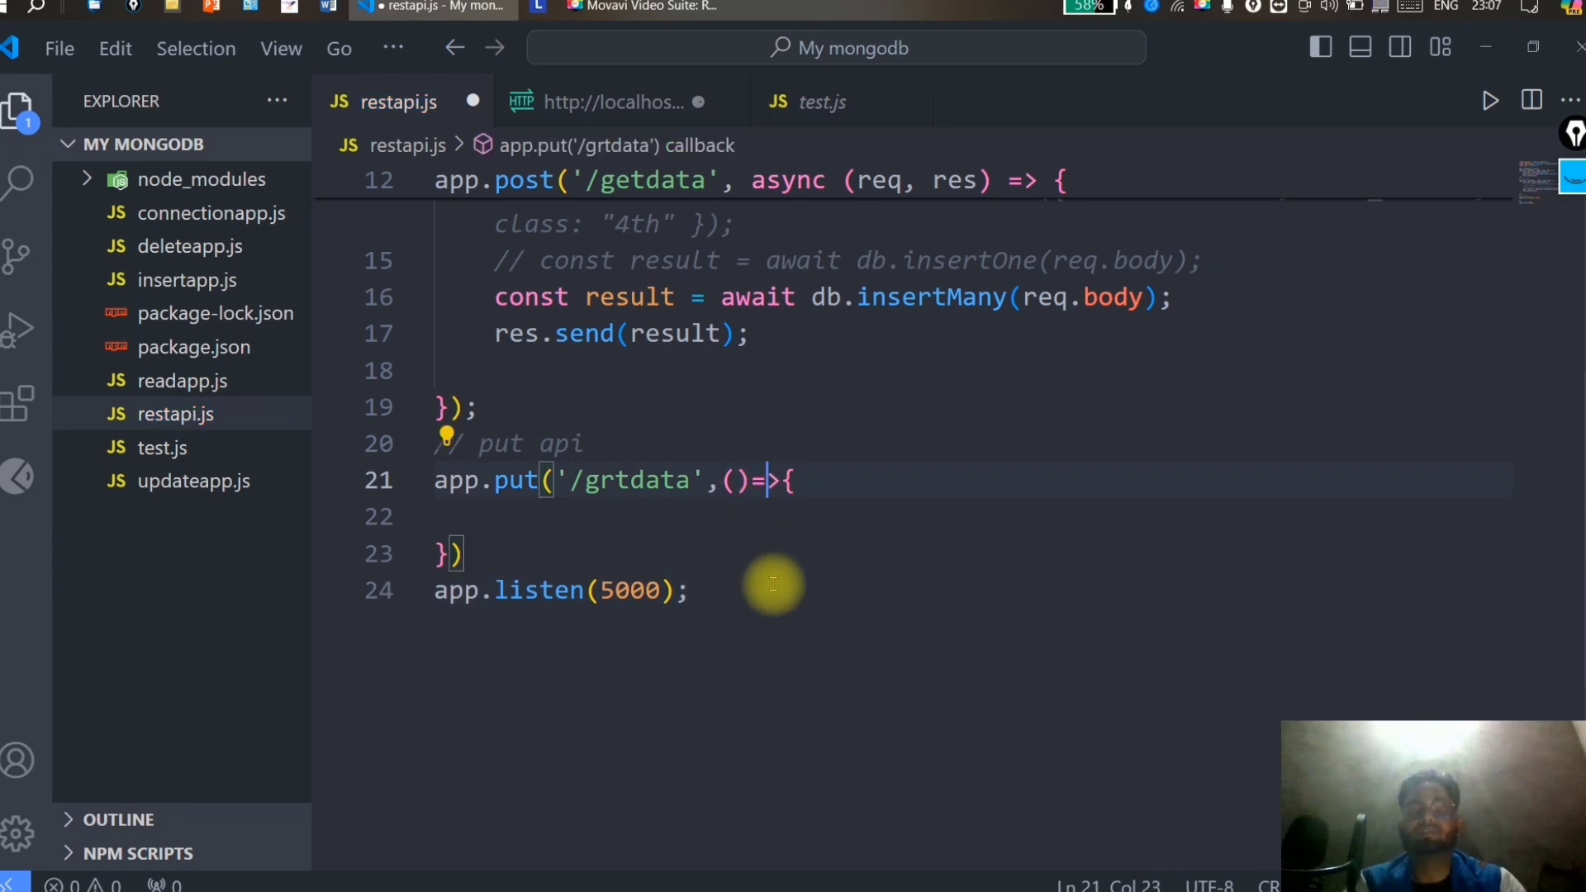
pyautogui.moveTo(744, 491)
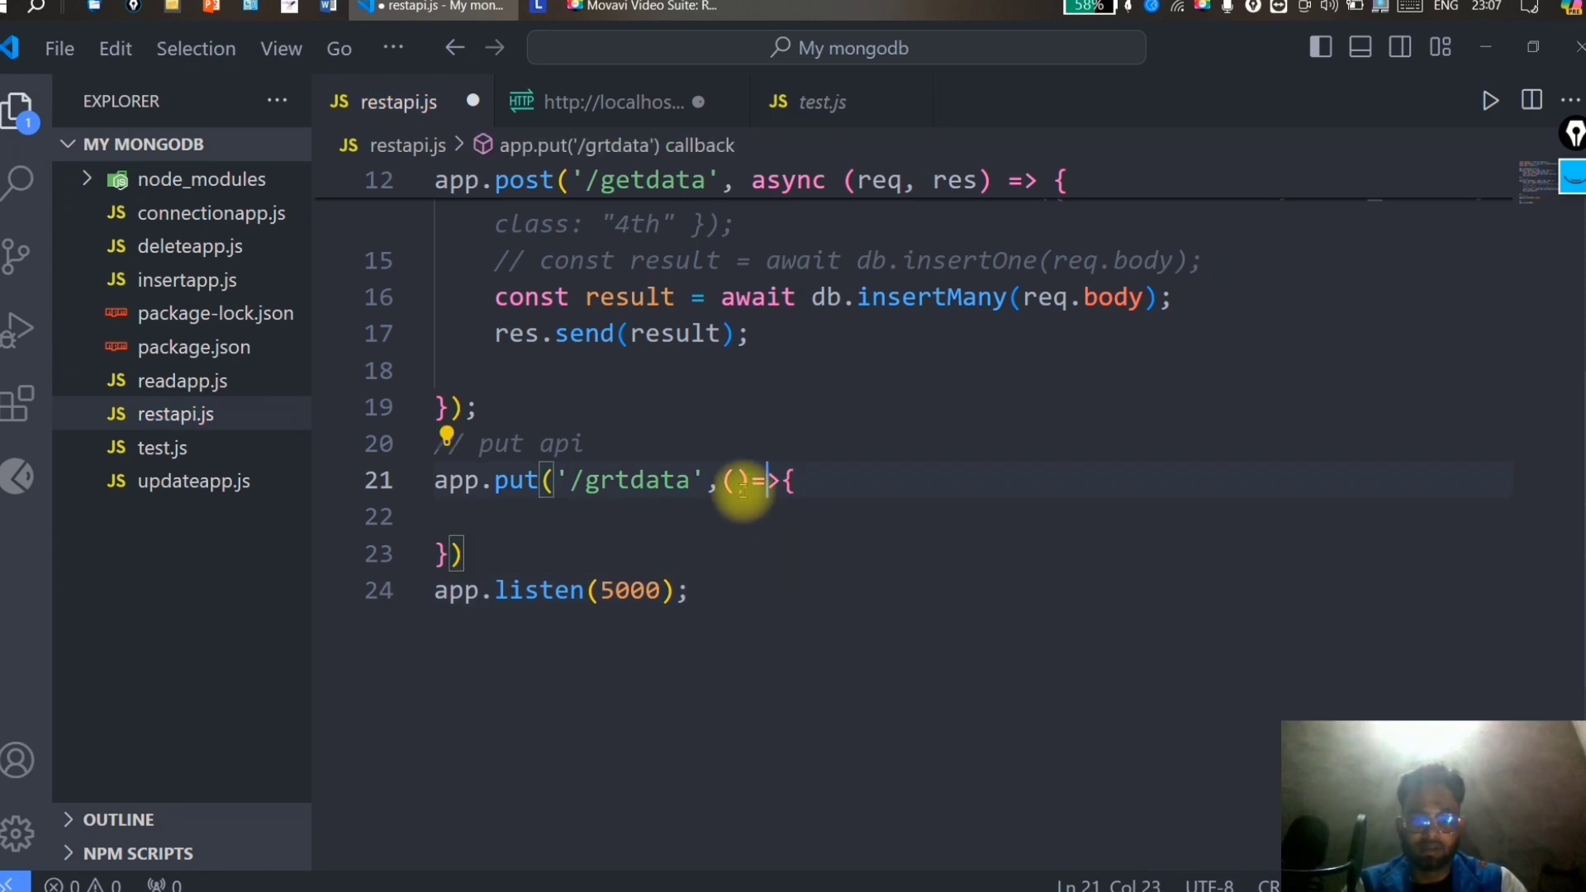
# Make the handler send "data is send to client by server".
pyautogui.write('req,')
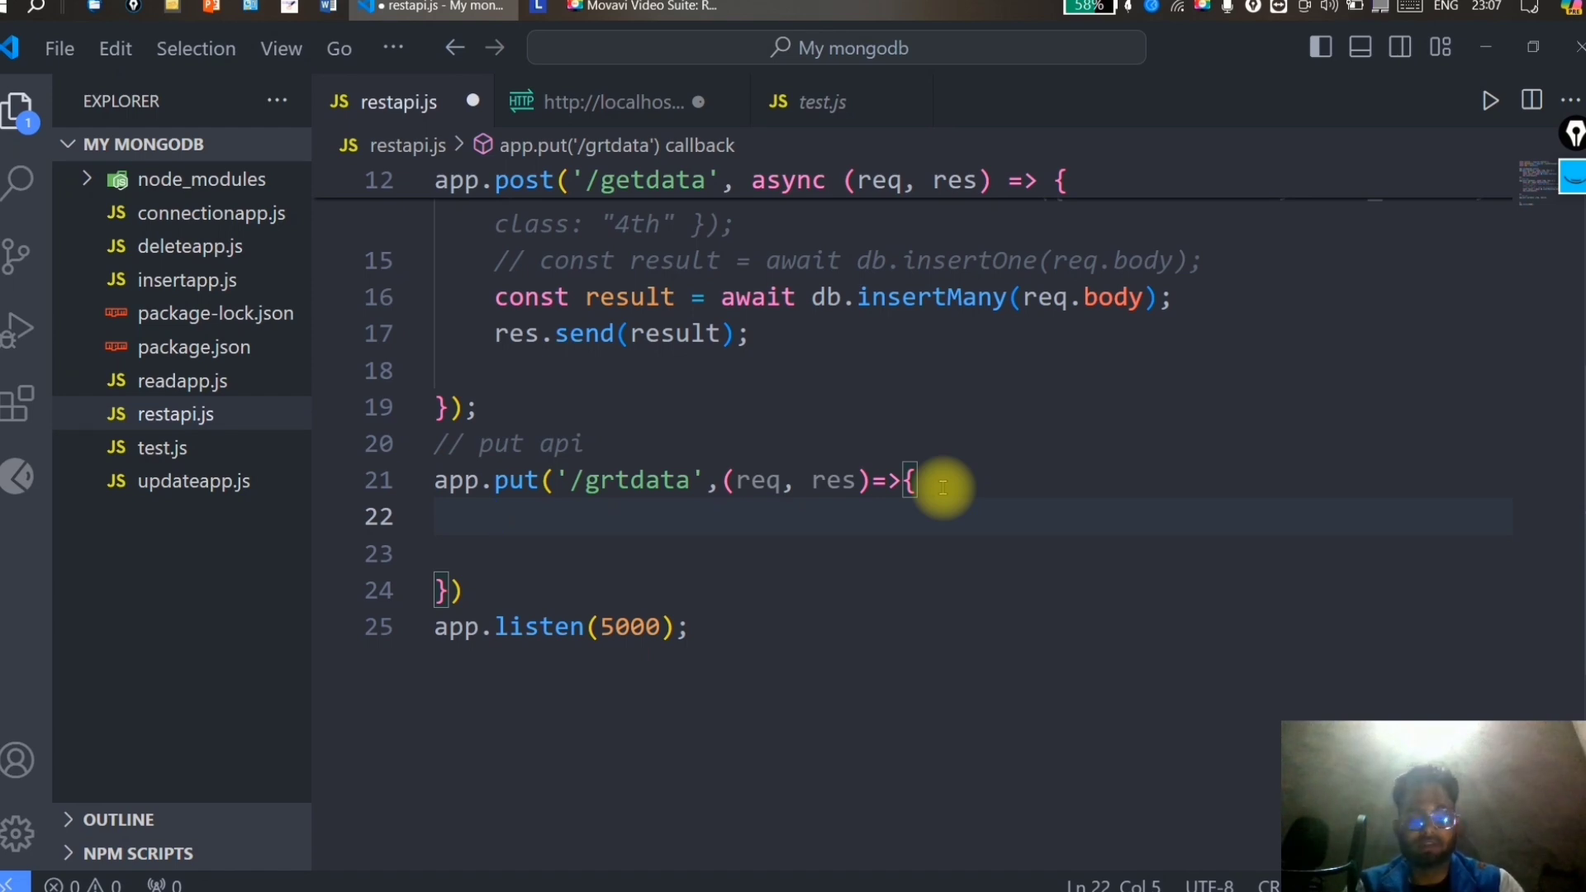
pyautogui.write('res.')
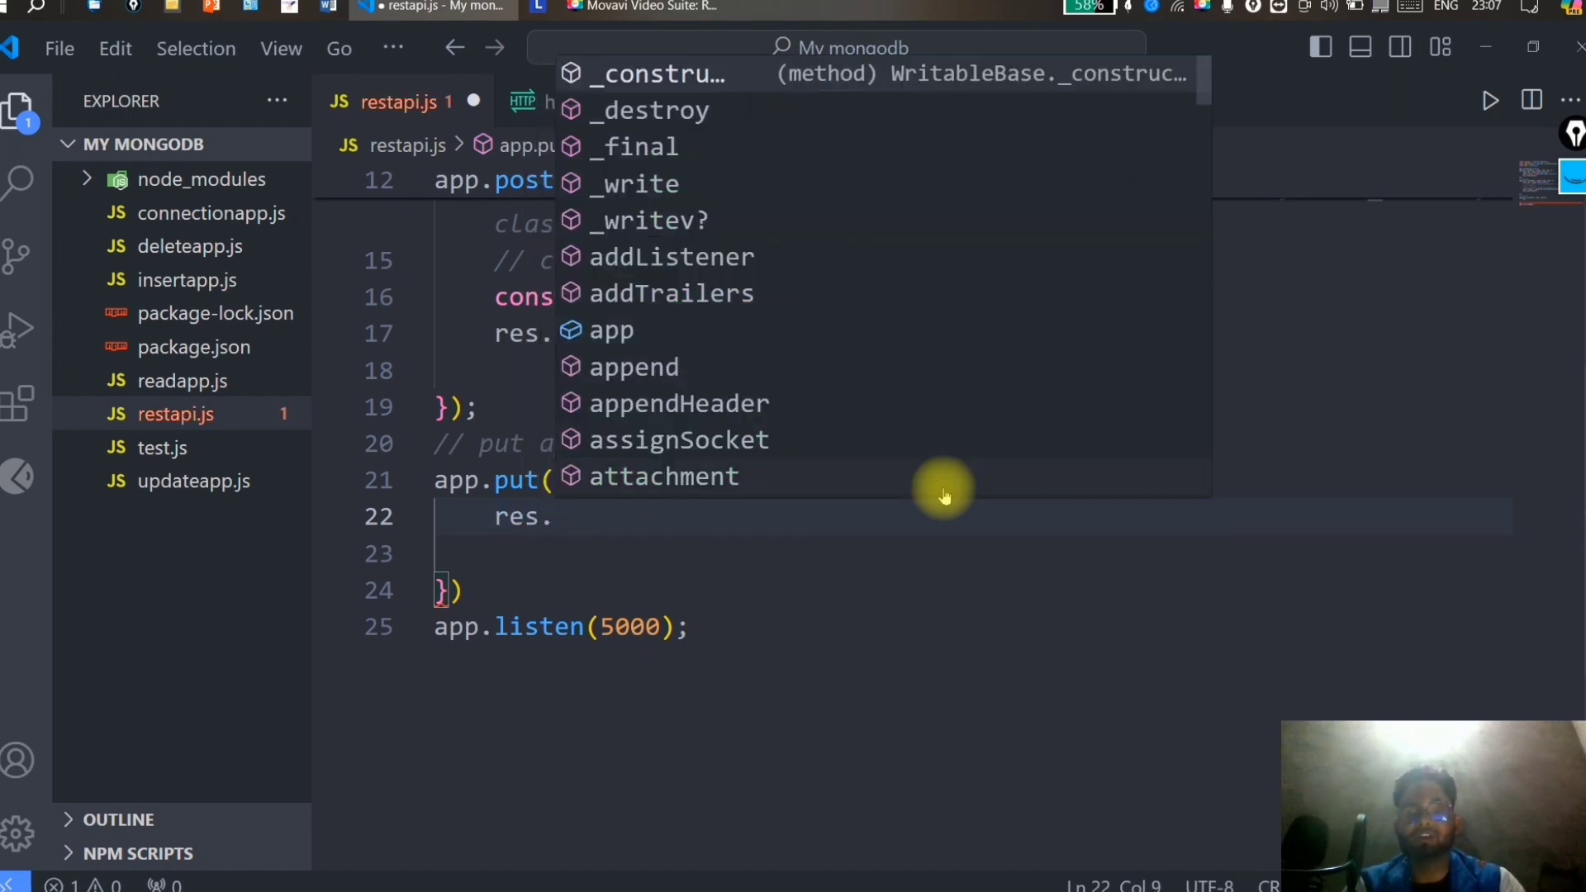
pyautogui.write('send(')
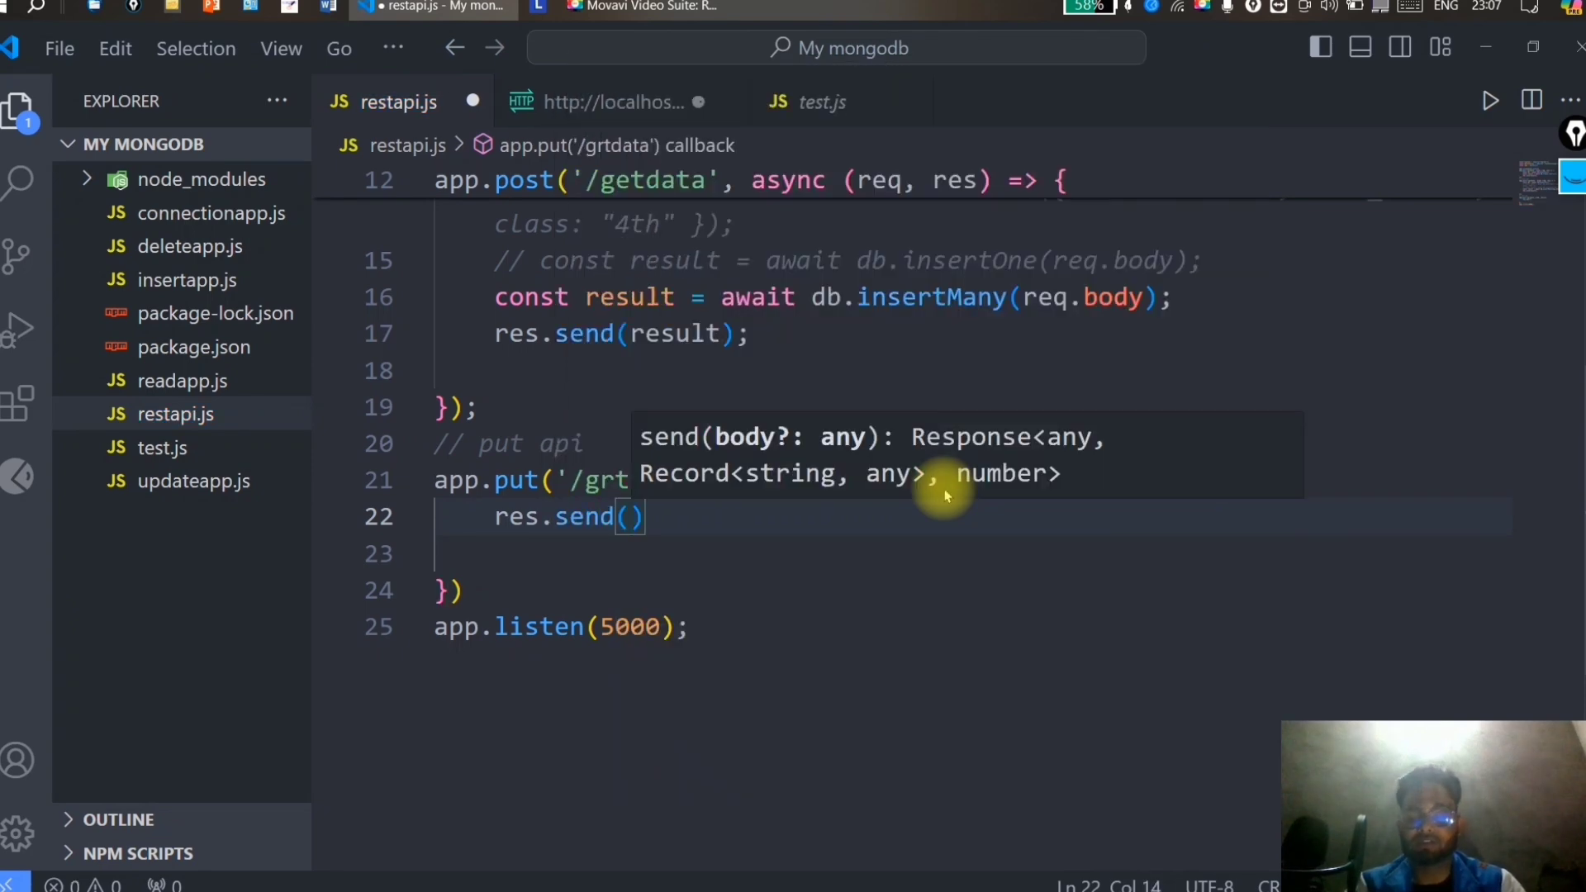
pyautogui.write('"')
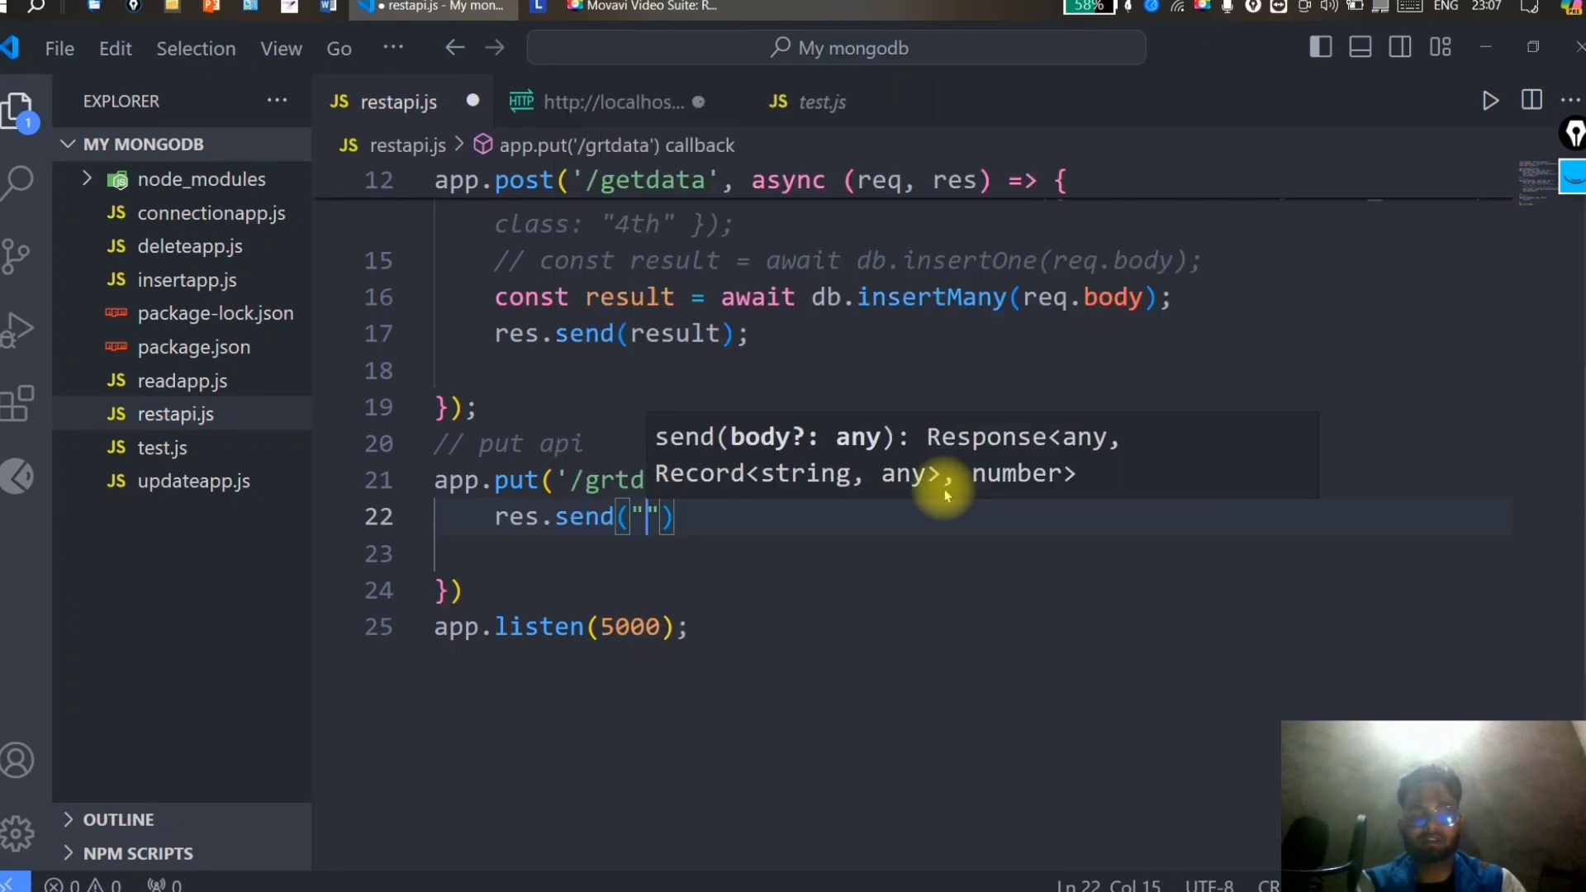
pyautogui.write('data i')
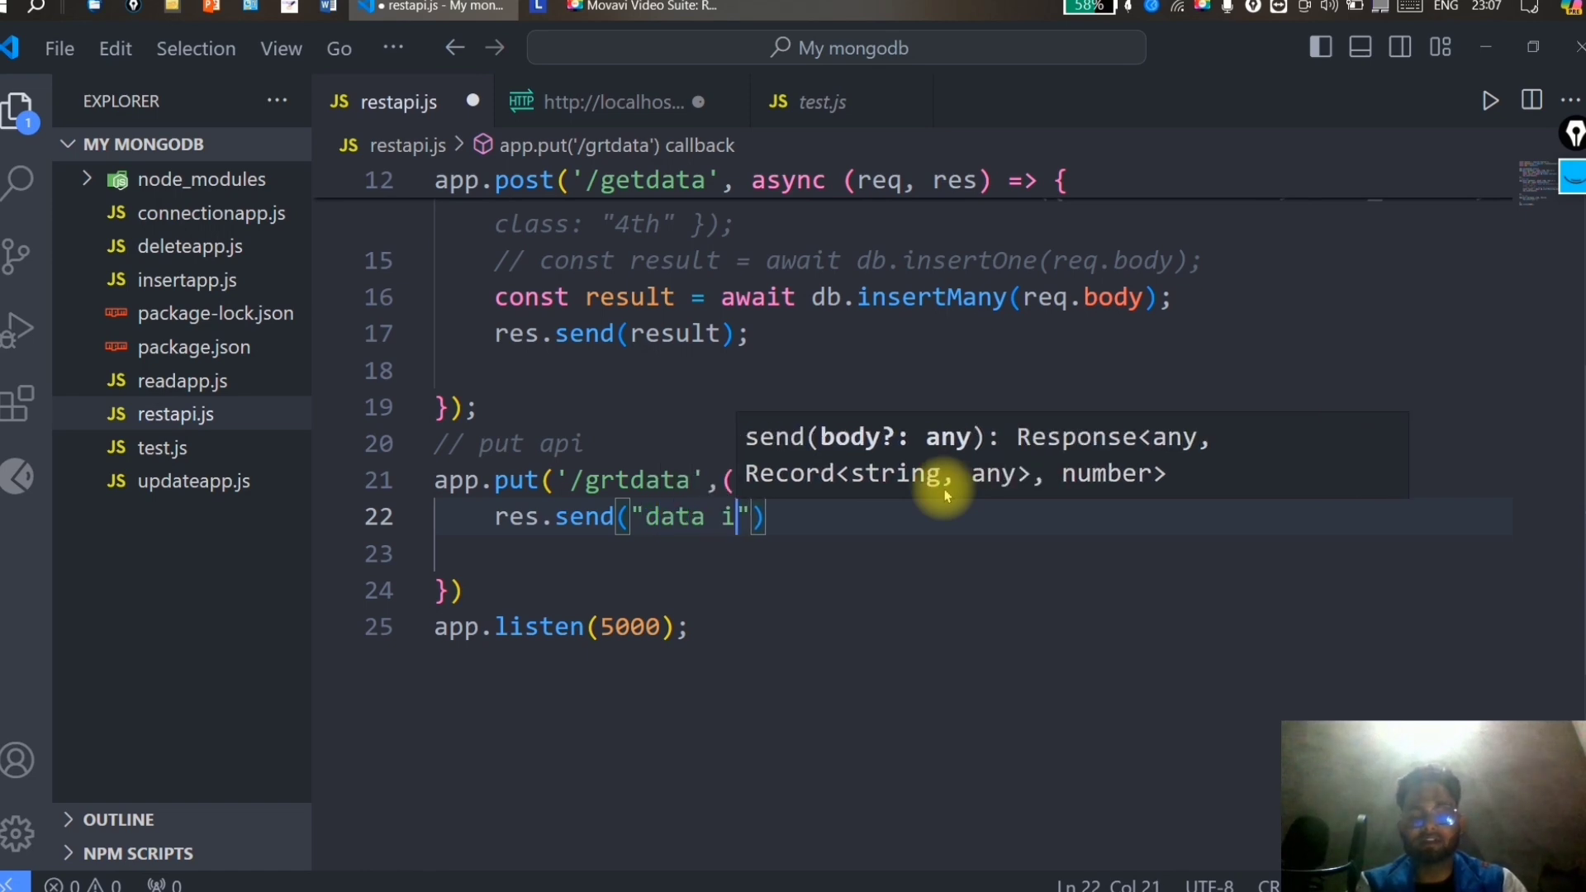
pyautogui.write('s send to c')
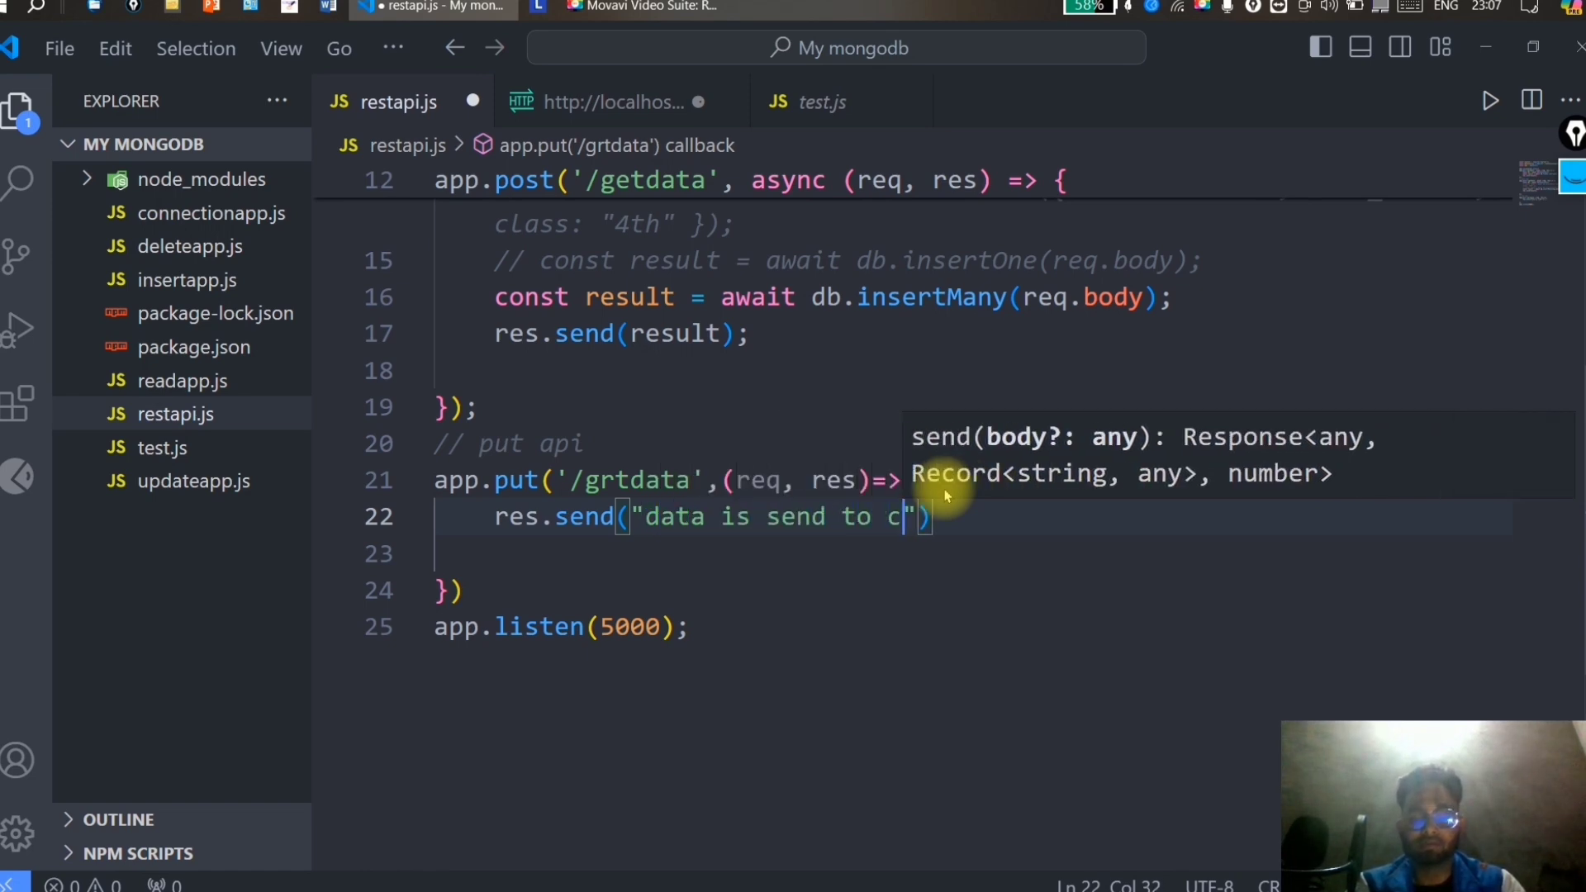
pyautogui.write('lient by se')
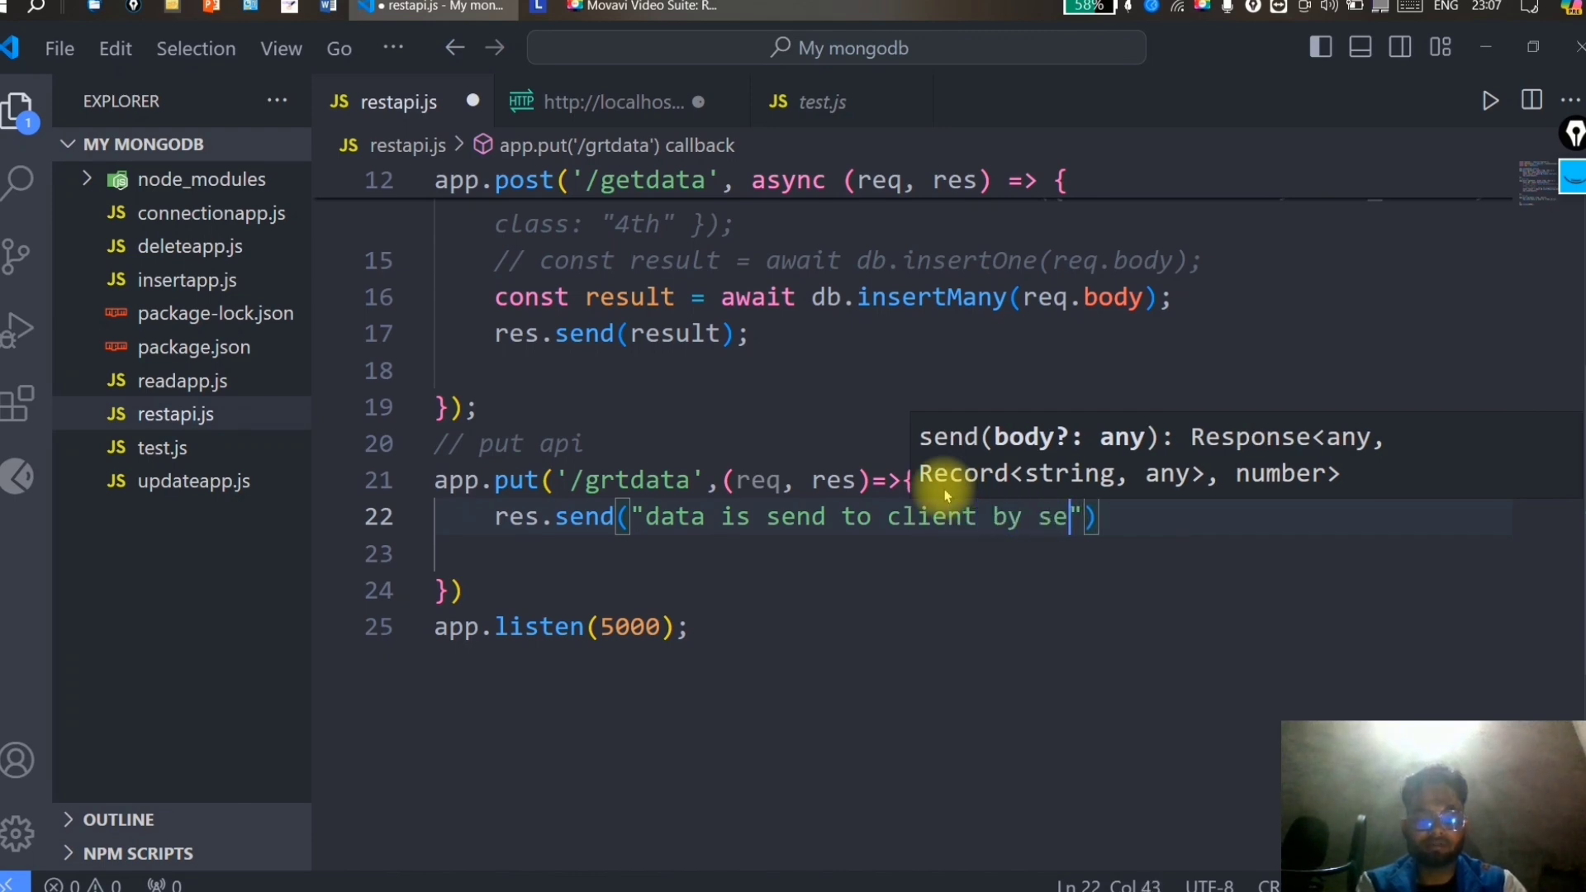
pyautogui.write('rver')
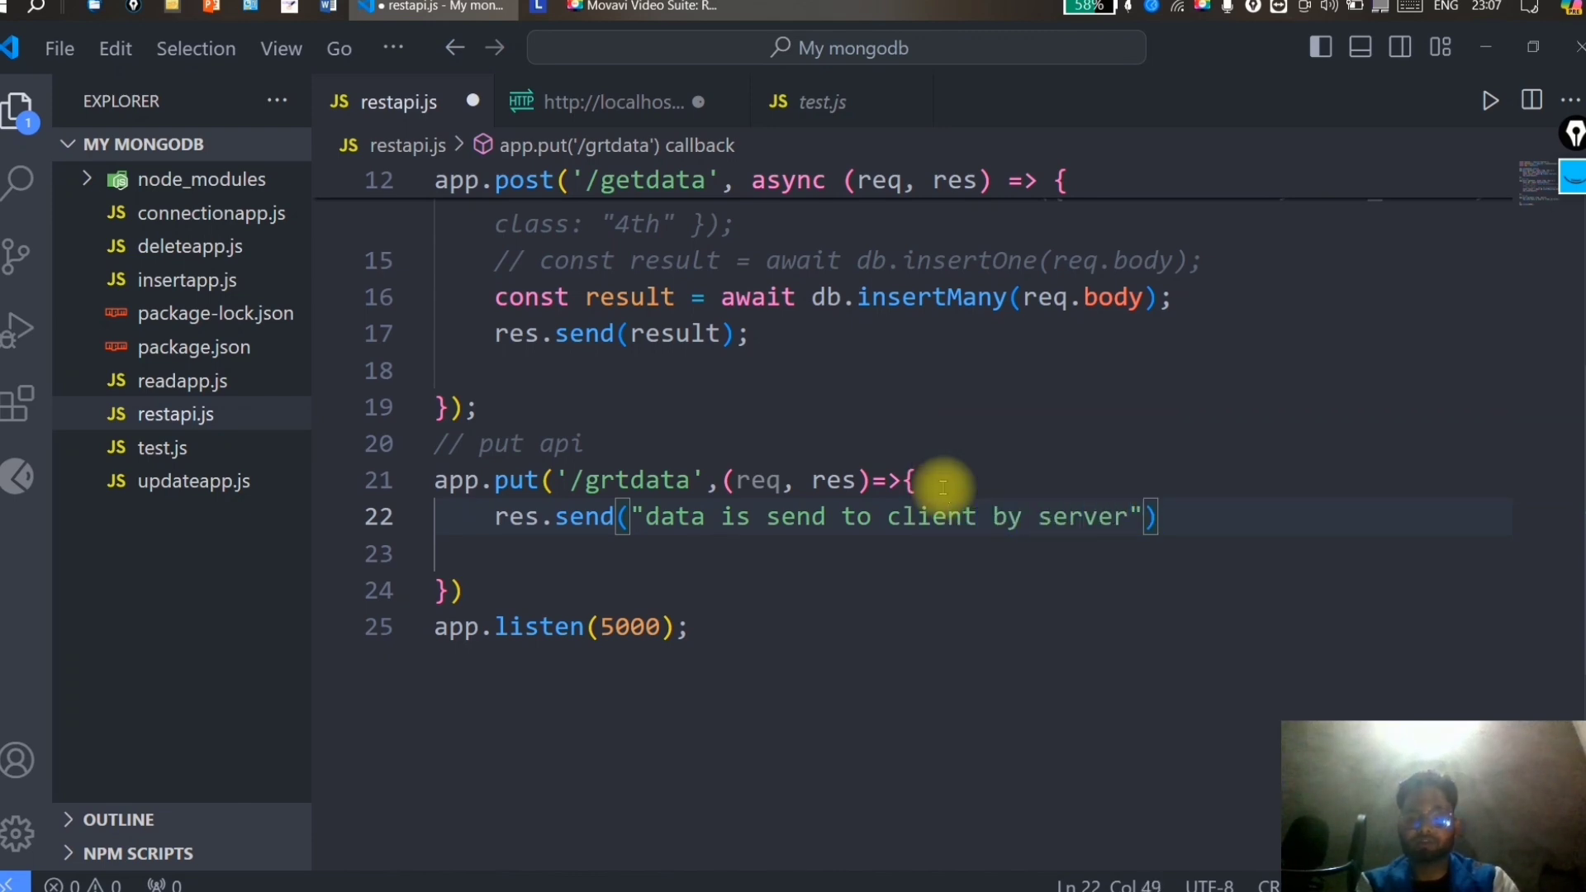
pyautogui.write(';')
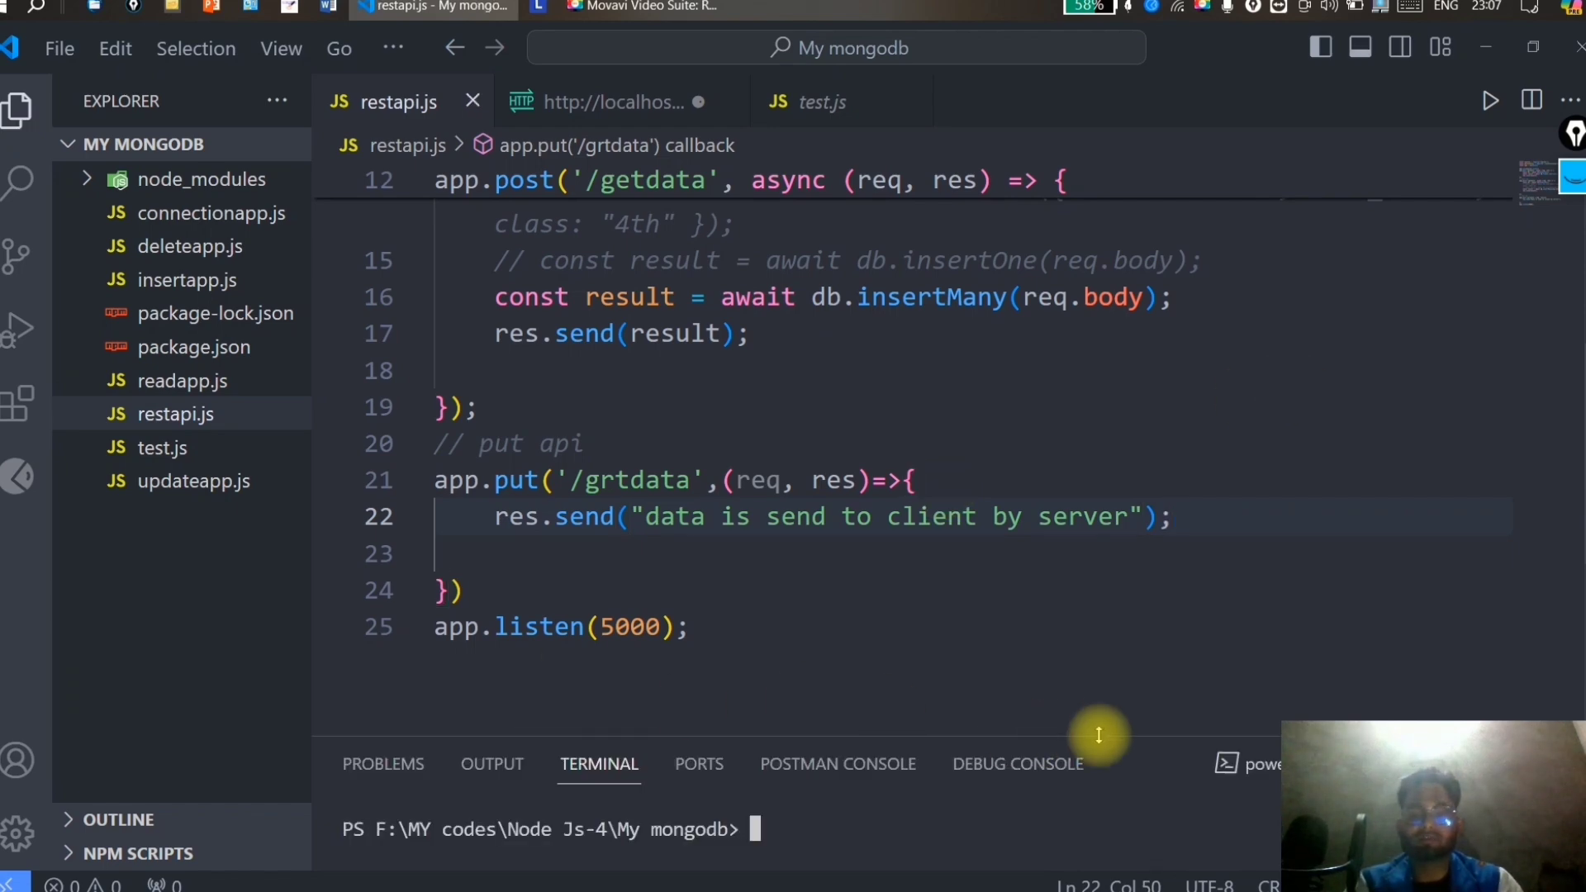
# Enlarge the terminal panel and run 'nodemon restapi.js'.
pyautogui.moveTo(1098, 736); pyautogui.dragTo(1108, 590)
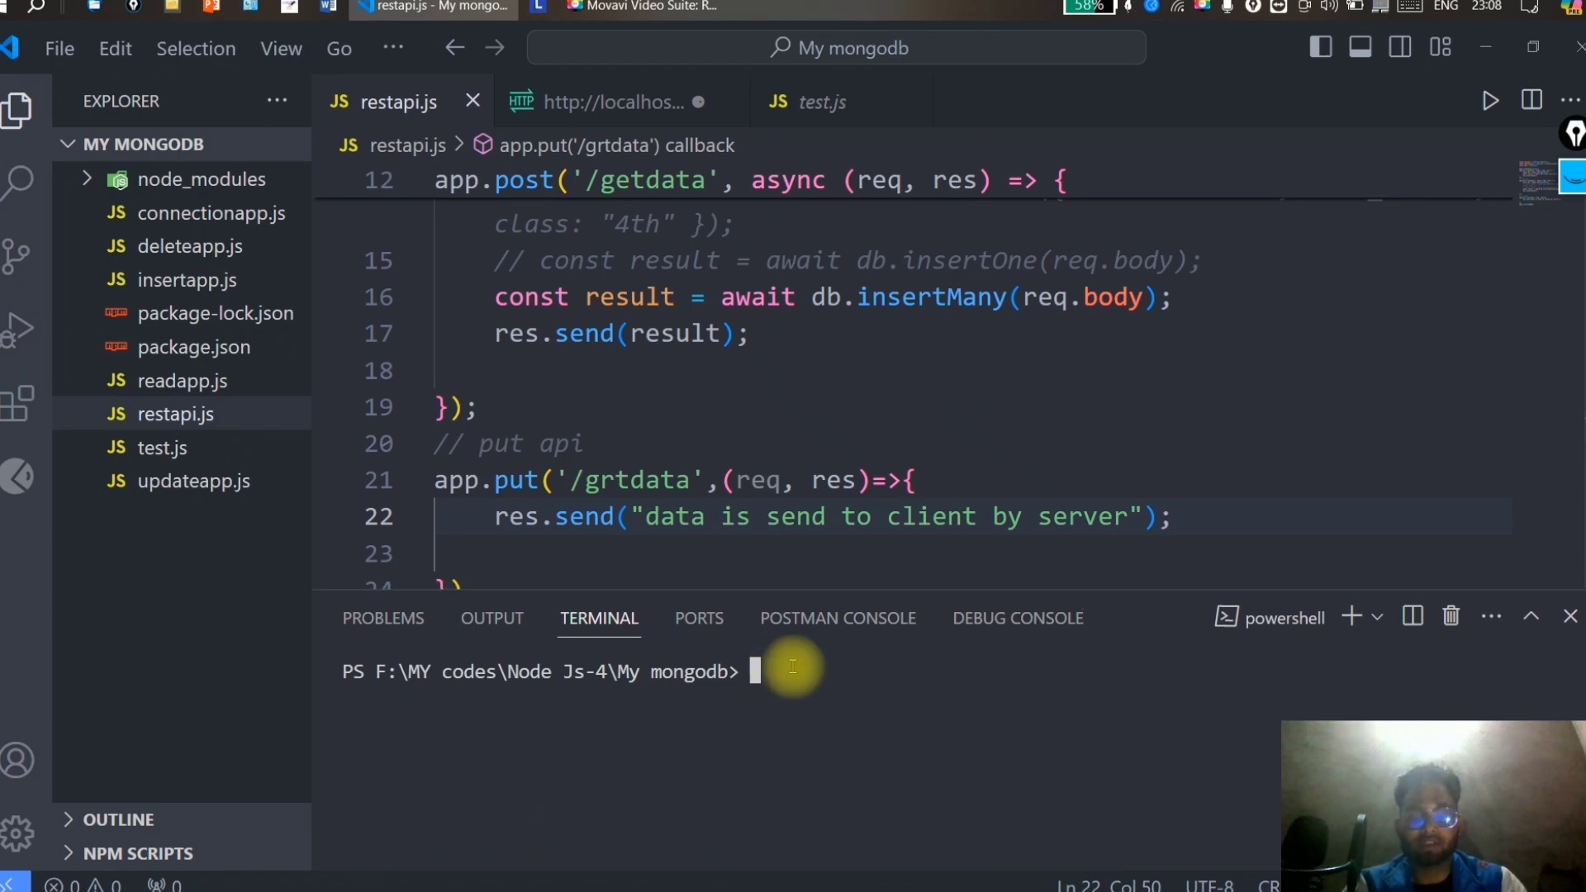
pyautogui.write('nodemon')
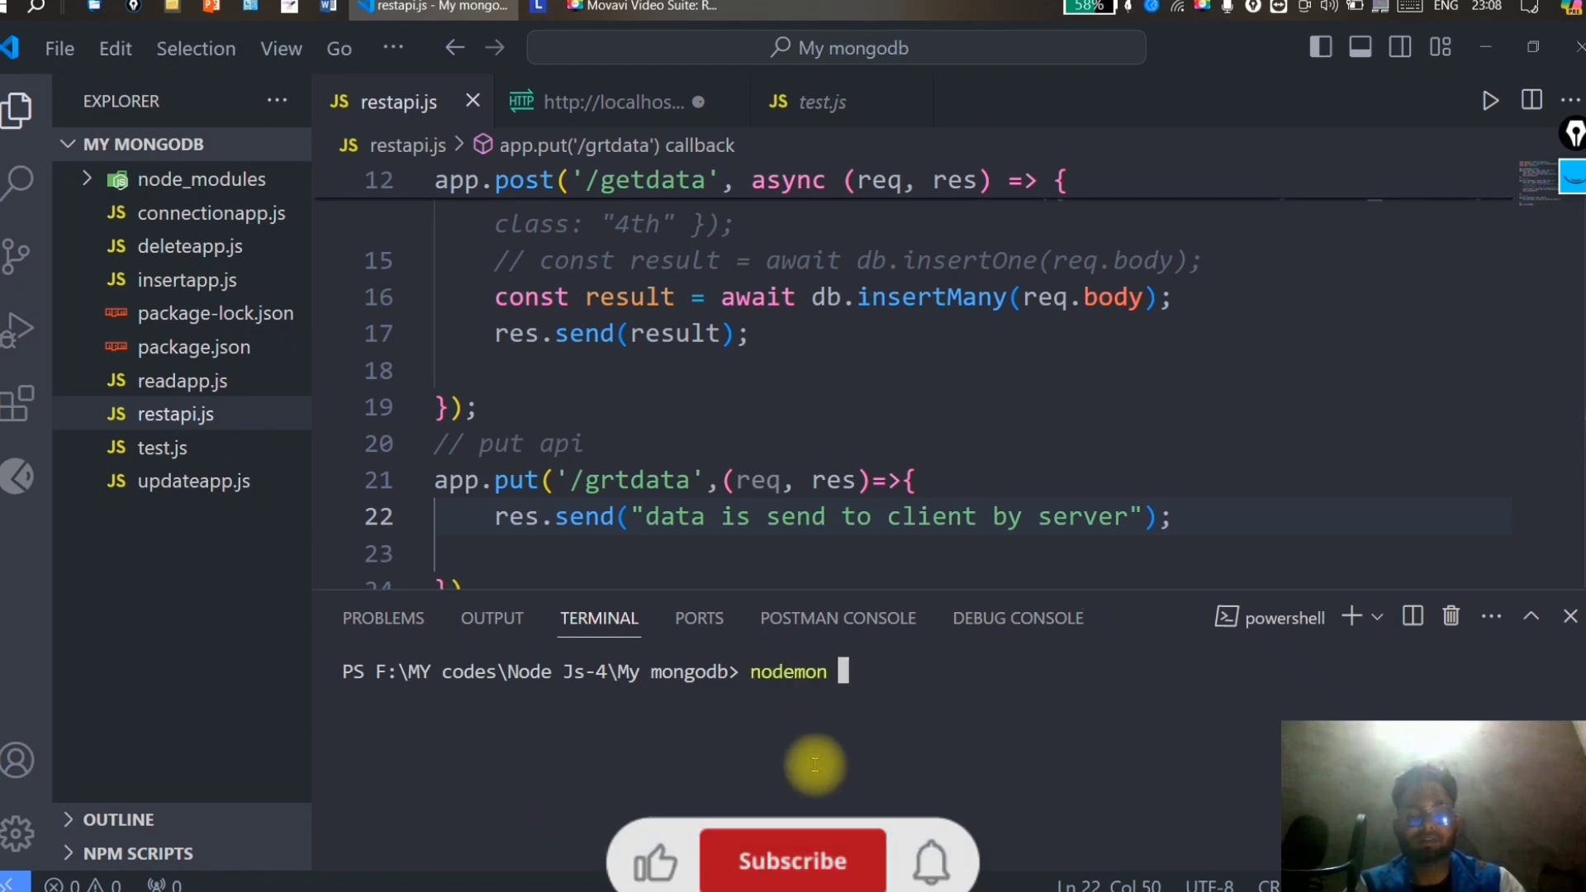
pyautogui.write('rest')
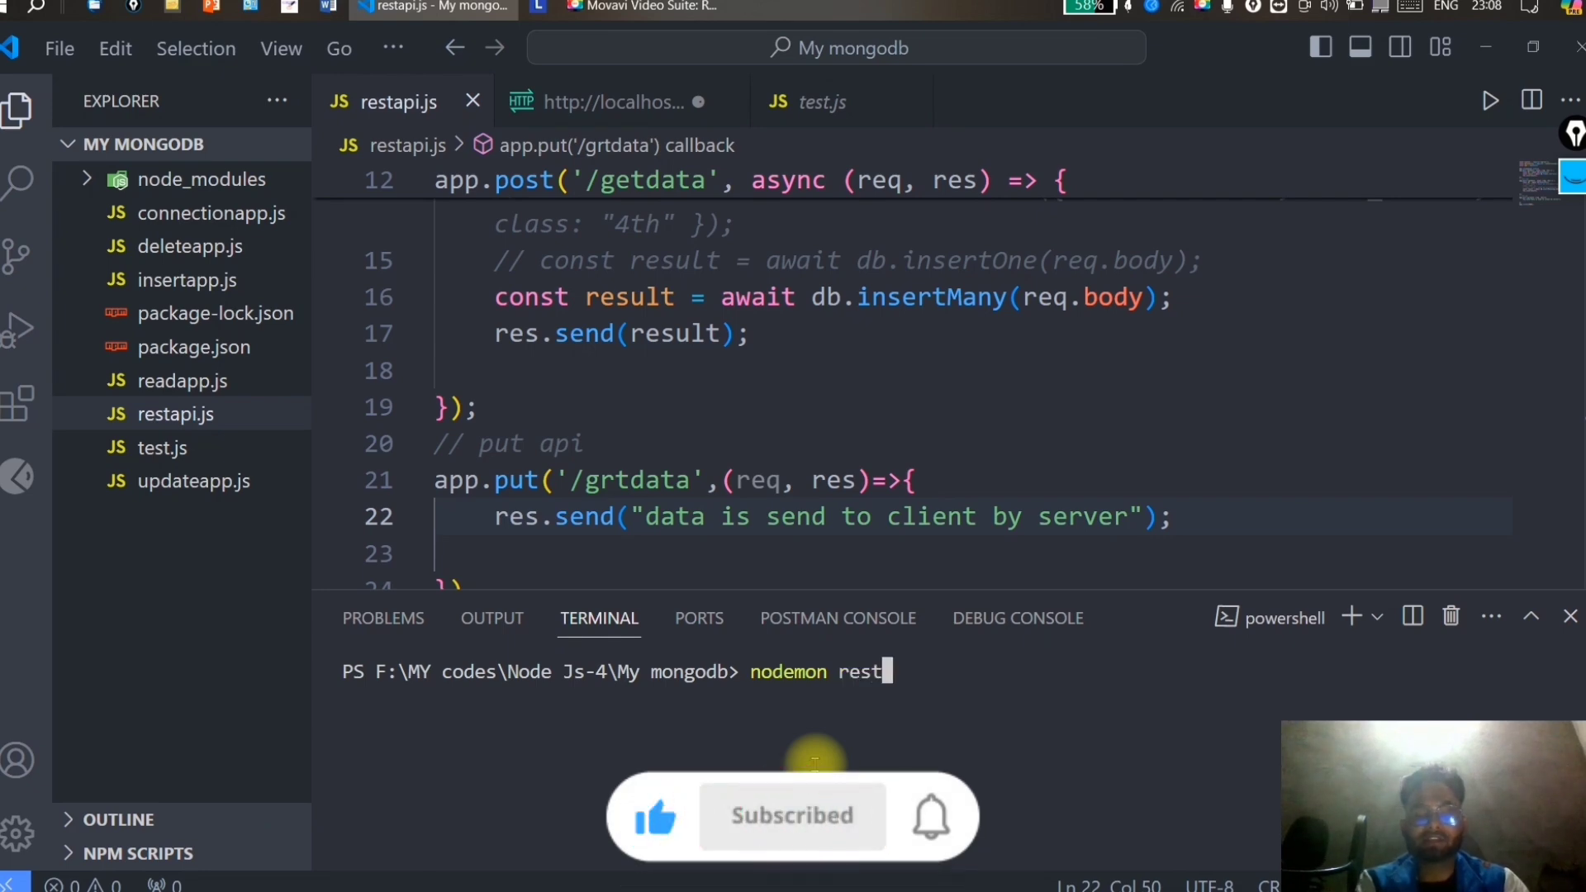
pyautogui.write('api.')
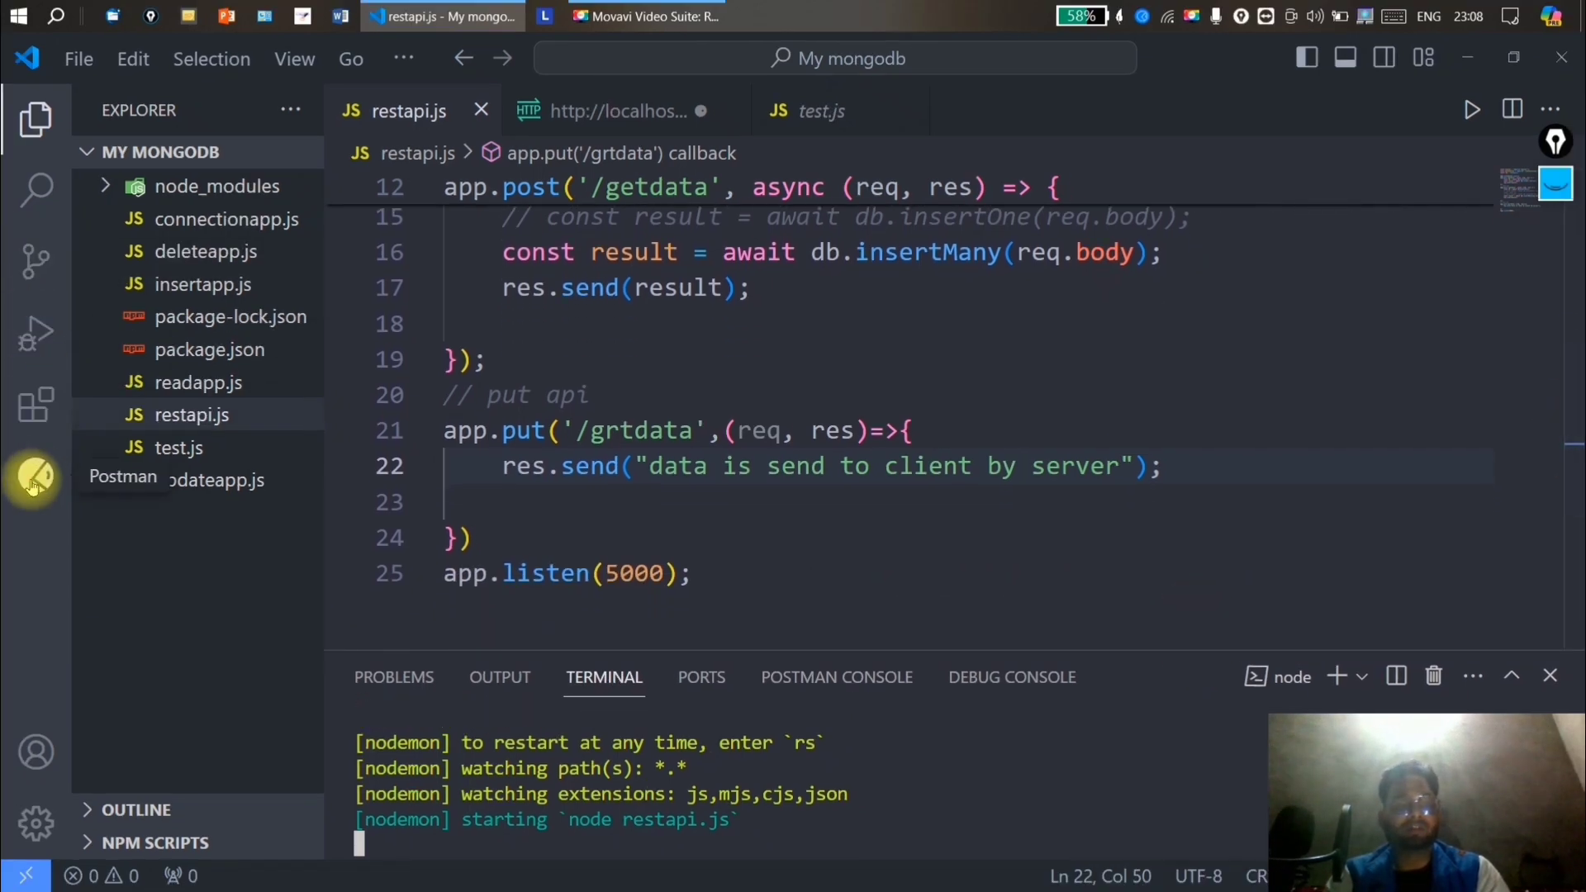
pyautogui.click(36, 476)
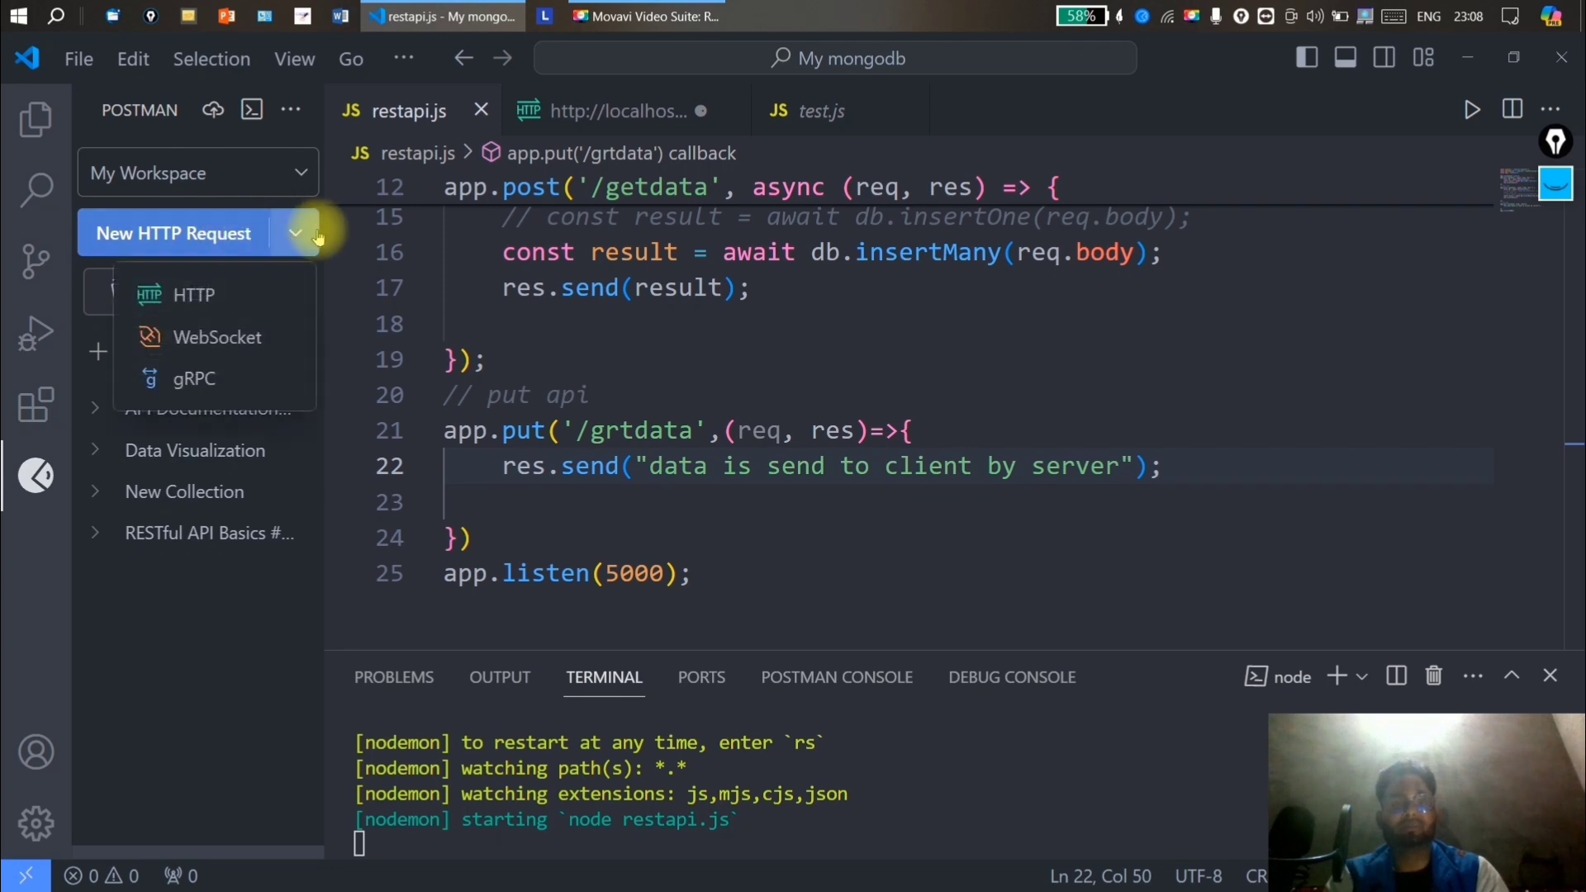
pyautogui.click(195, 294)
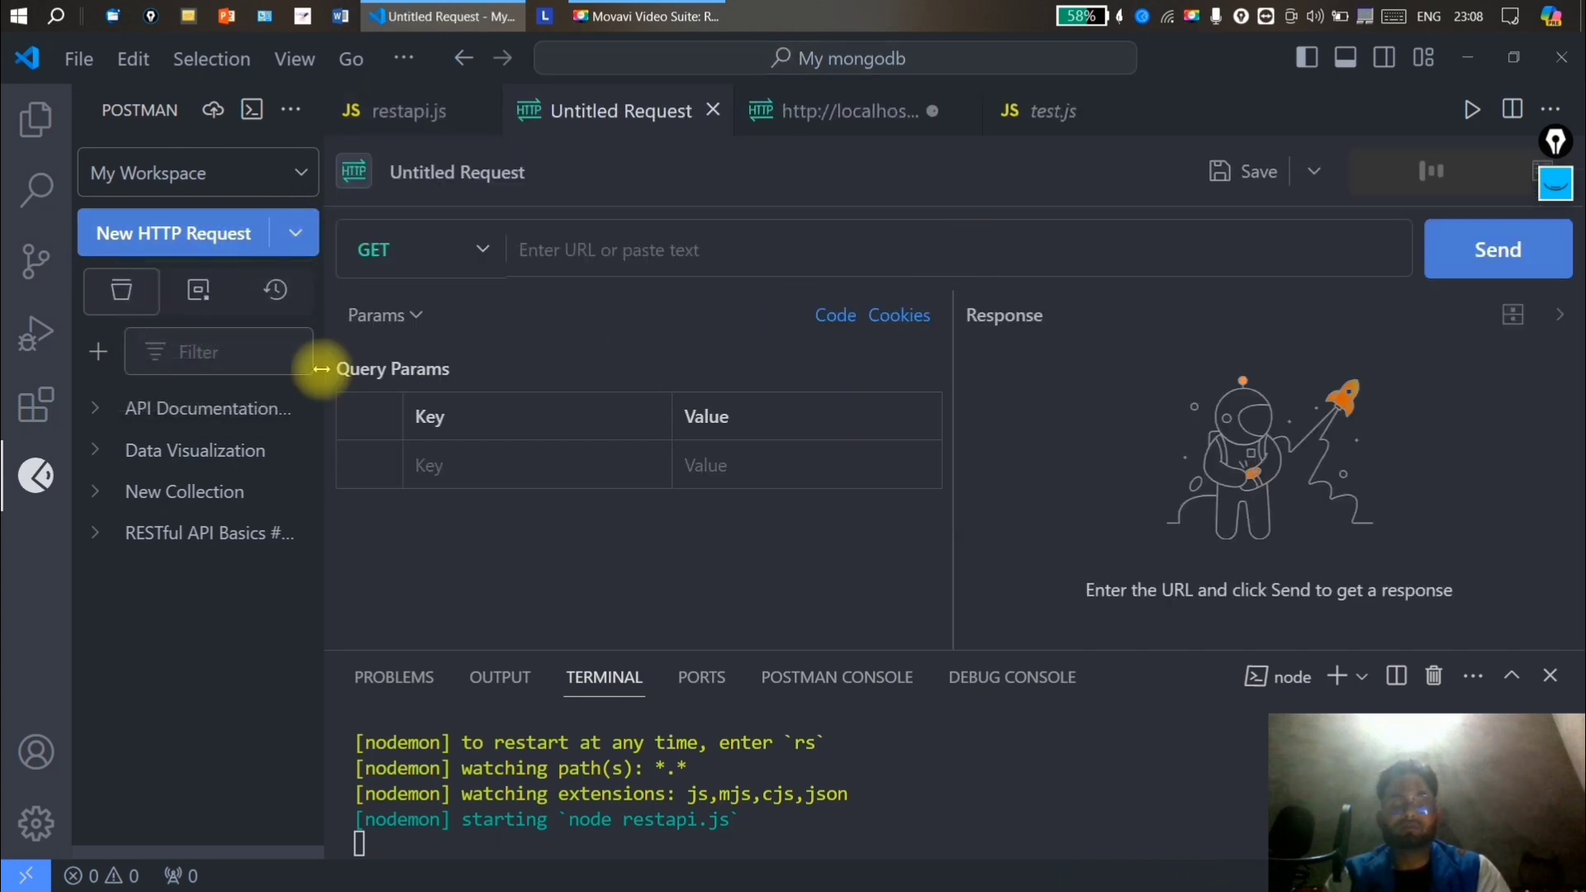
pyautogui.moveTo(706, 387)
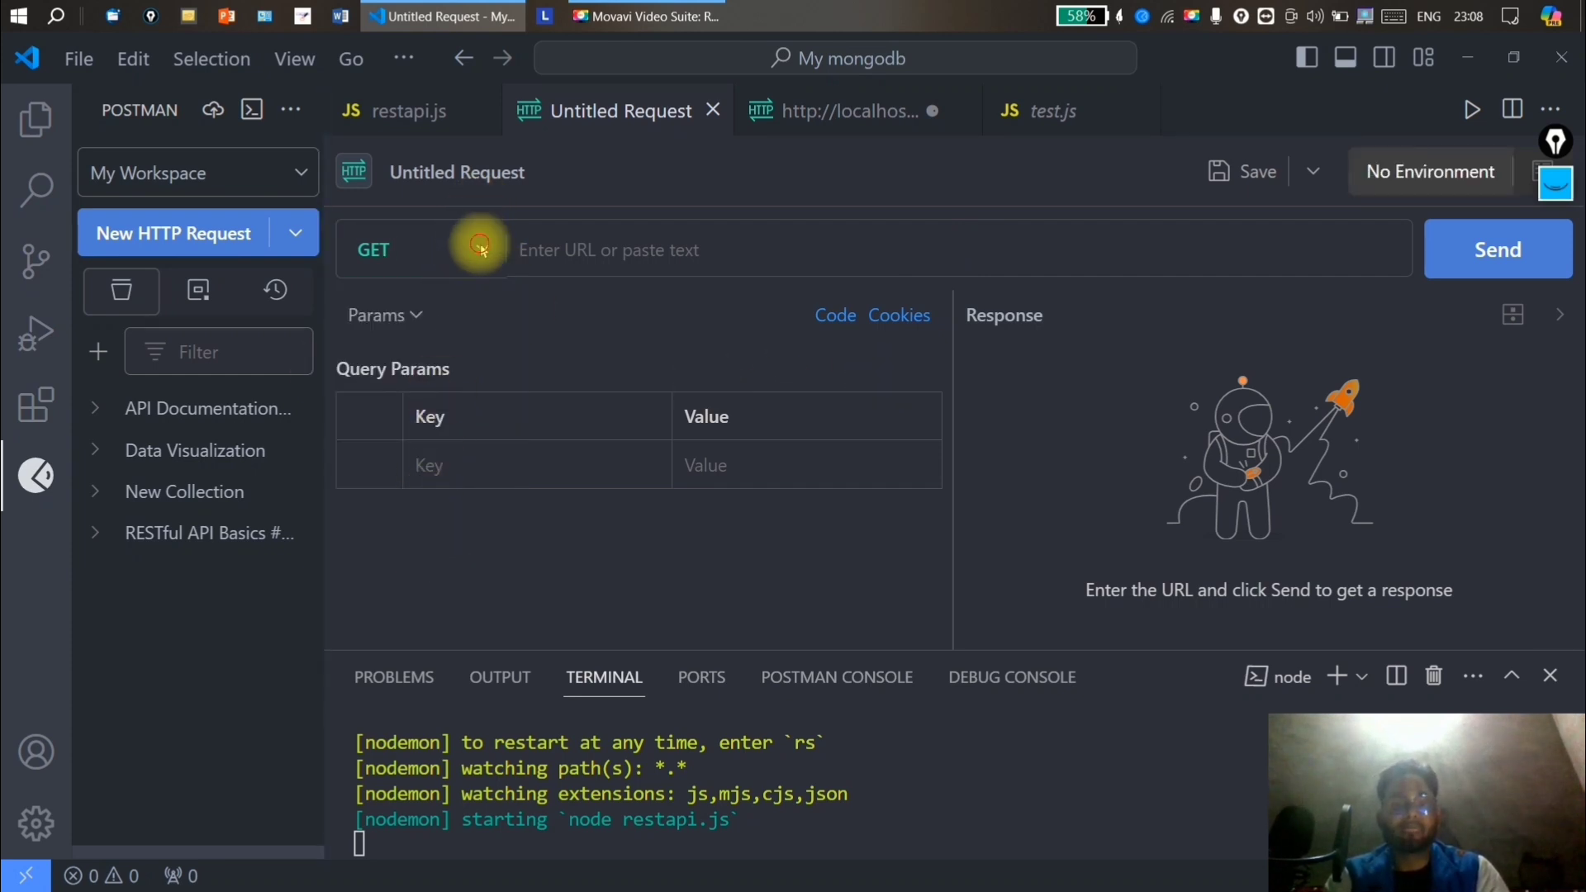
pyautogui.click(420, 249)
pyautogui.write('PUT')
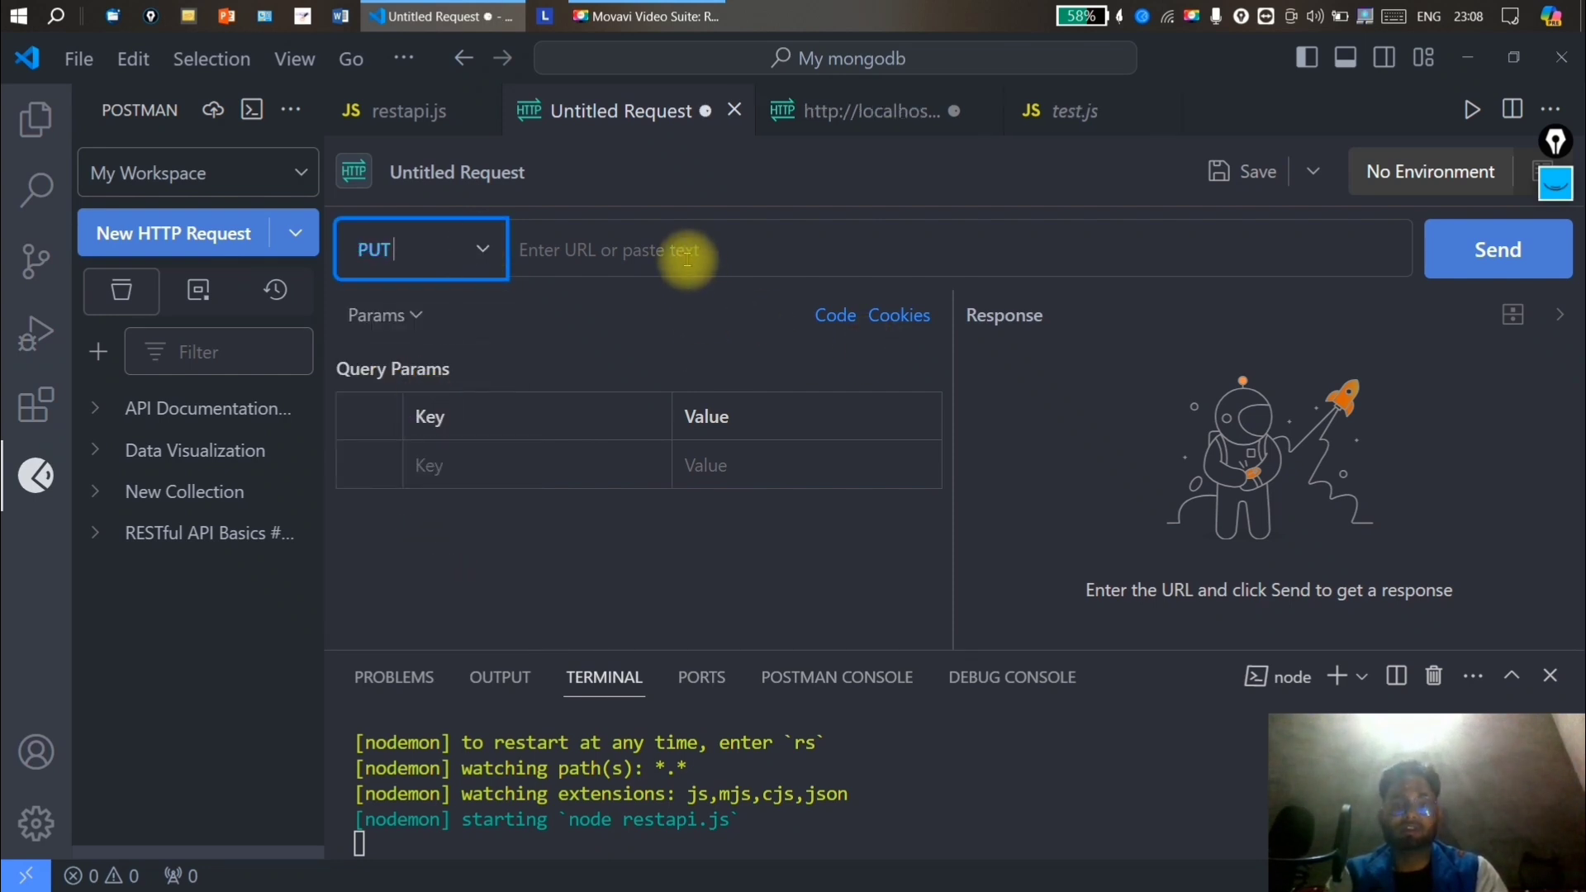
pyautogui.click(688, 249)
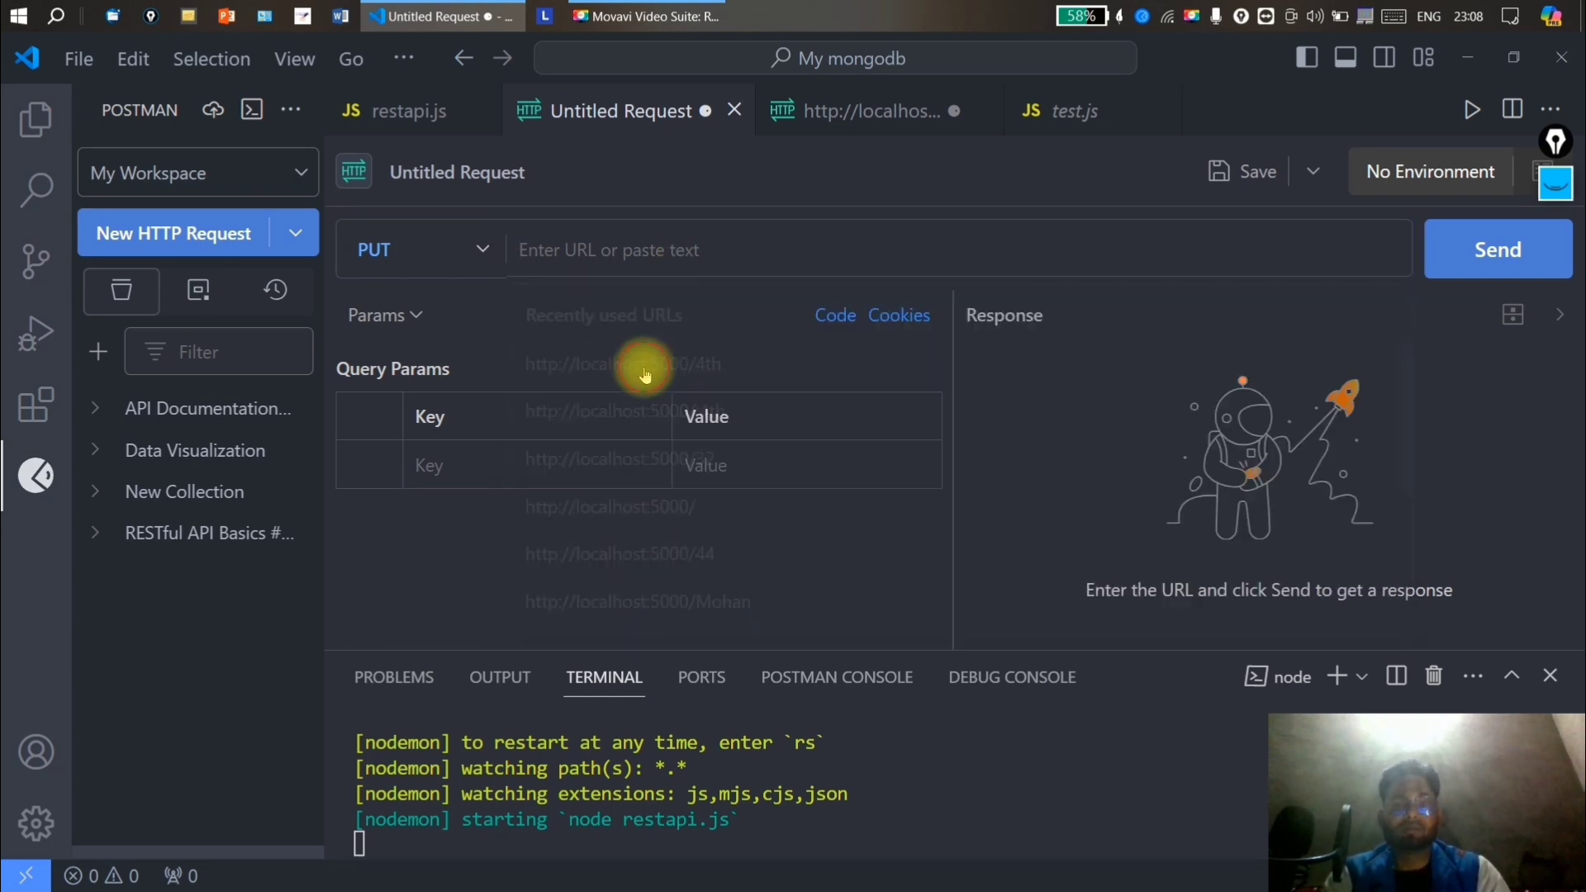
pyautogui.write('http://localhost:5000/4')
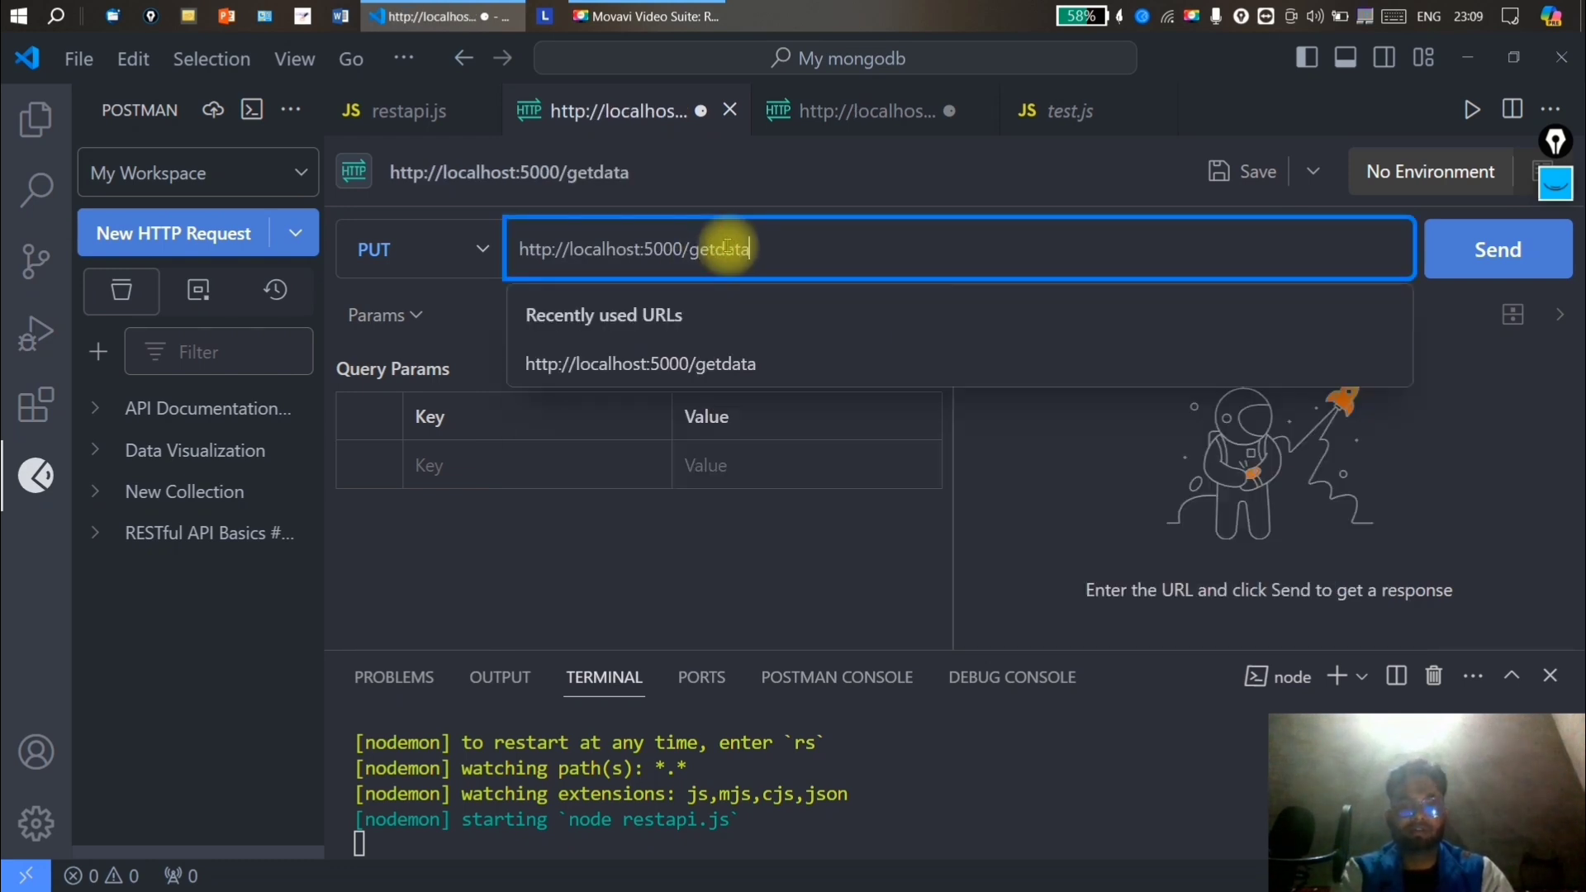
pyautogui.click(1498, 248)
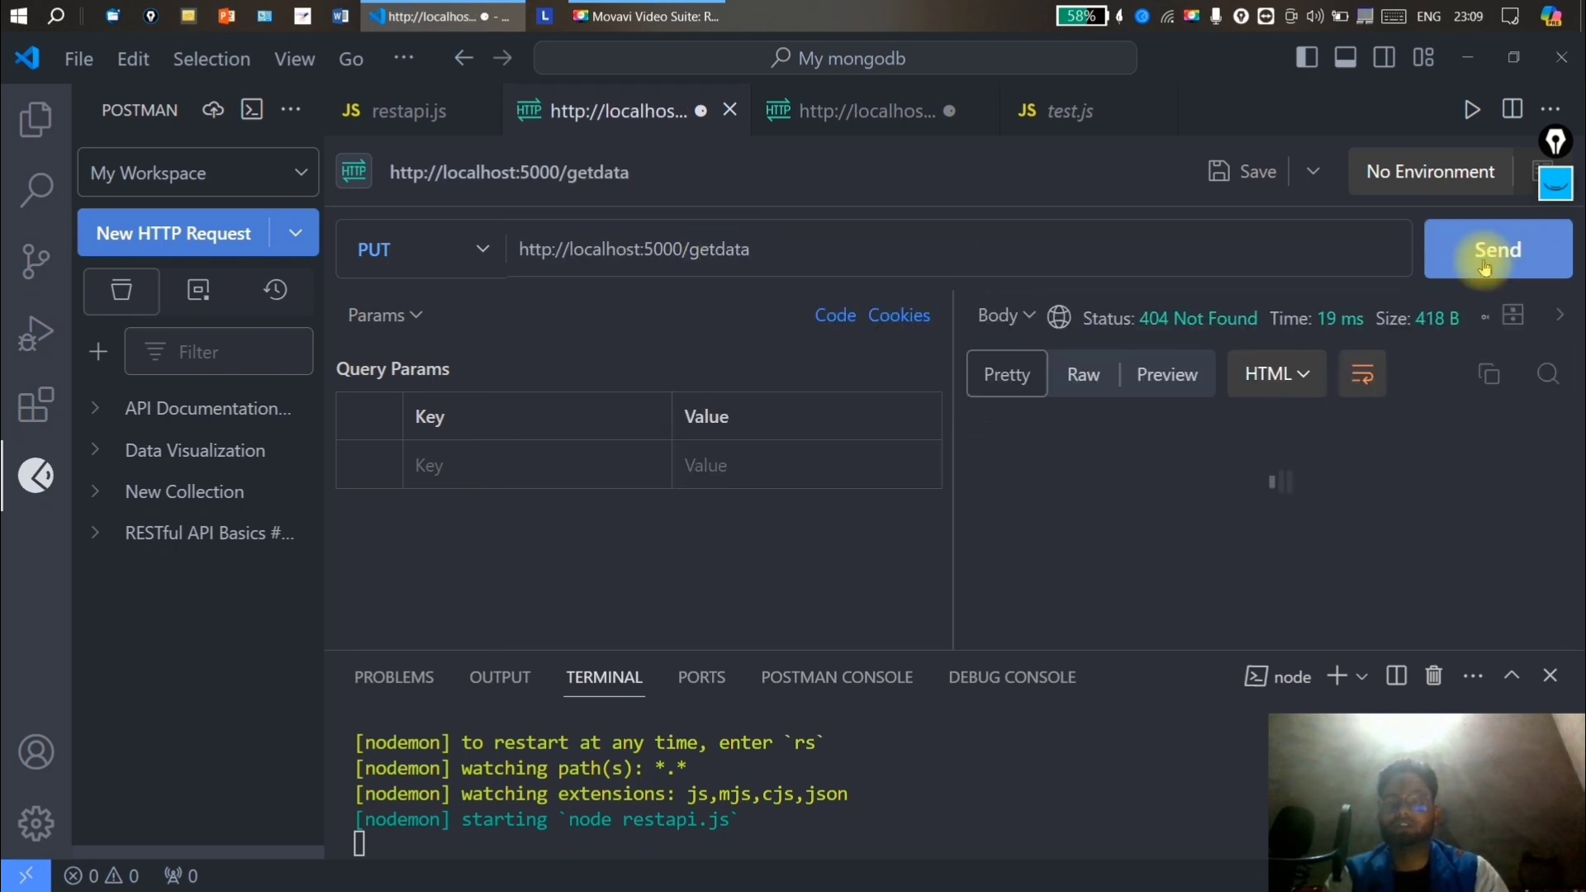
pyautogui.click(1497, 250)
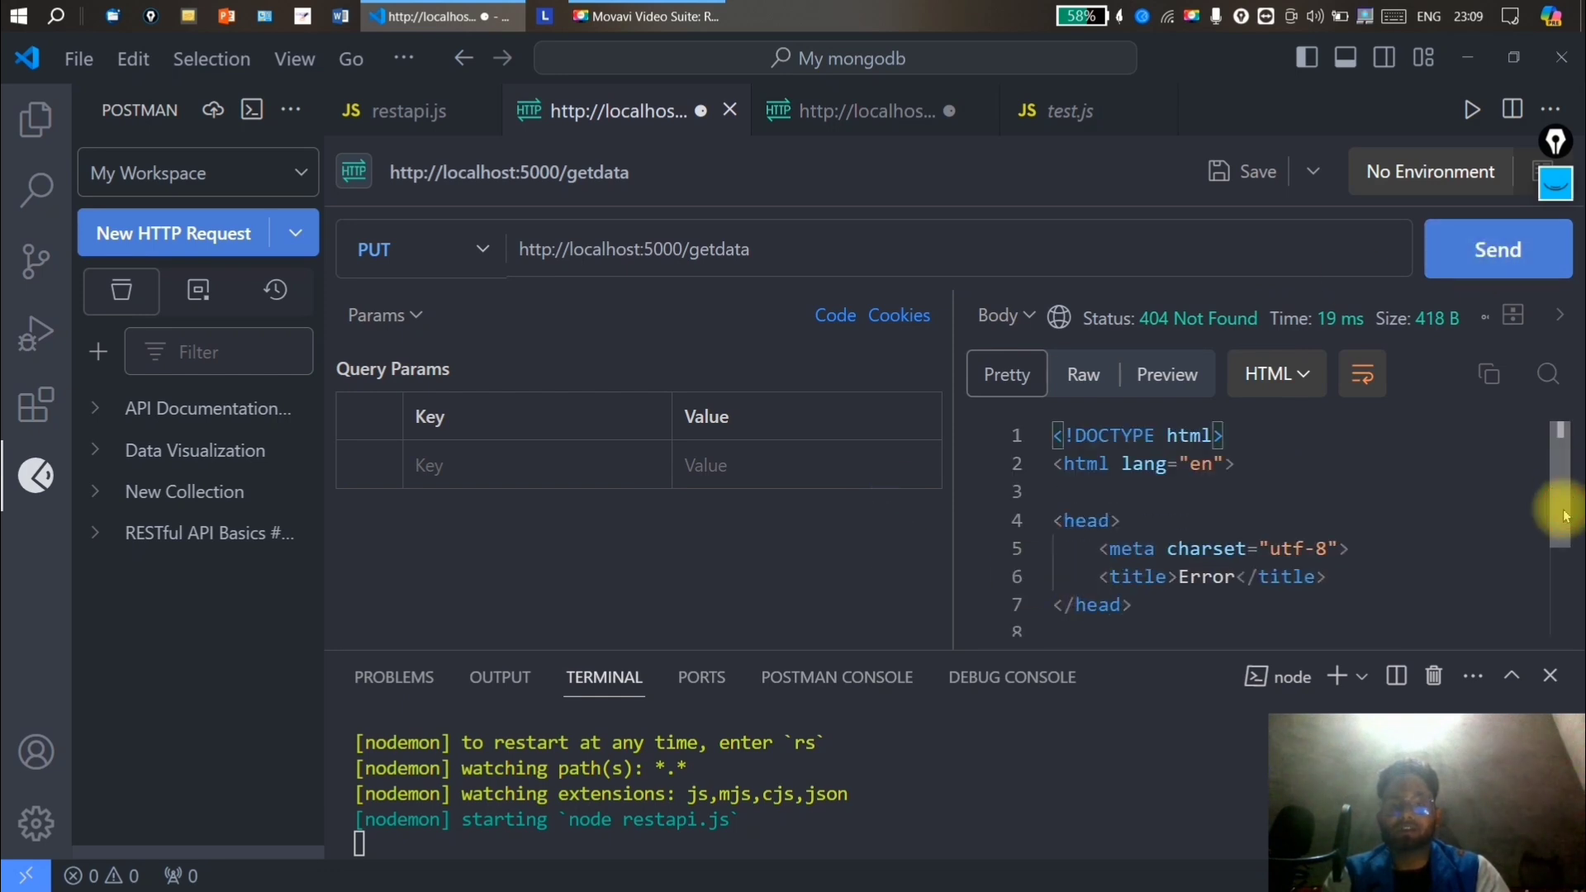
pyautogui.scroll(-3)
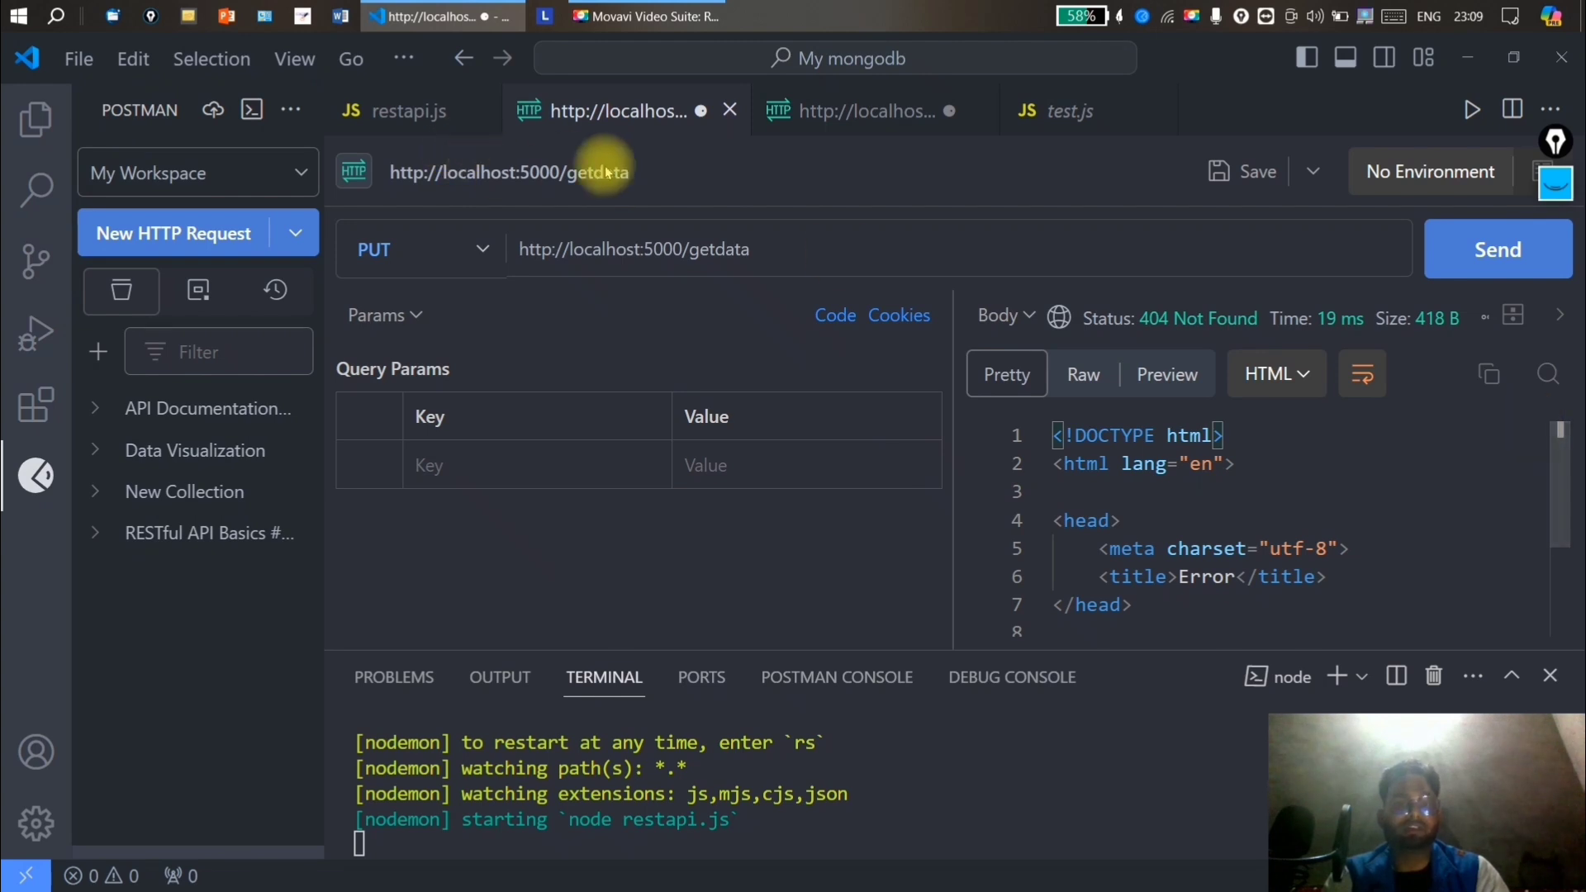
# Correct the PUT route path from '/grtdata' to '/getdata' and resend, getting 200 OK.
pyautogui.click(409, 110)
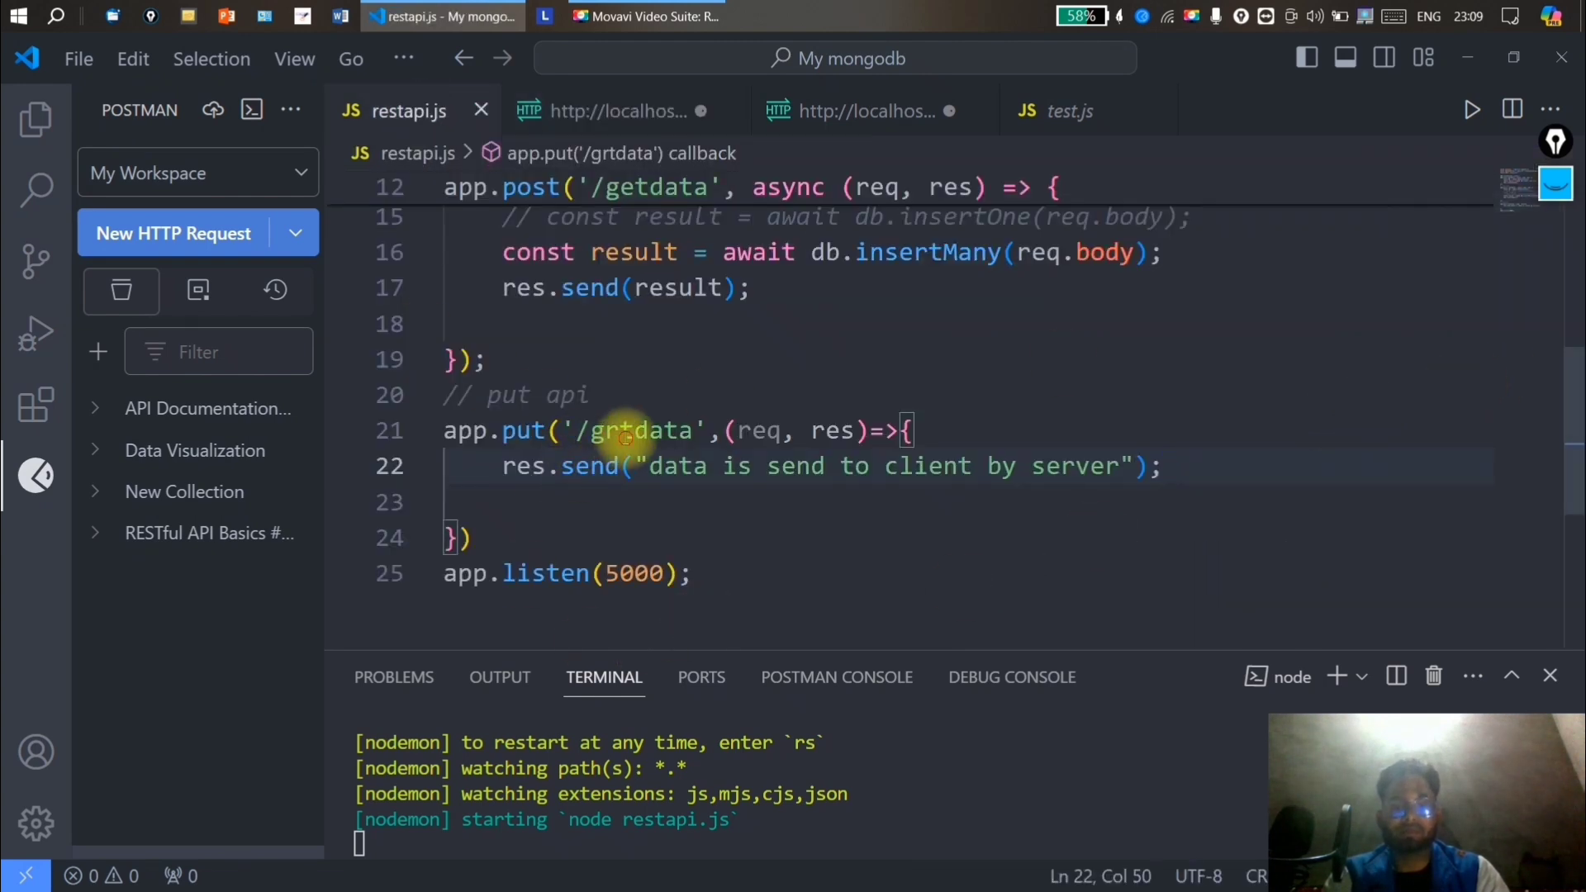
pyautogui.write('getdata')
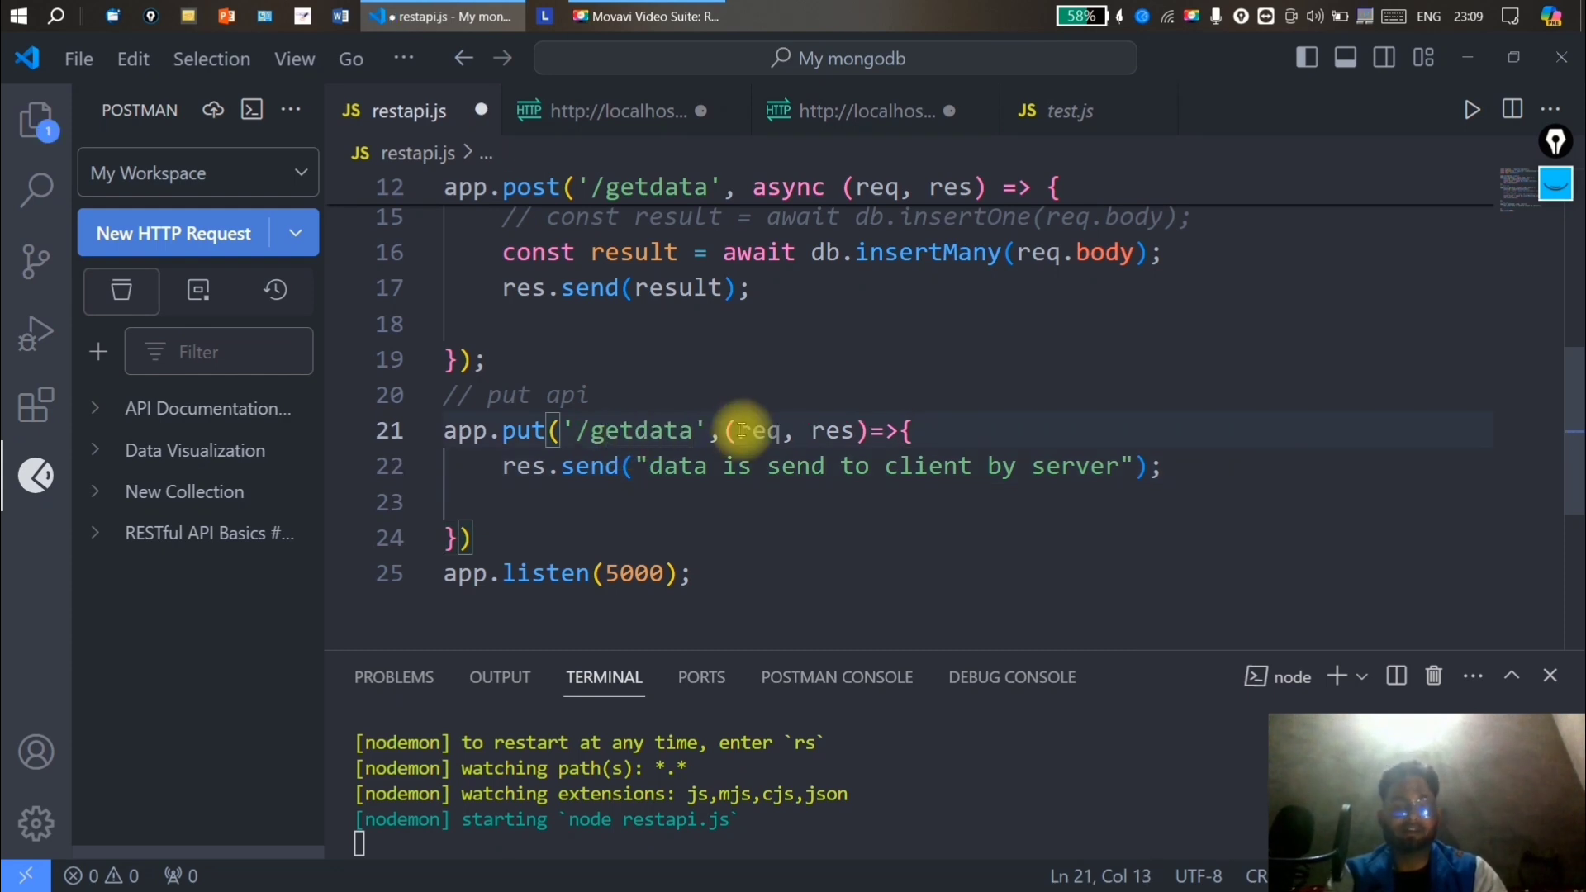
pyautogui.click(607, 110)
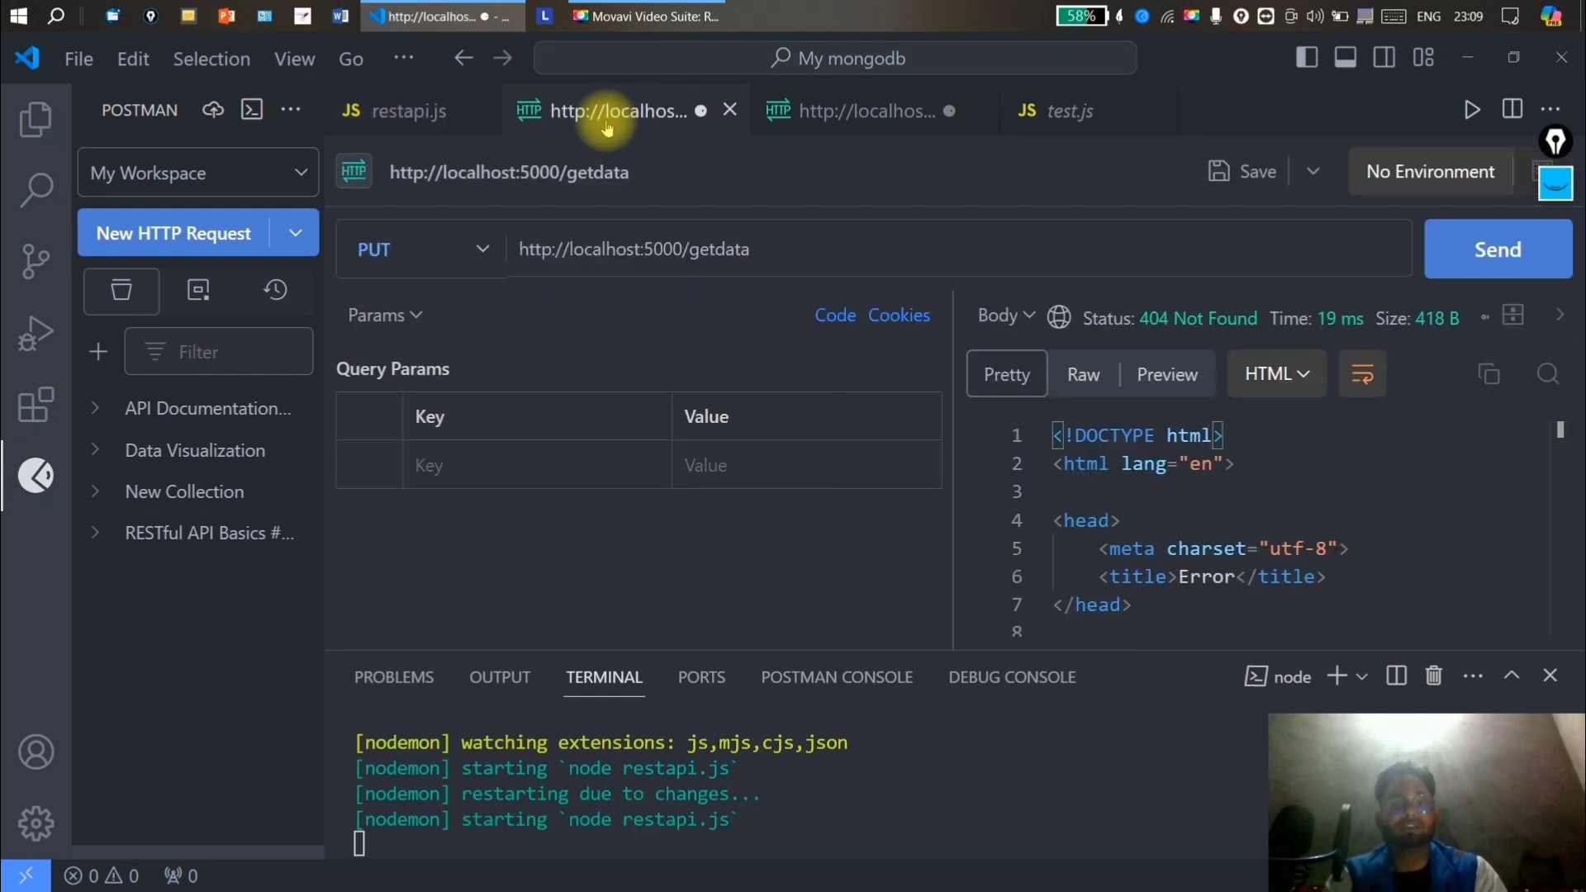
pyautogui.click(1498, 249)
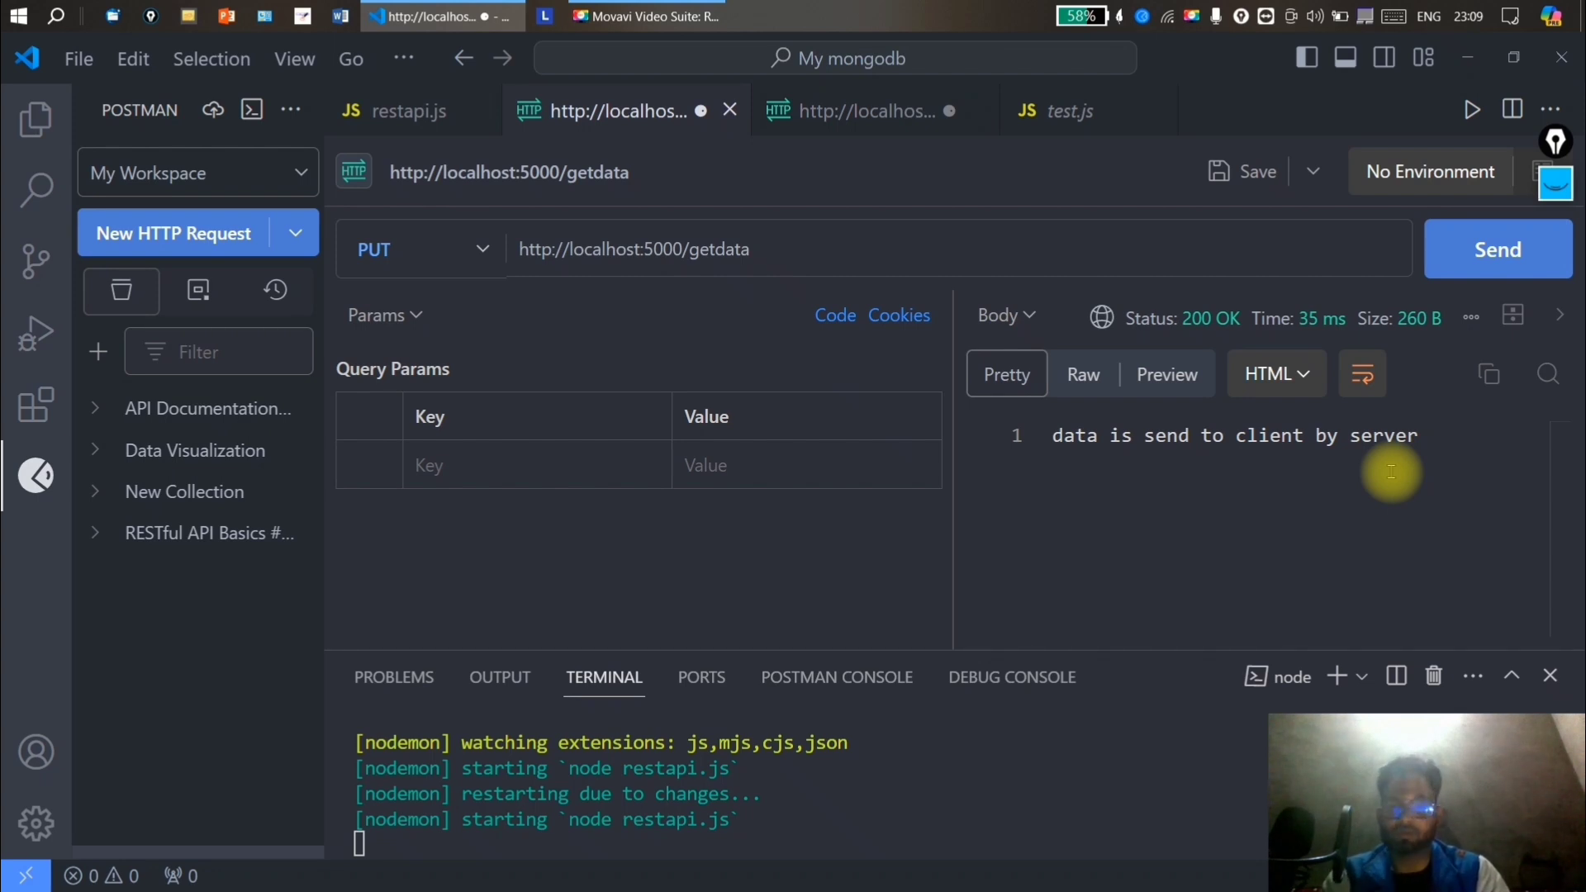
pyautogui.click(410, 109)
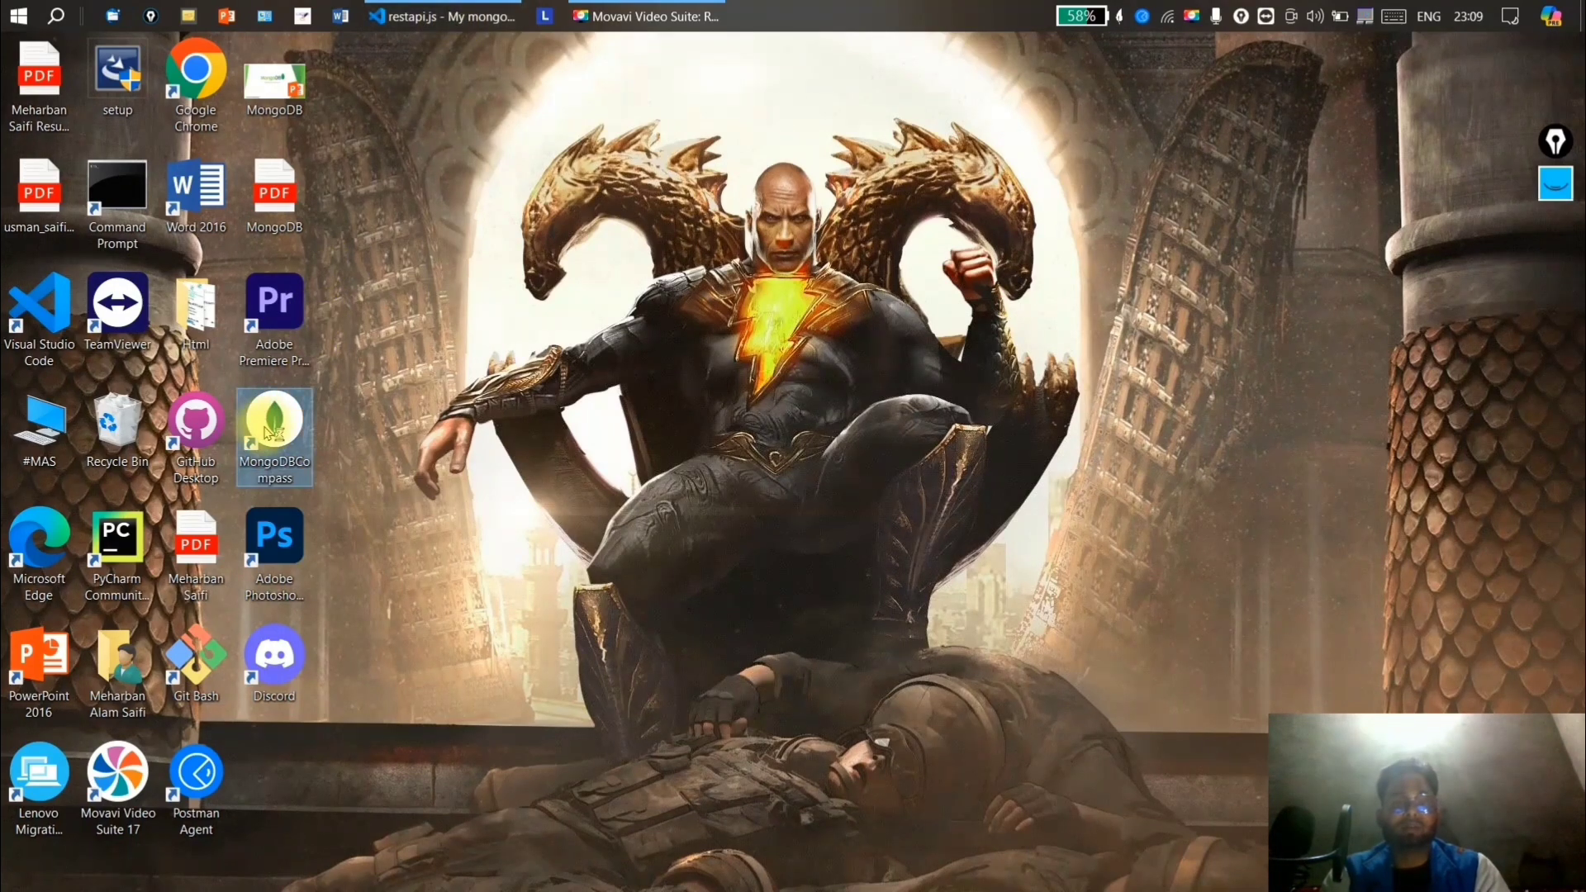
pyautogui.moveTo(274, 425)
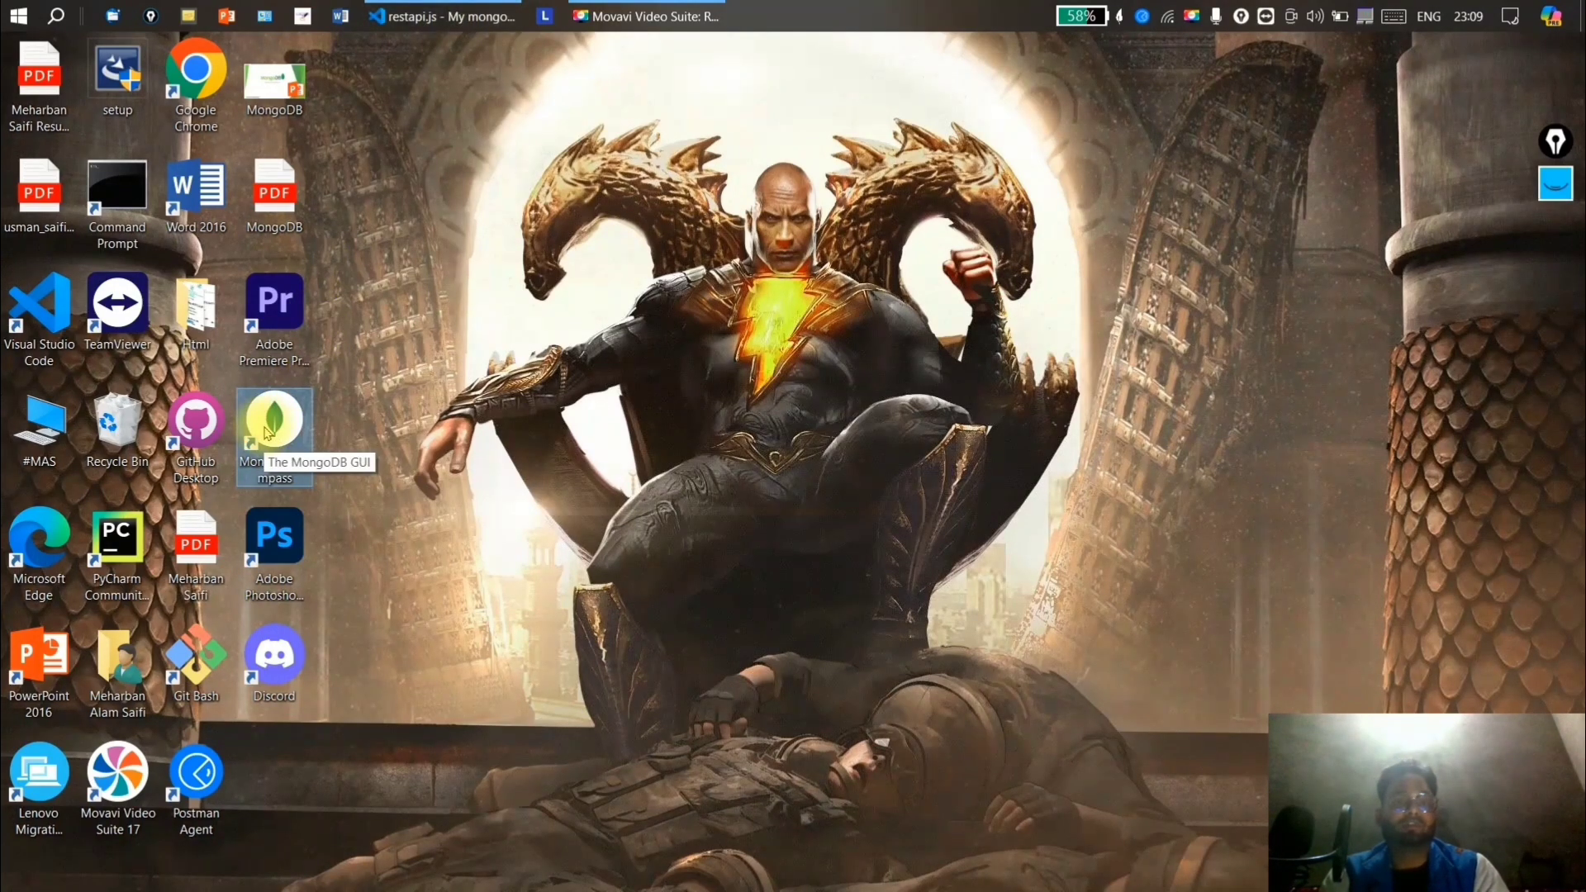
pyautogui.moveTo(603, 209)
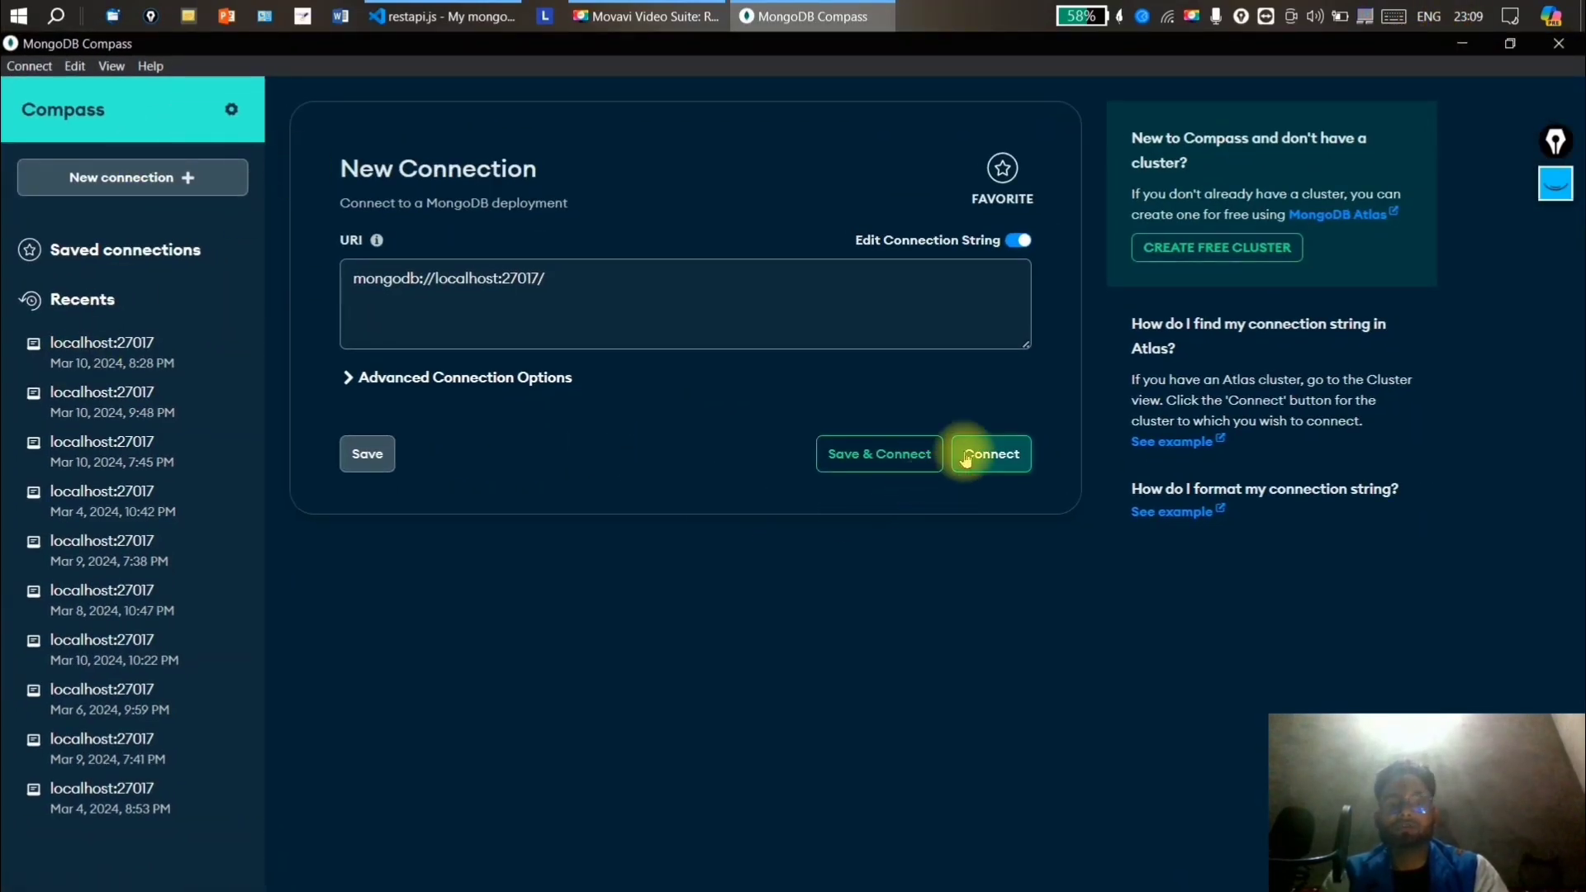
# Connect Compass and view the college.student collection's six documents as a table.
pyautogui.click(988, 454)
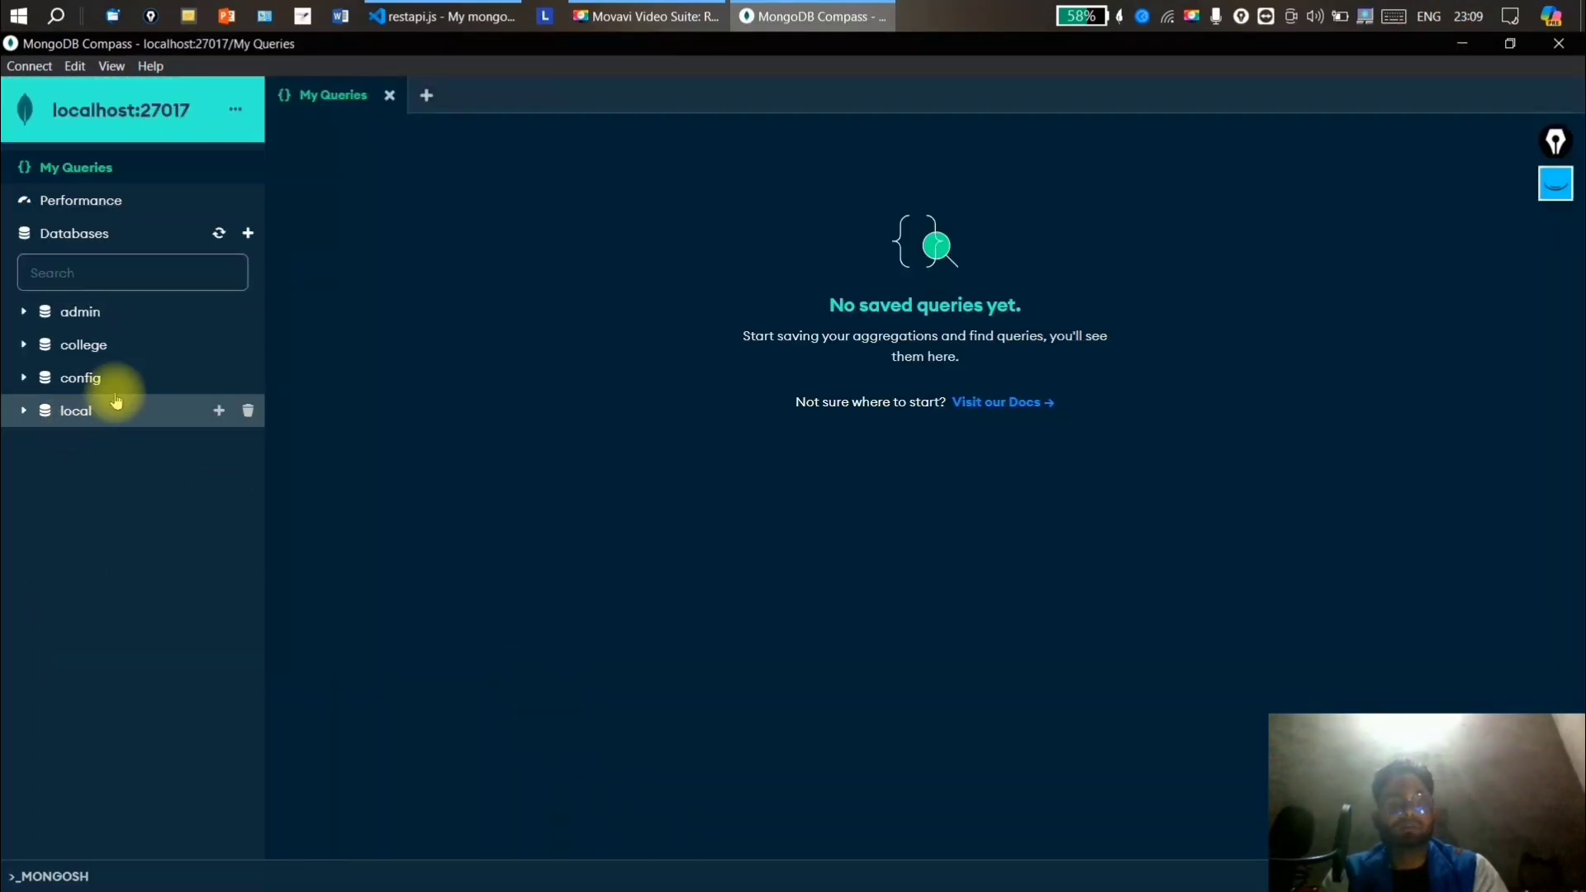
pyautogui.click(73, 233)
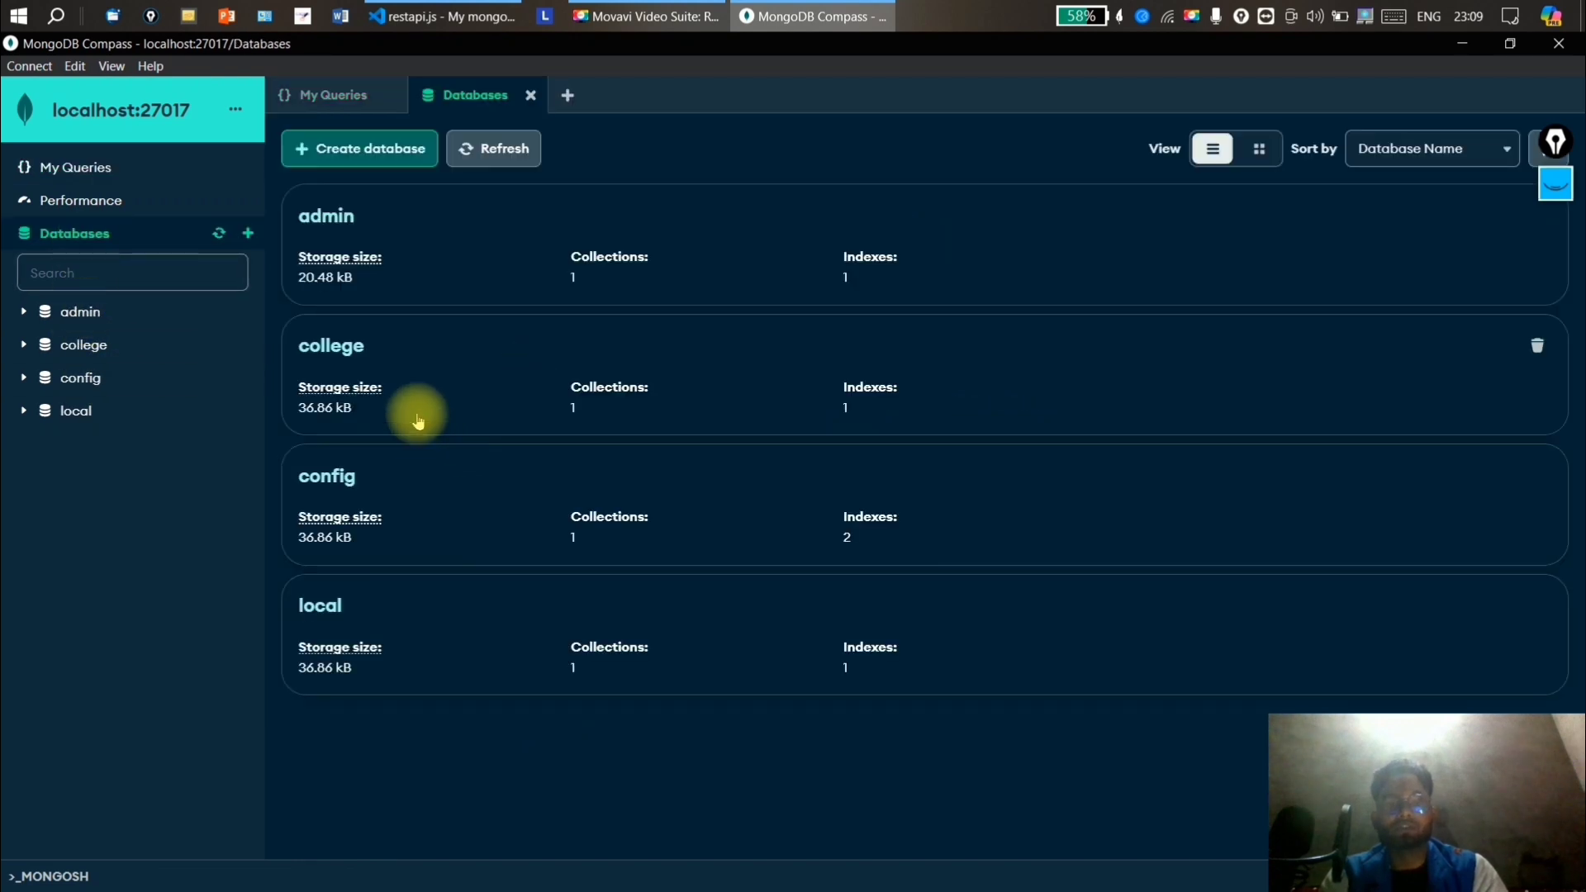
pyautogui.moveTo(331, 345)
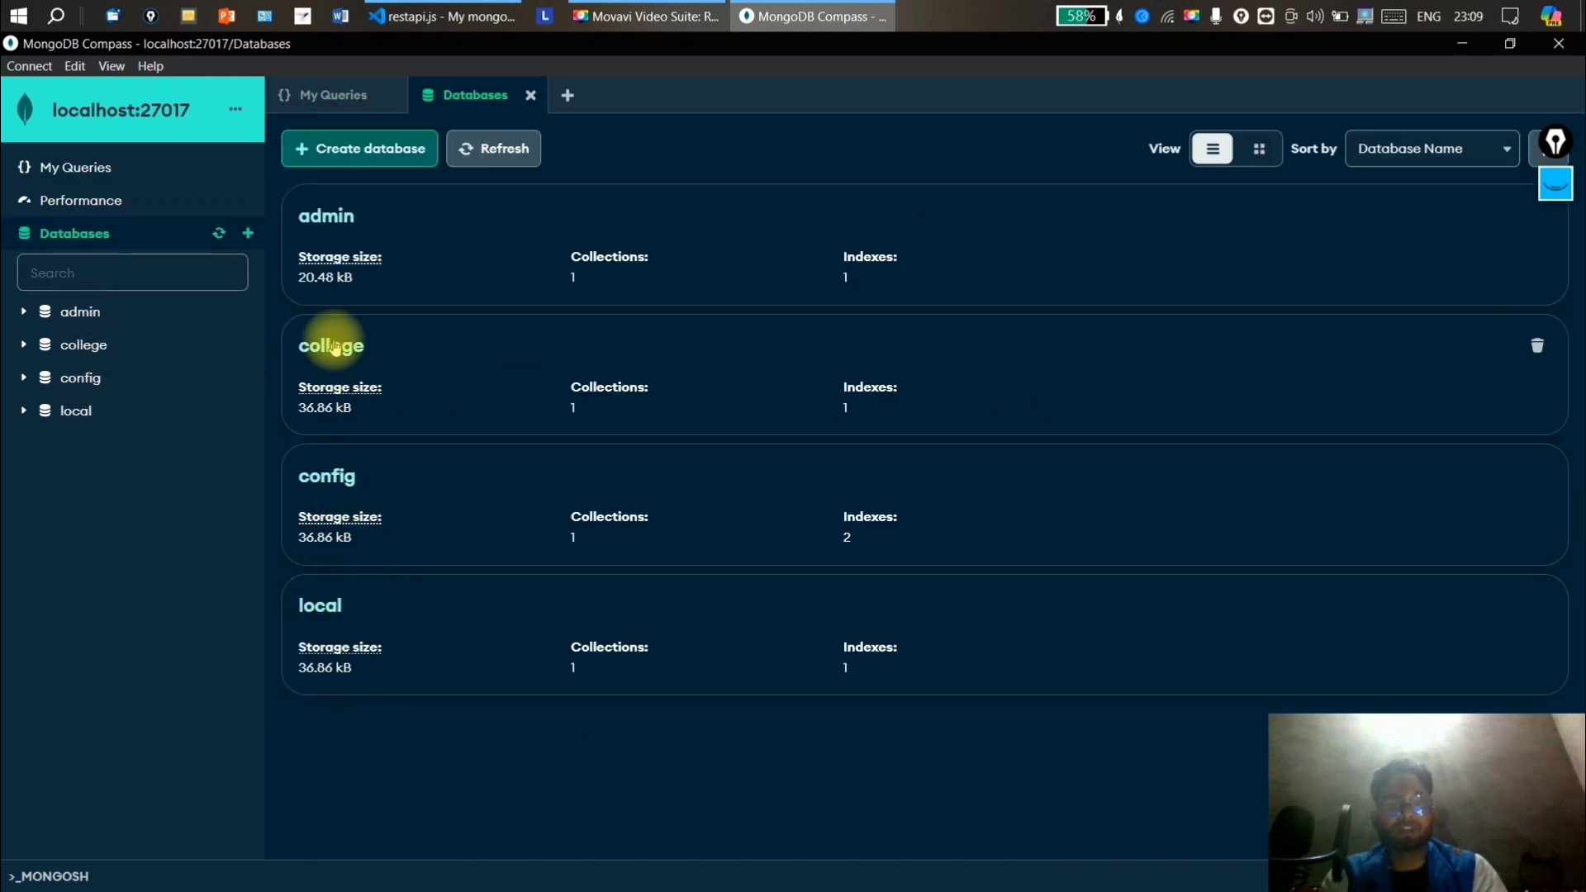
pyautogui.click(331, 346)
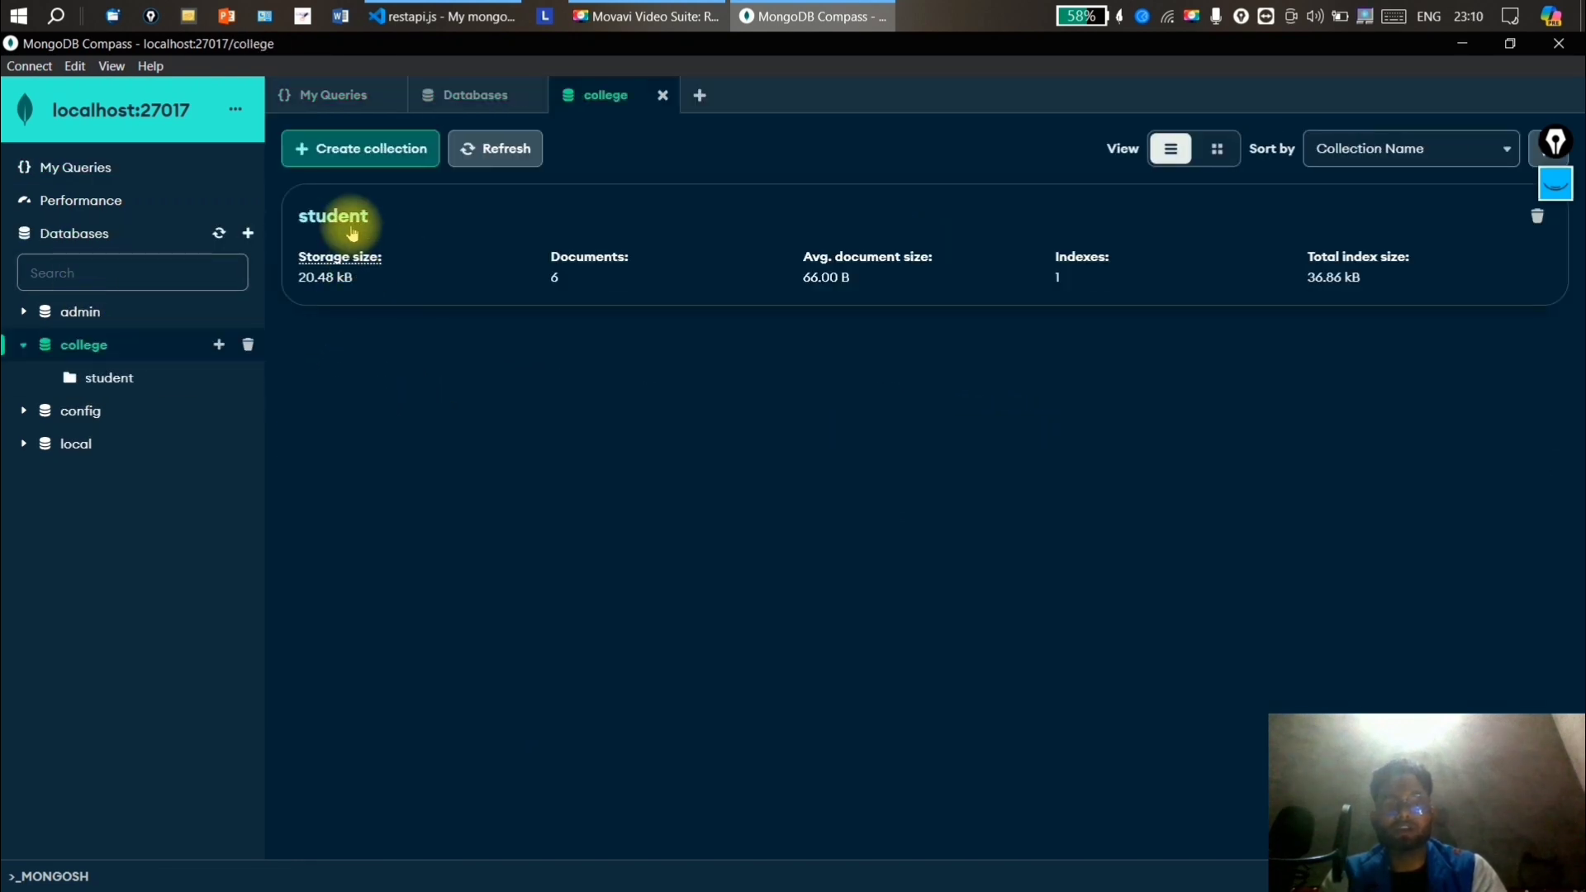
pyautogui.click(334, 215)
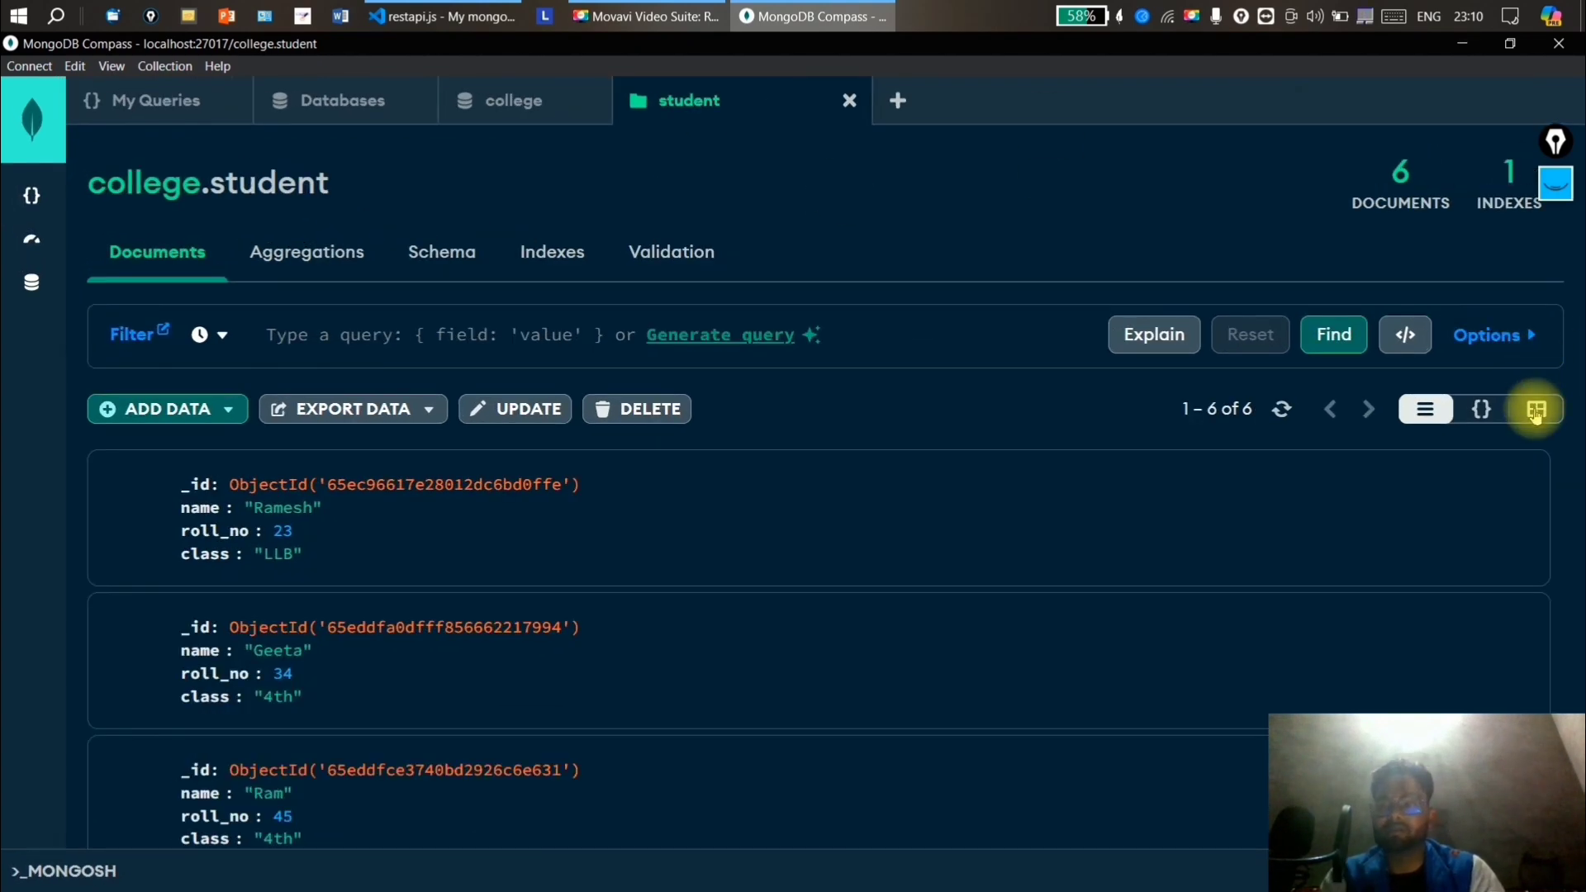
pyautogui.click(1535, 409)
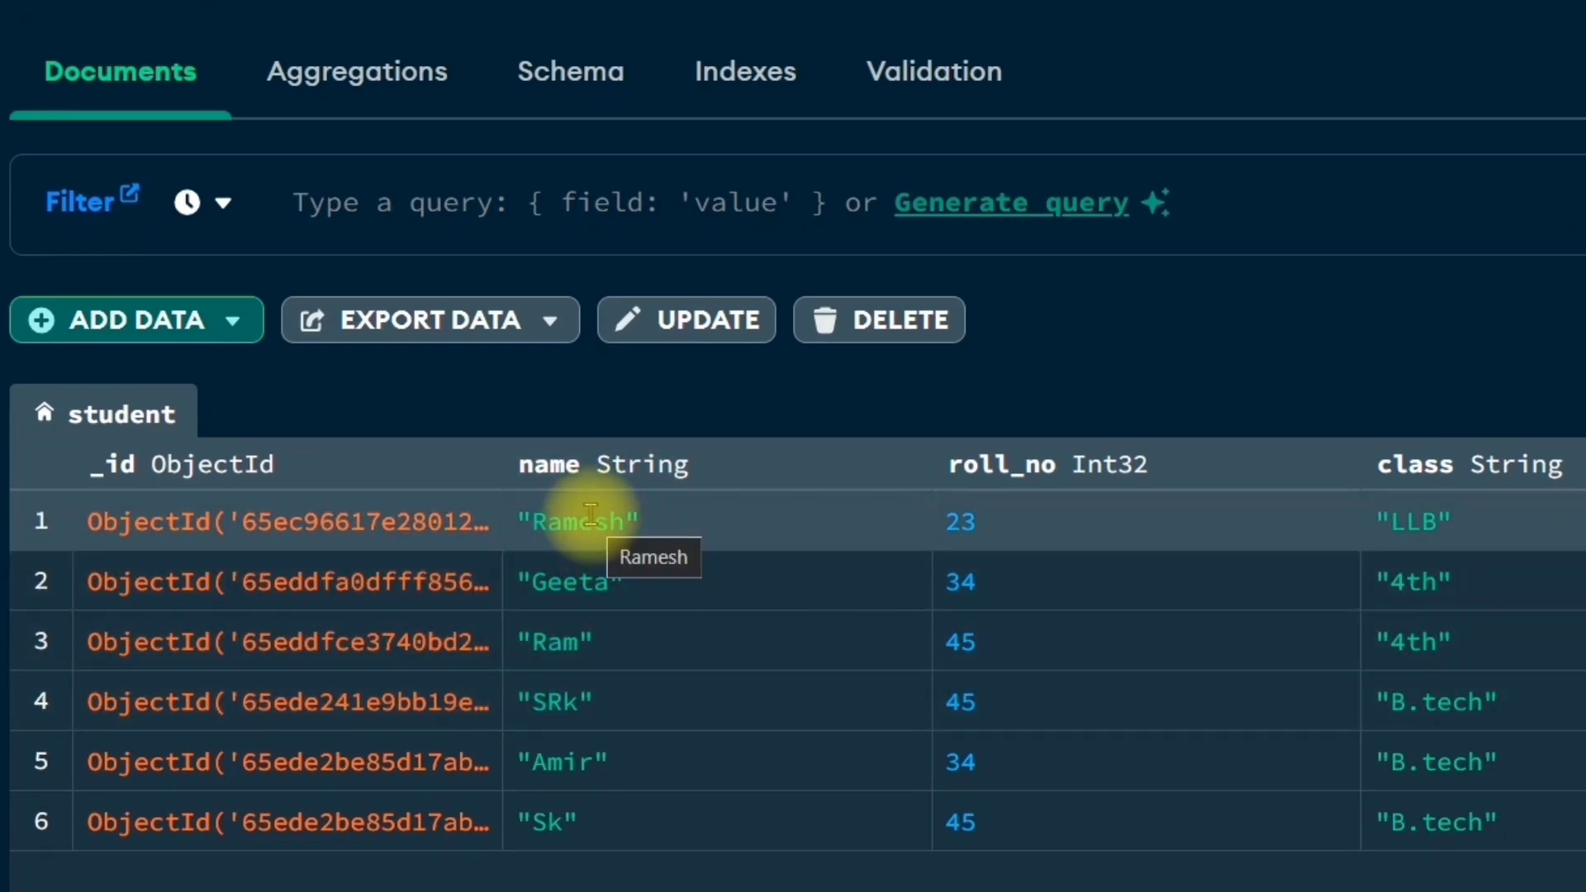
pyautogui.moveTo(956, 521)
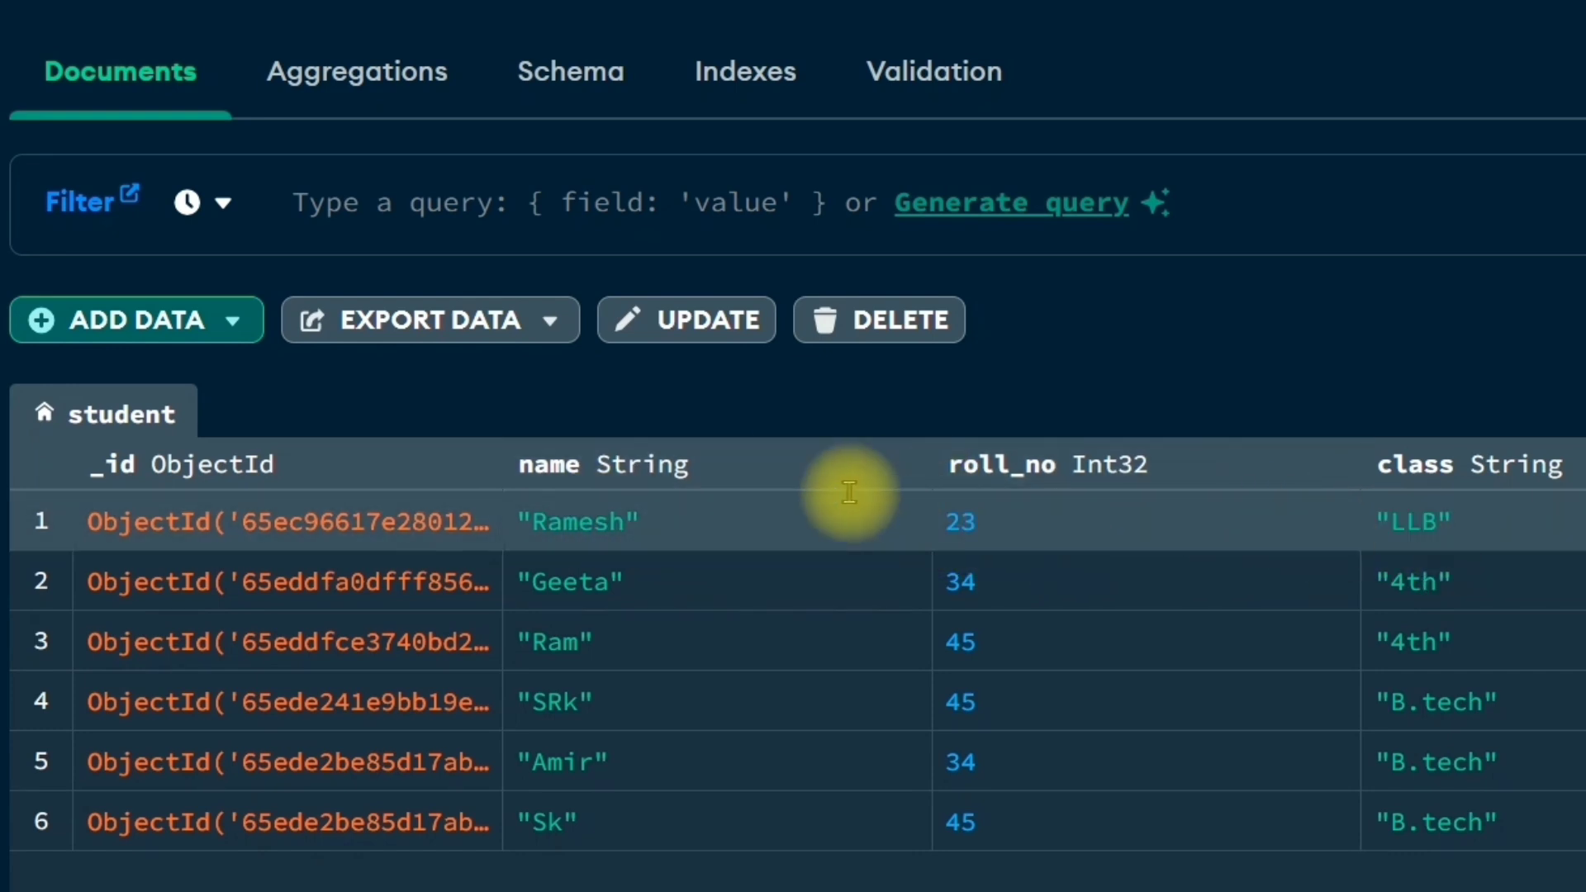
pyautogui.moveTo(632, 521)
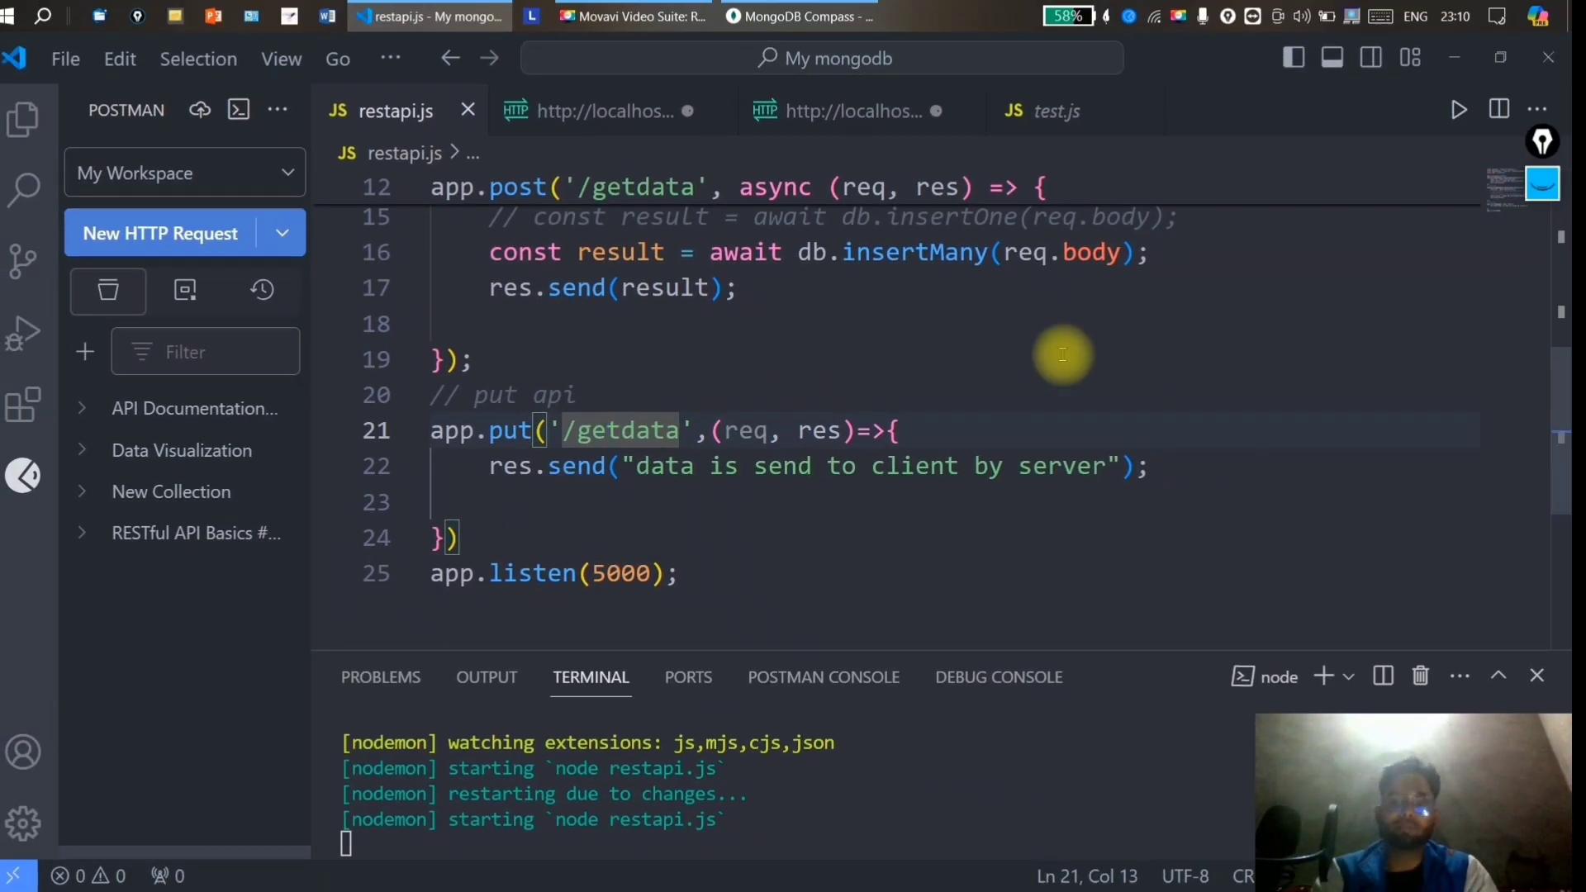
# Make the PUT '/getdata' handler async and store await dbconnetion() in a db constant.
pyautogui.press('enter')
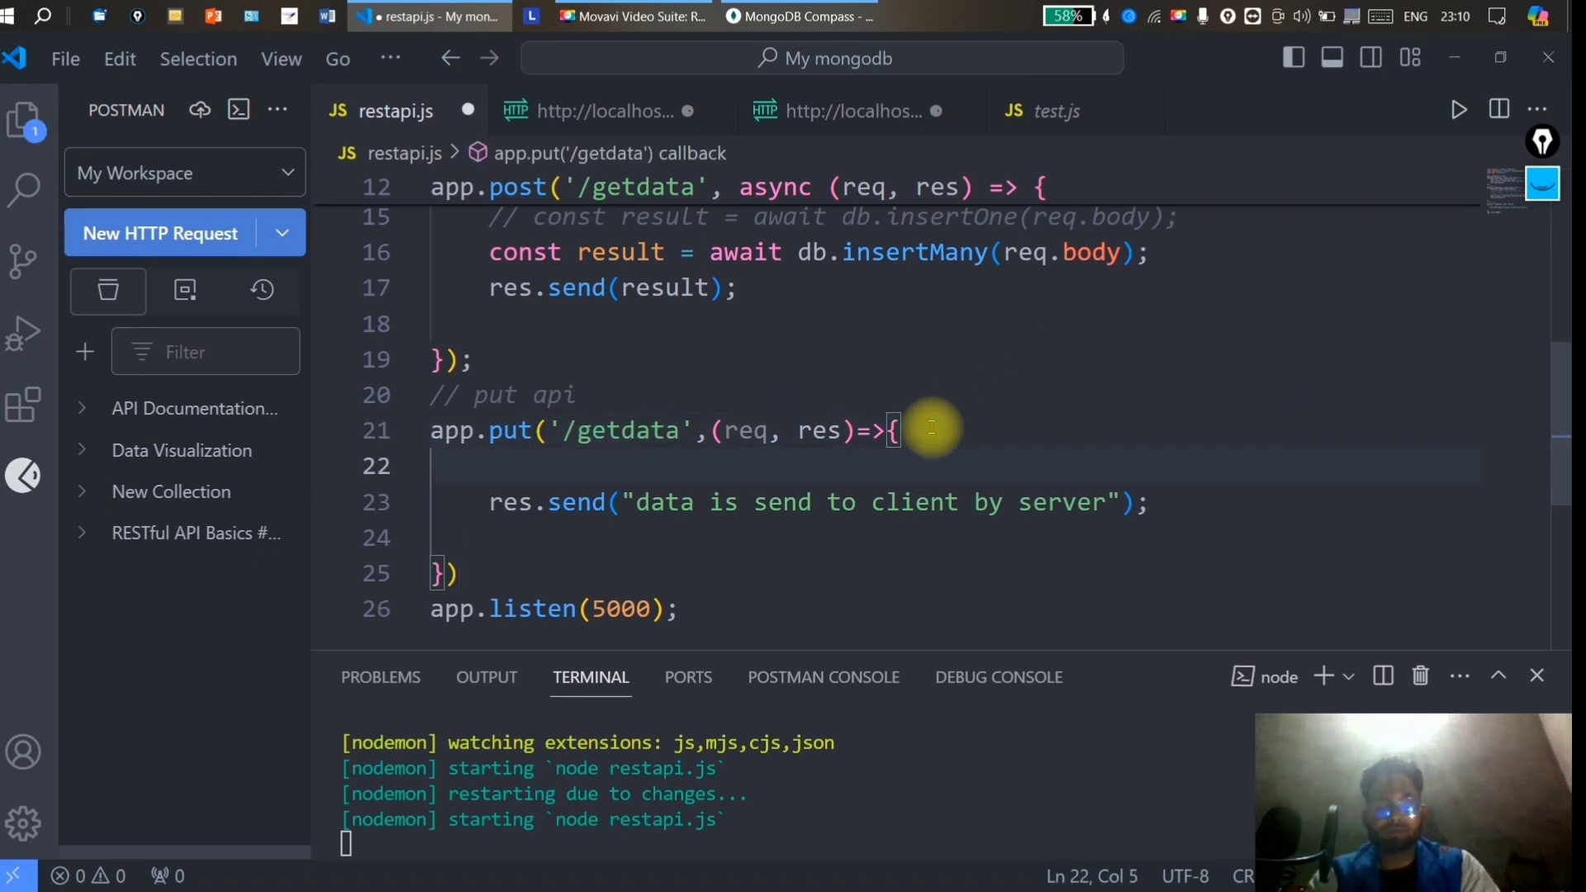
pyautogui.write('const')
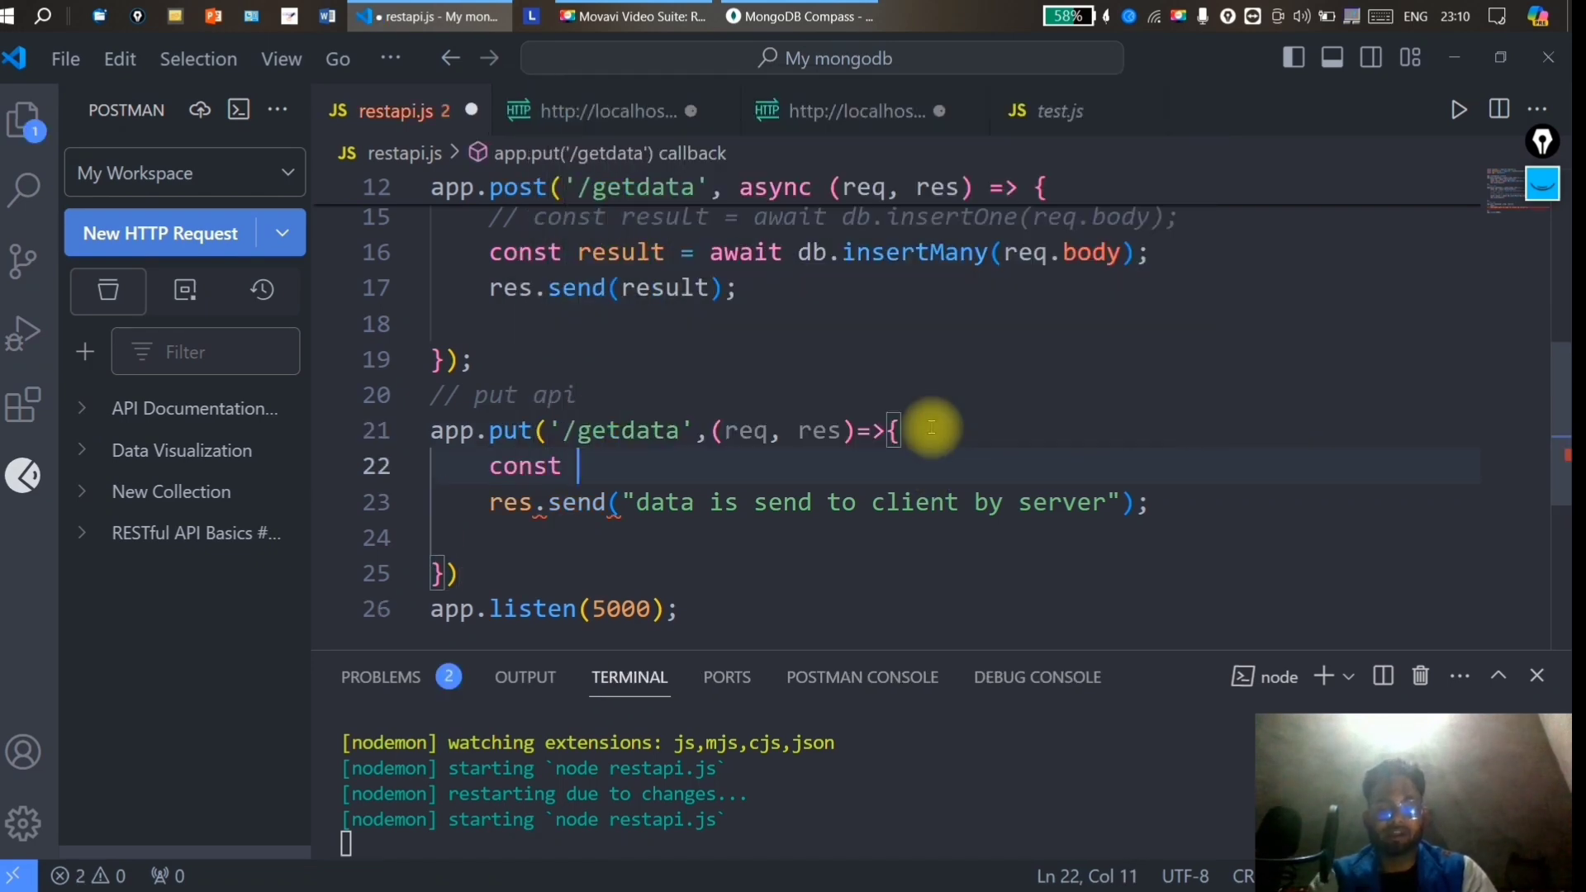
pyautogui.write('db')
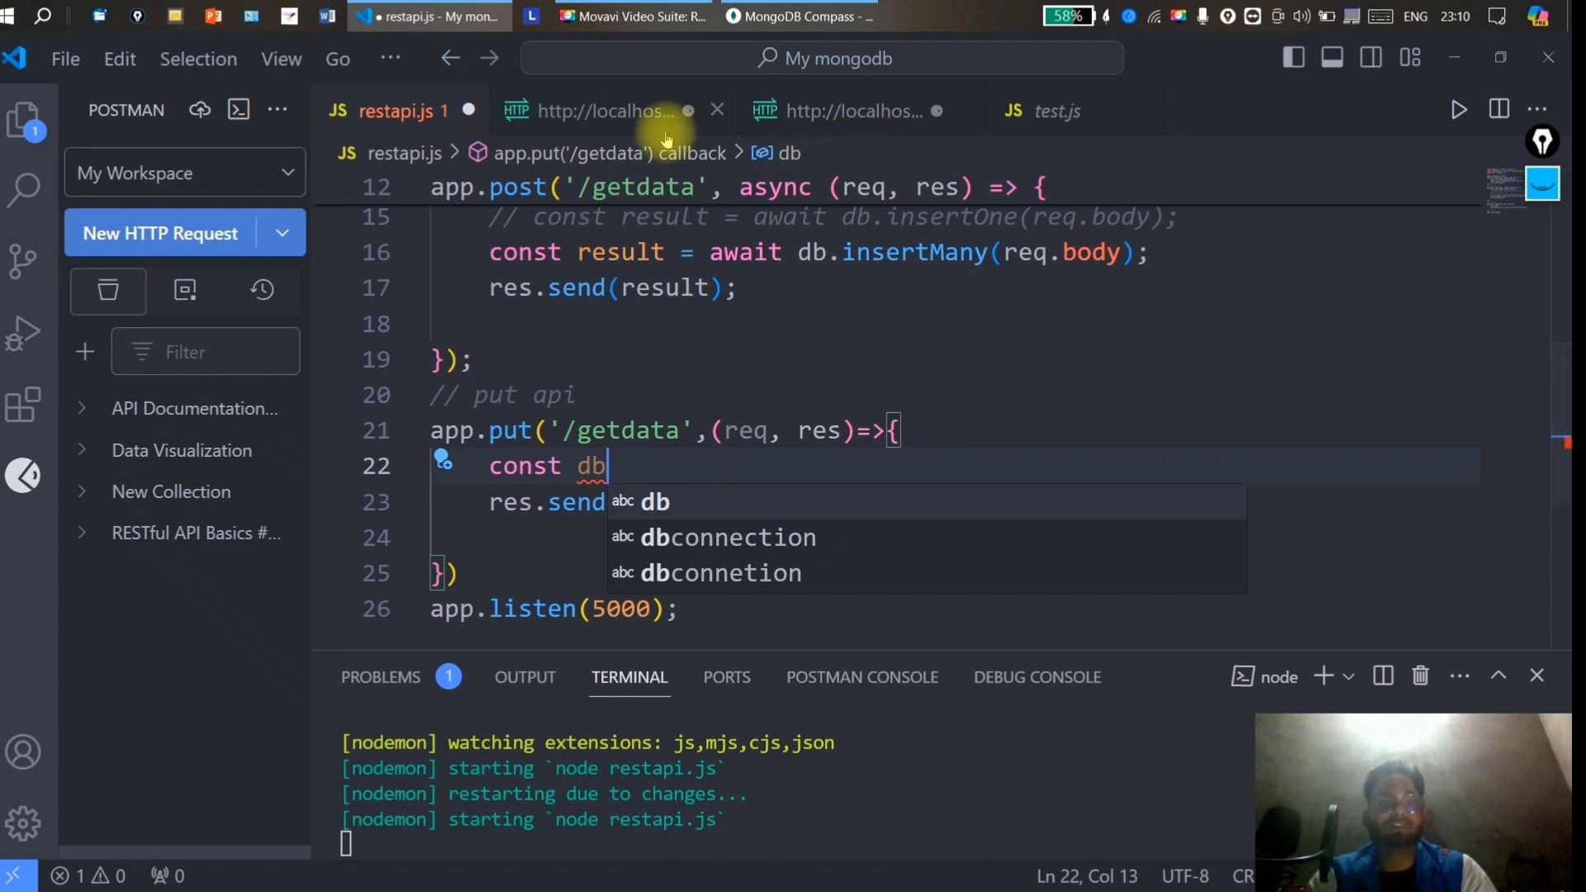
pyautogui.click(23, 119)
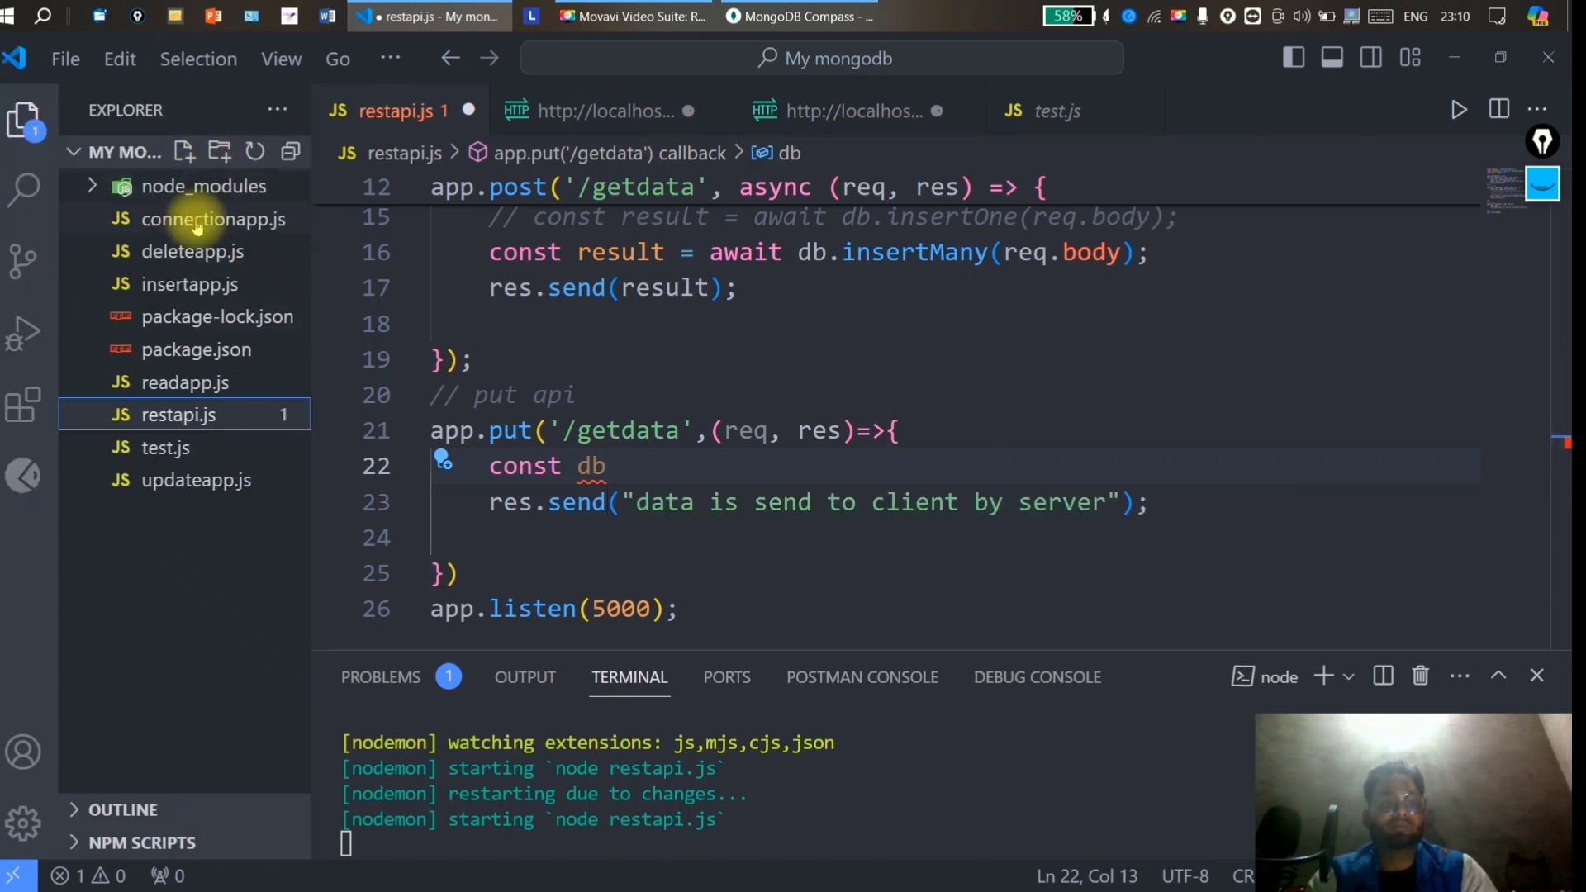
pyautogui.click(213, 218)
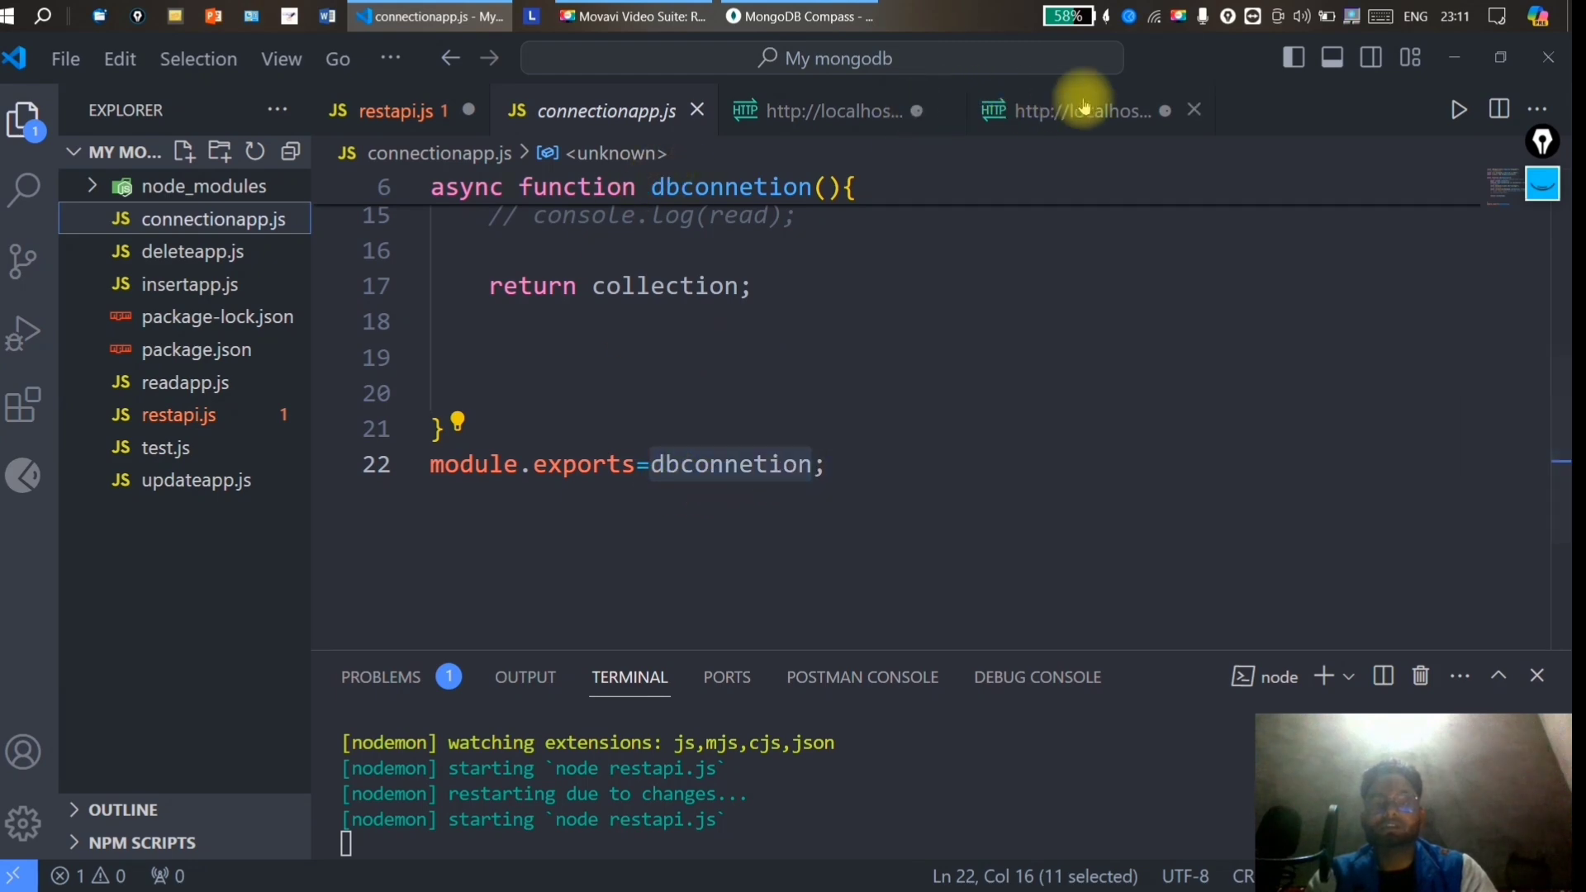
pyautogui.click(393, 110)
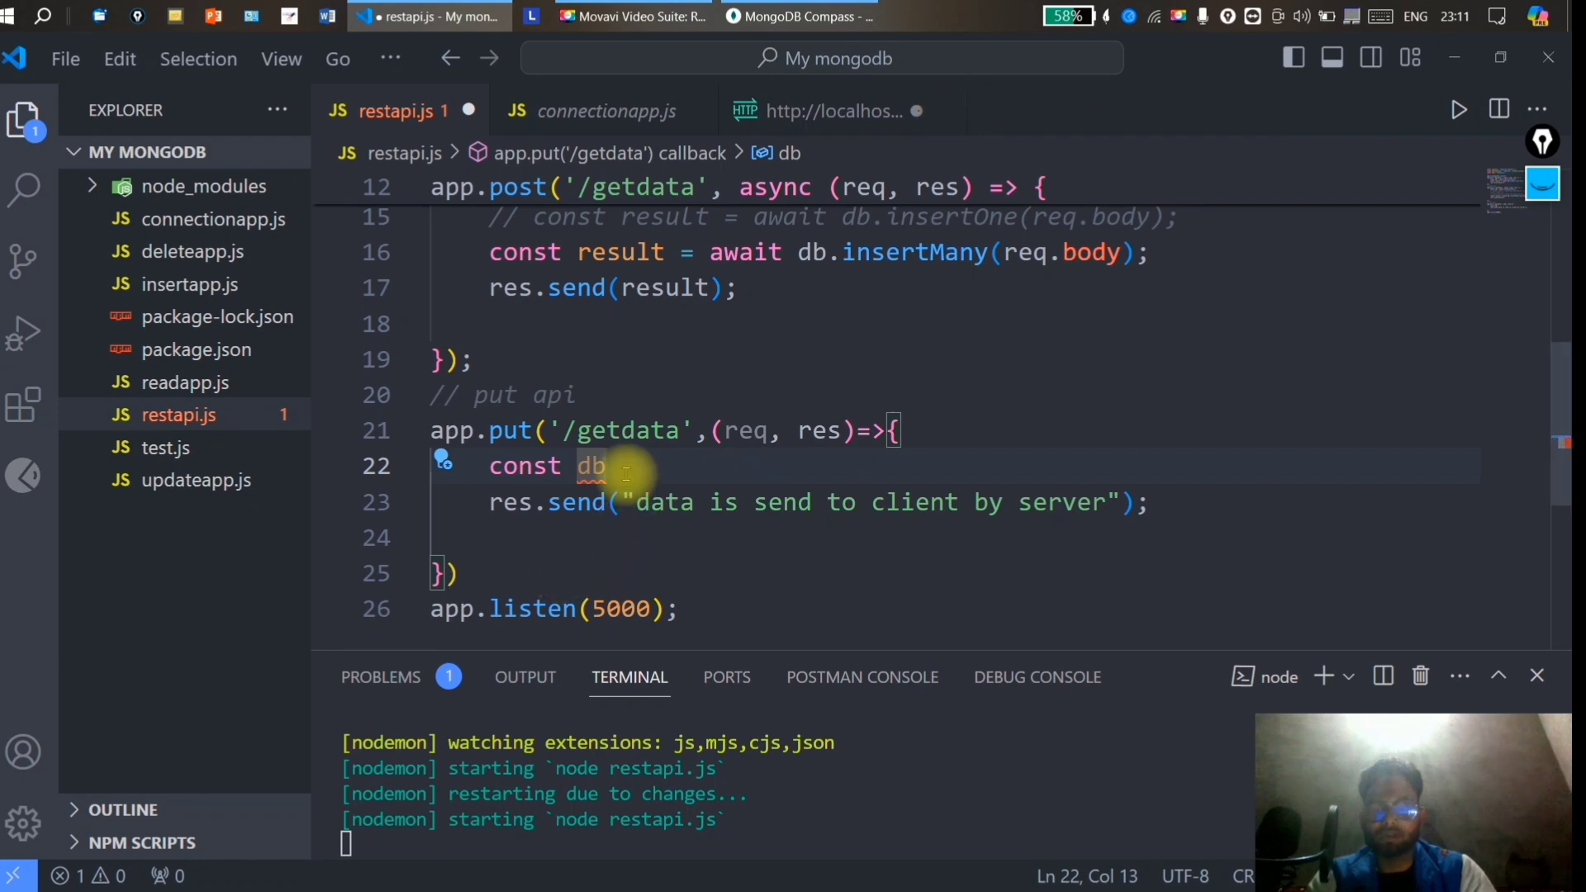
pyautogui.write('=dbConnetion();')
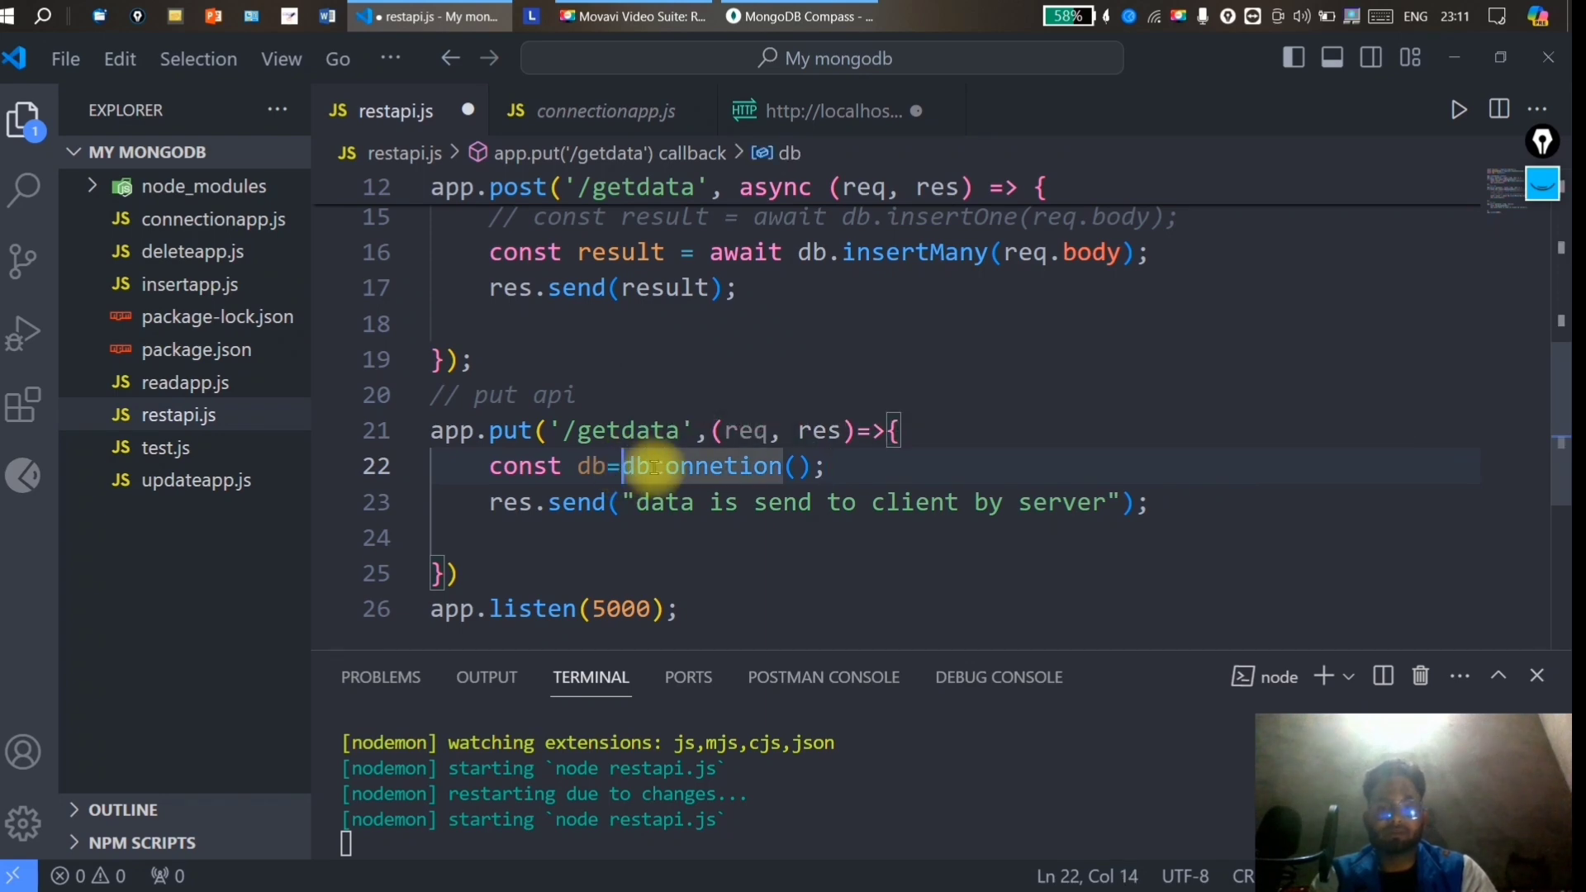
pyautogui.write('await')
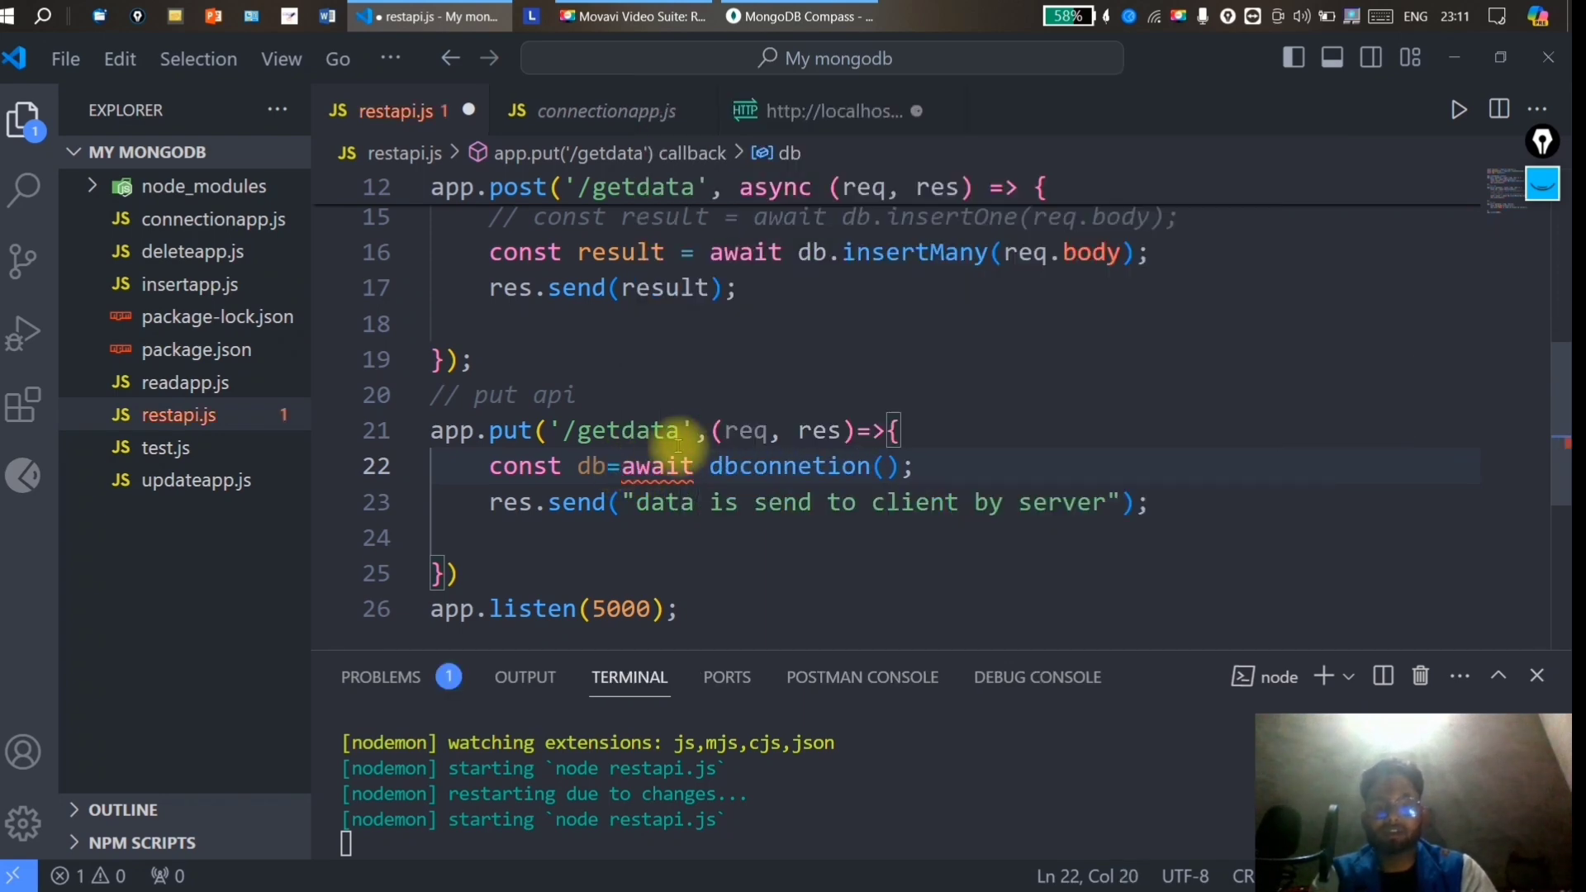
pyautogui.write('async')
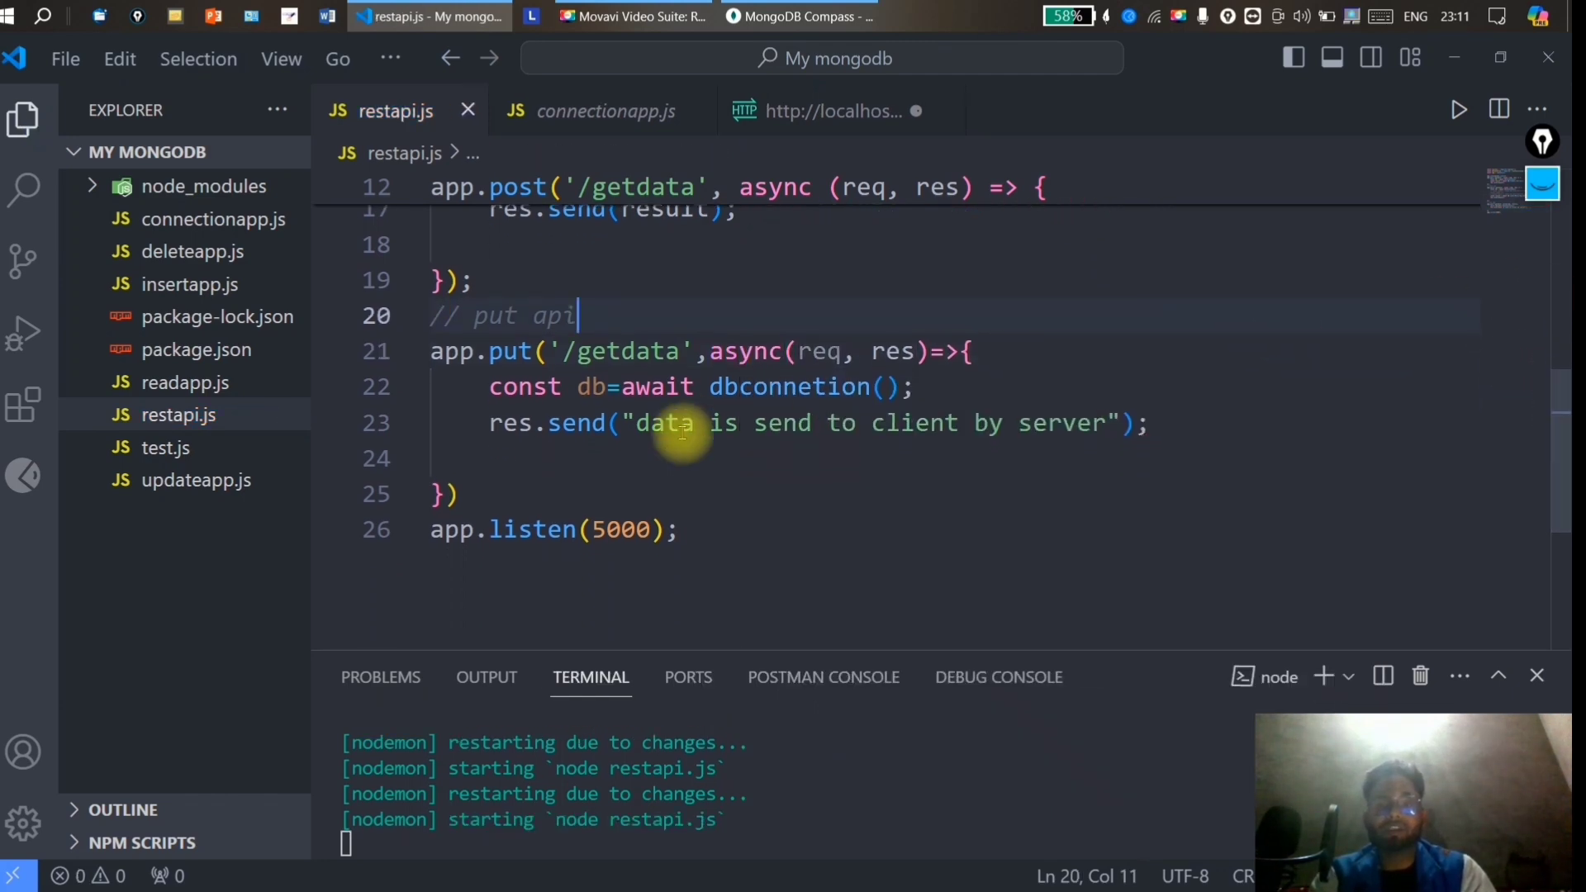
# Add const result=db.updateOne(); below the database connection line.
pyautogui.click(919, 387)
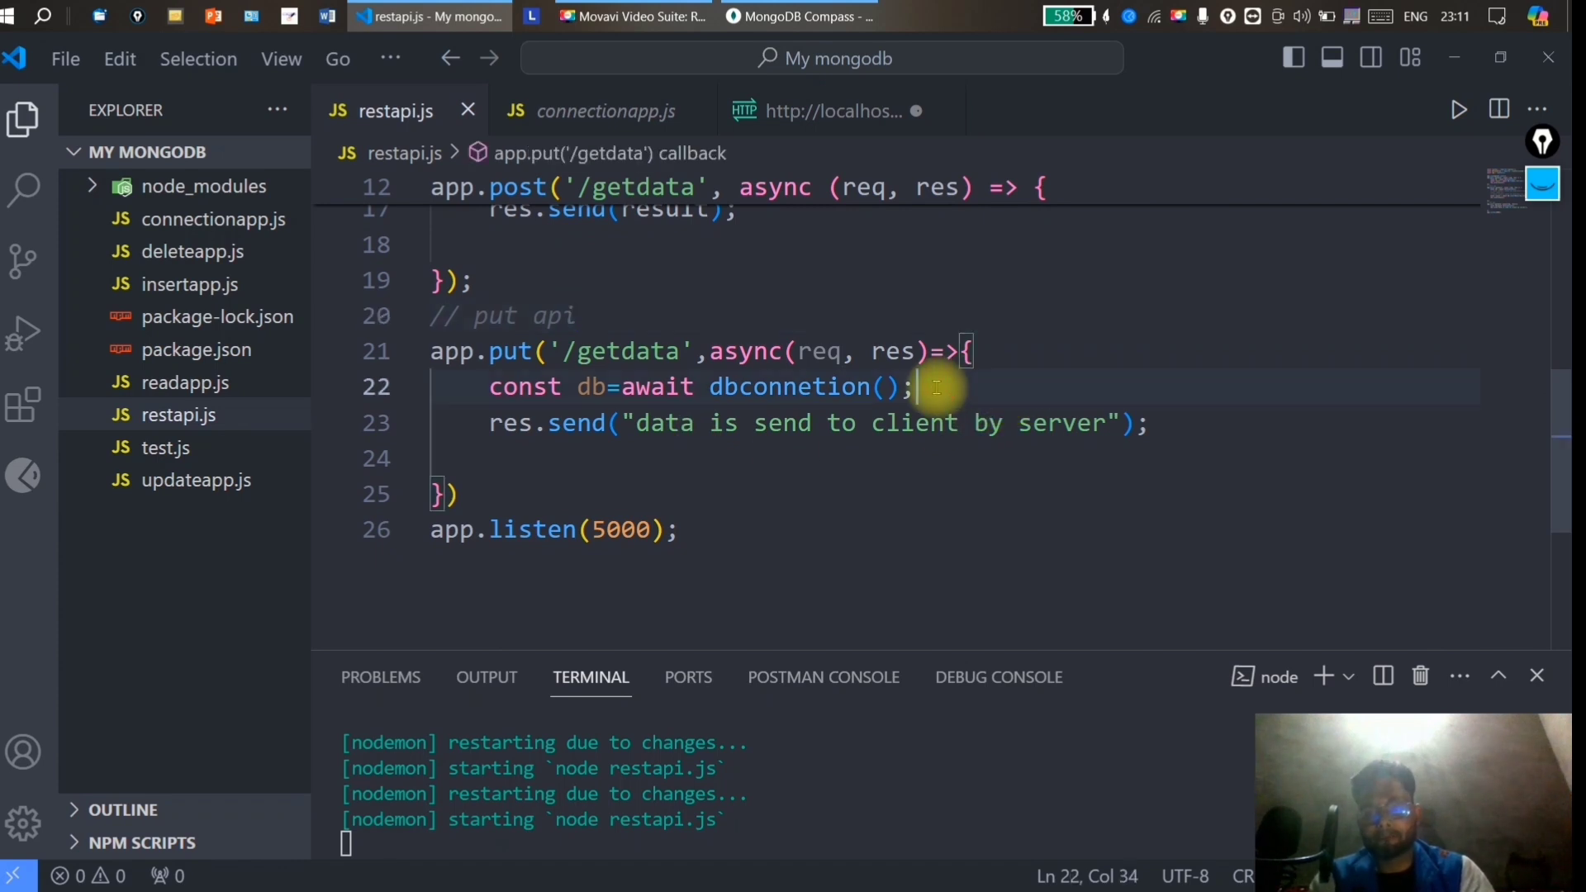
pyautogui.press('enter')
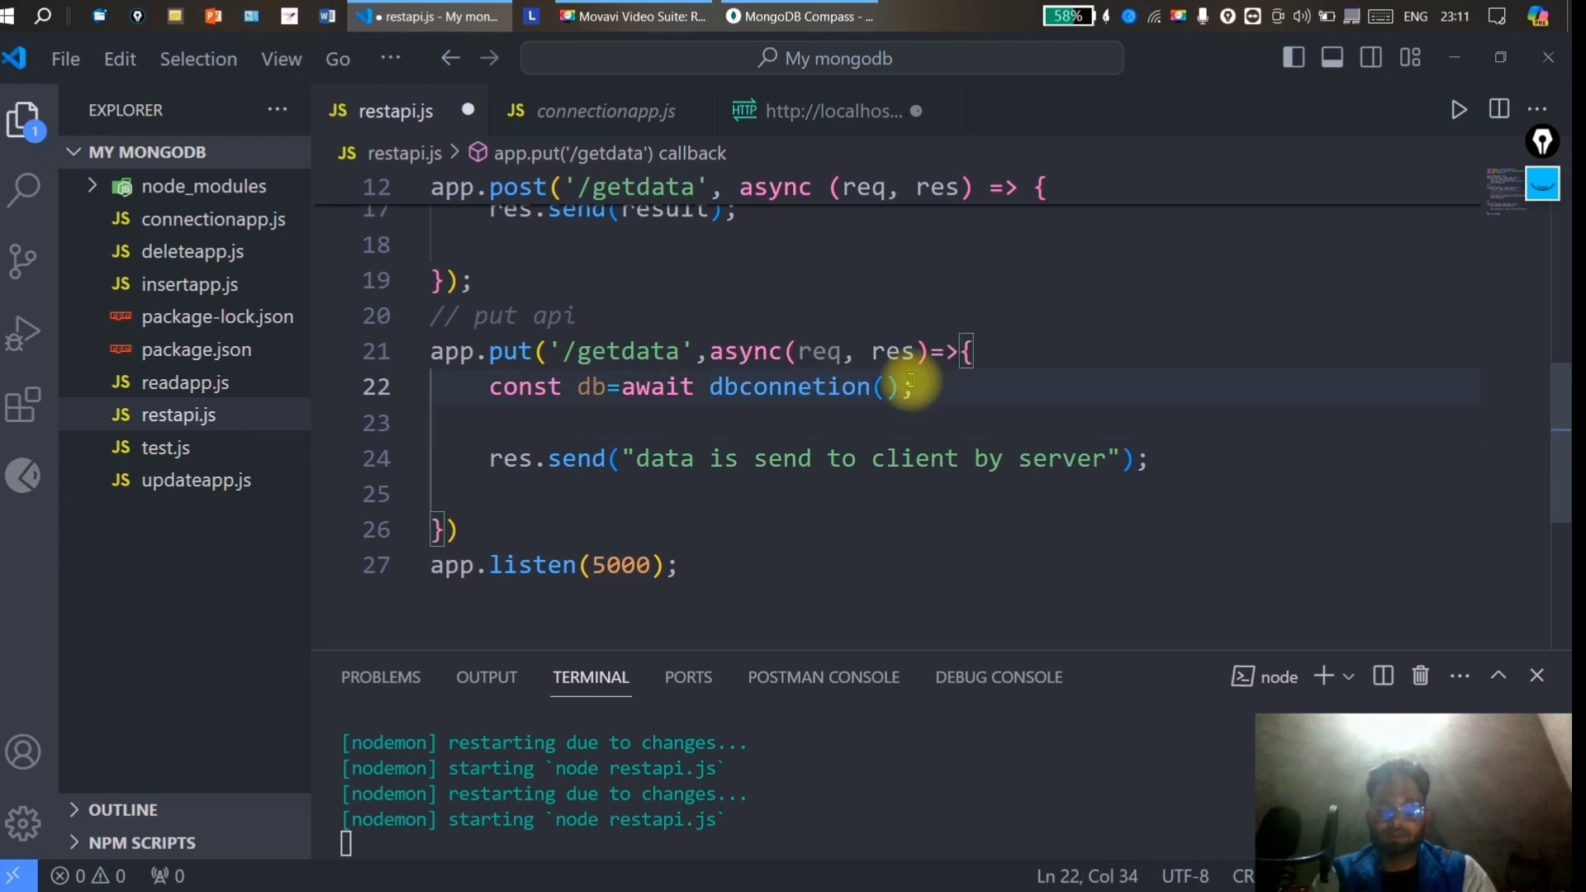
pyautogui.write('const res')
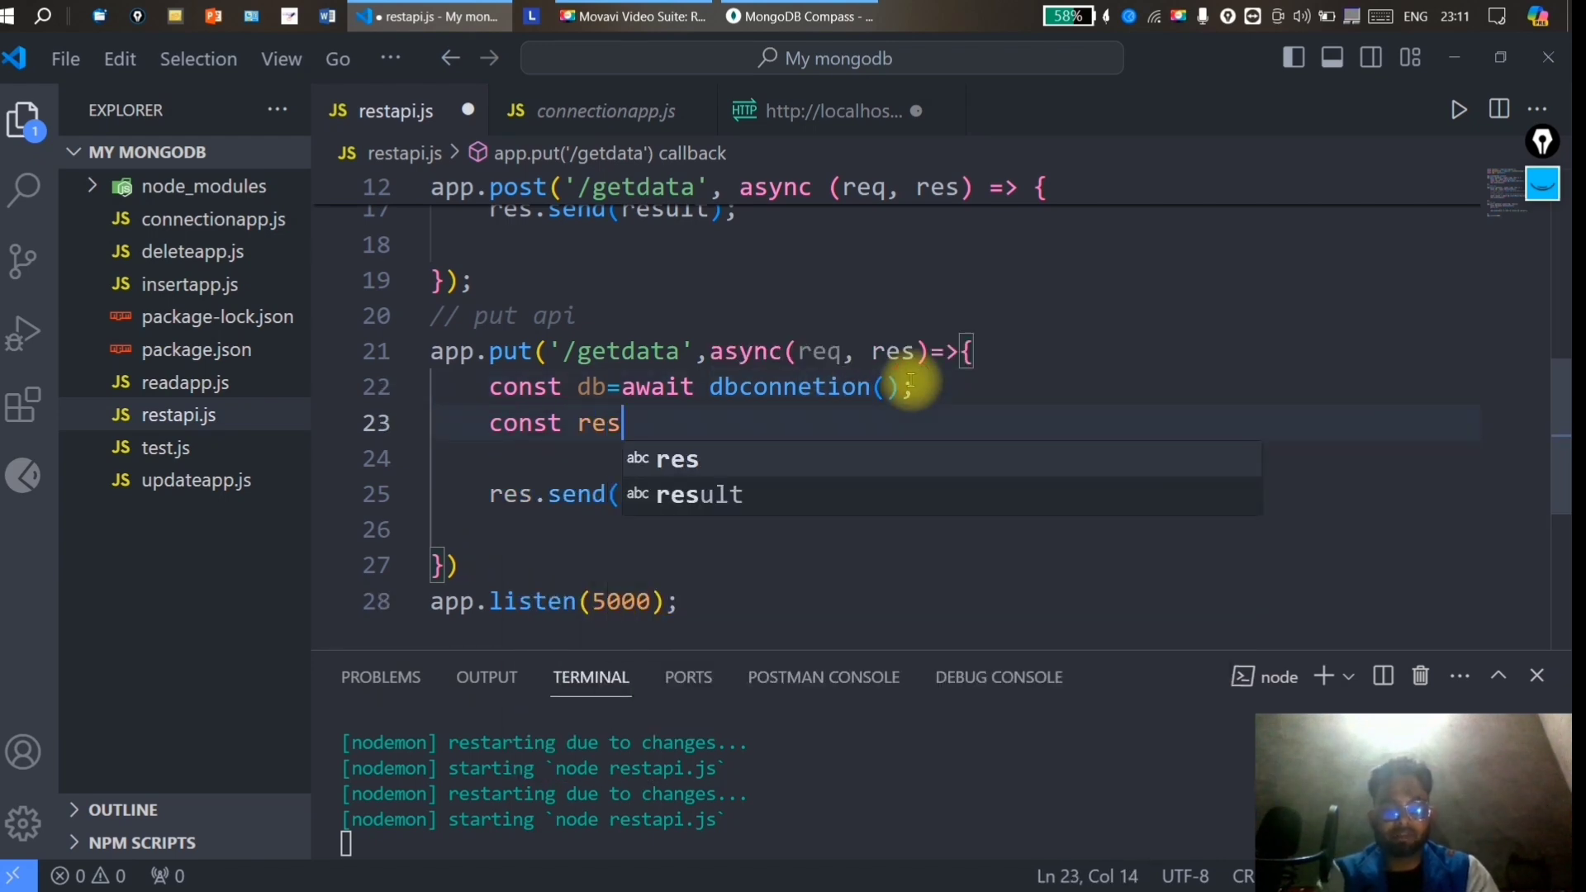
pyautogui.write('ult=')
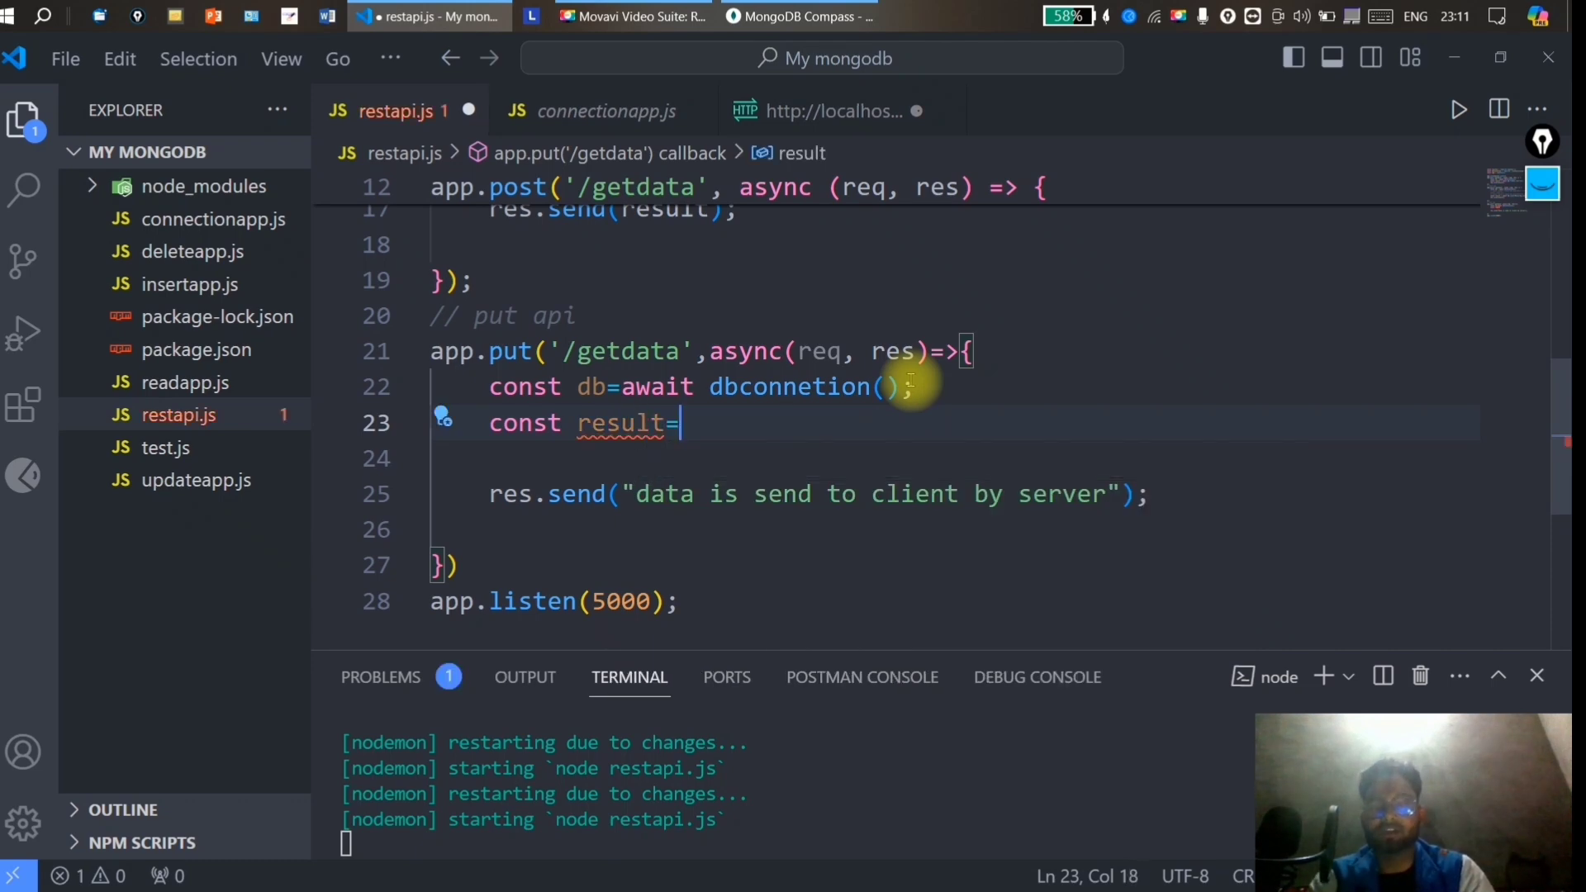
pyautogui.write('db')
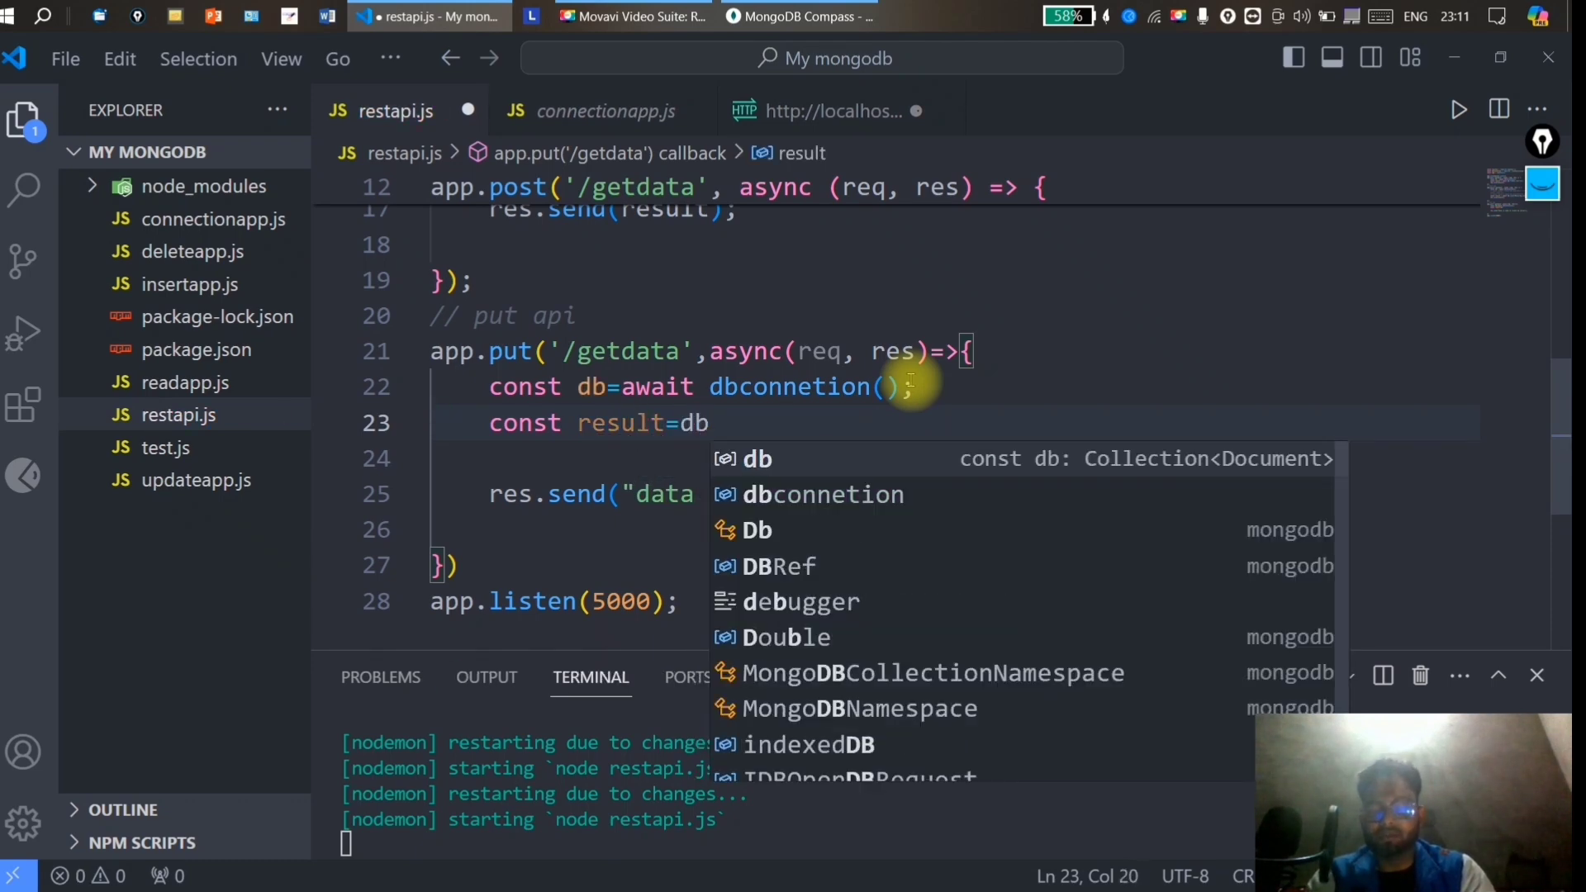
pyautogui.write('.')
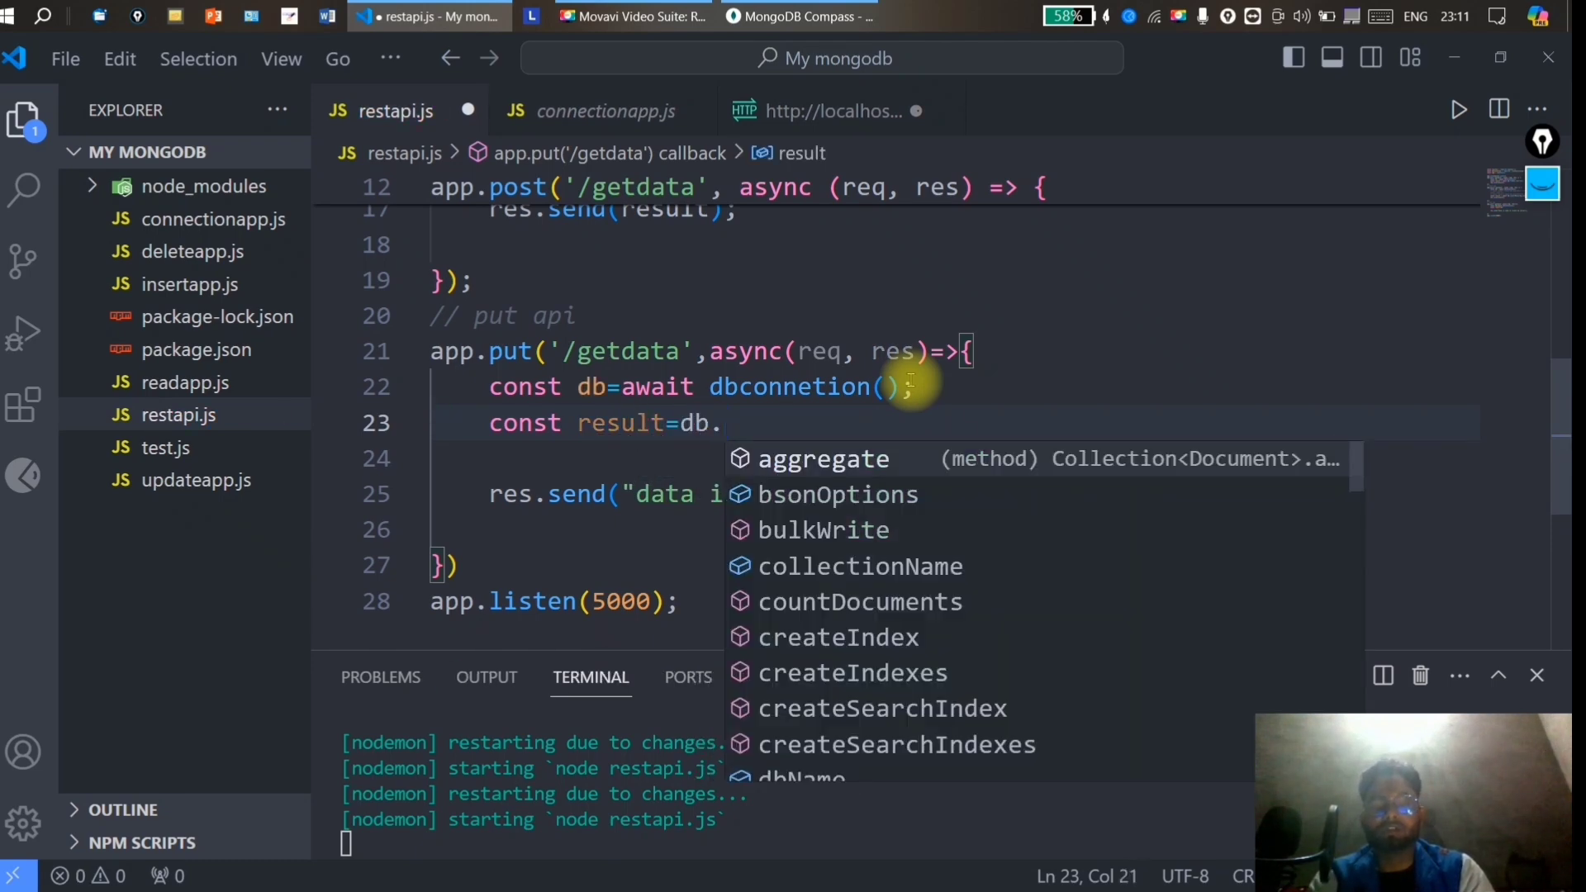
pyautogui.write('updateOne(')
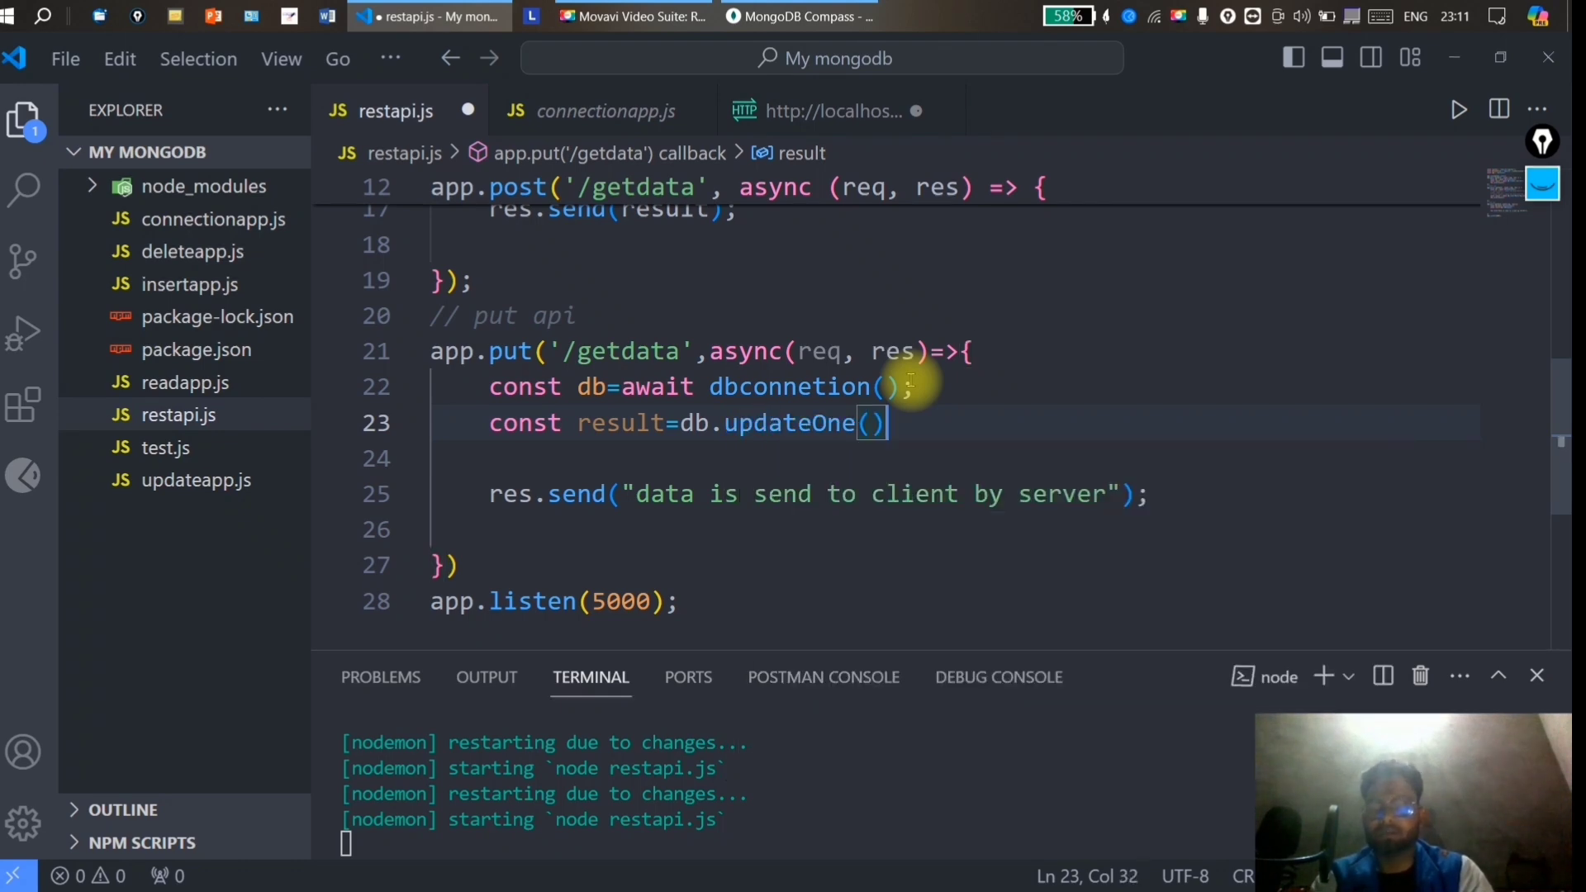
pyautogui.write(';')
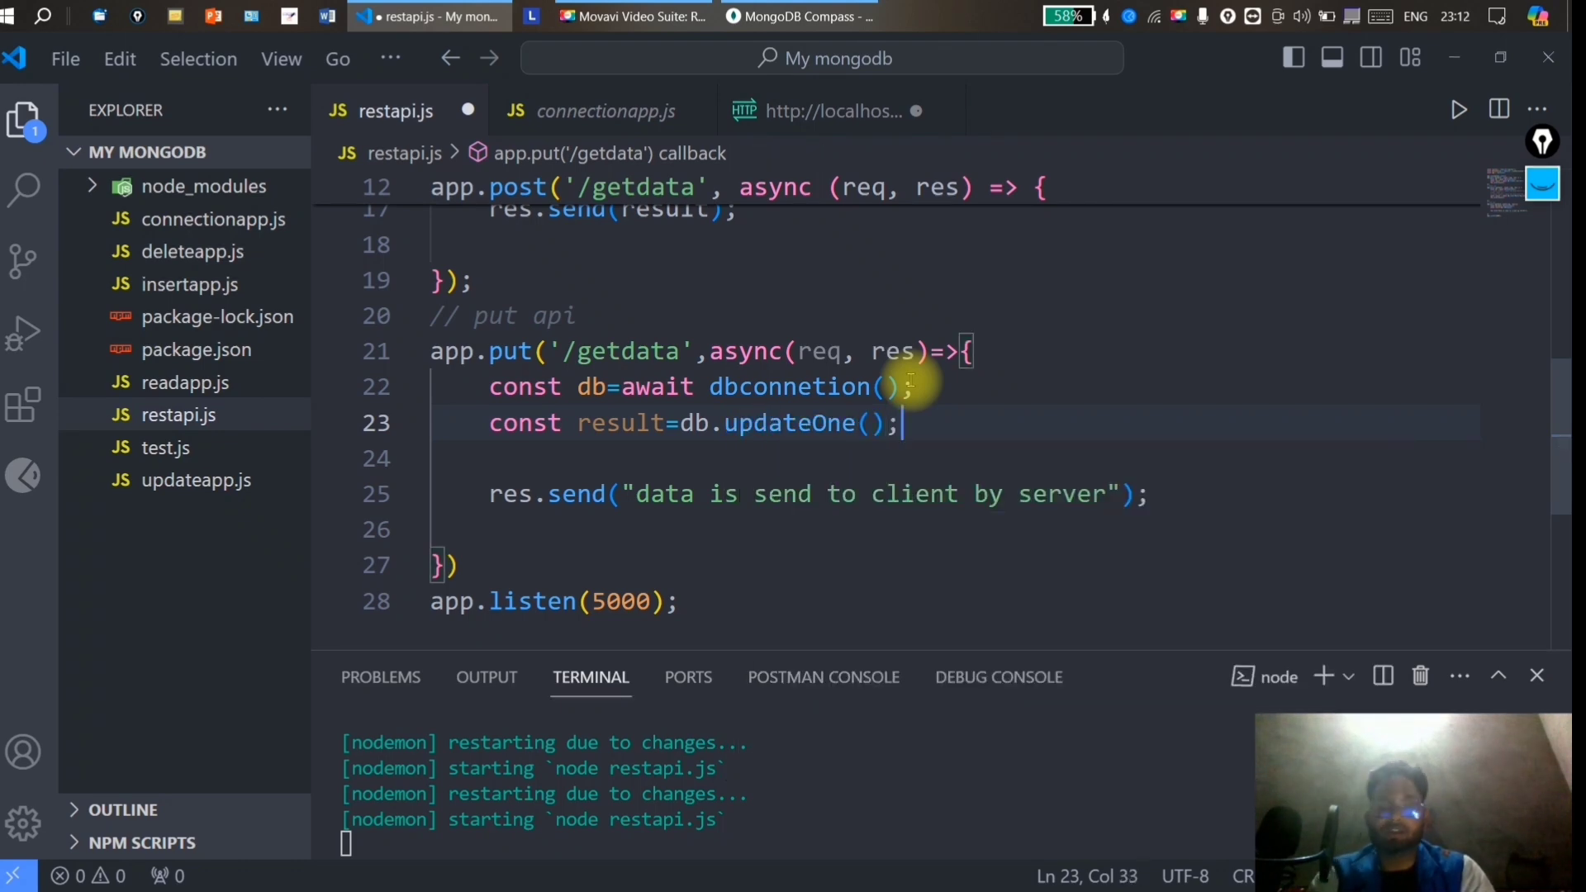
# Give updateOne an empty {name:""} filter and check student names in Compass.
pyautogui.click(869, 423)
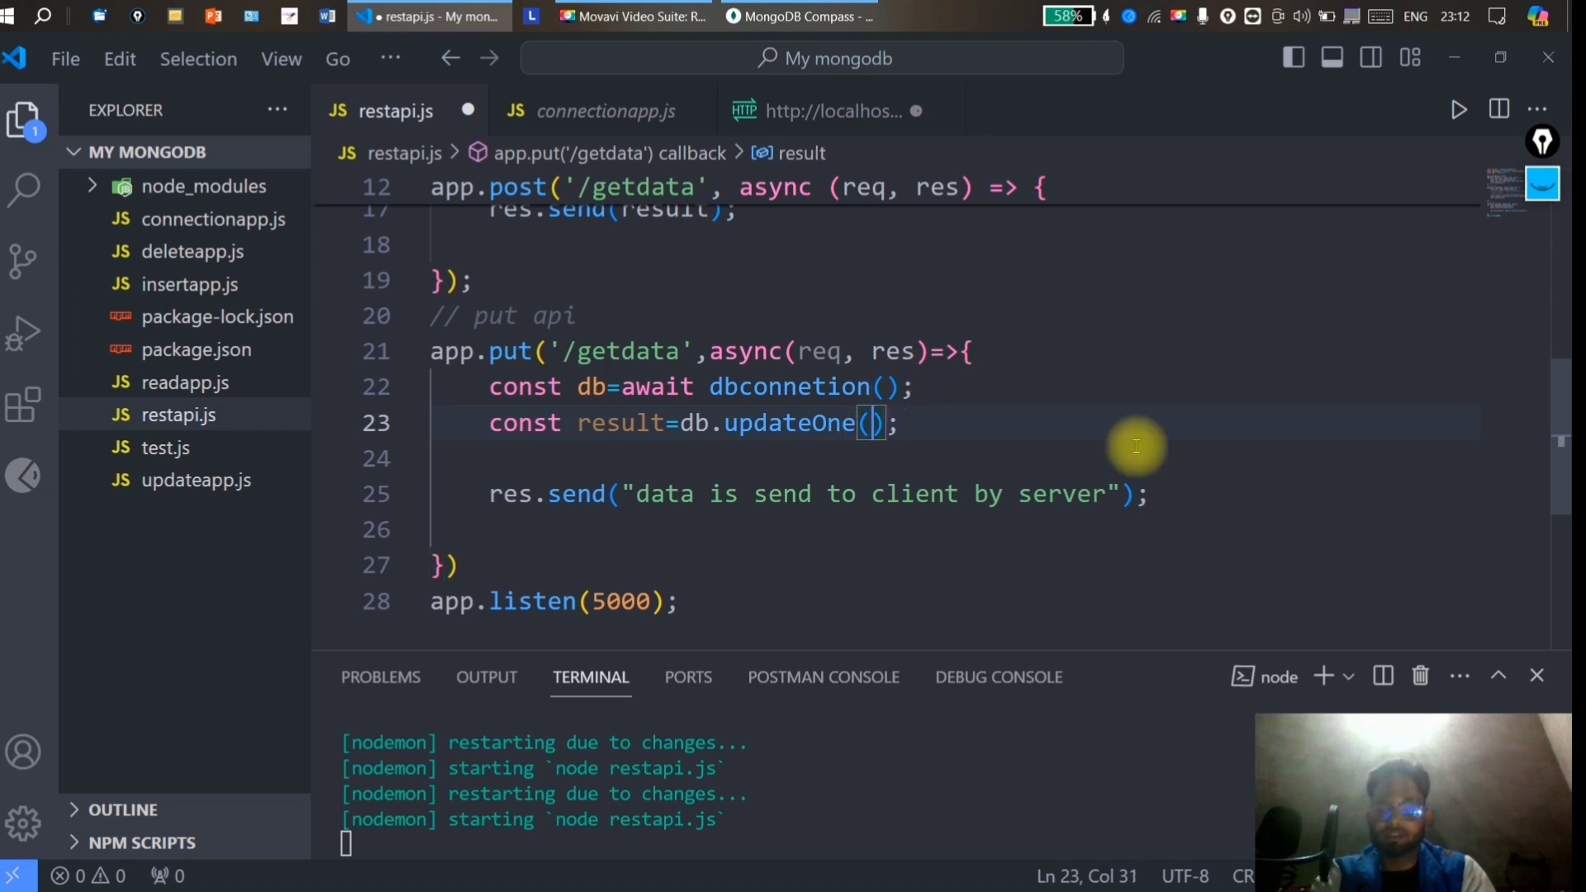
pyautogui.write('{}')
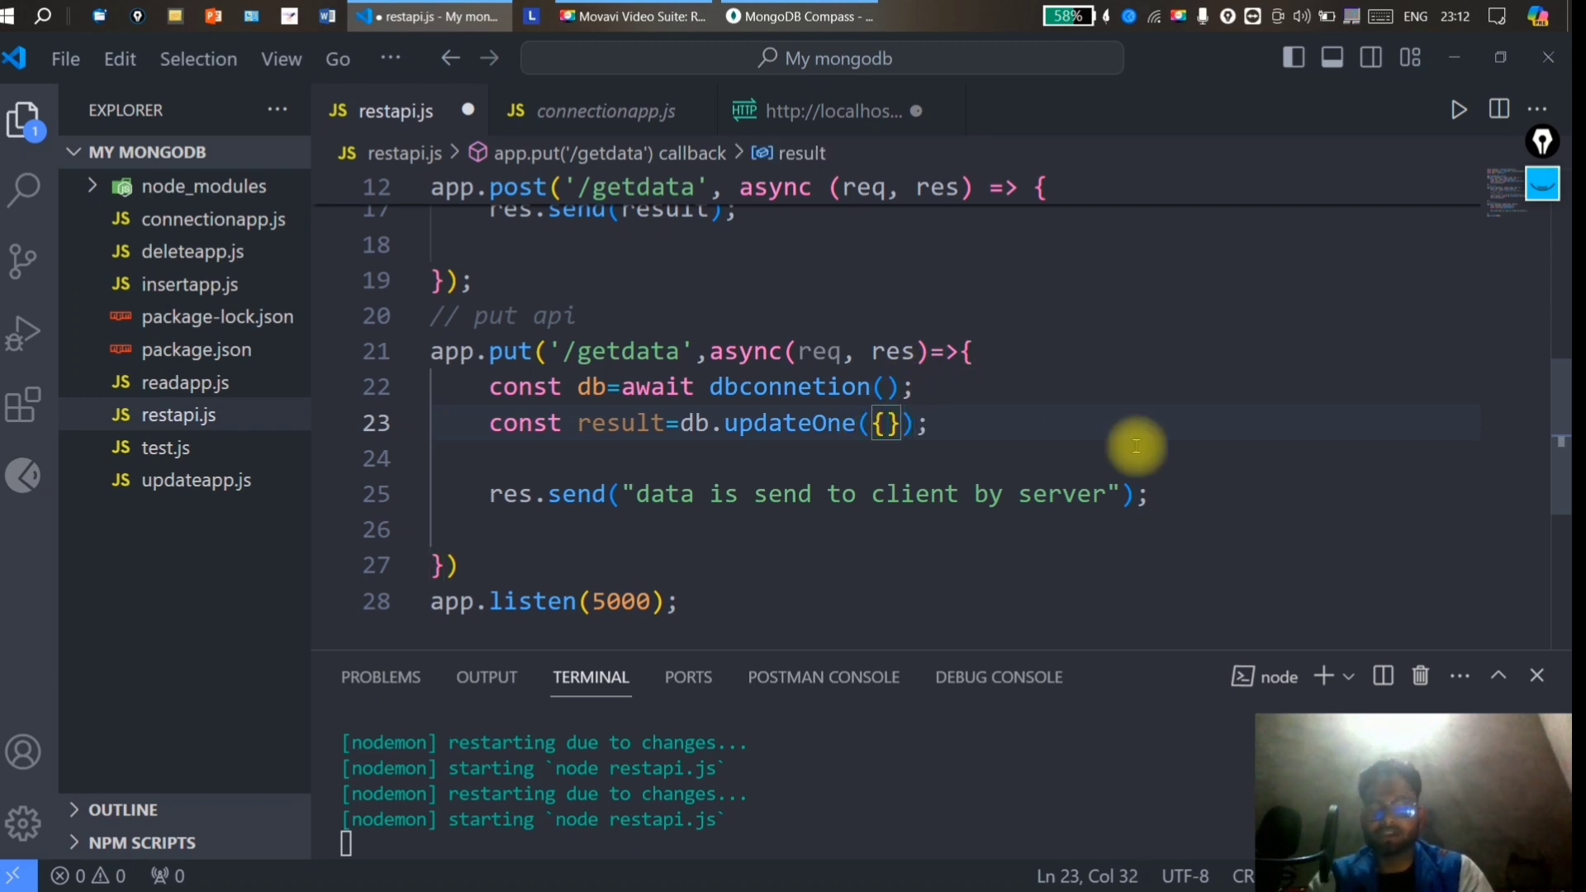
pyautogui.write('name:""')
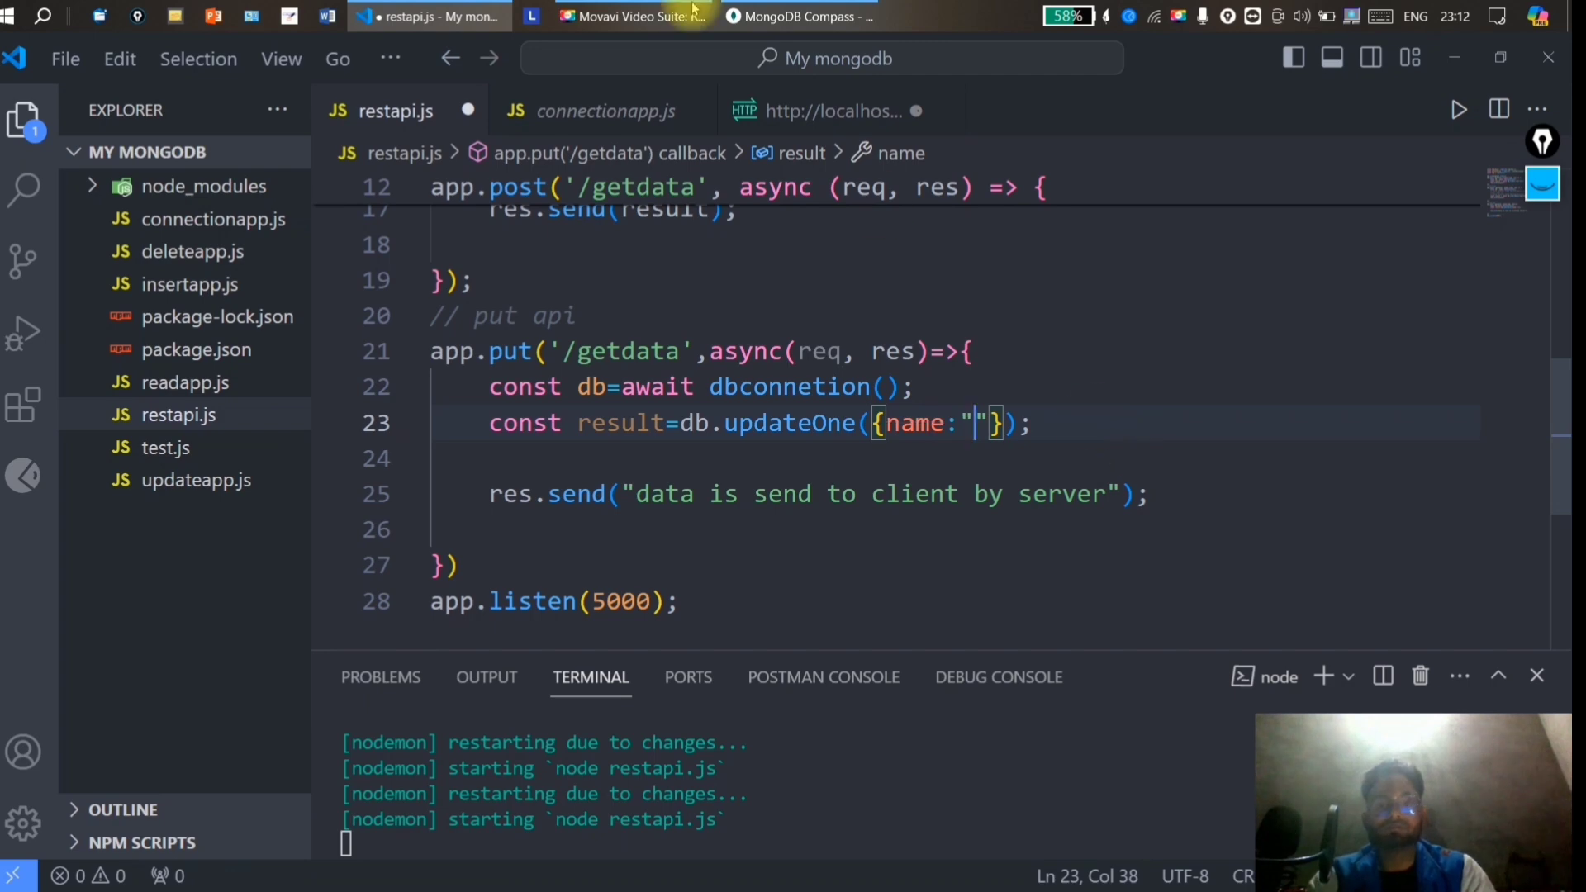
pyautogui.click(798, 17)
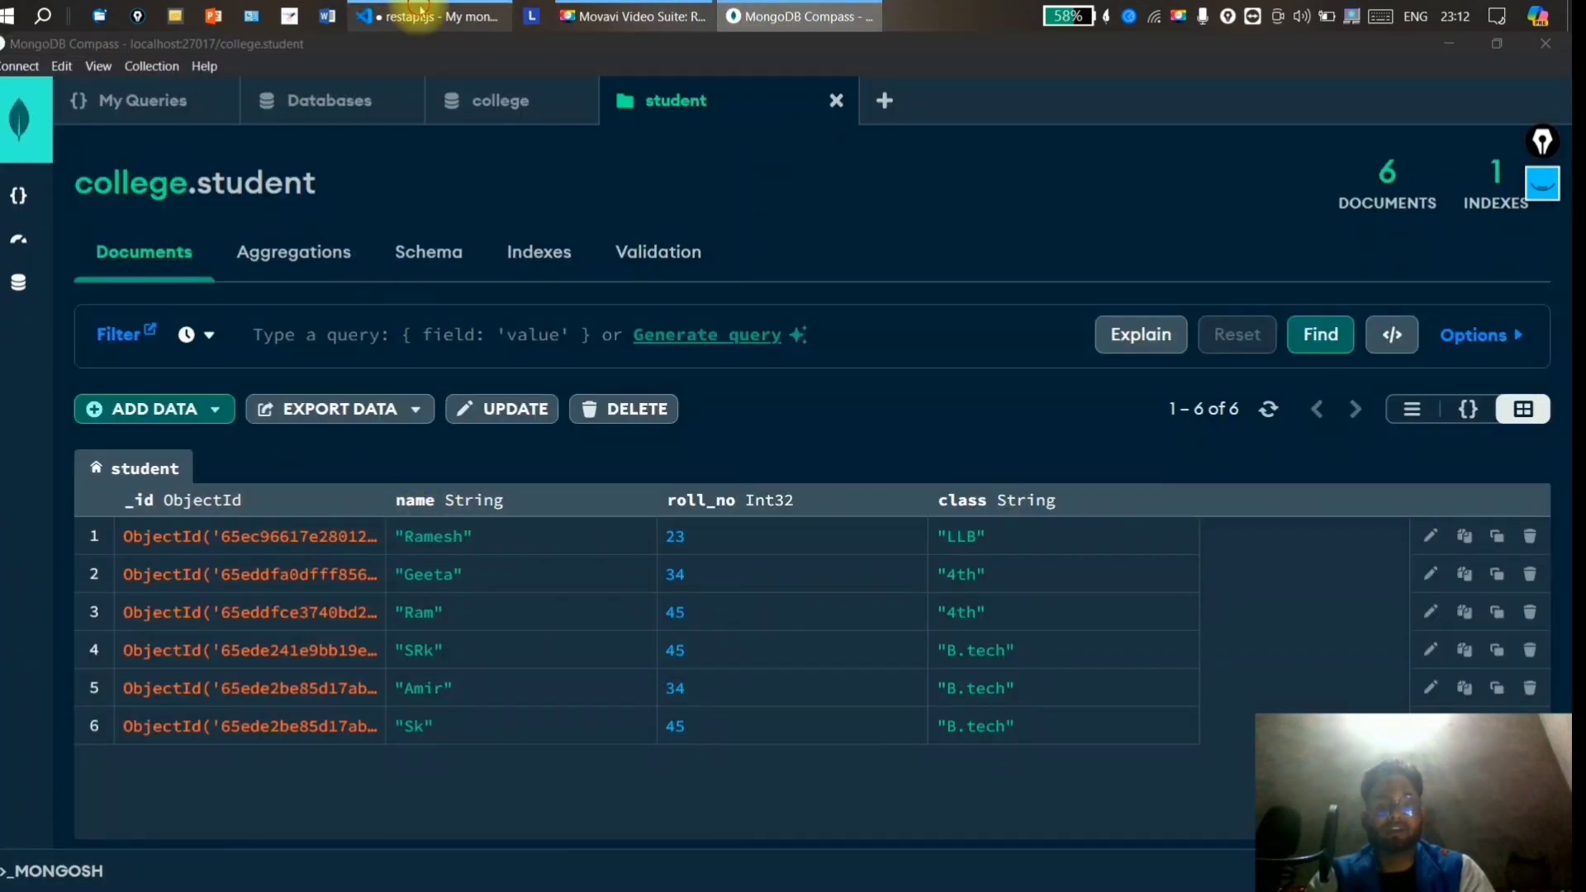
pyautogui.click(429, 16)
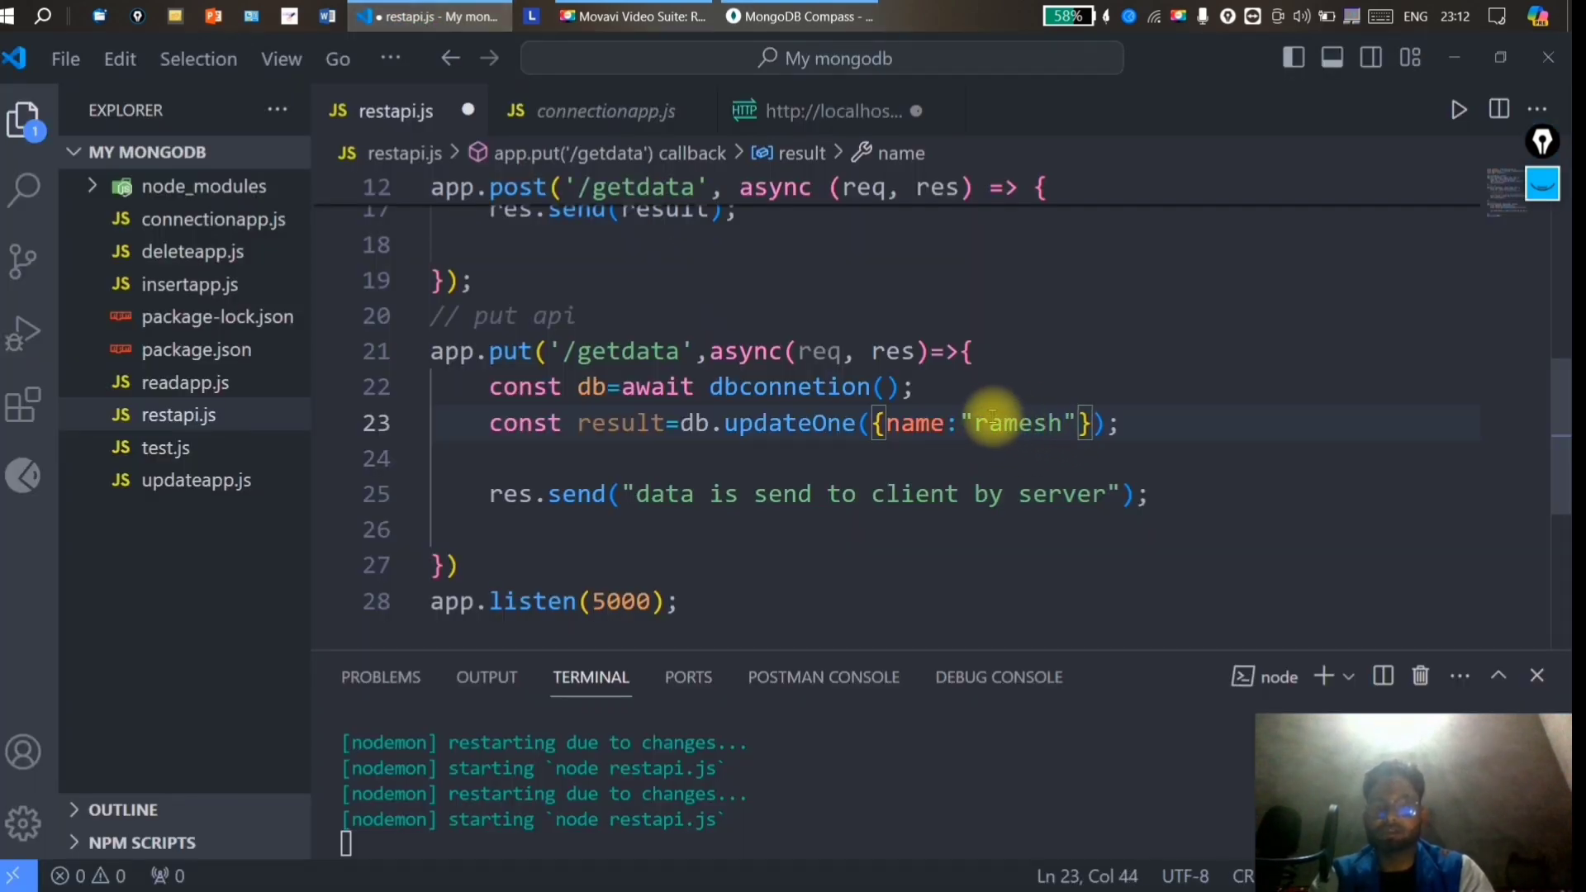
# Set the filter to name "Ramesh" and add {$set:{name:"Mohan"}} as the update.
pyautogui.write('Ramesh')
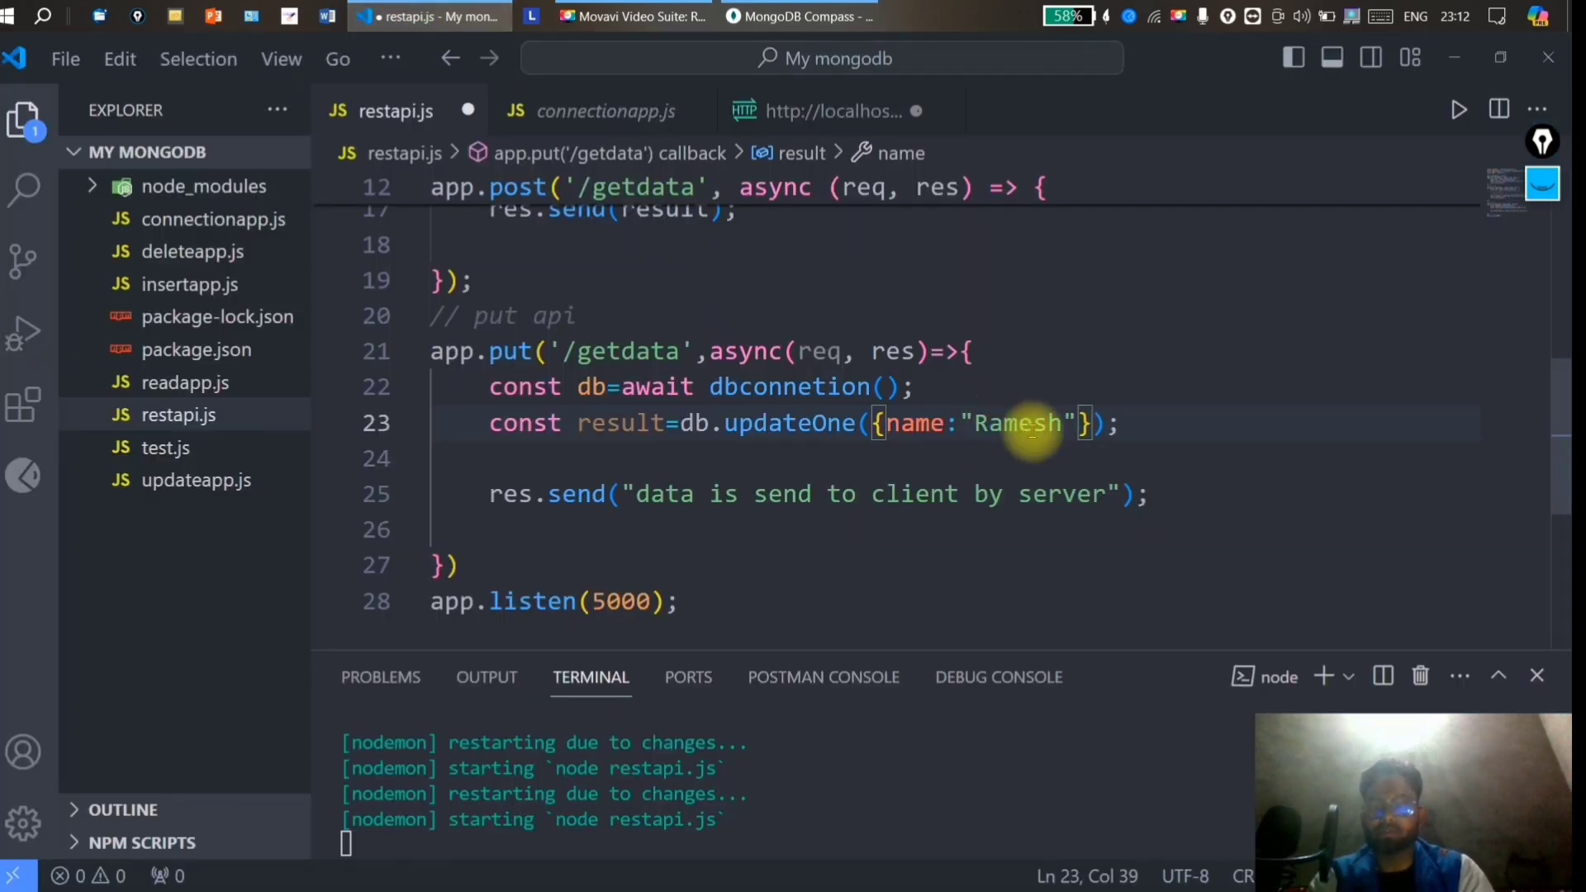
pyautogui.write(',')
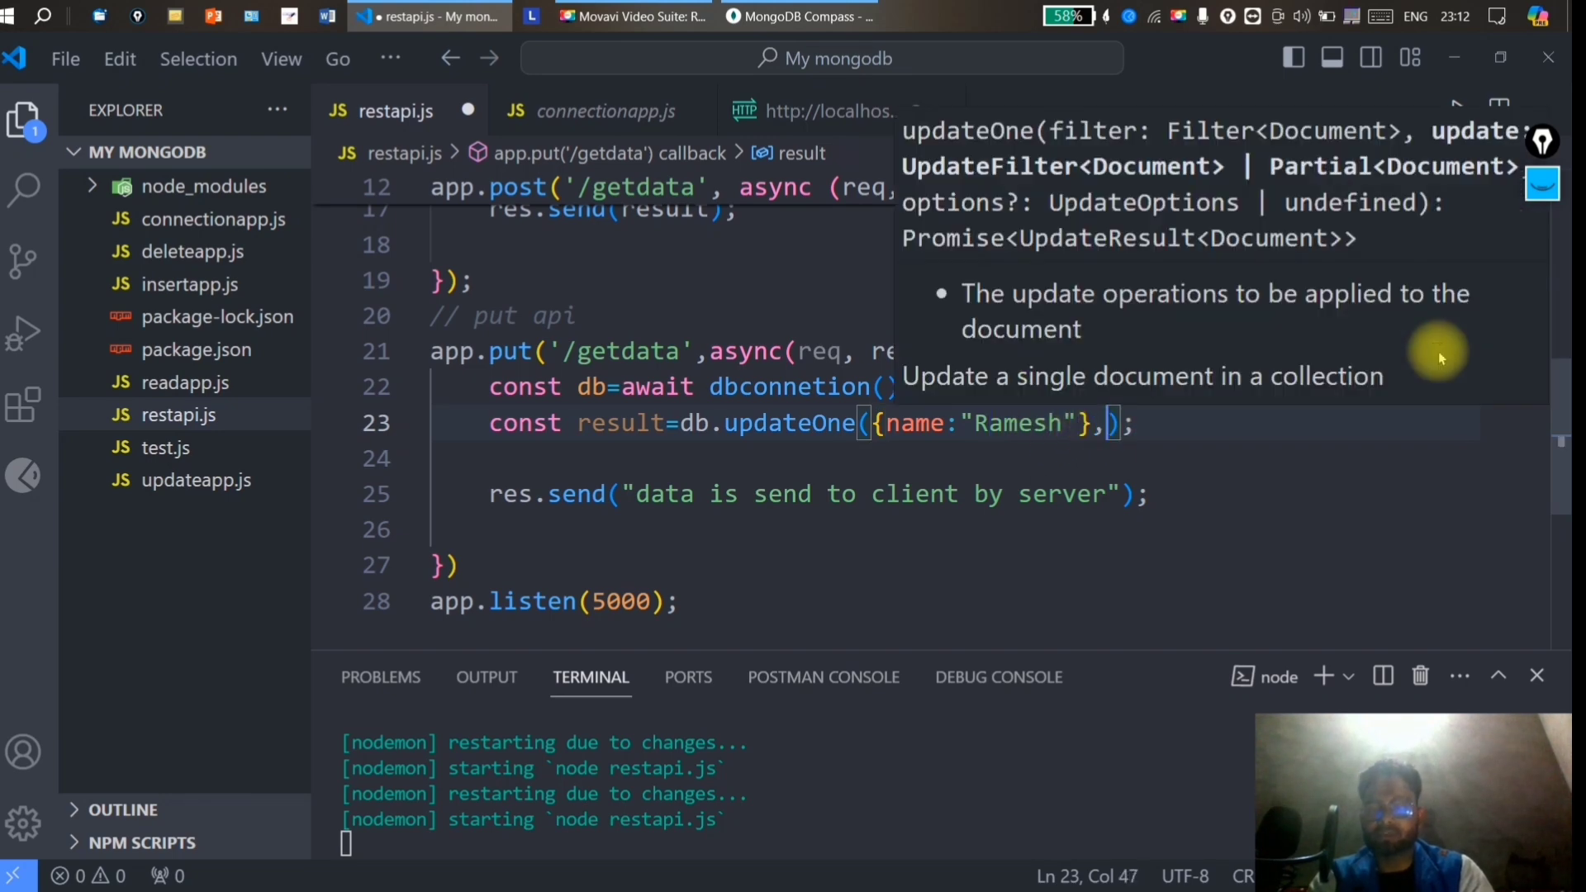
pyautogui.write('{}')
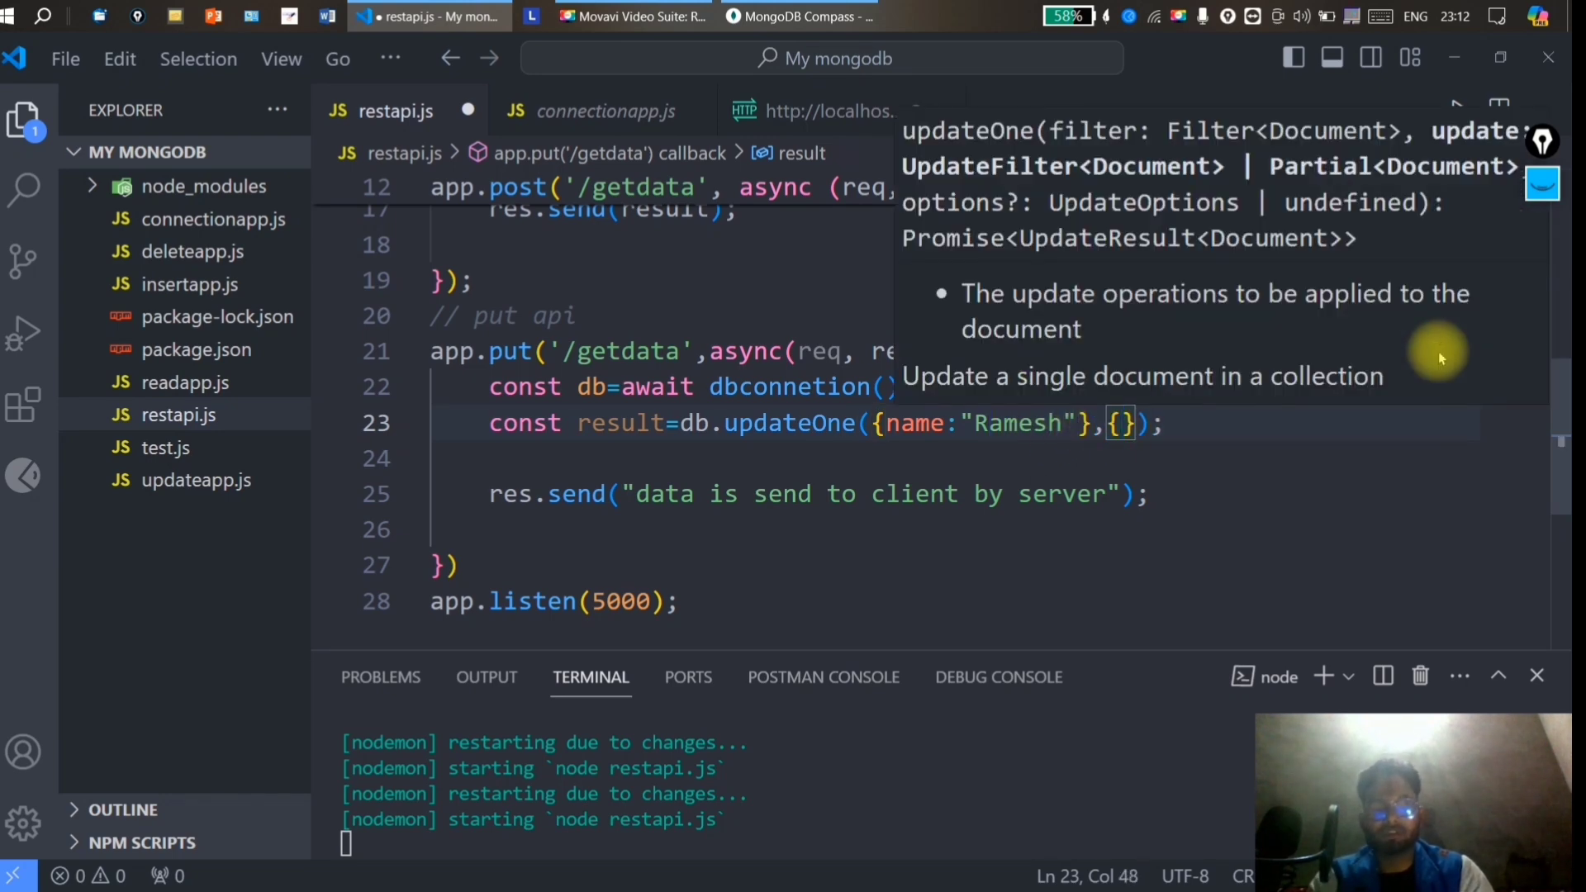
pyautogui.write('$')
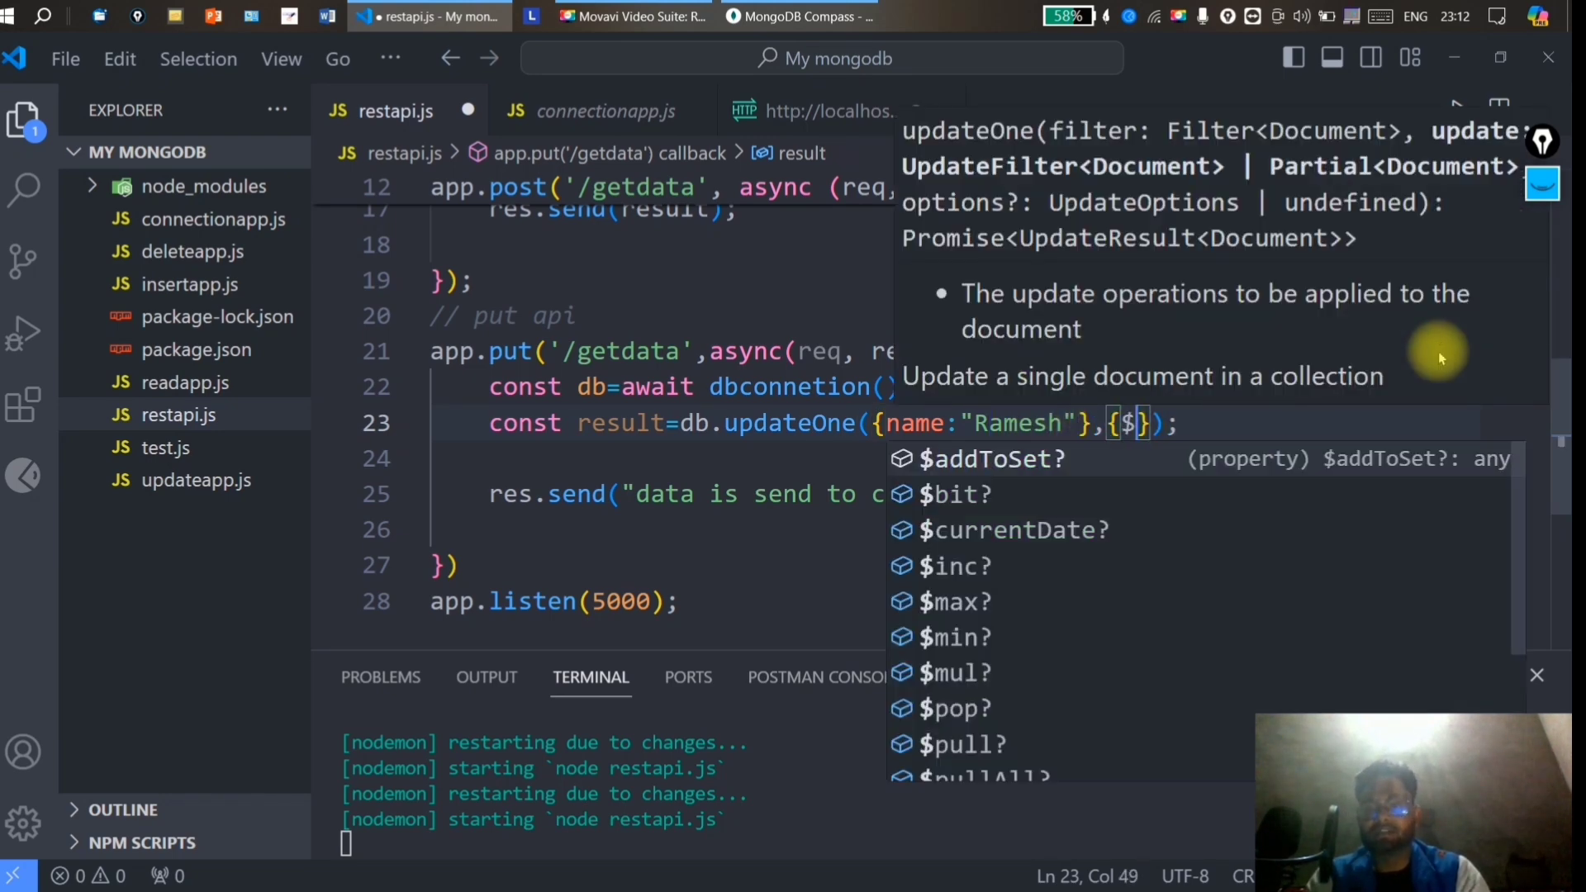
pyautogui.write('set')
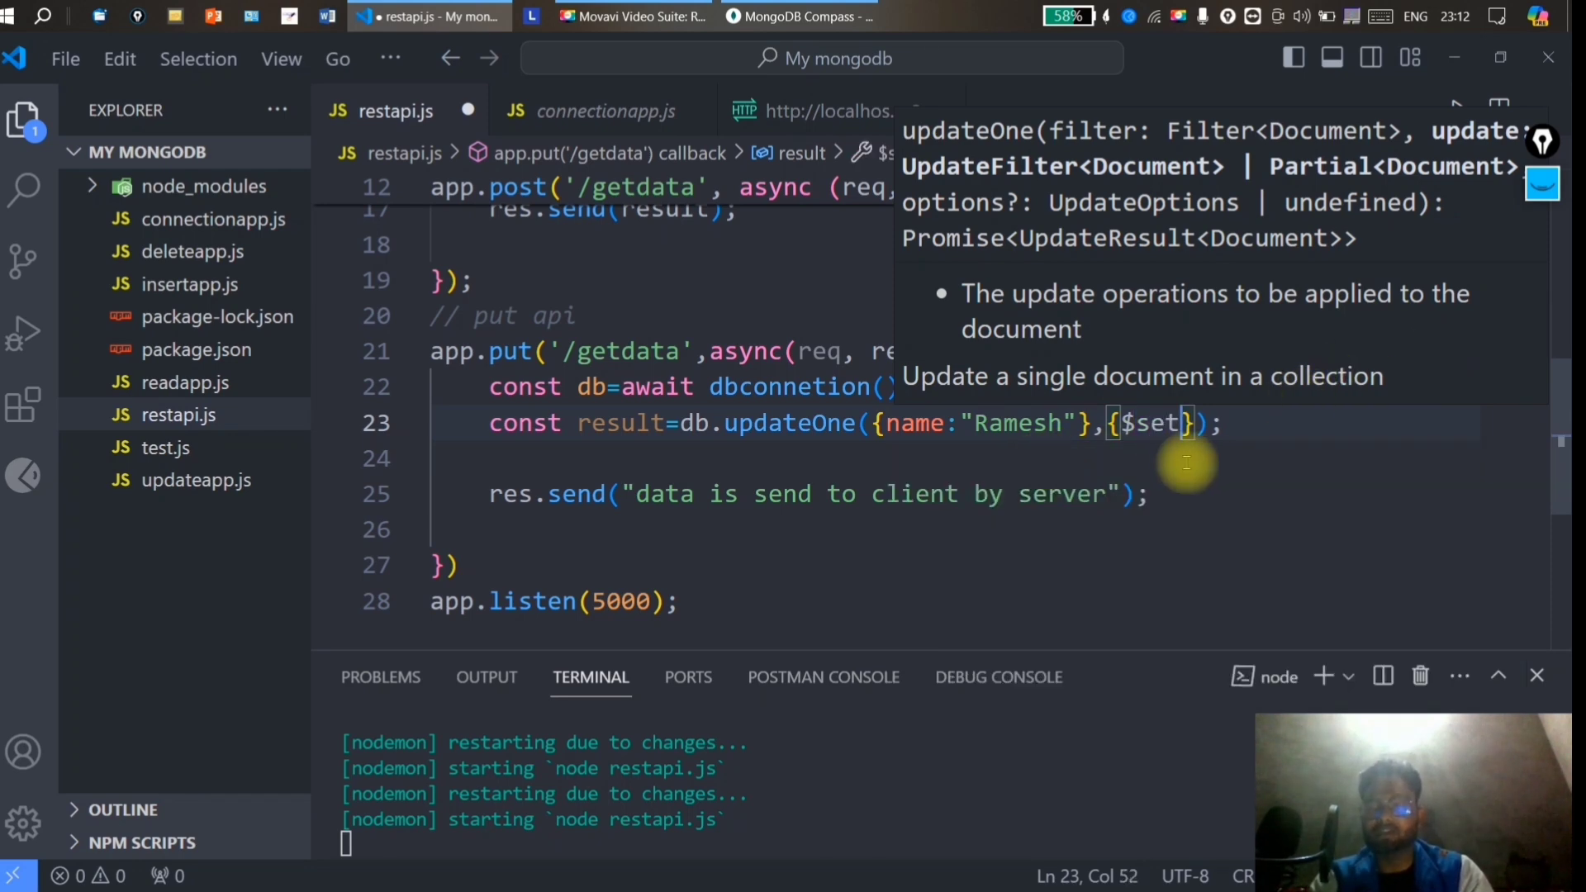
pyautogui.write(':')
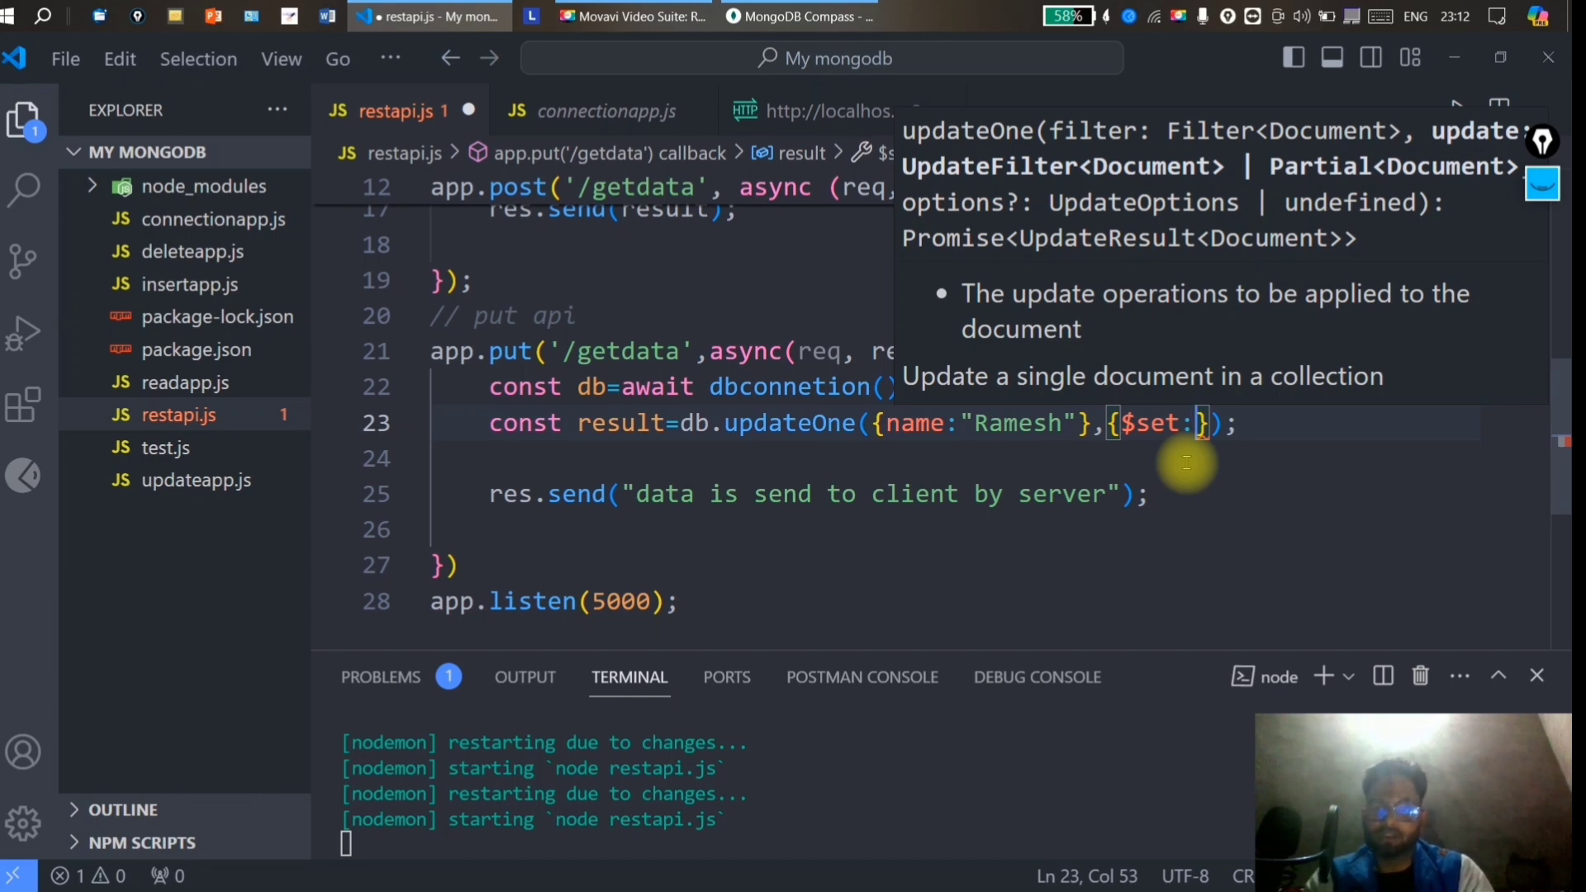
pyautogui.write('{')
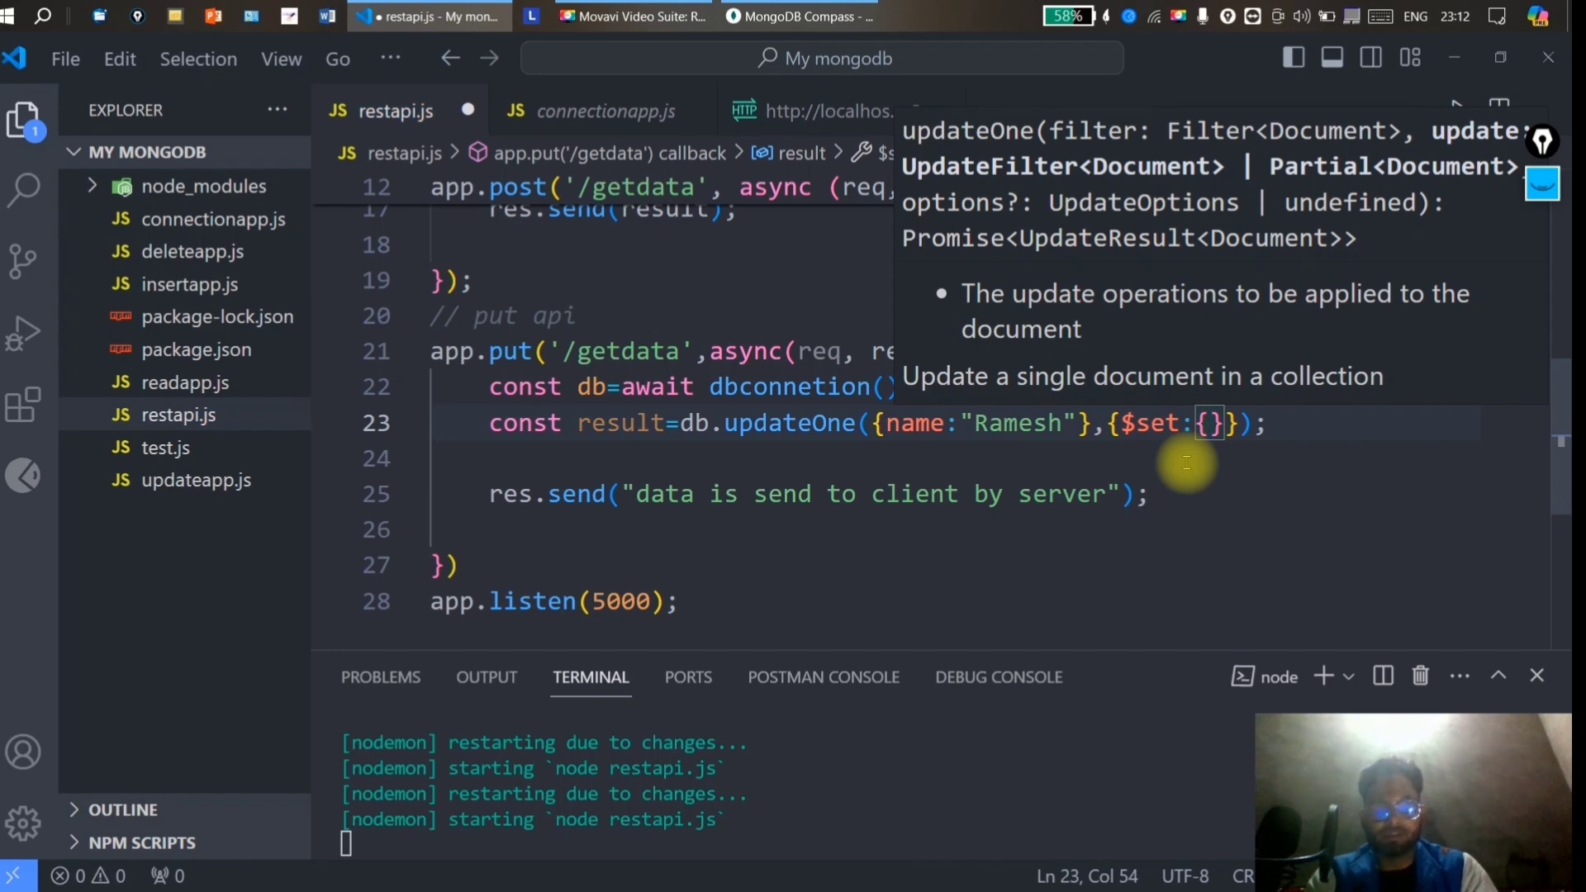
pyautogui.write('name:"')
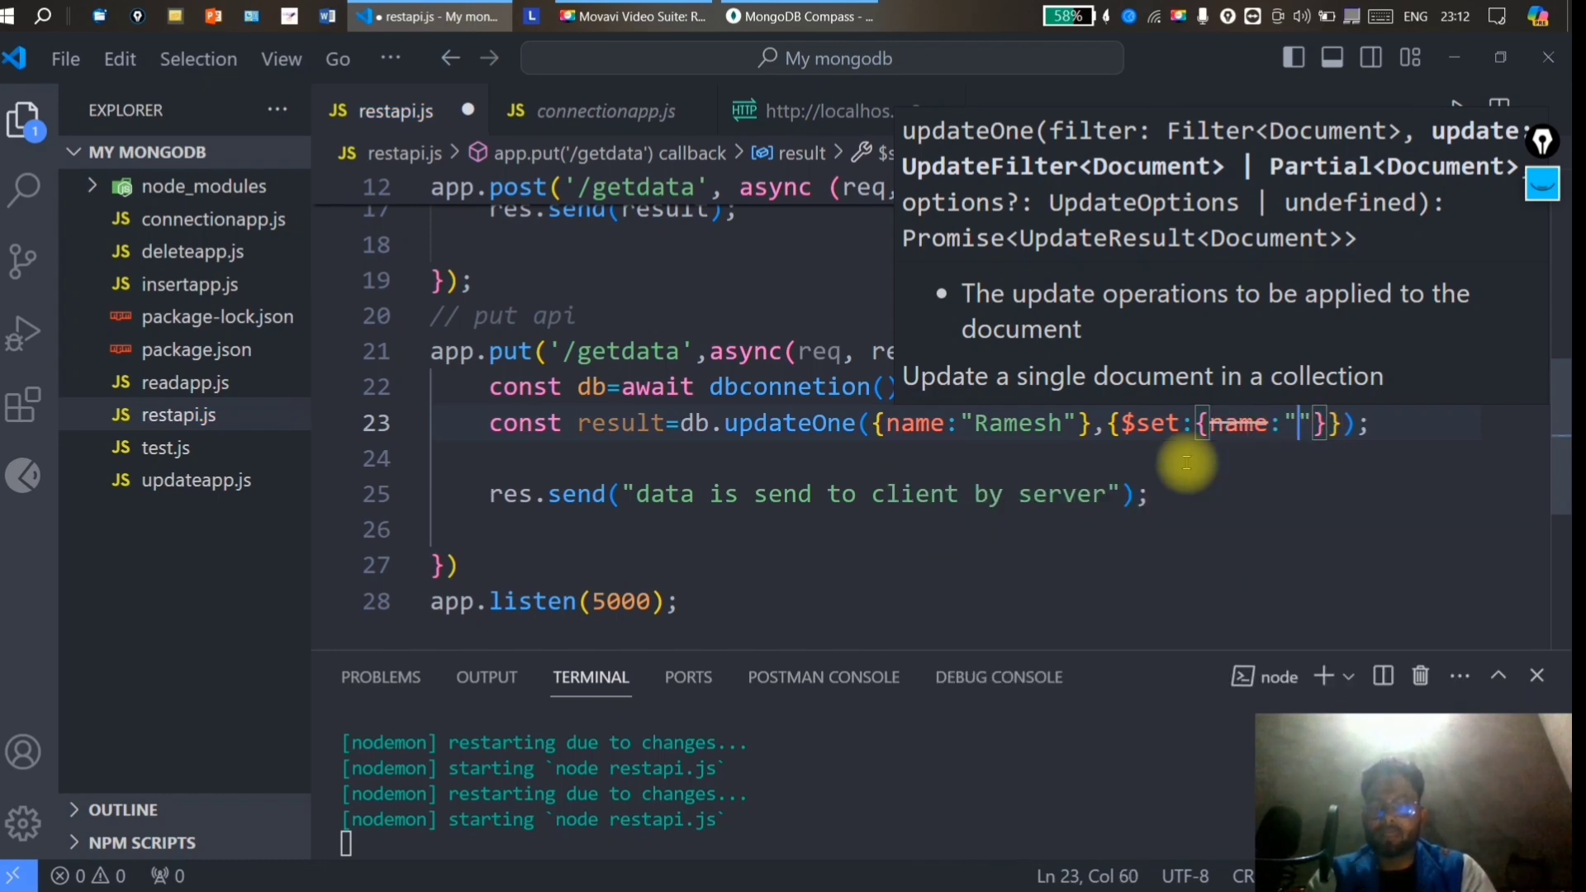
pyautogui.write('Mohan')
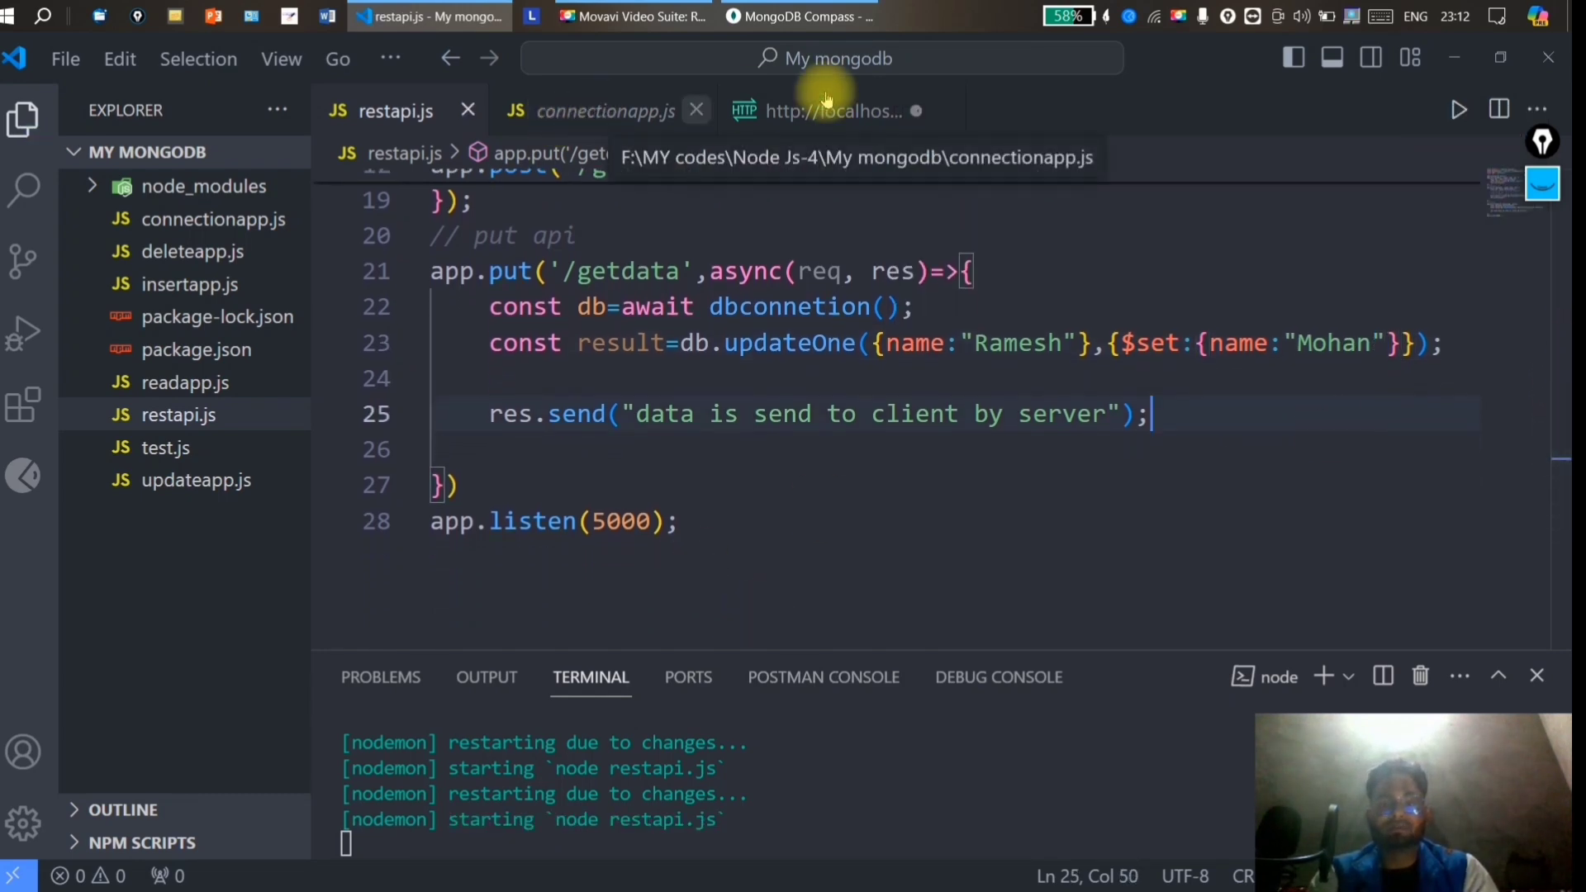
pyautogui.click(829, 110)
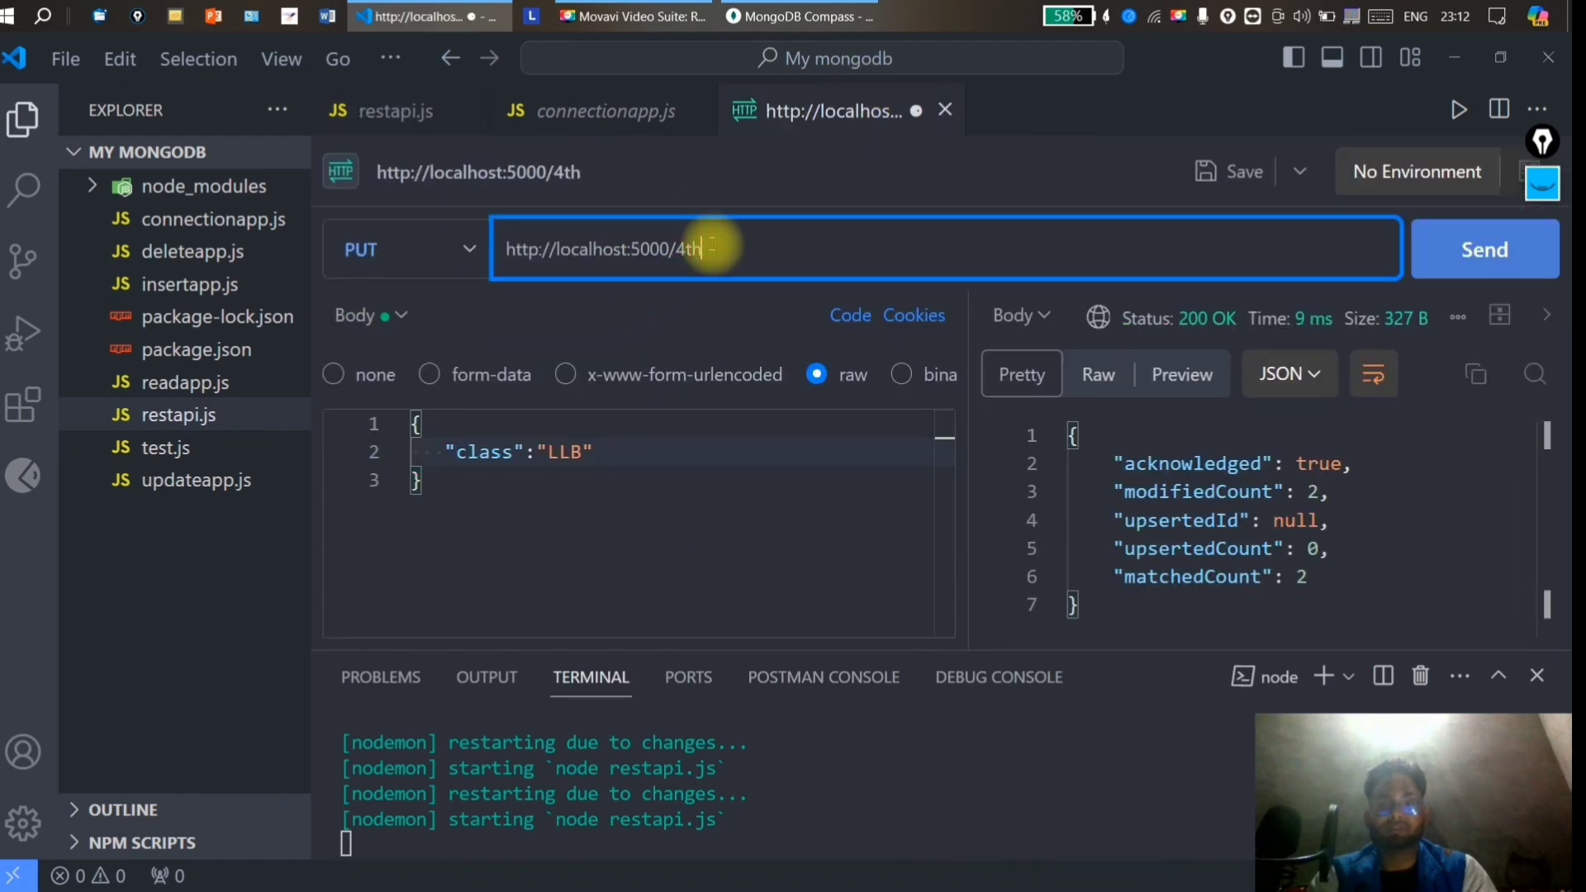
pyautogui.press('Backspace')
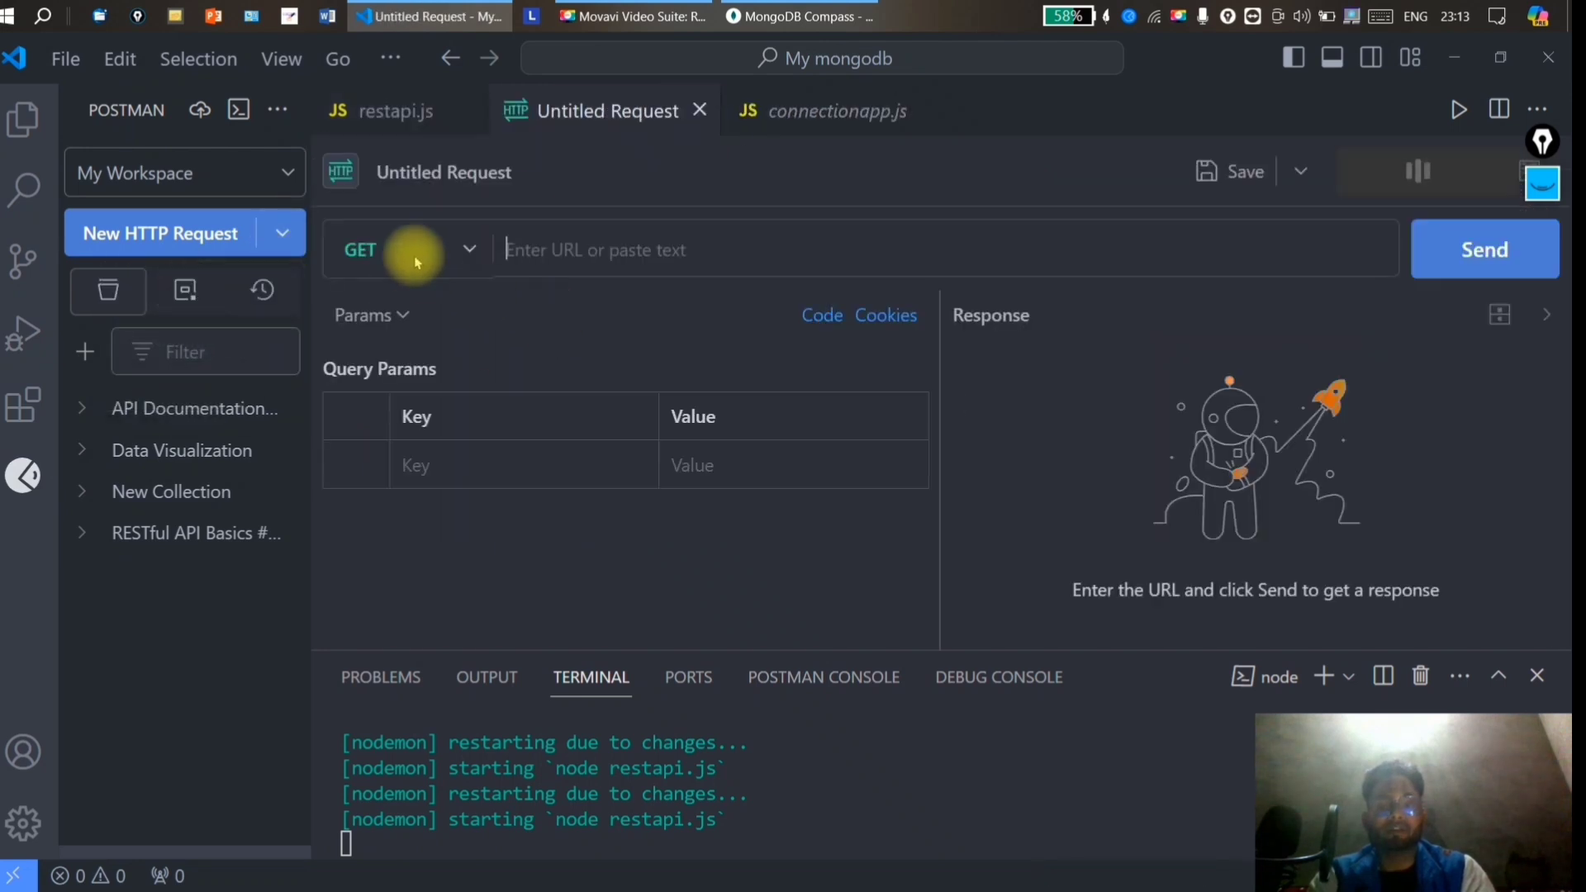
pyautogui.click(407, 249)
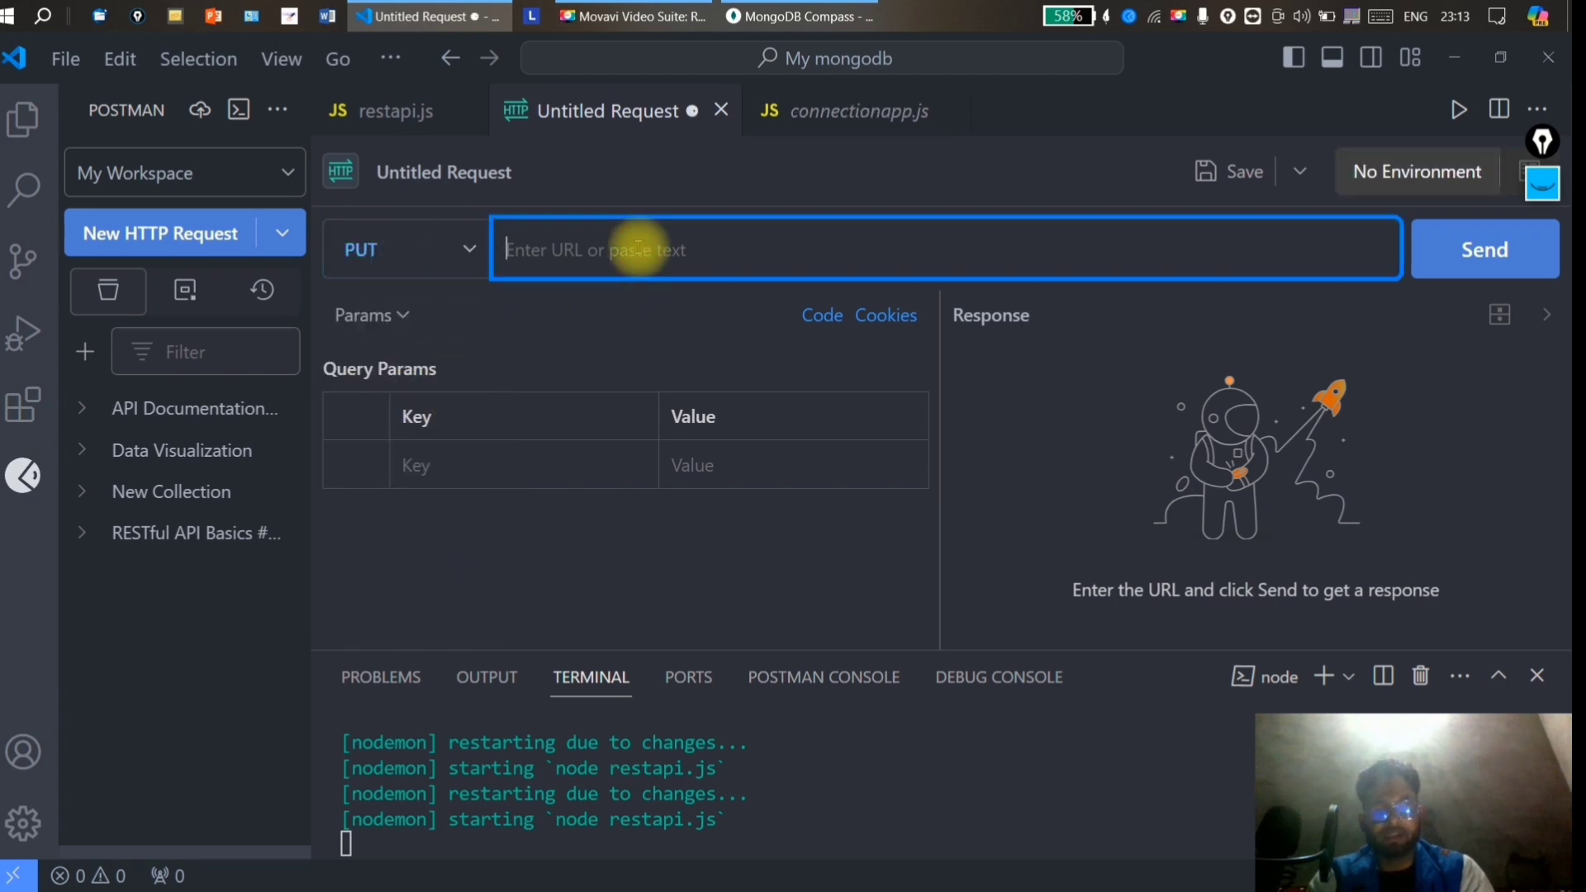
pyautogui.write('htp')
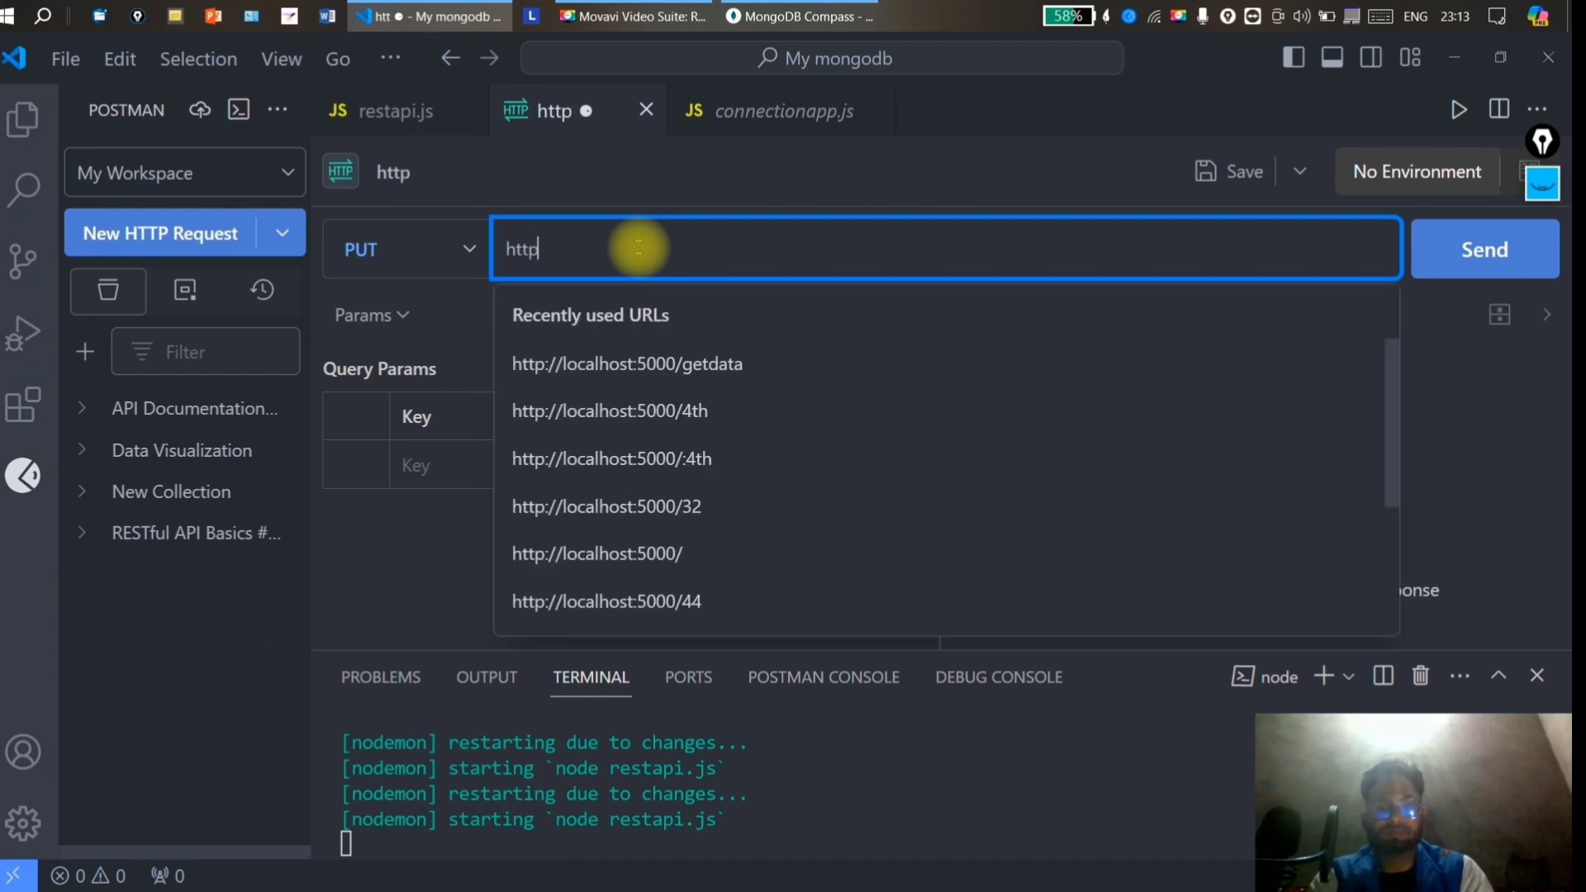
pyautogui.click(626, 364)
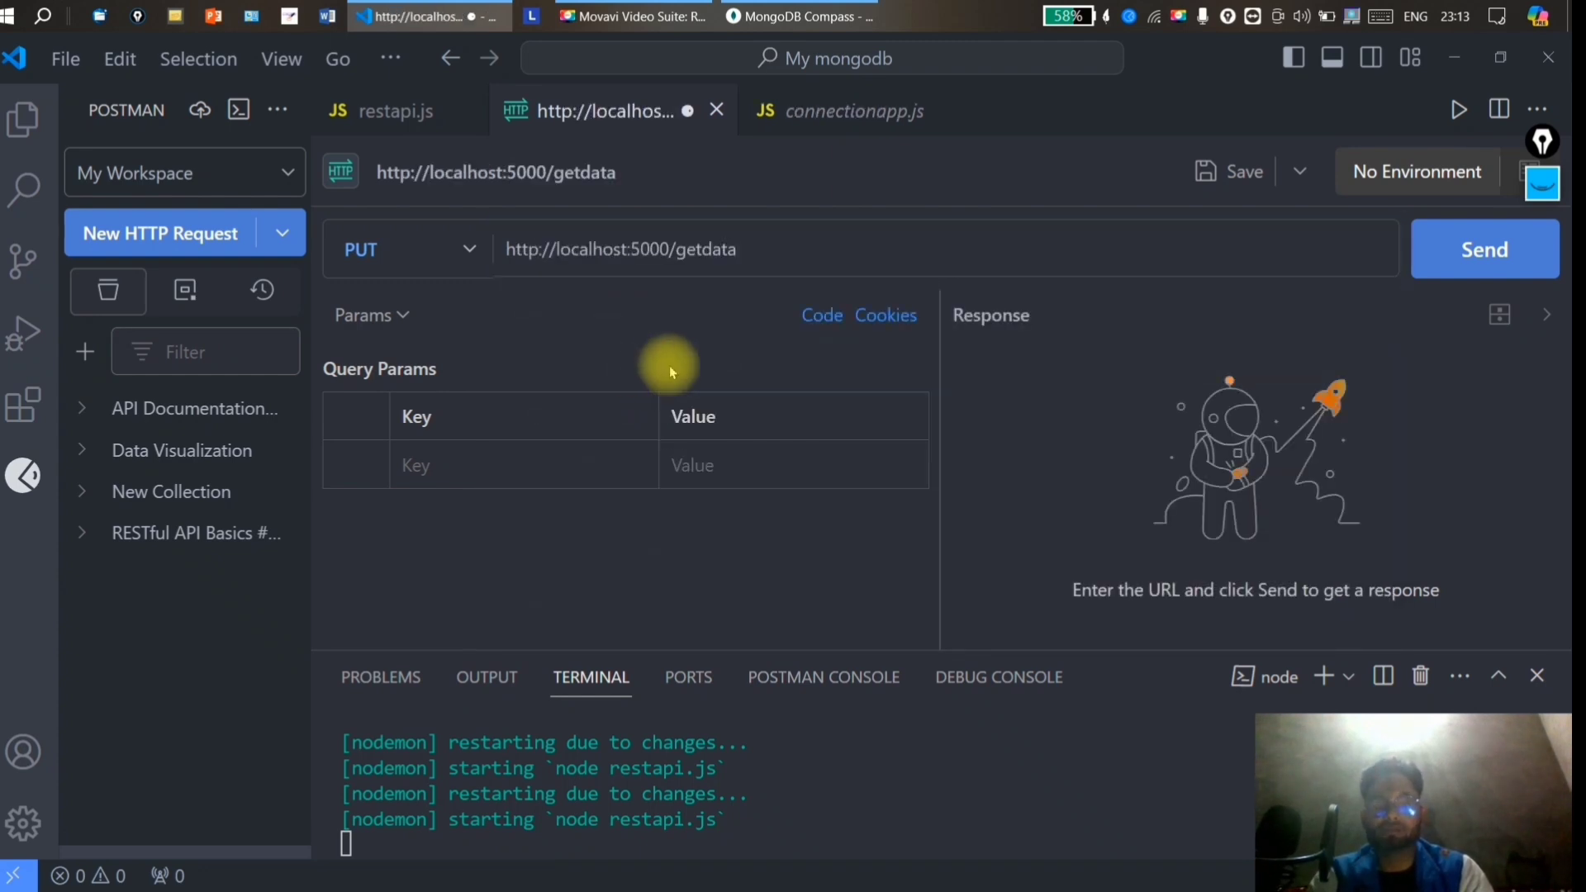
# Send the request, receiving 200 OK with the server's confirmation message.
pyautogui.click(1484, 249)
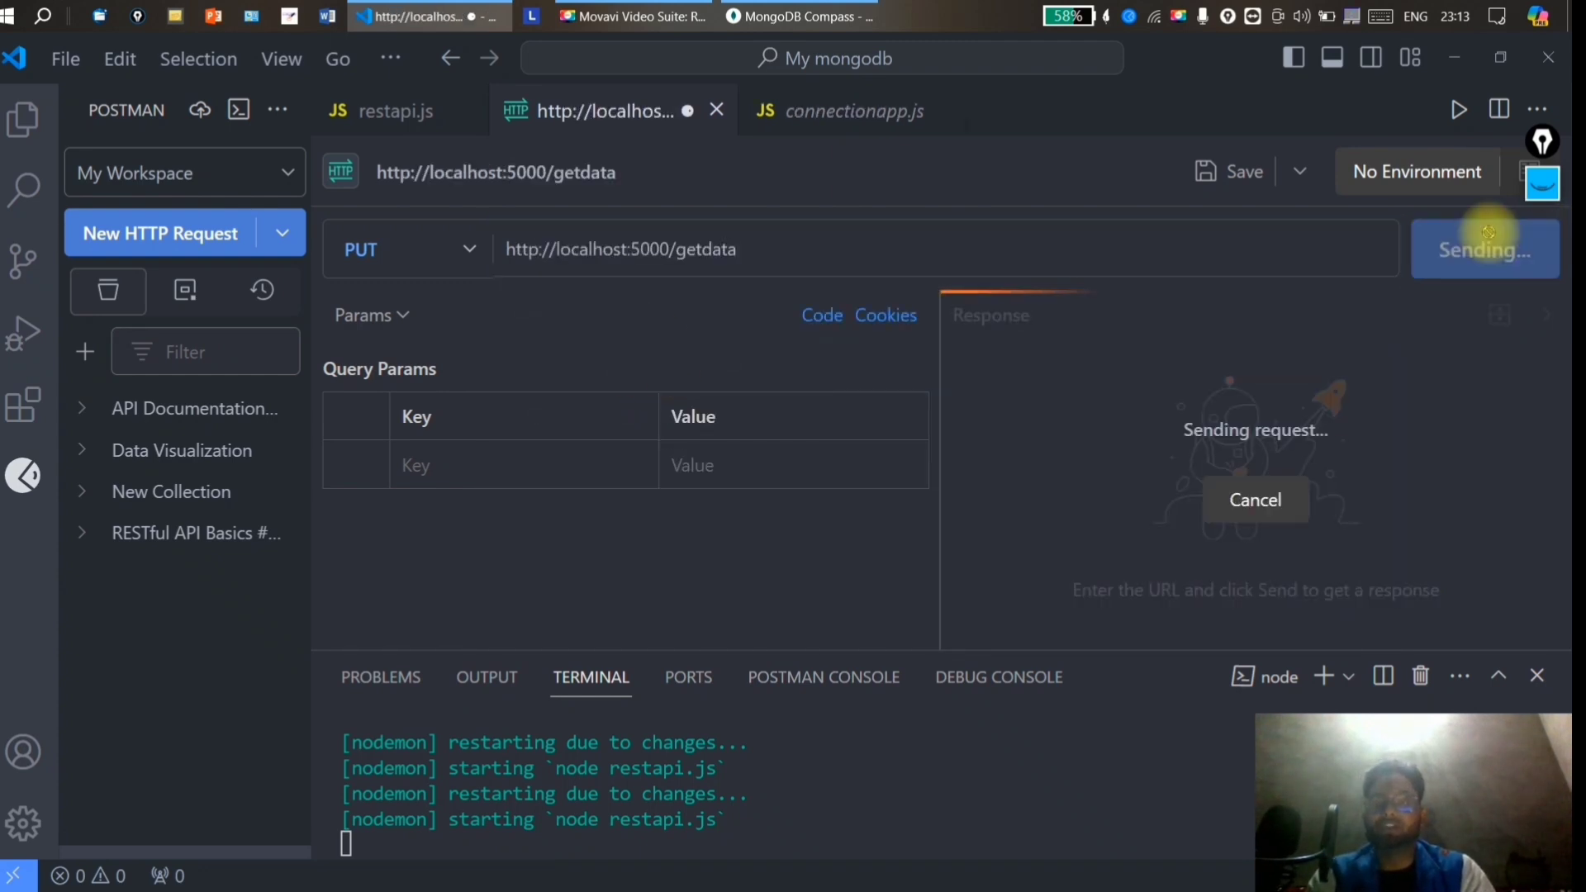
pyautogui.click(1484, 249)
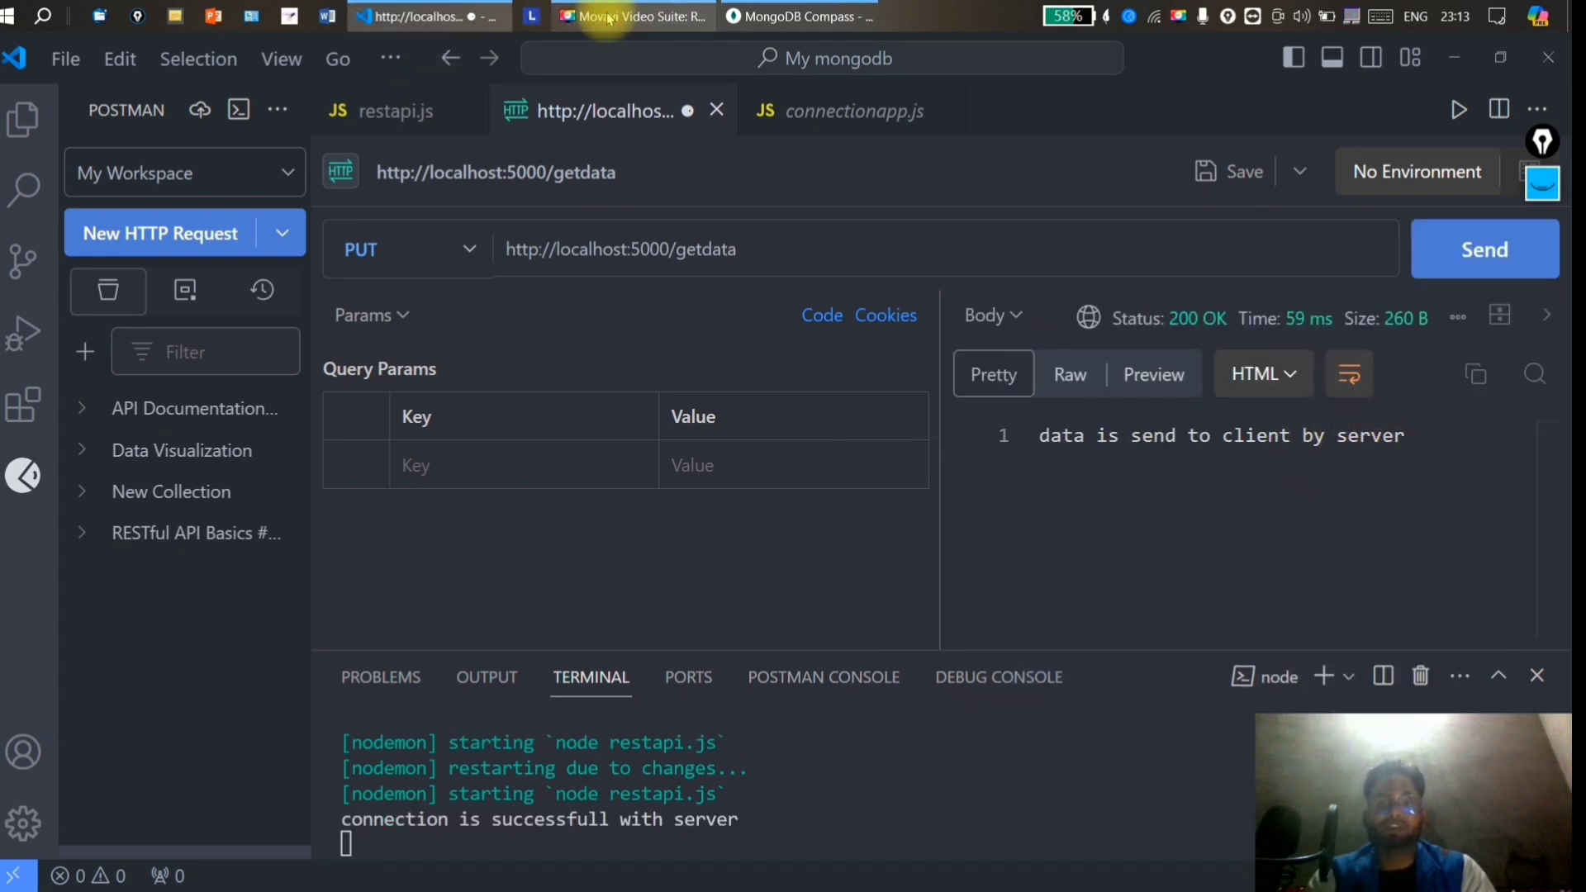
pyautogui.click(798, 17)
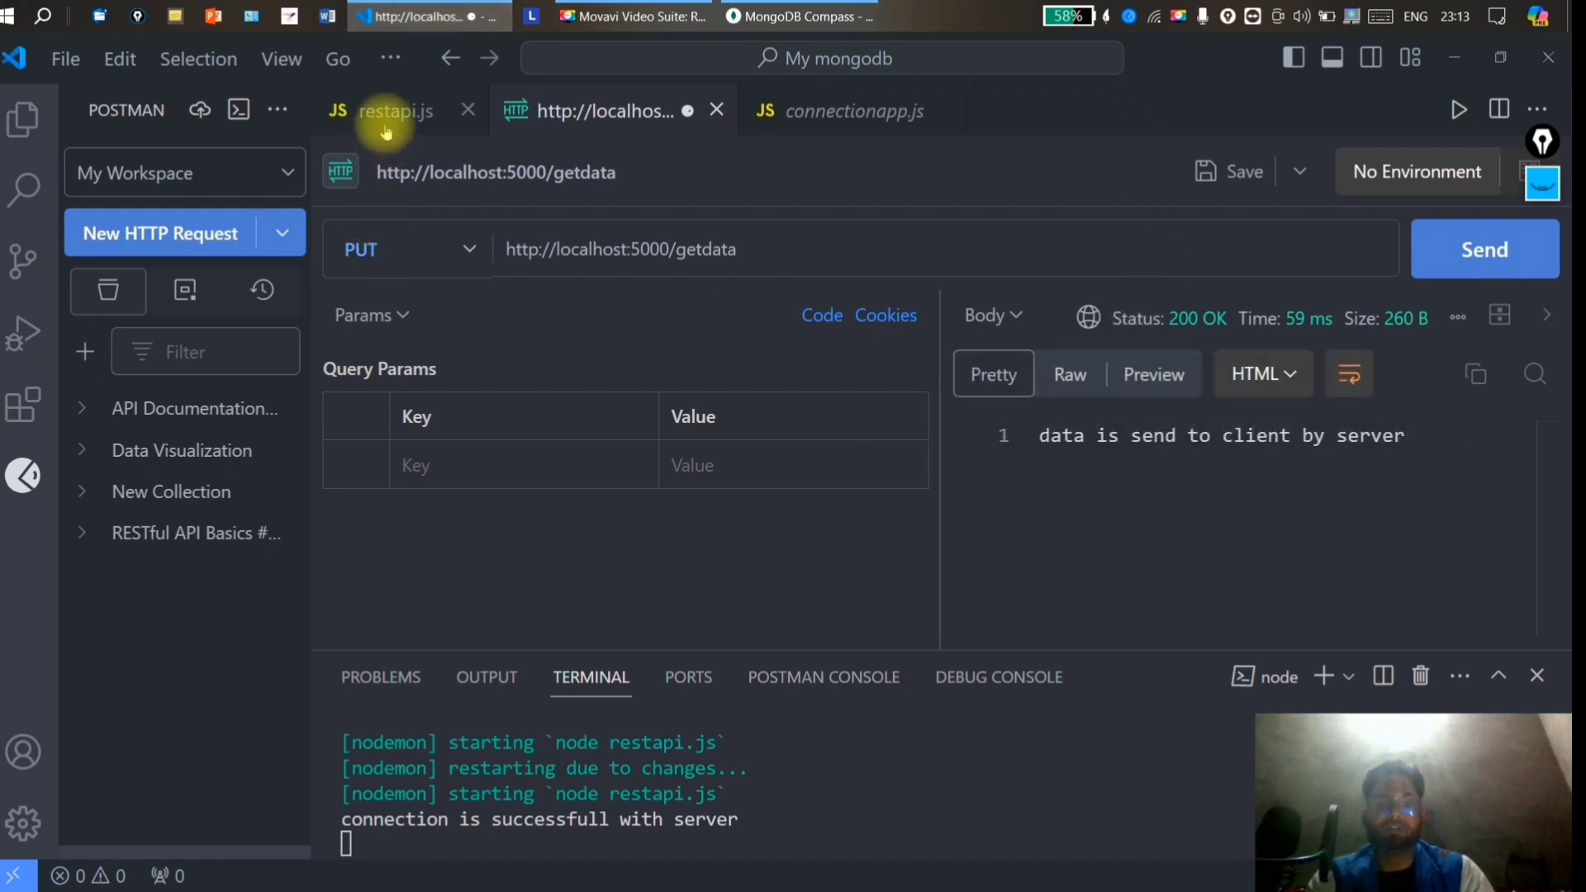
pyautogui.click(392, 109)
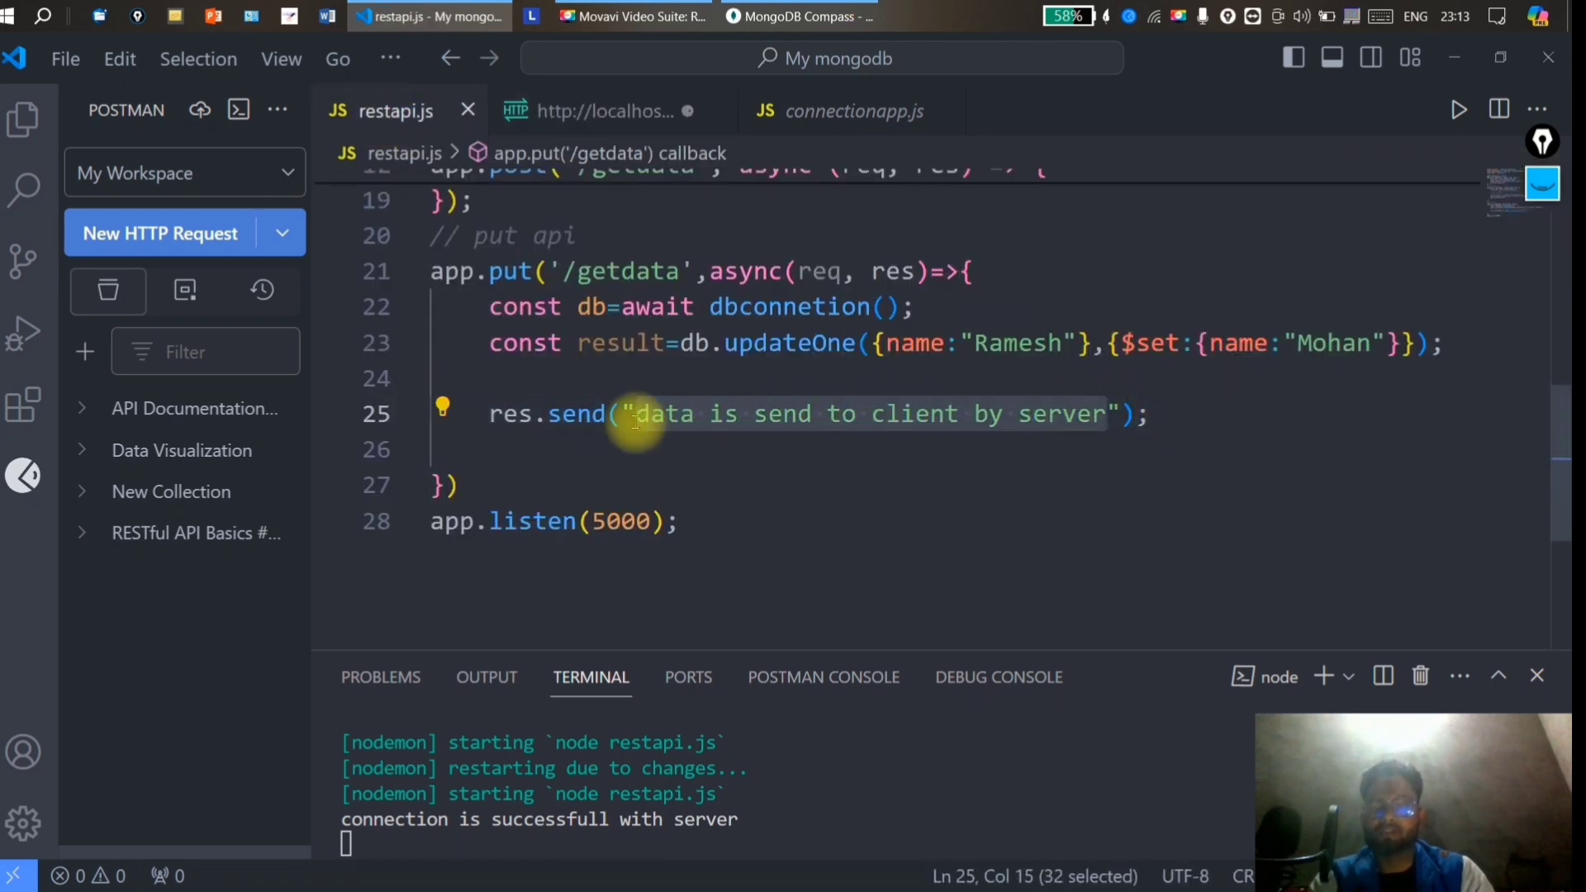
pyautogui.write('res.send(r);')
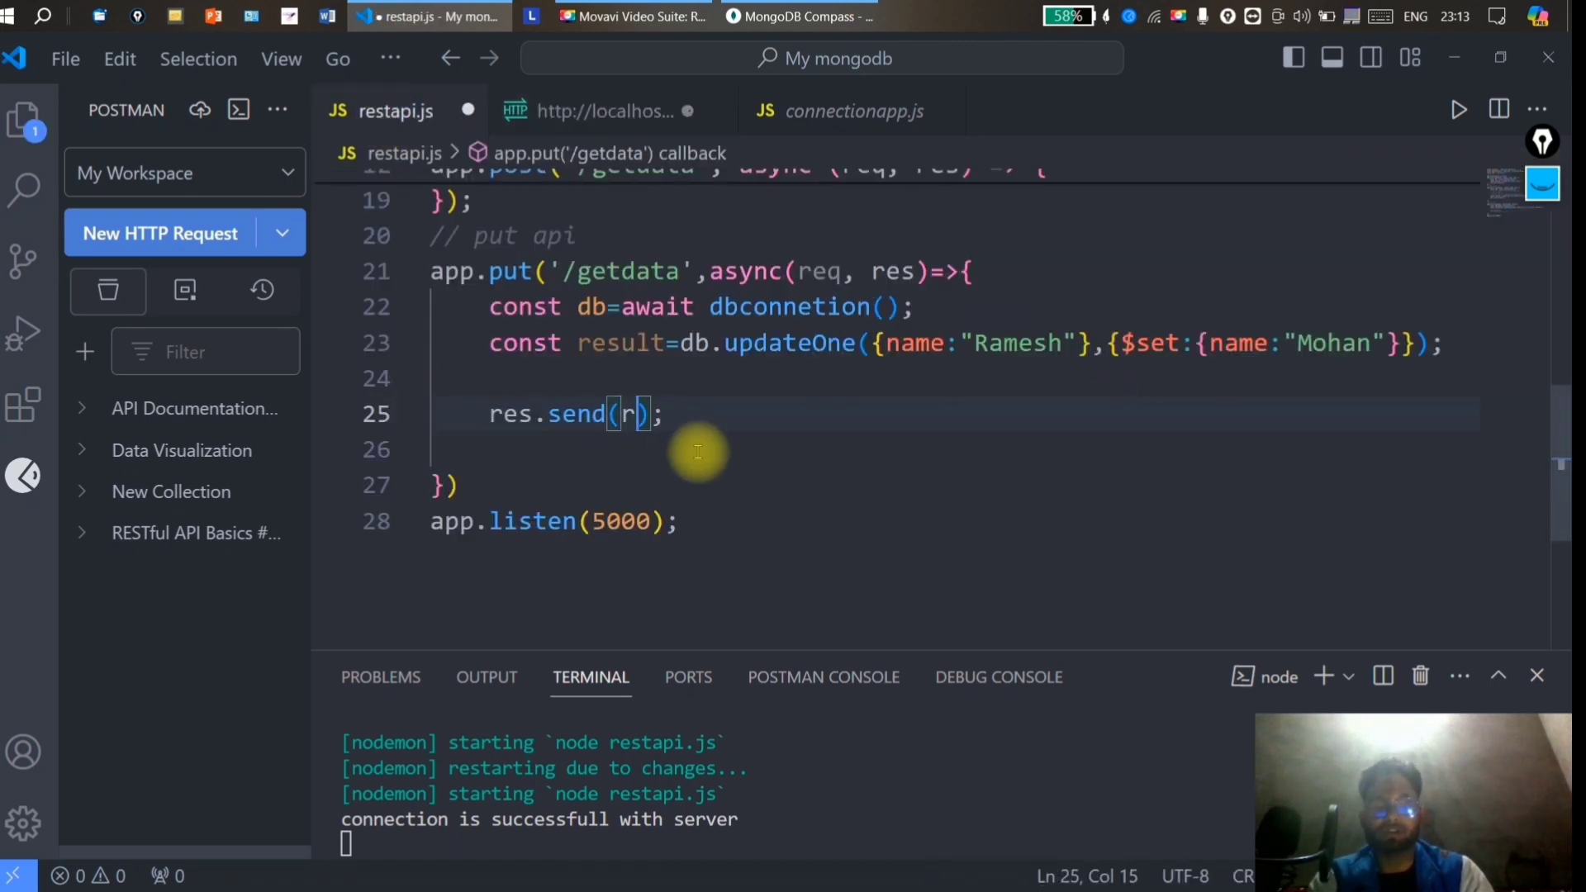
pyautogui.write('esult')
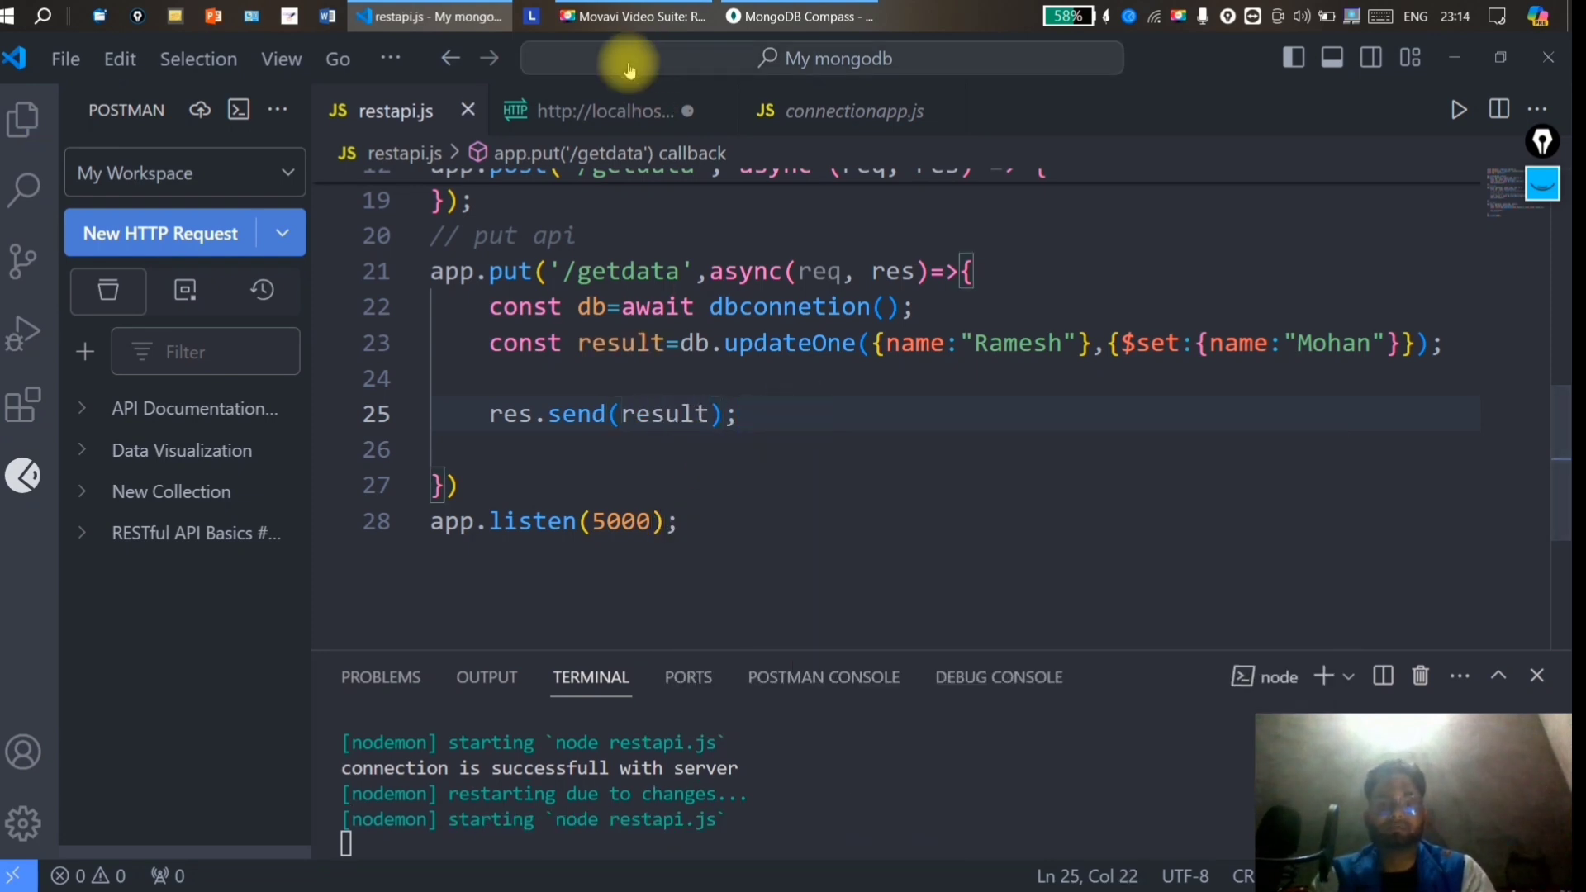
pyautogui.click(596, 110)
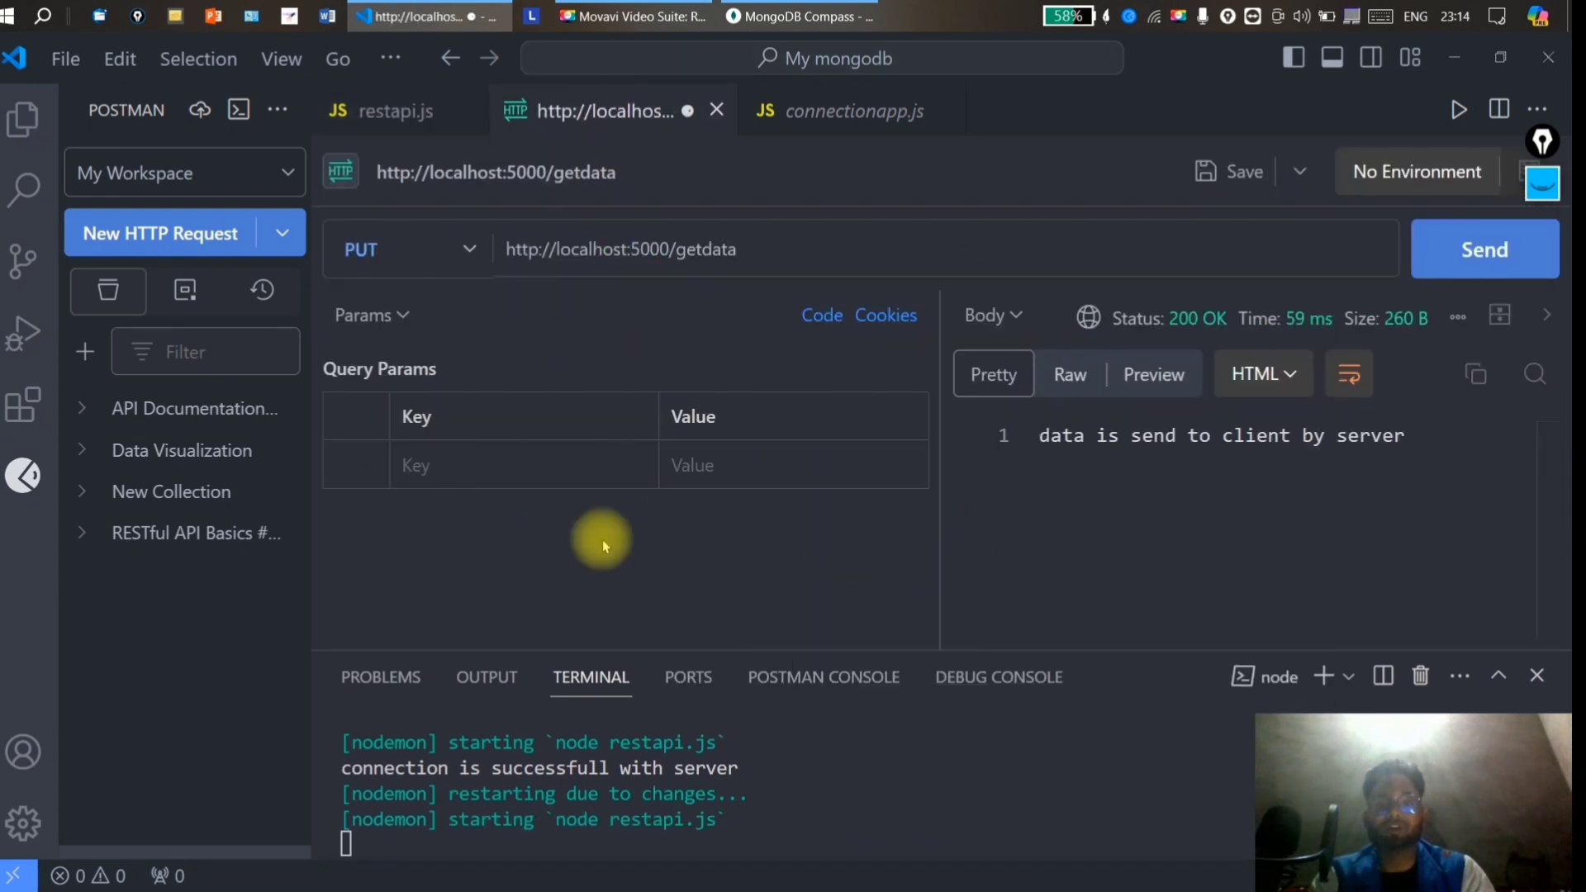
pyautogui.click(395, 110)
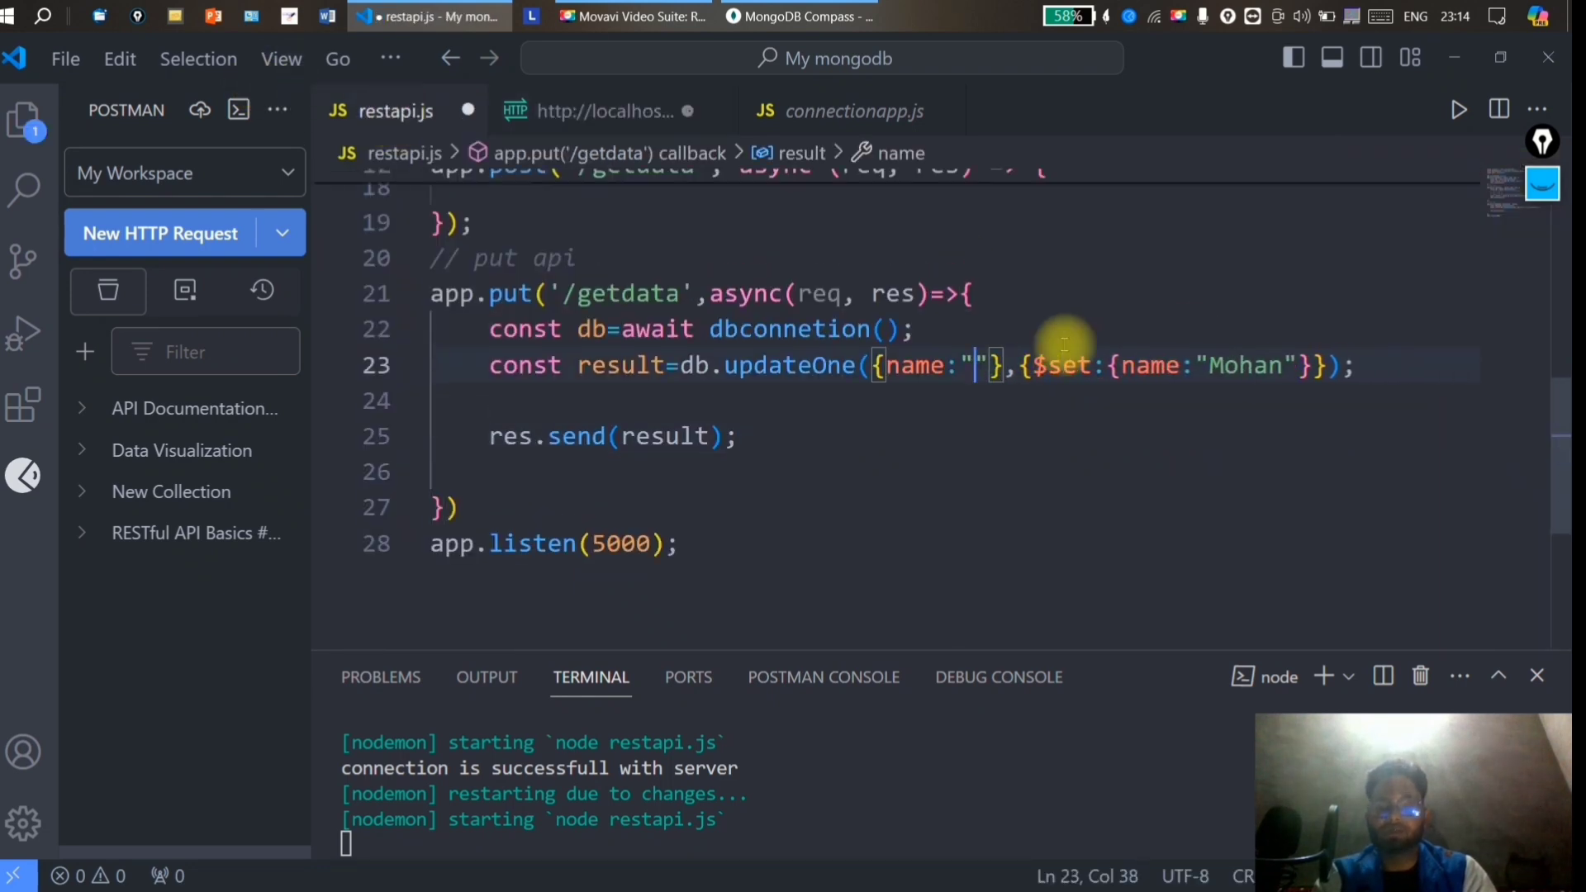
pyautogui.write('mohan')
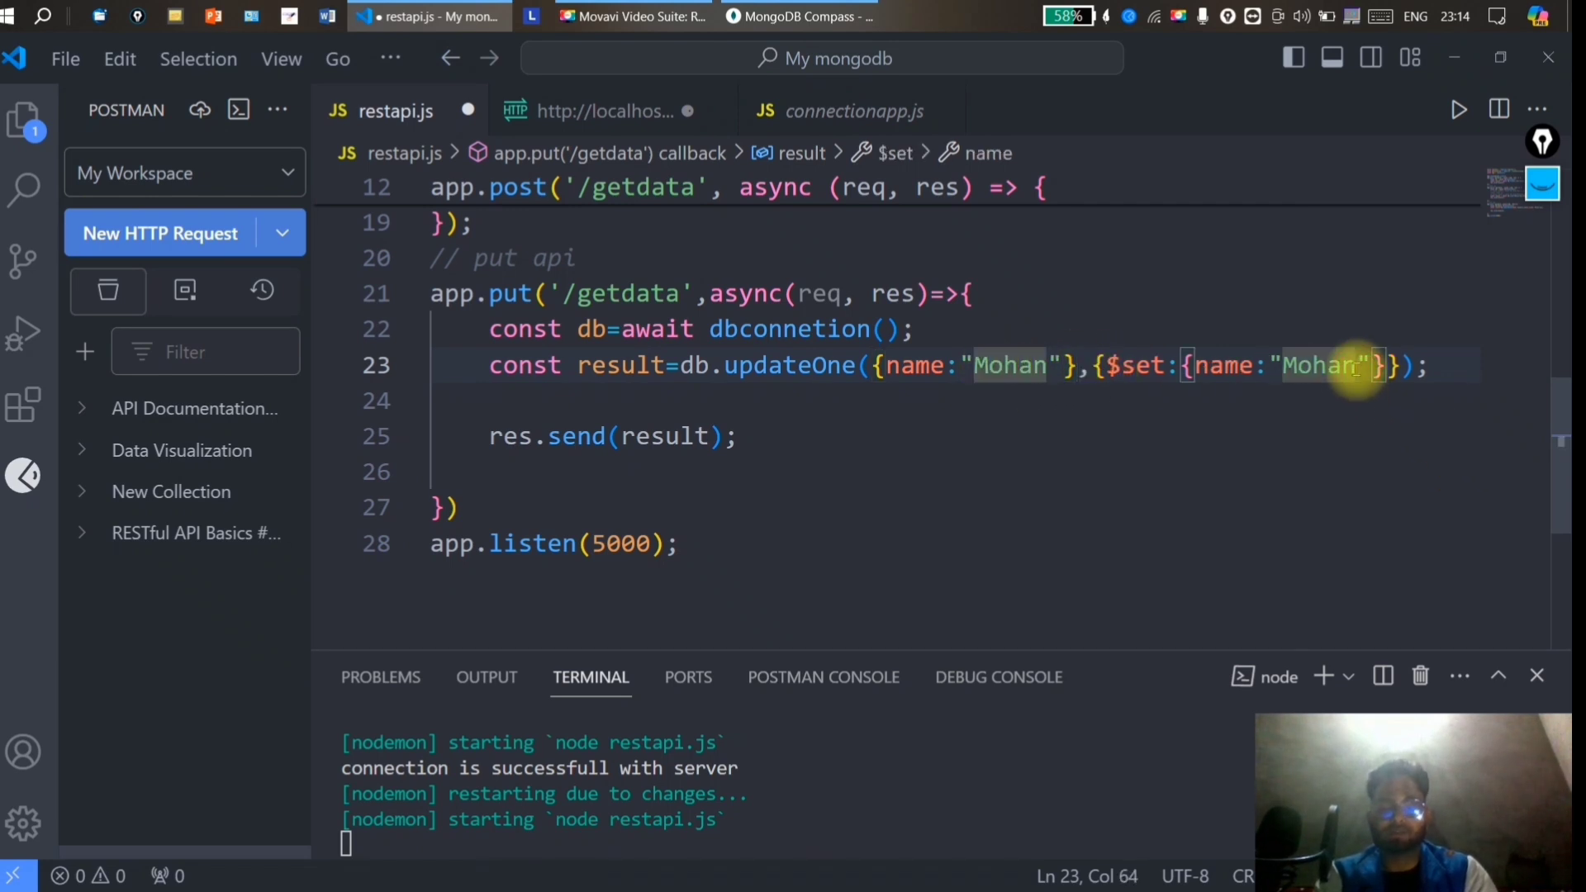
pyautogui.write('Dass')
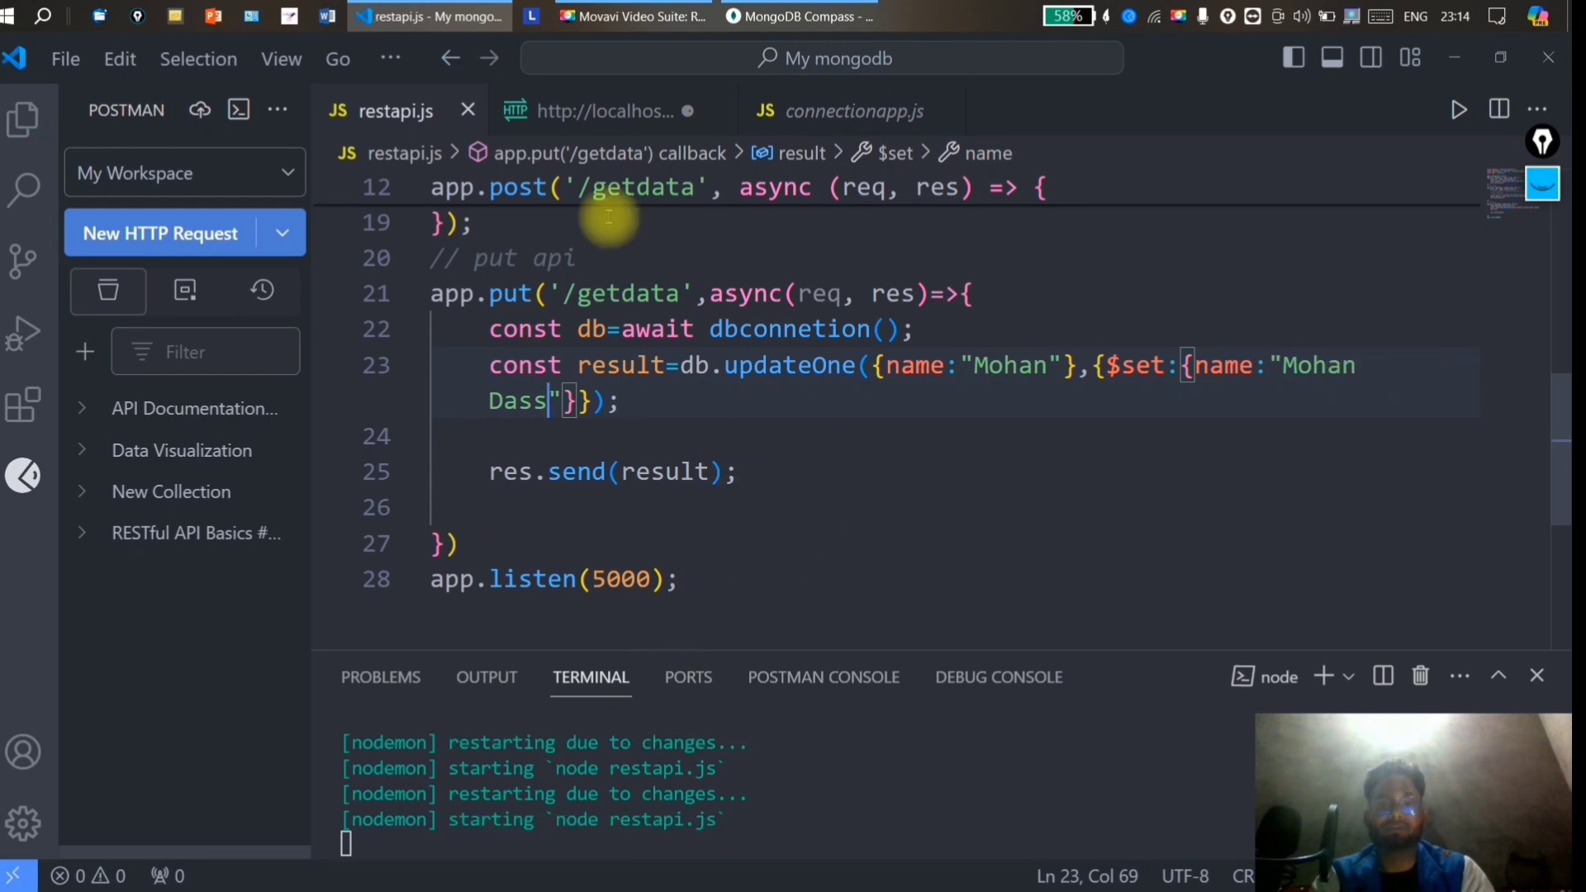
# Resend the PUT request, then add res.send(result); to the handler.
pyautogui.click(1483, 250)
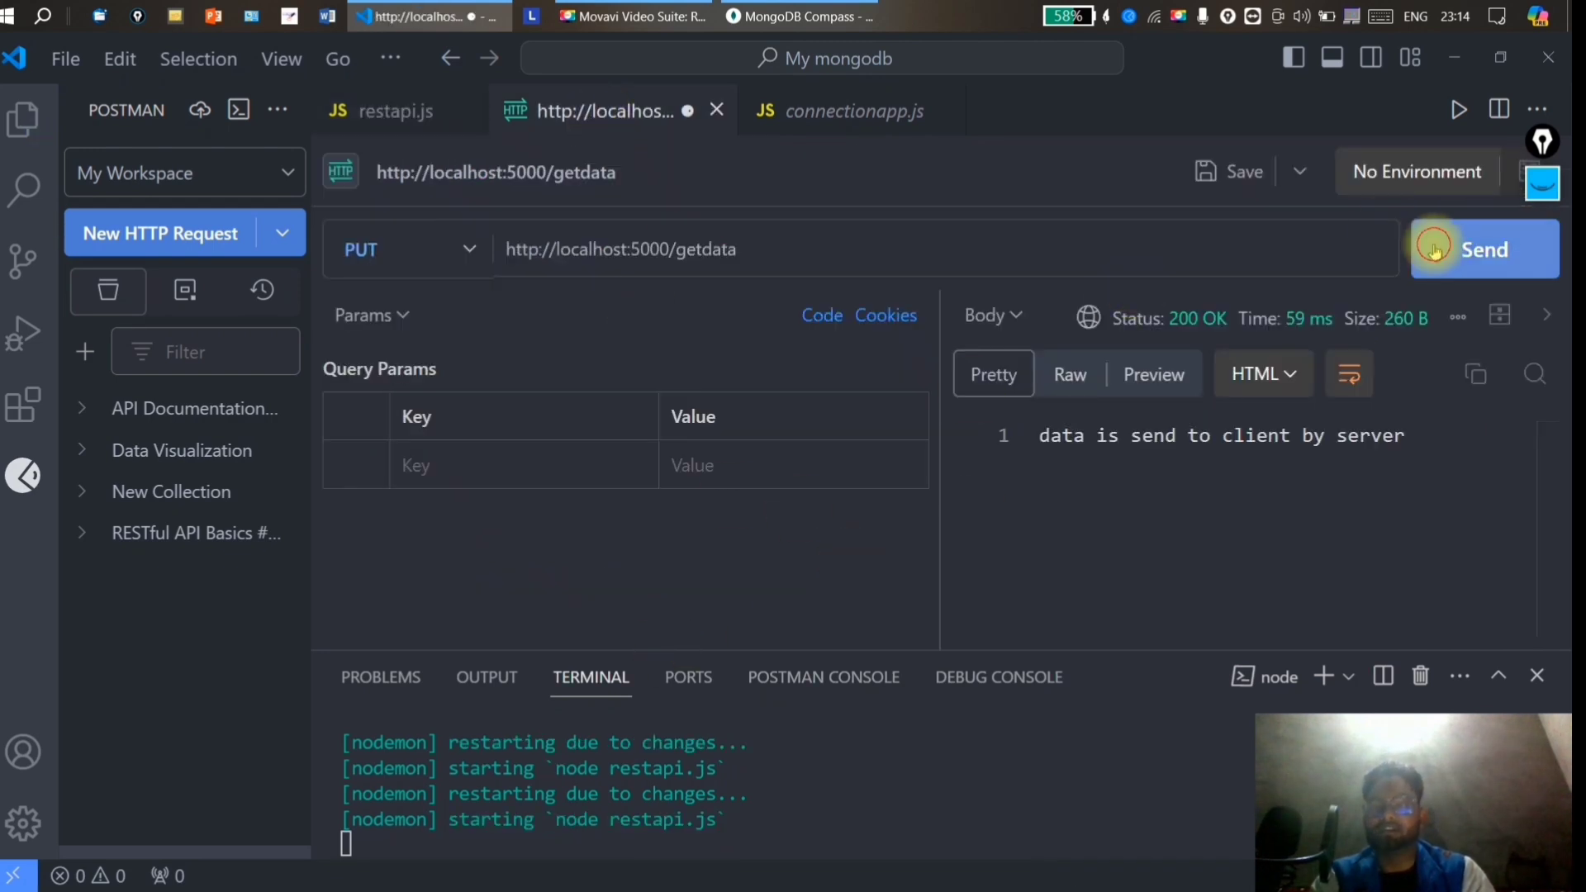
pyautogui.click(1483, 249)
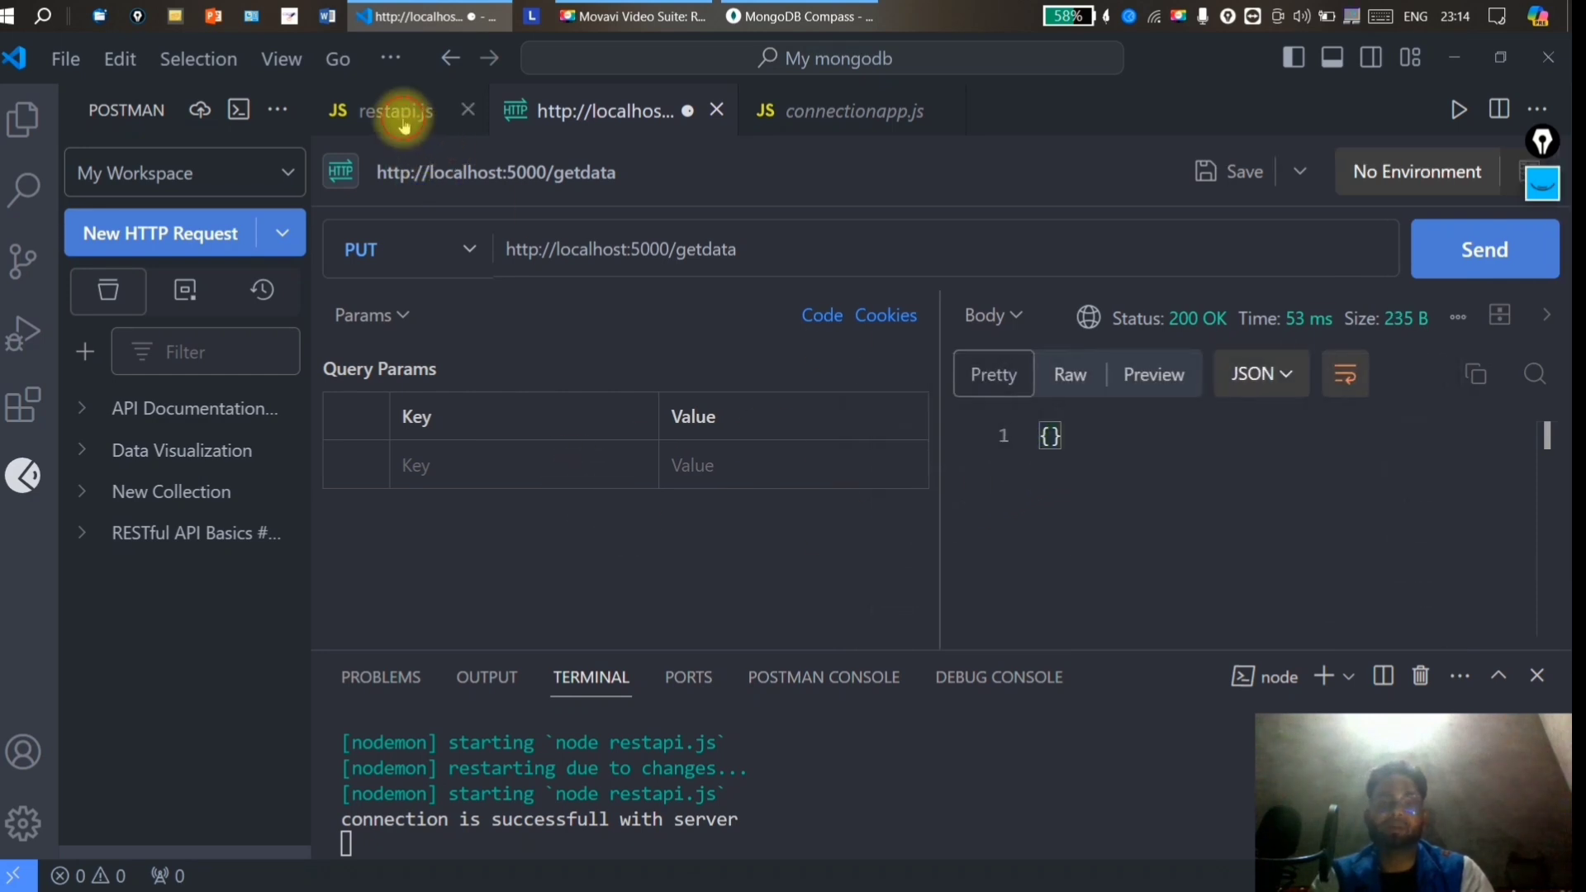
pyautogui.click(393, 110)
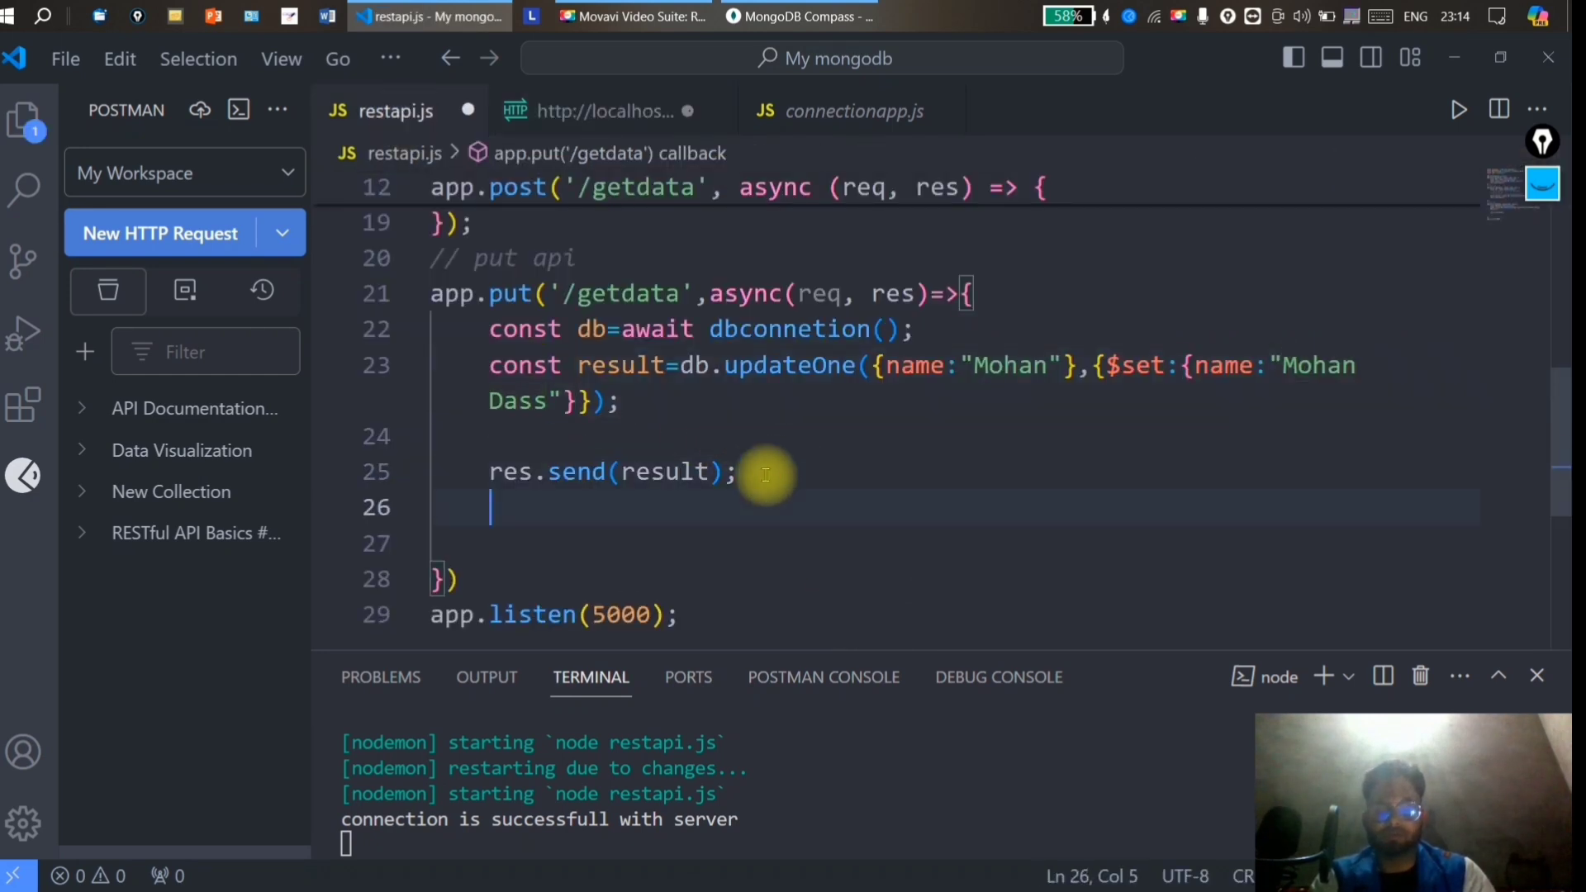
pyautogui.write('res.send(result);')
pyautogui.write('console.log(result);')
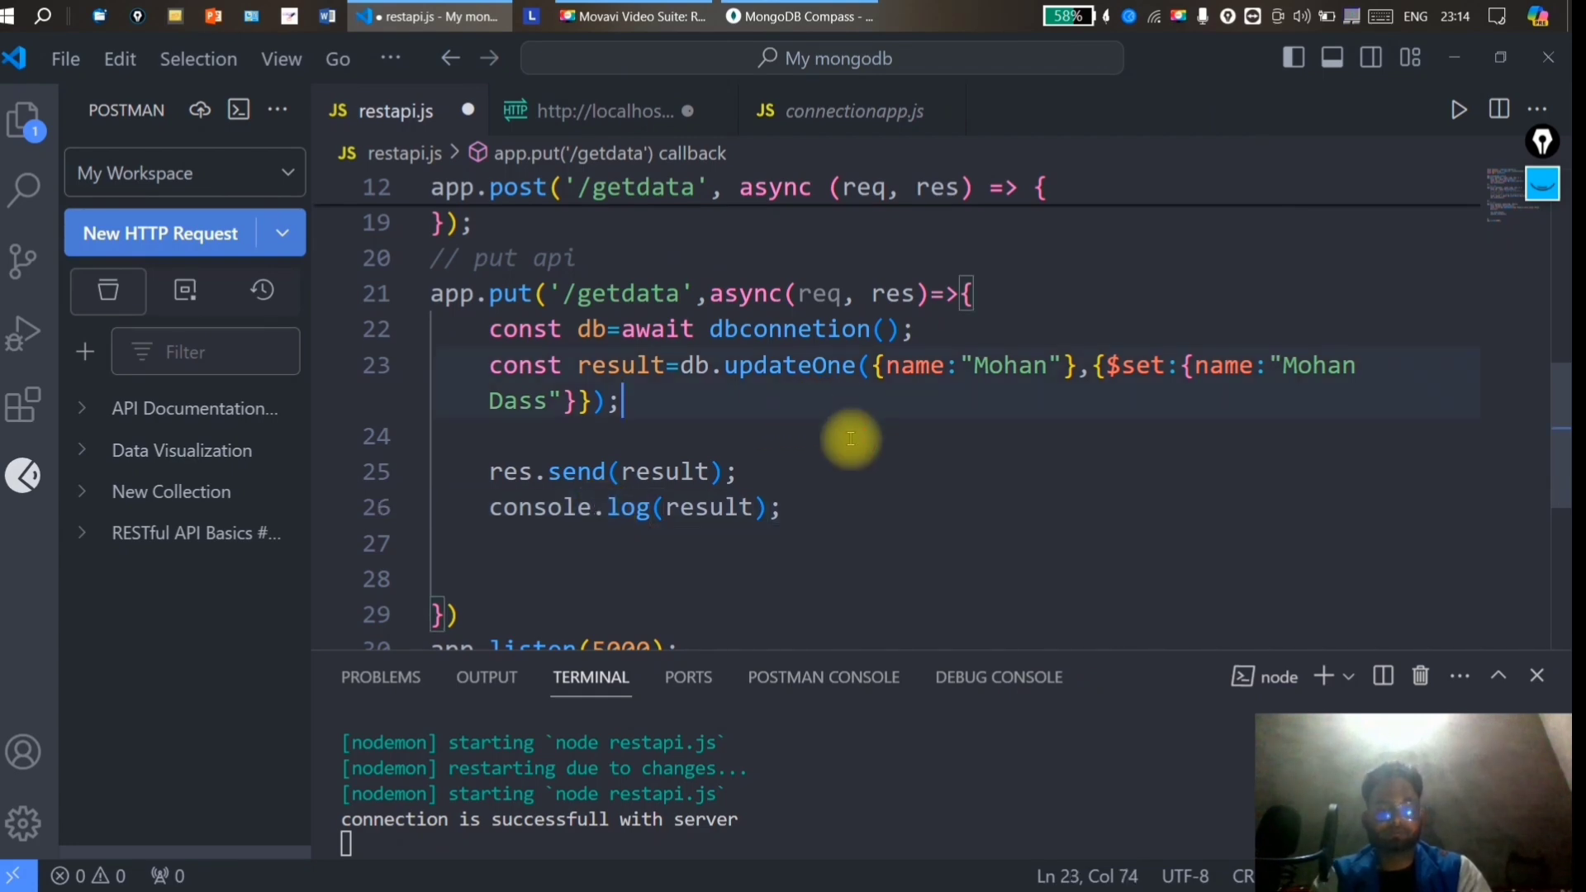
# Resend the PUT request from the Postman tab.
pyautogui.click(597, 110)
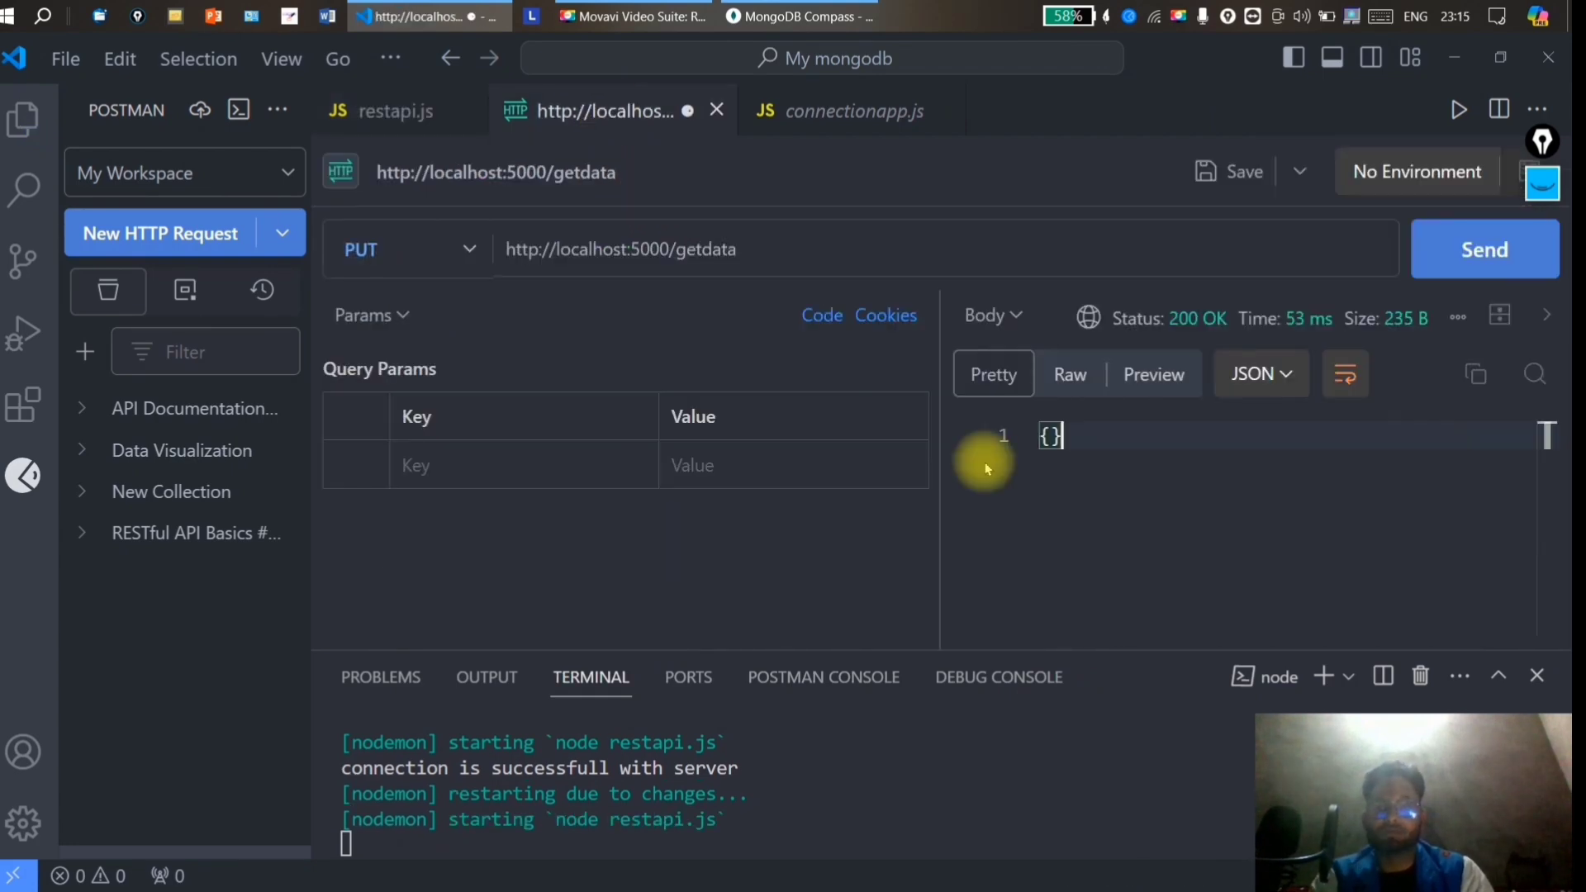
pyautogui.click(1483, 249)
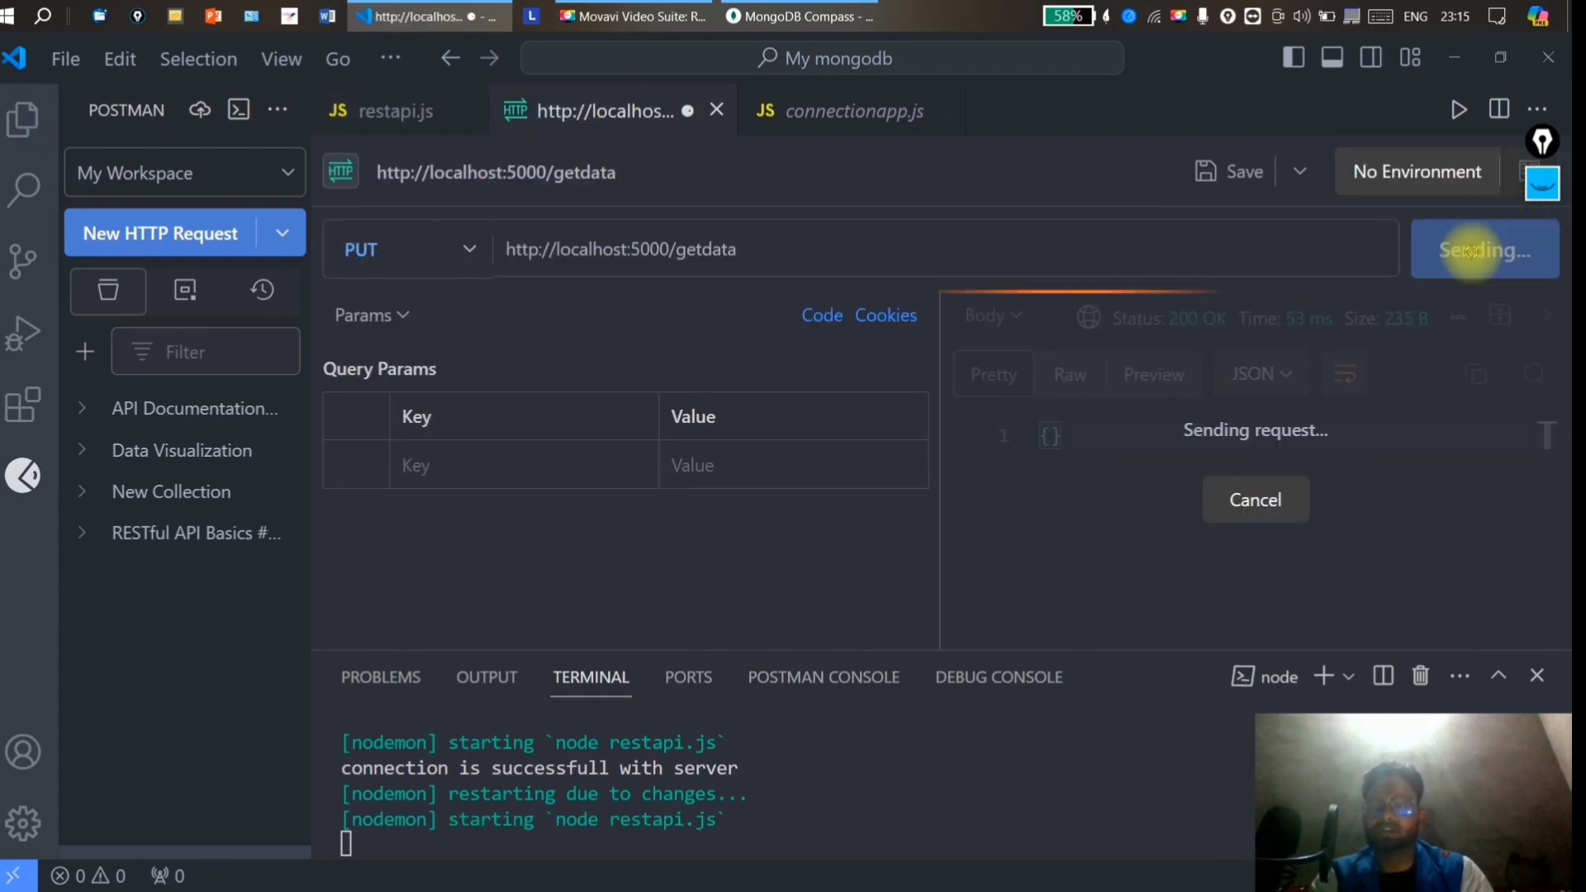
pyautogui.click(1484, 249)
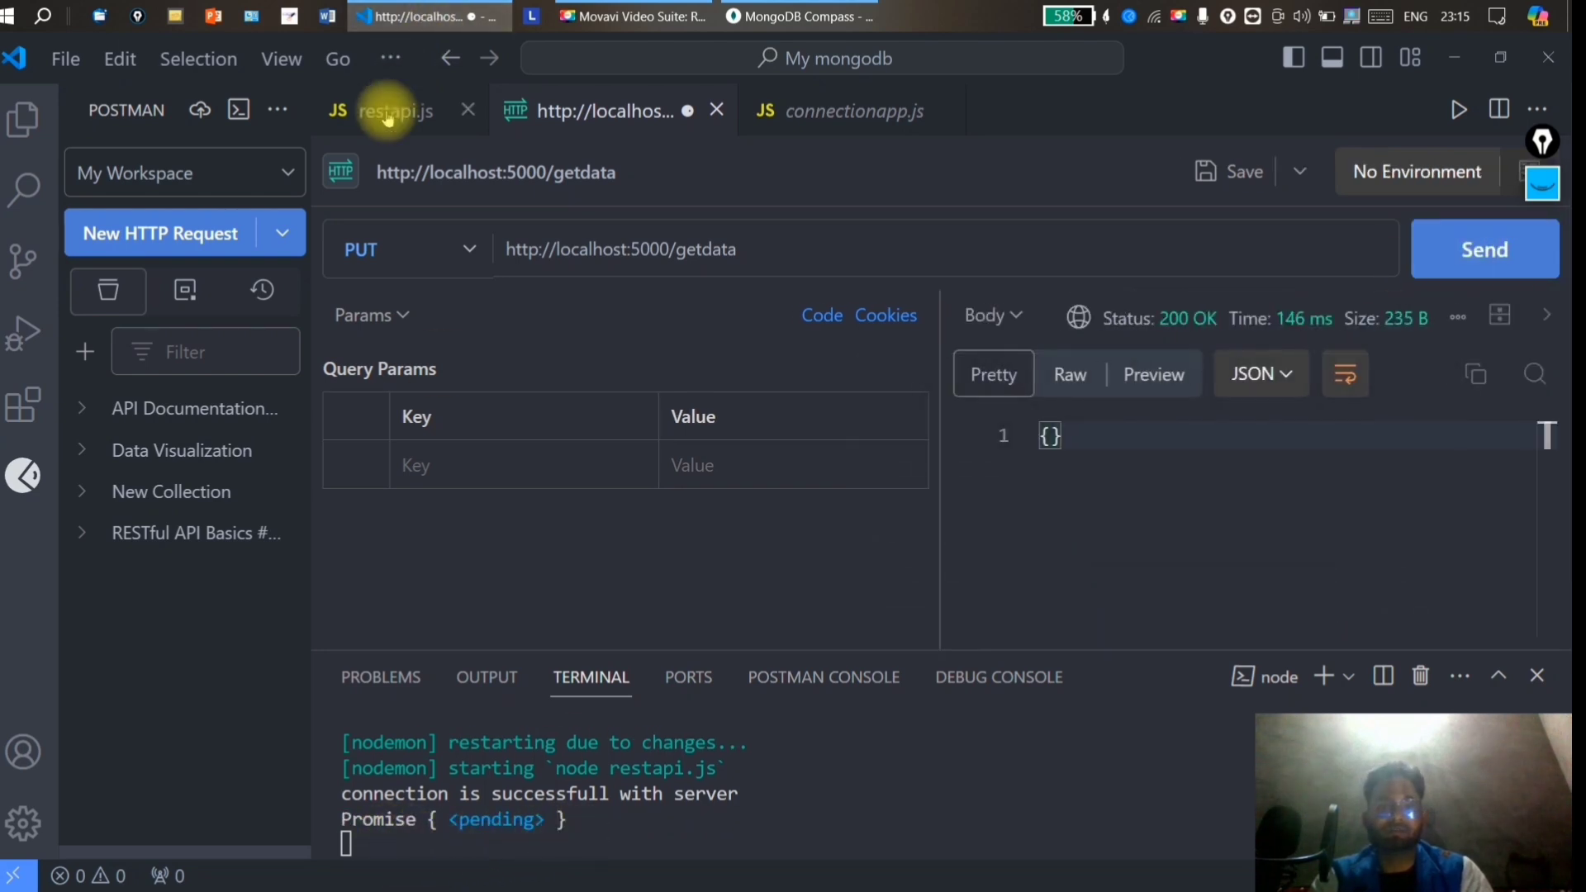
# Await db.updateOne in restapi.js and resend, getting matchedCount 1 and modifiedCount 1.
pyautogui.click(389, 110)
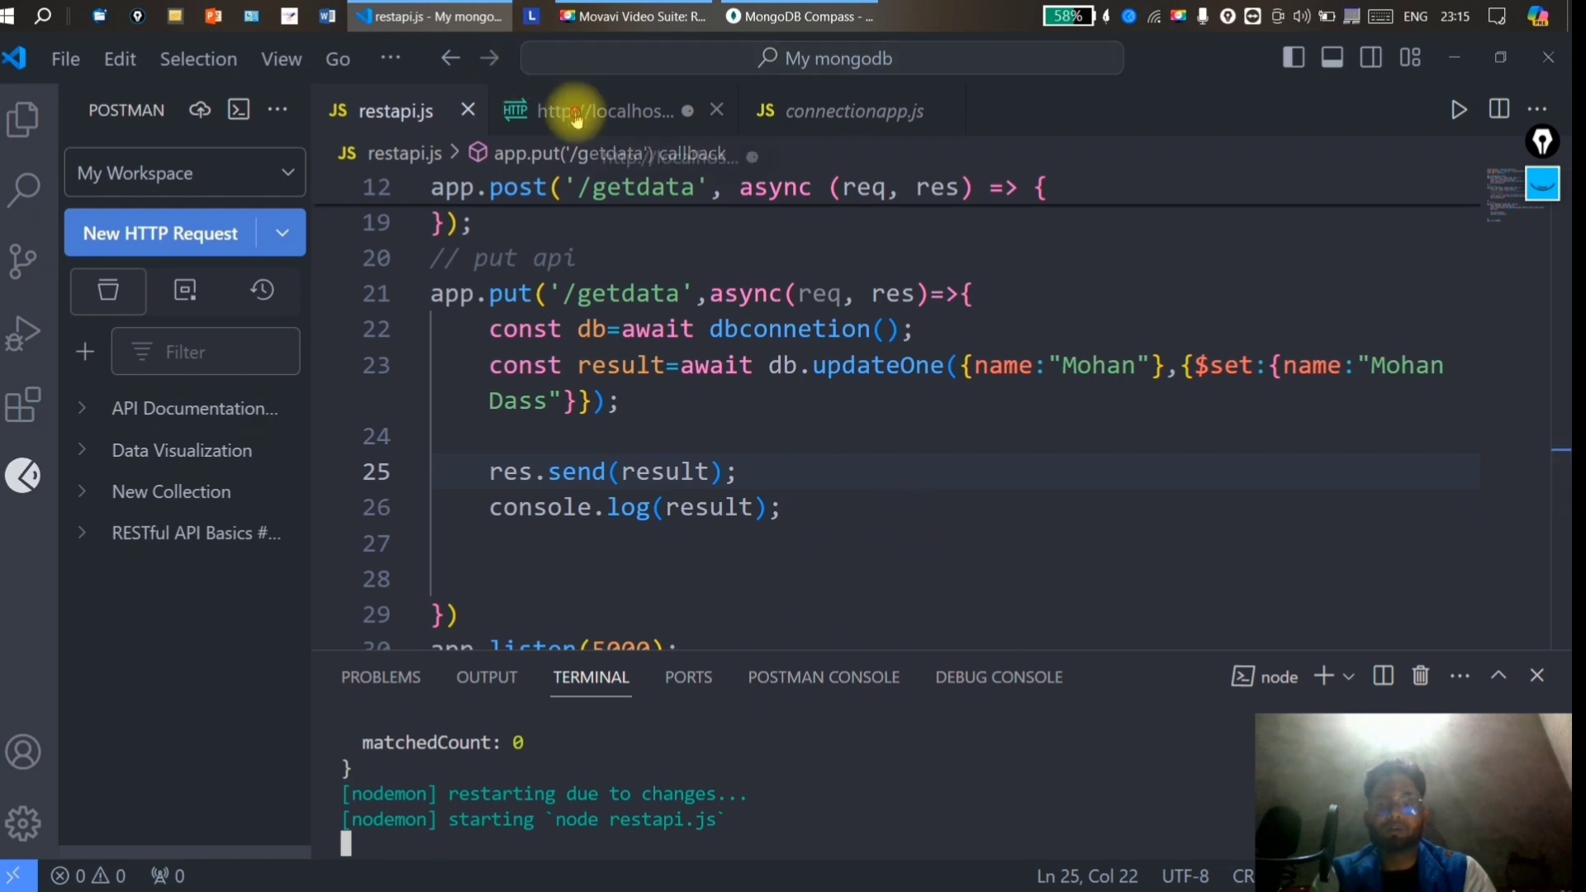
pyautogui.click(597, 109)
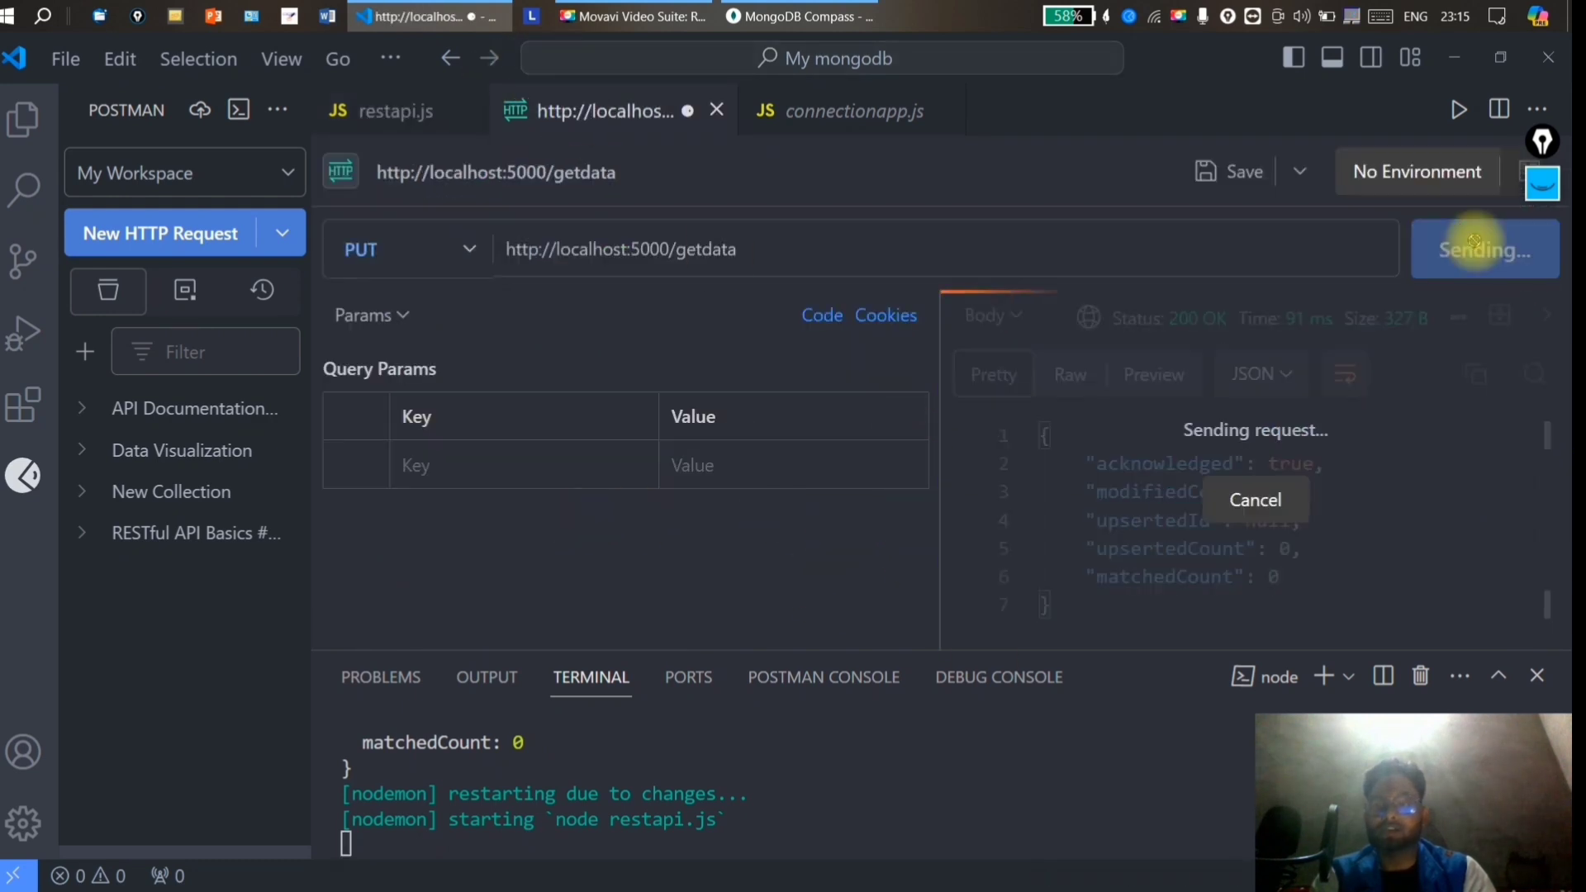
pyautogui.click(1486, 250)
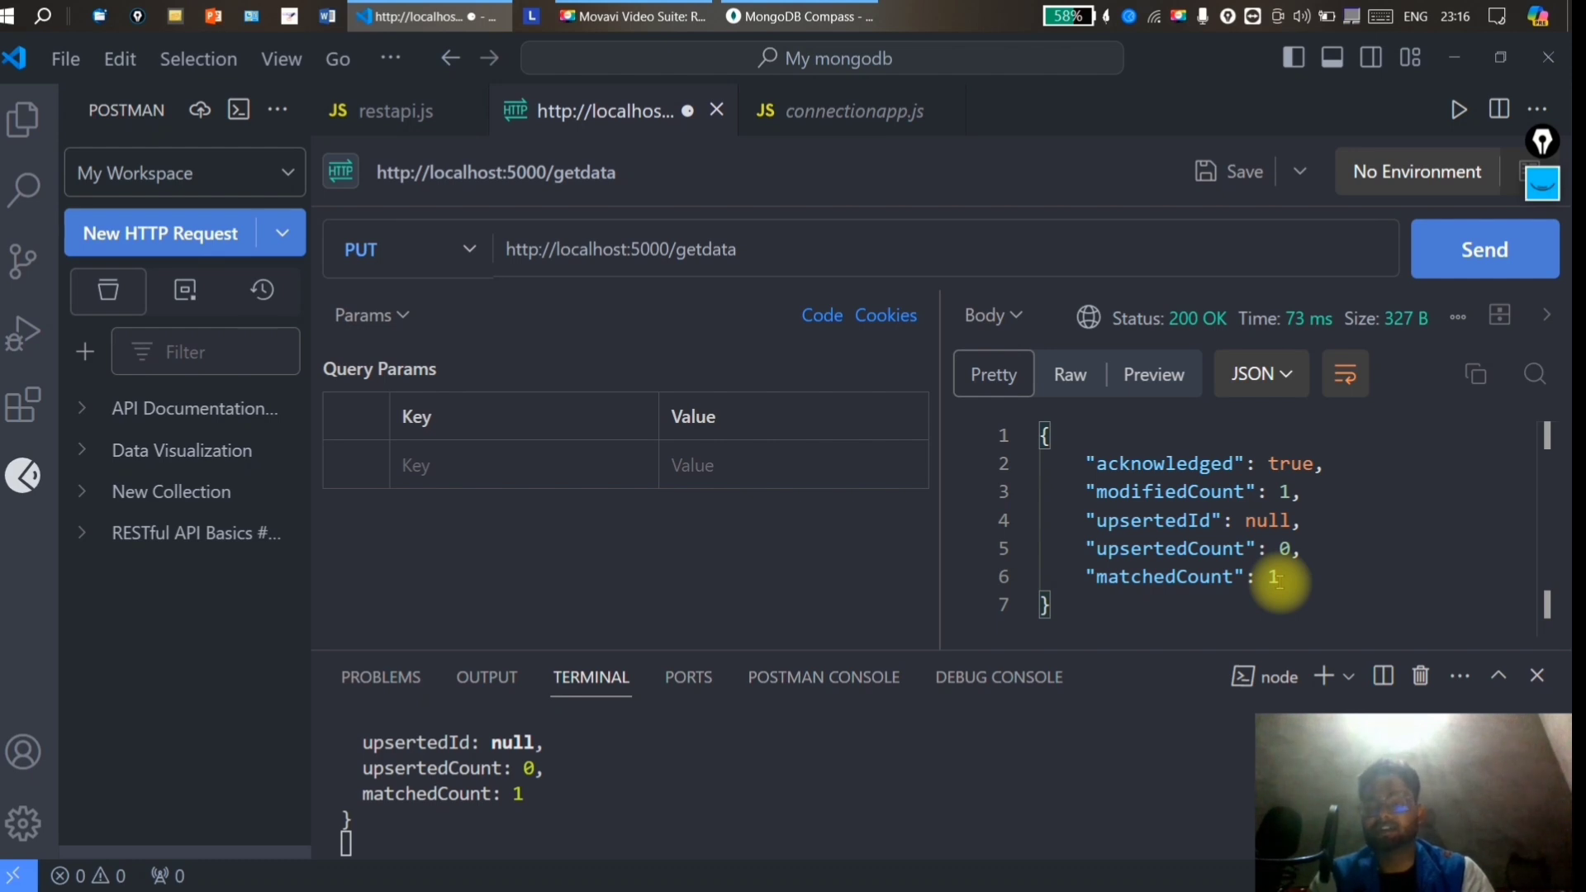
pyautogui.click(798, 16)
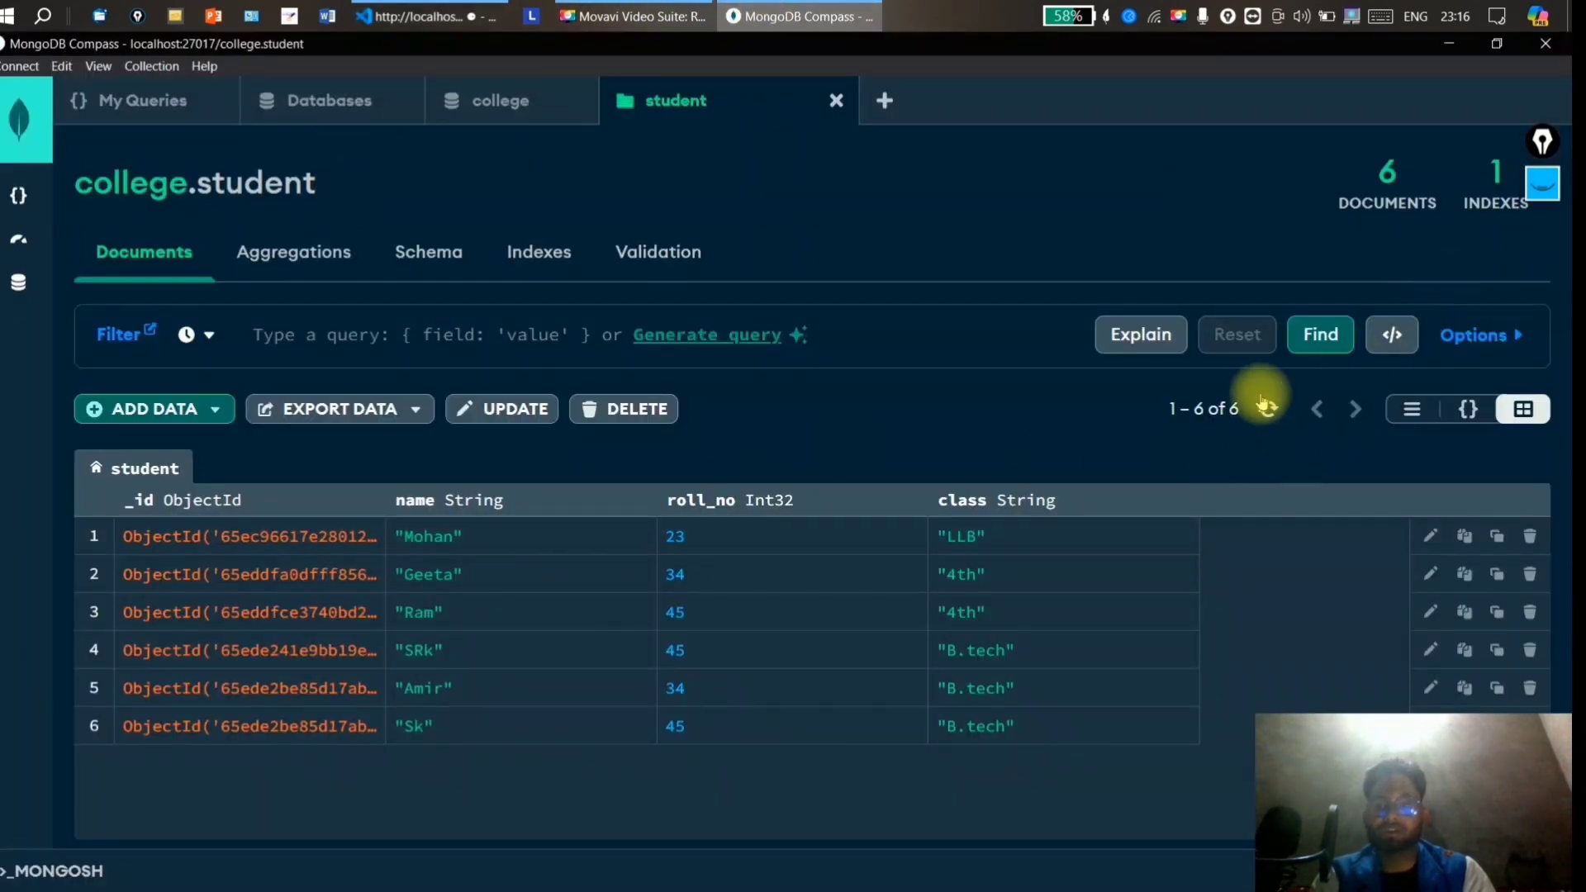
pyautogui.click(1267, 409)
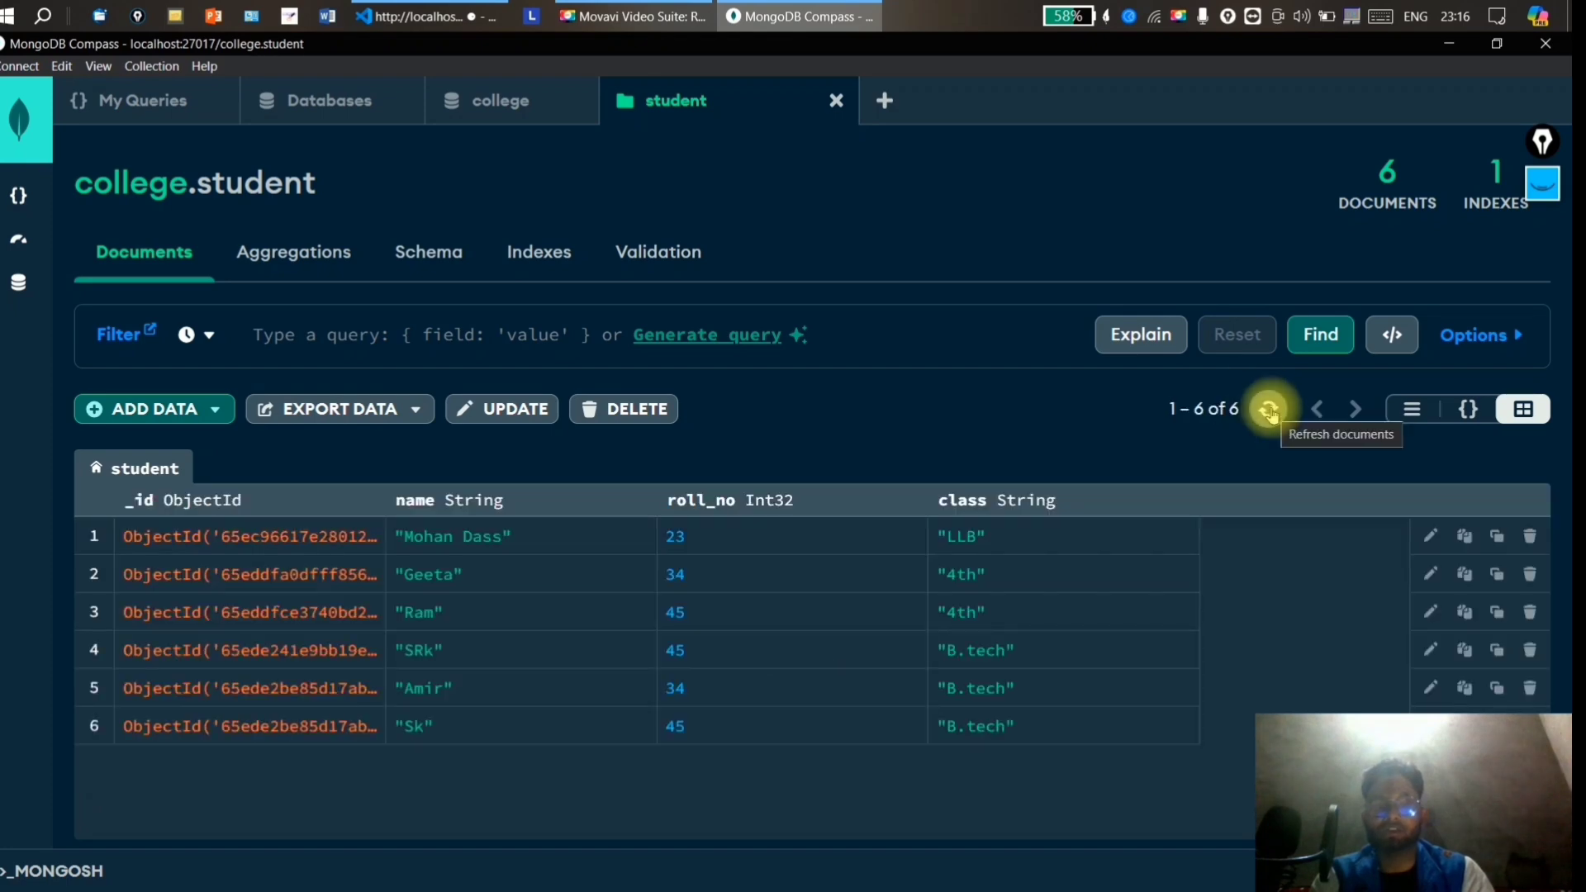
pyautogui.moveTo(535, 548)
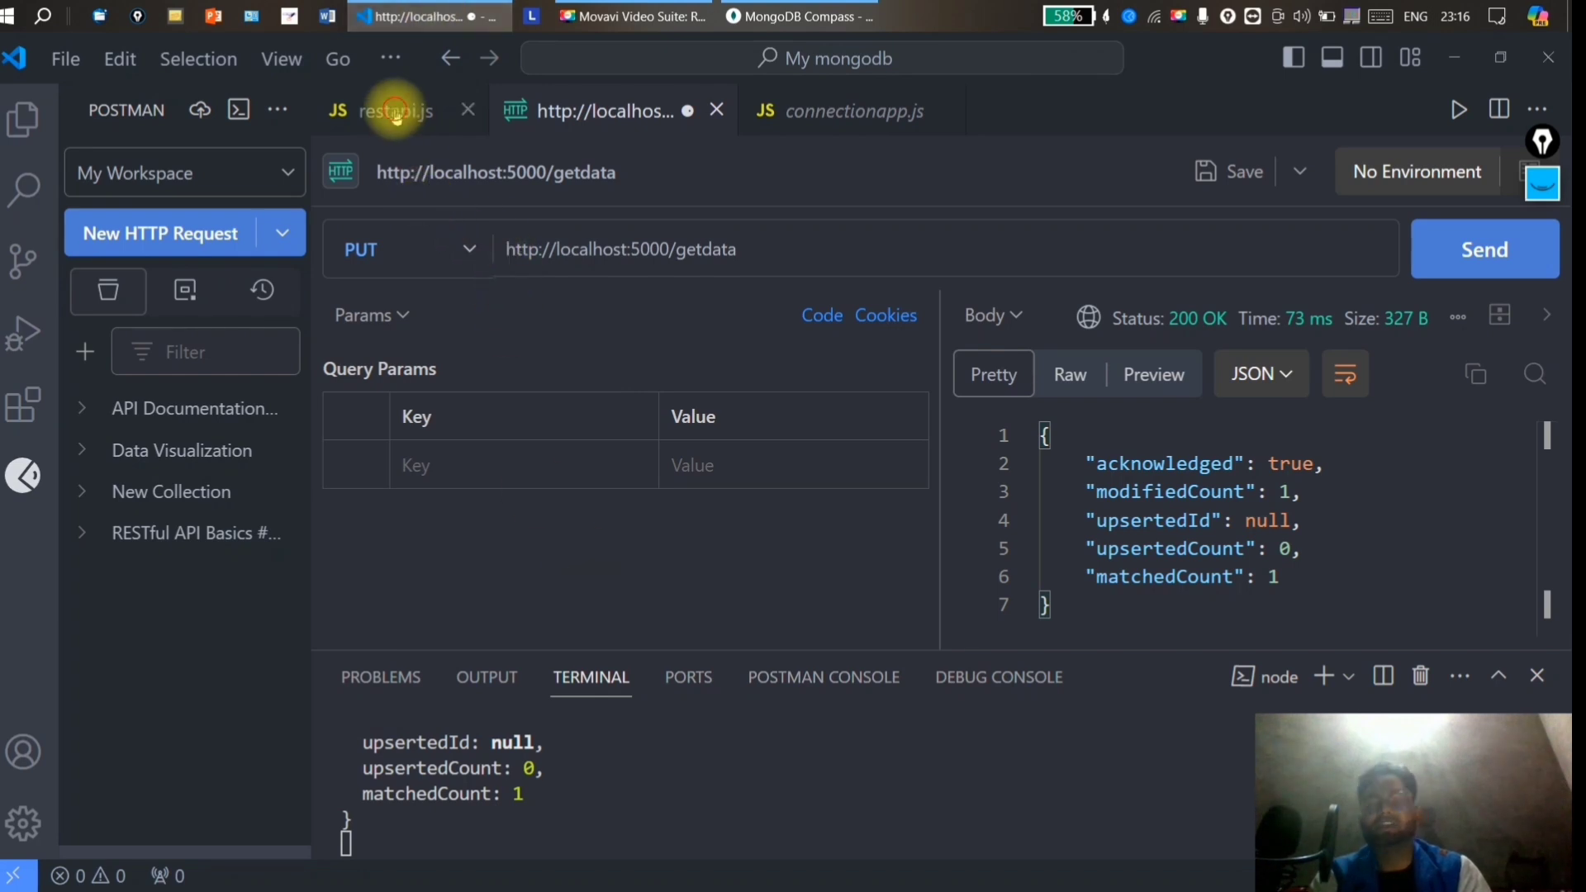
pyautogui.click(393, 109)
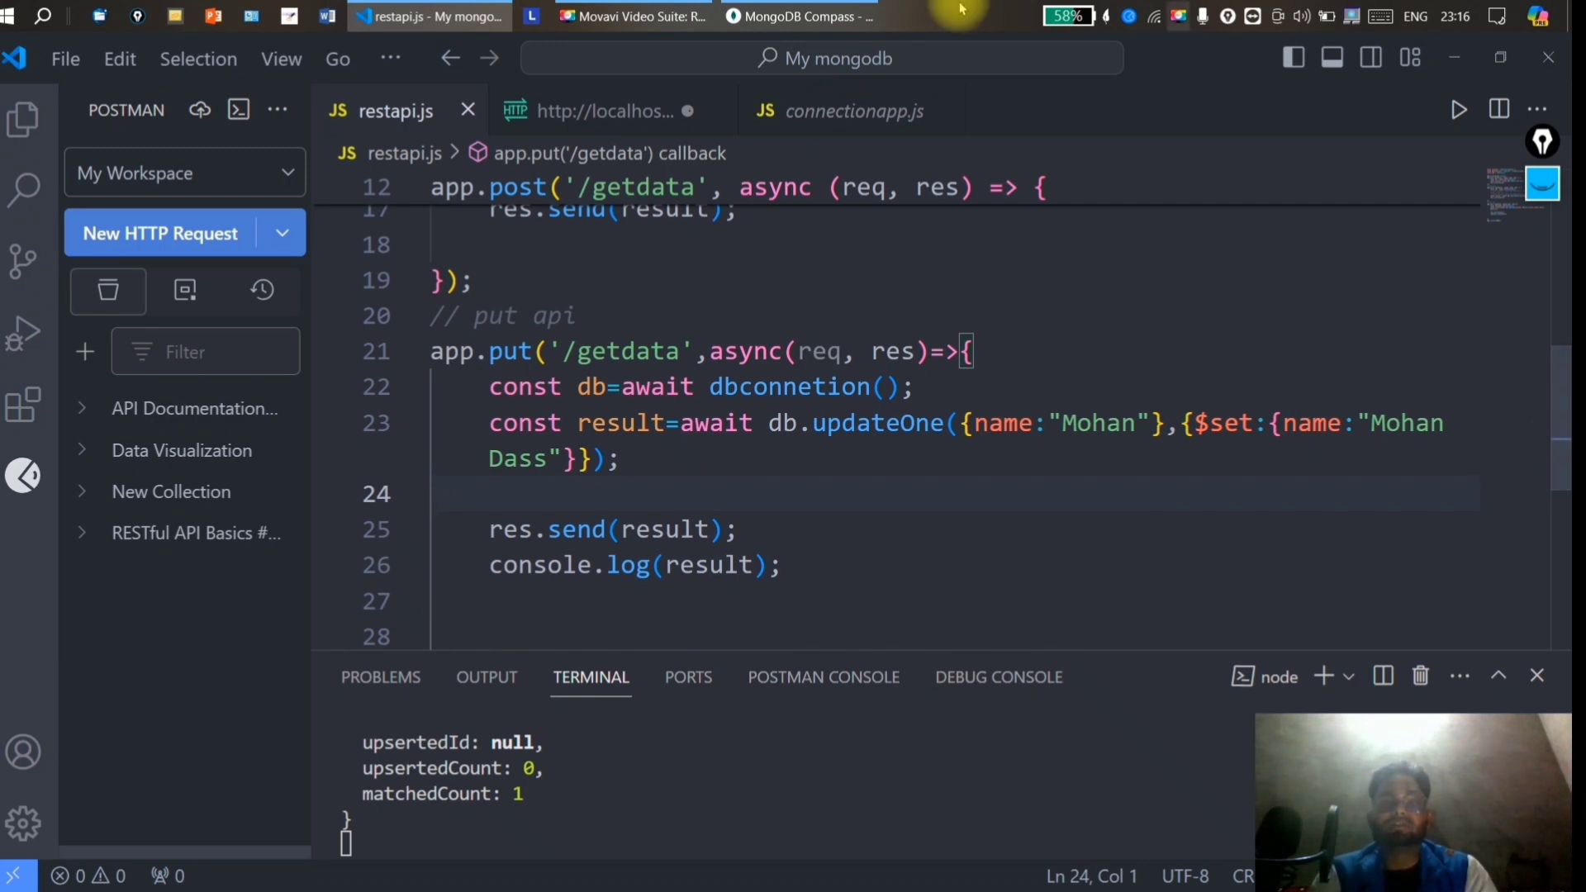
pyautogui.click(798, 15)
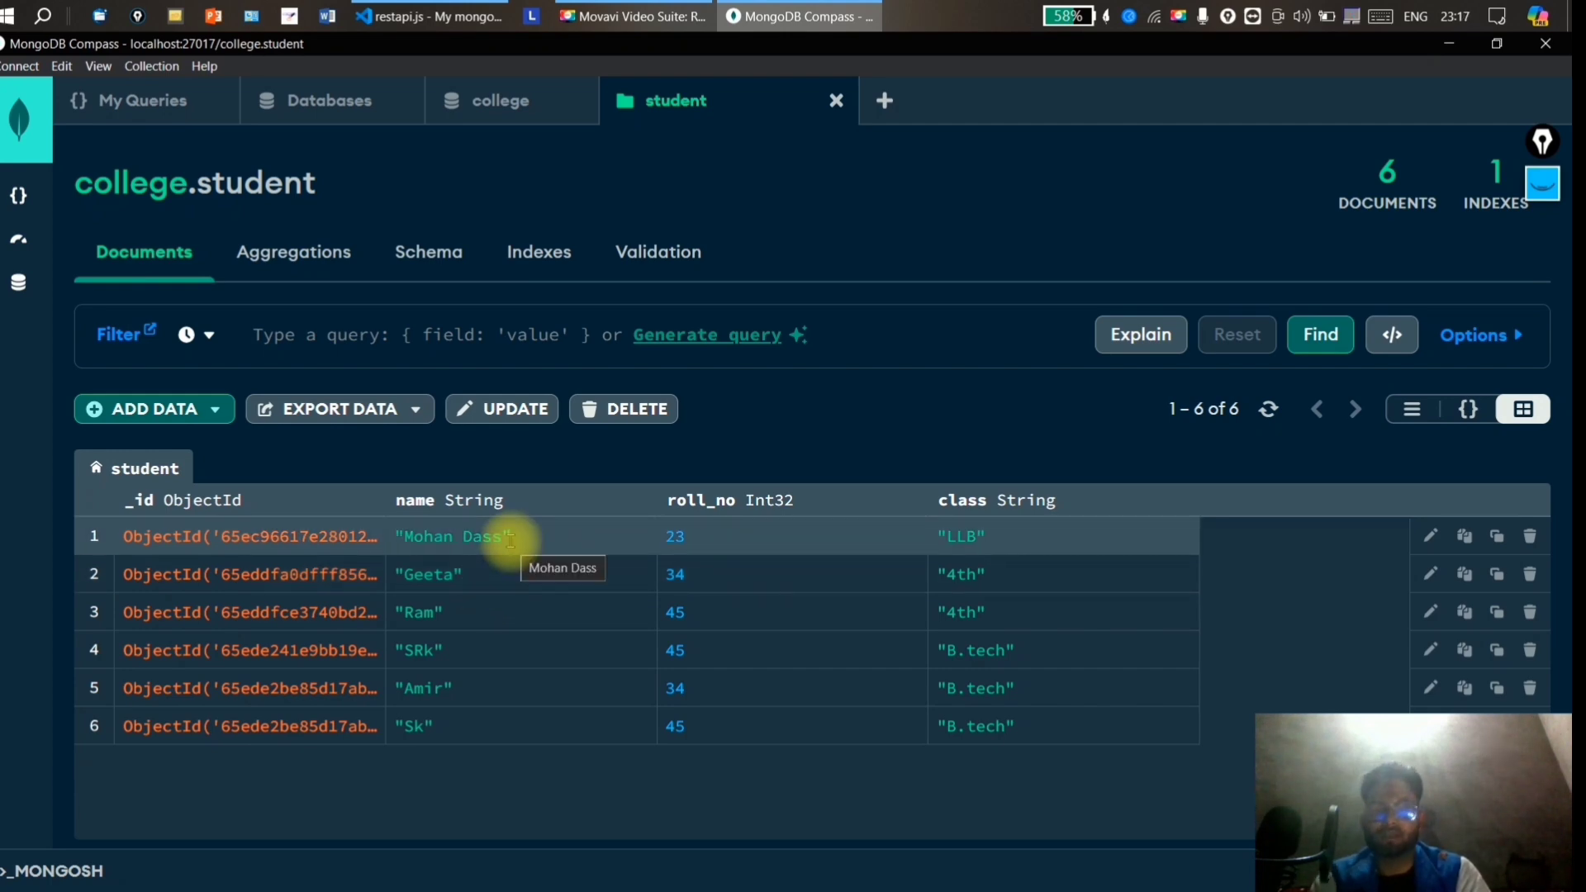
pyautogui.doubleClick(454, 537)
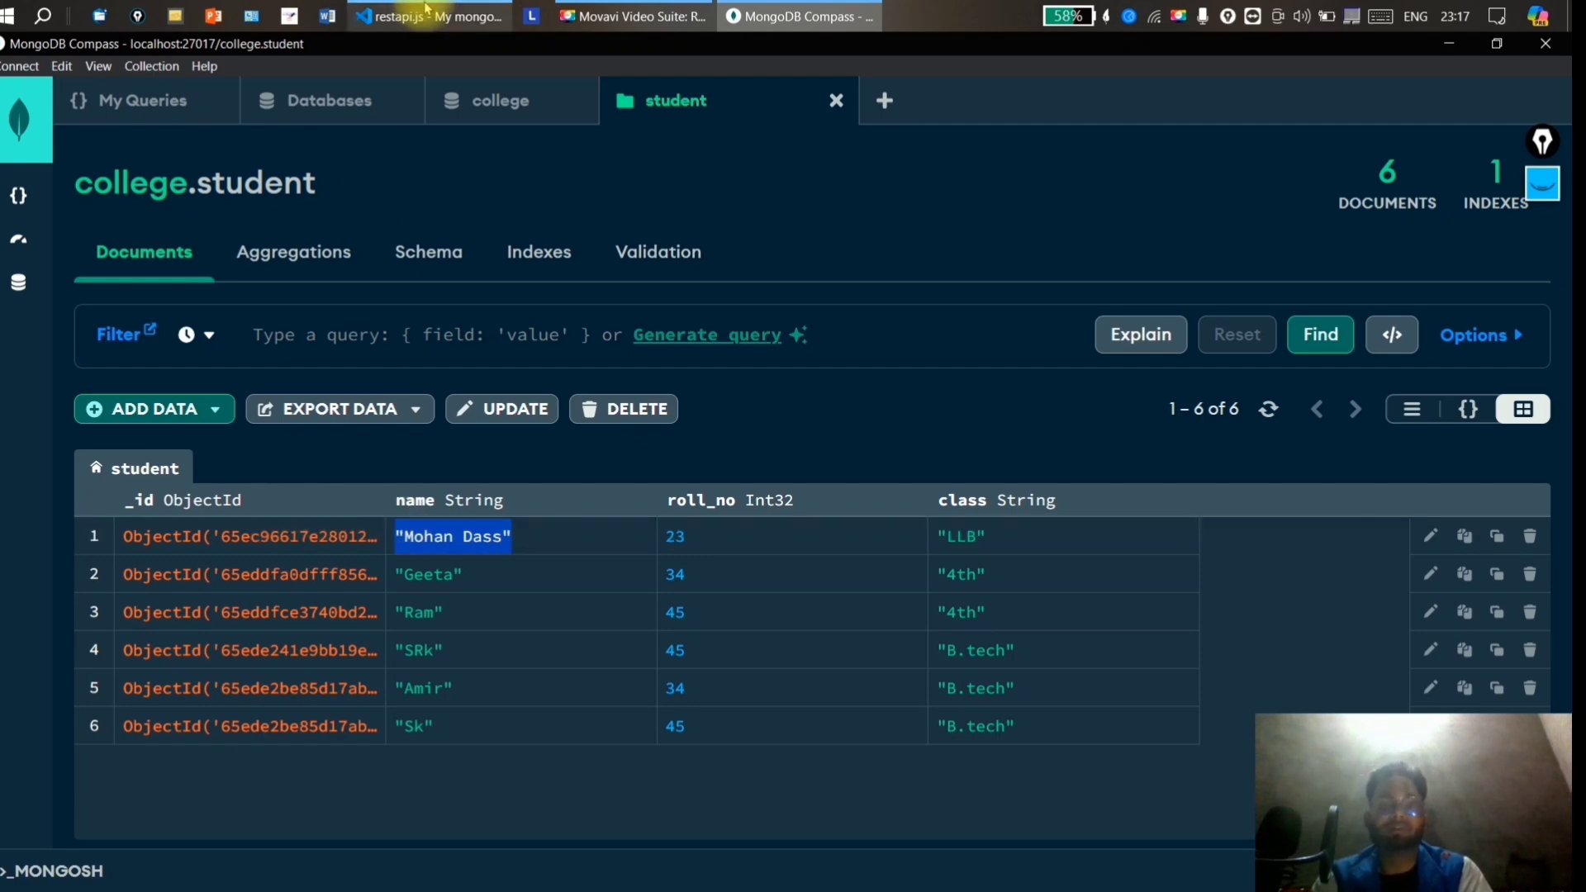
pyautogui.click(429, 17)
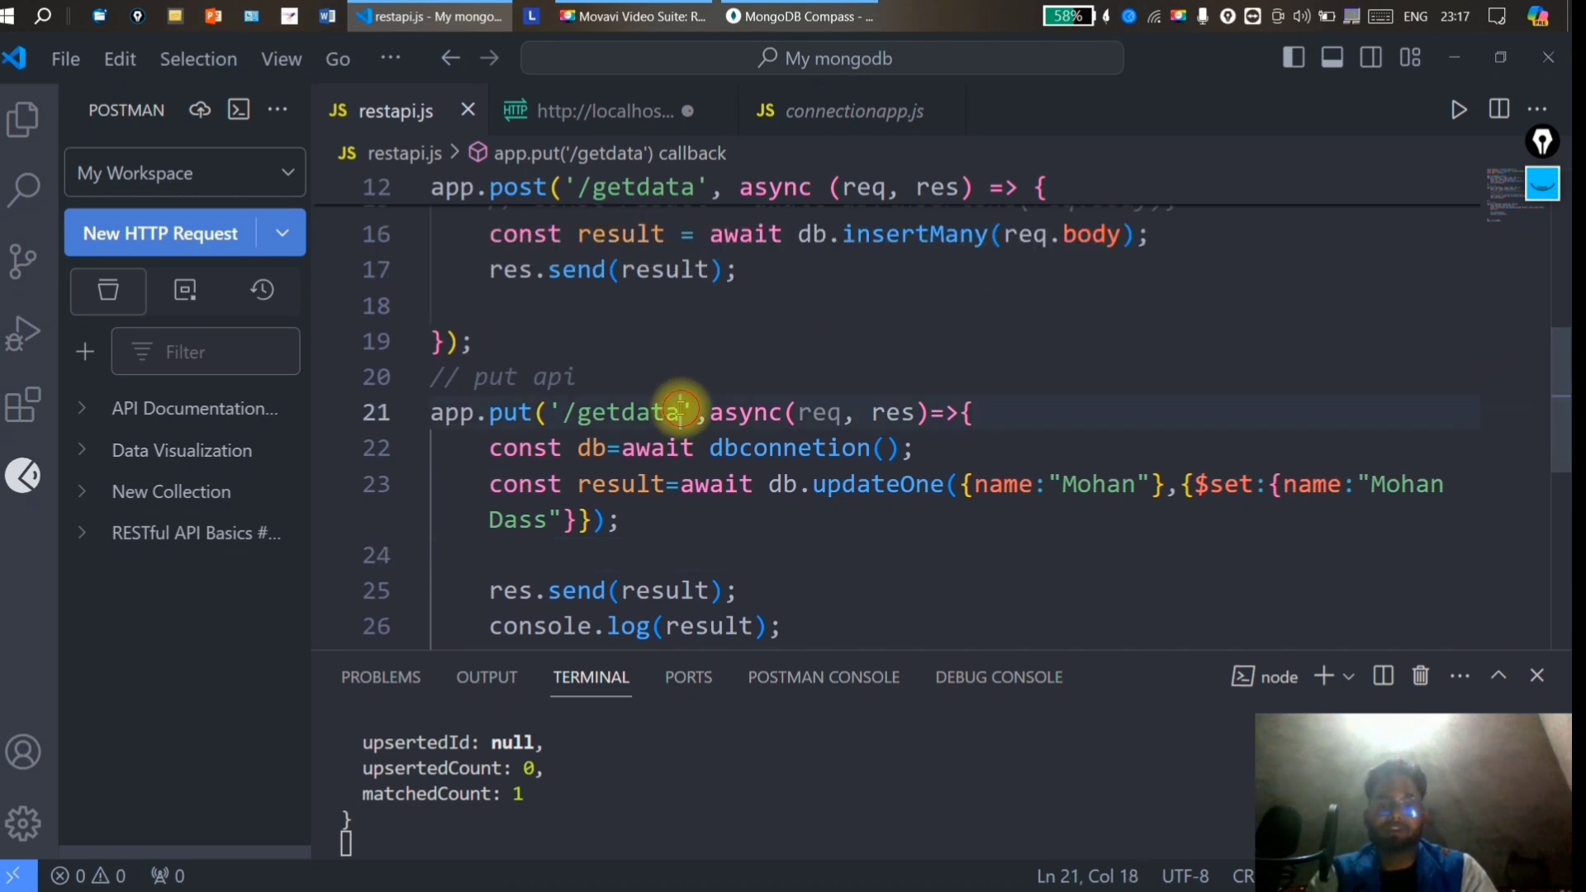
# Change the PUT route path to '/:name'.
pyautogui.doubleClick(622, 411)
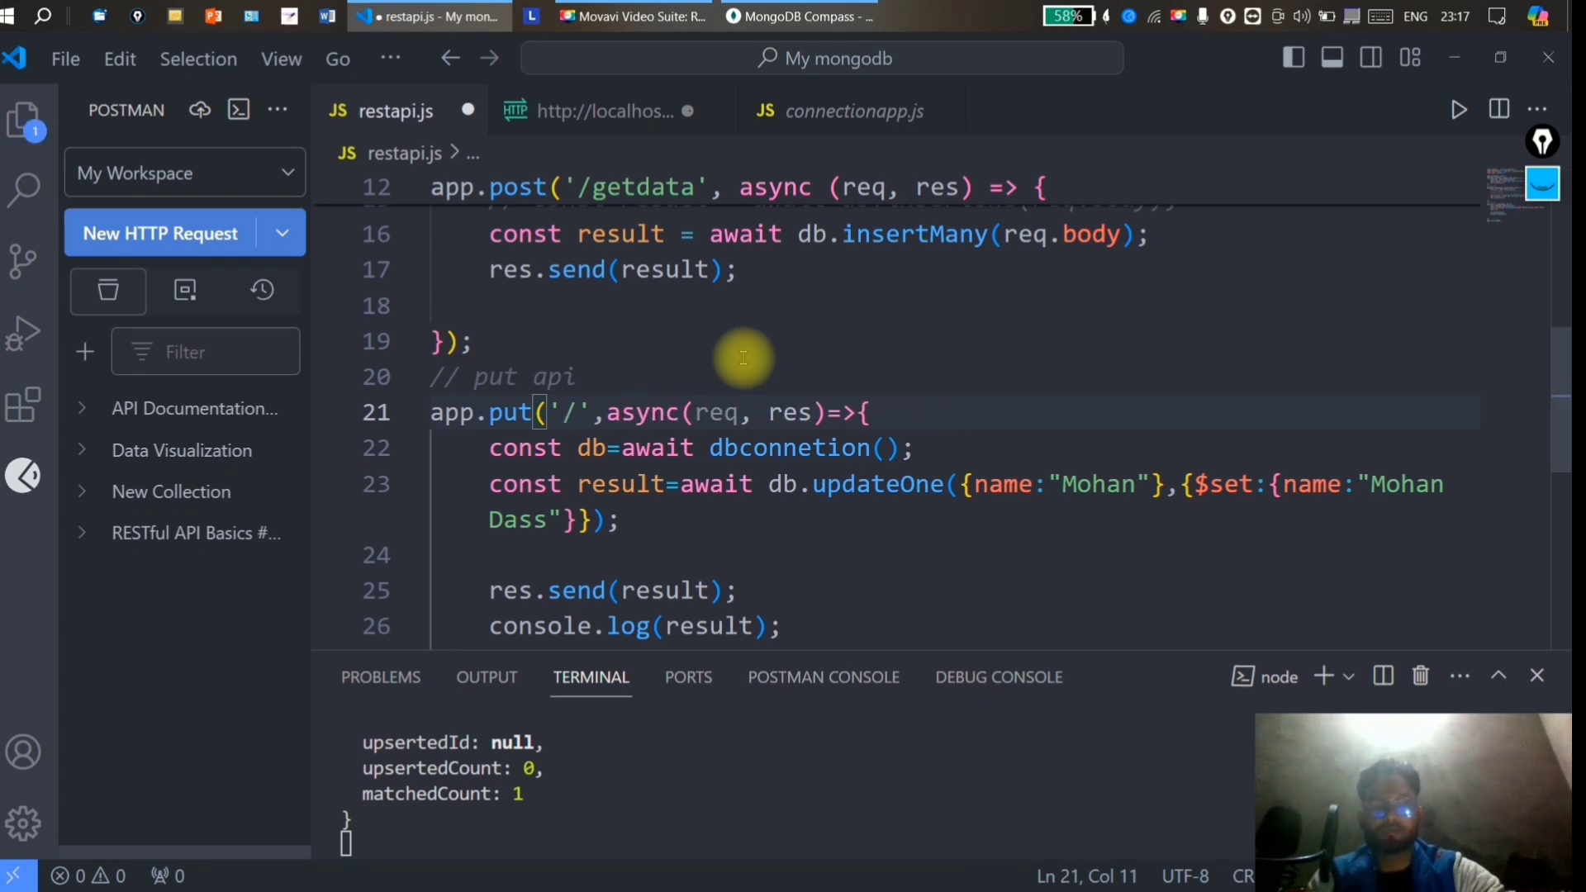
pyautogui.write(':nam')
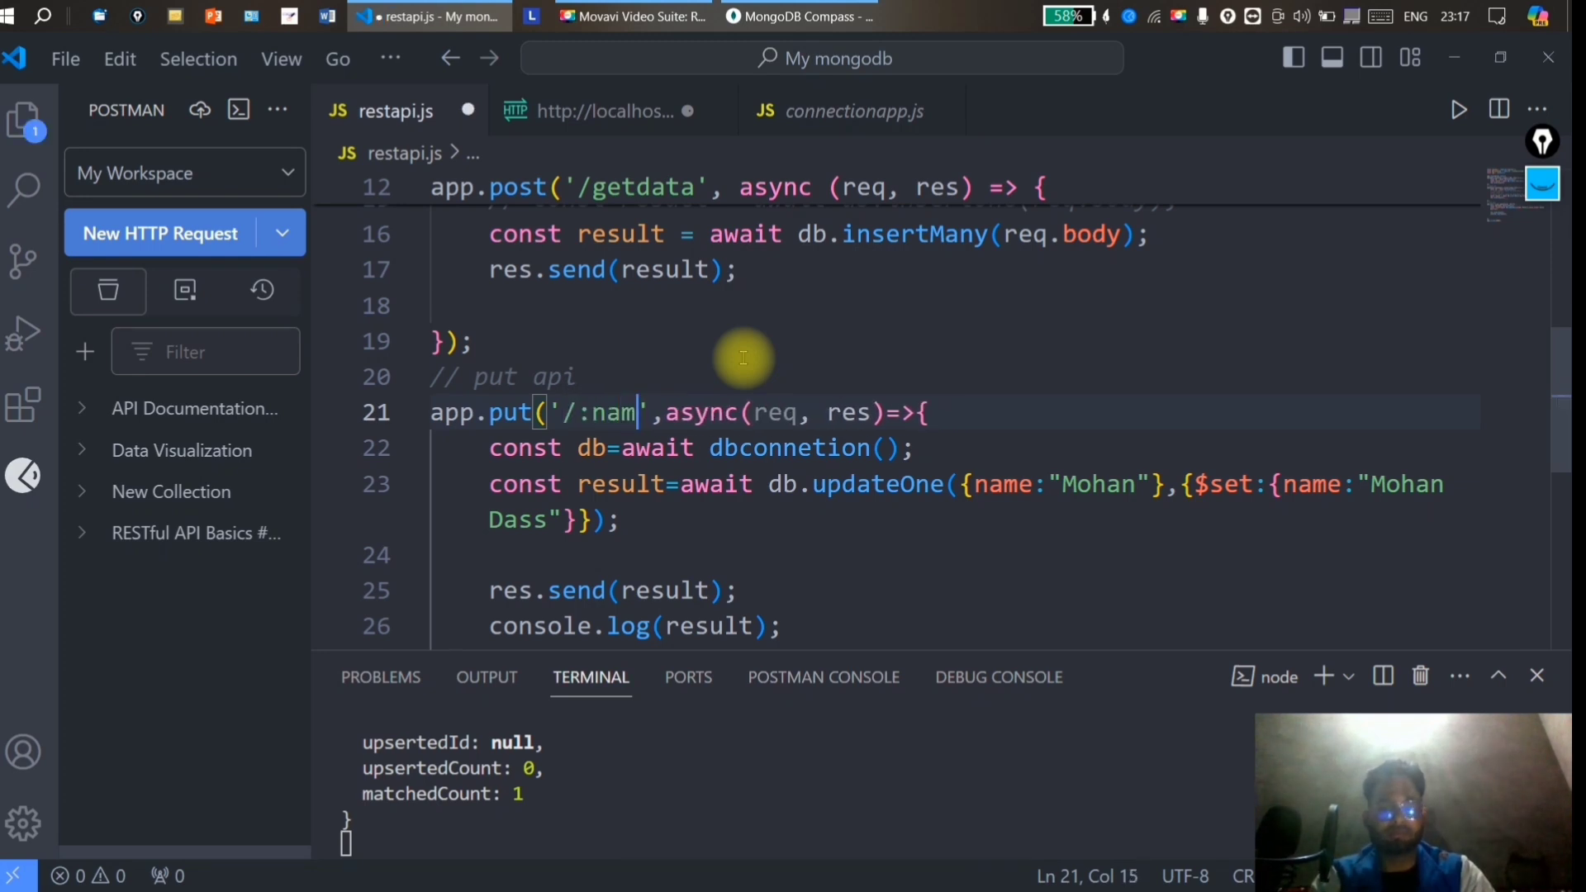
pyautogui.write('e')
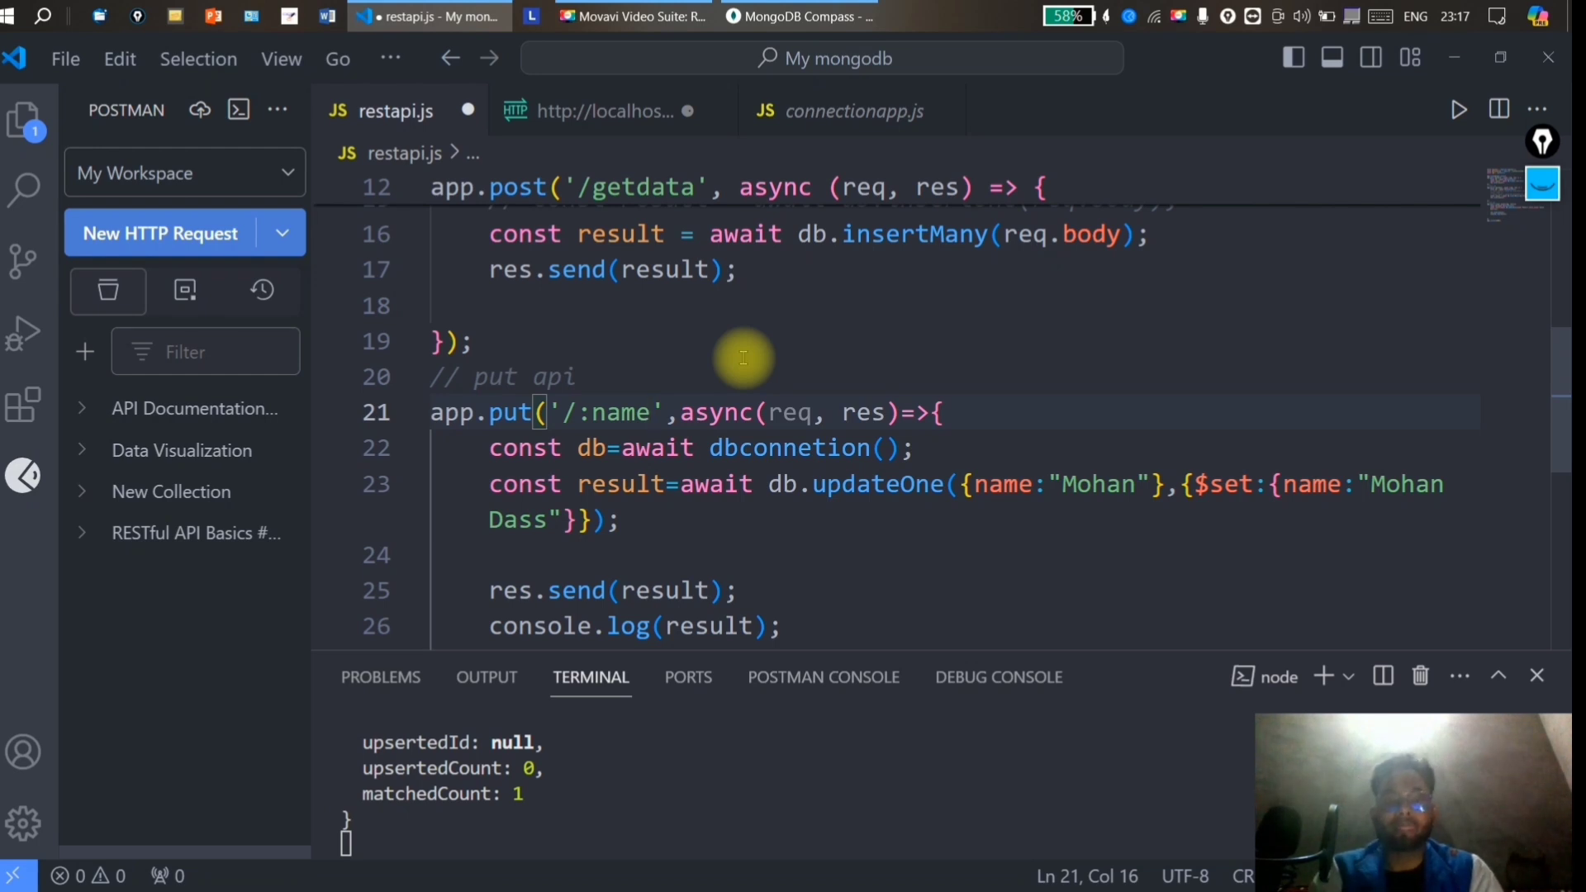
pyautogui.moveTo(992, 582)
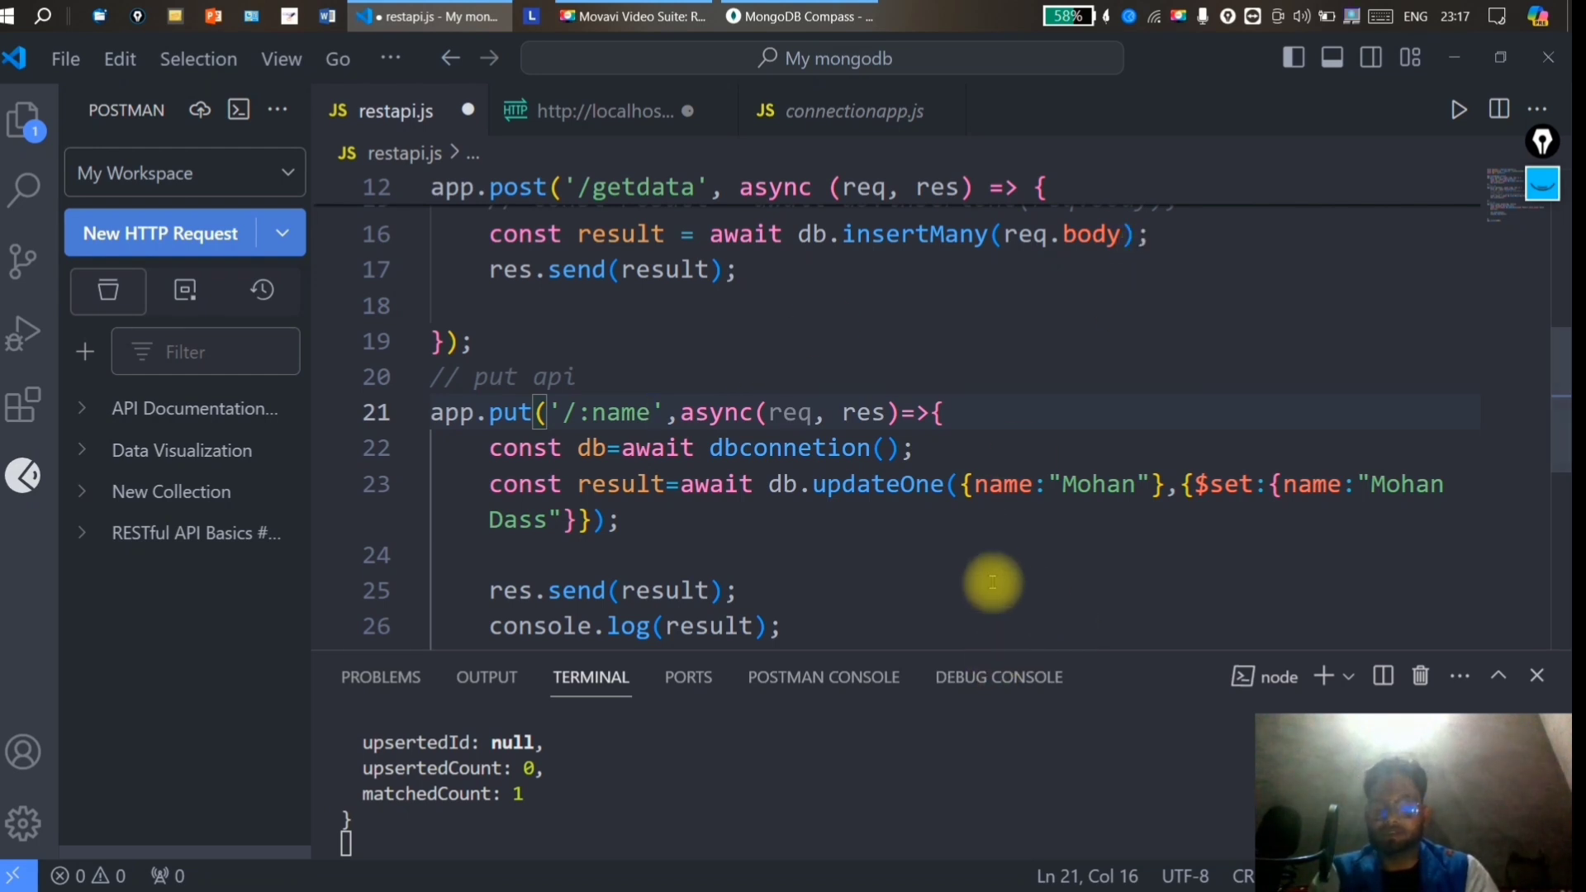
pyautogui.moveTo(995, 485)
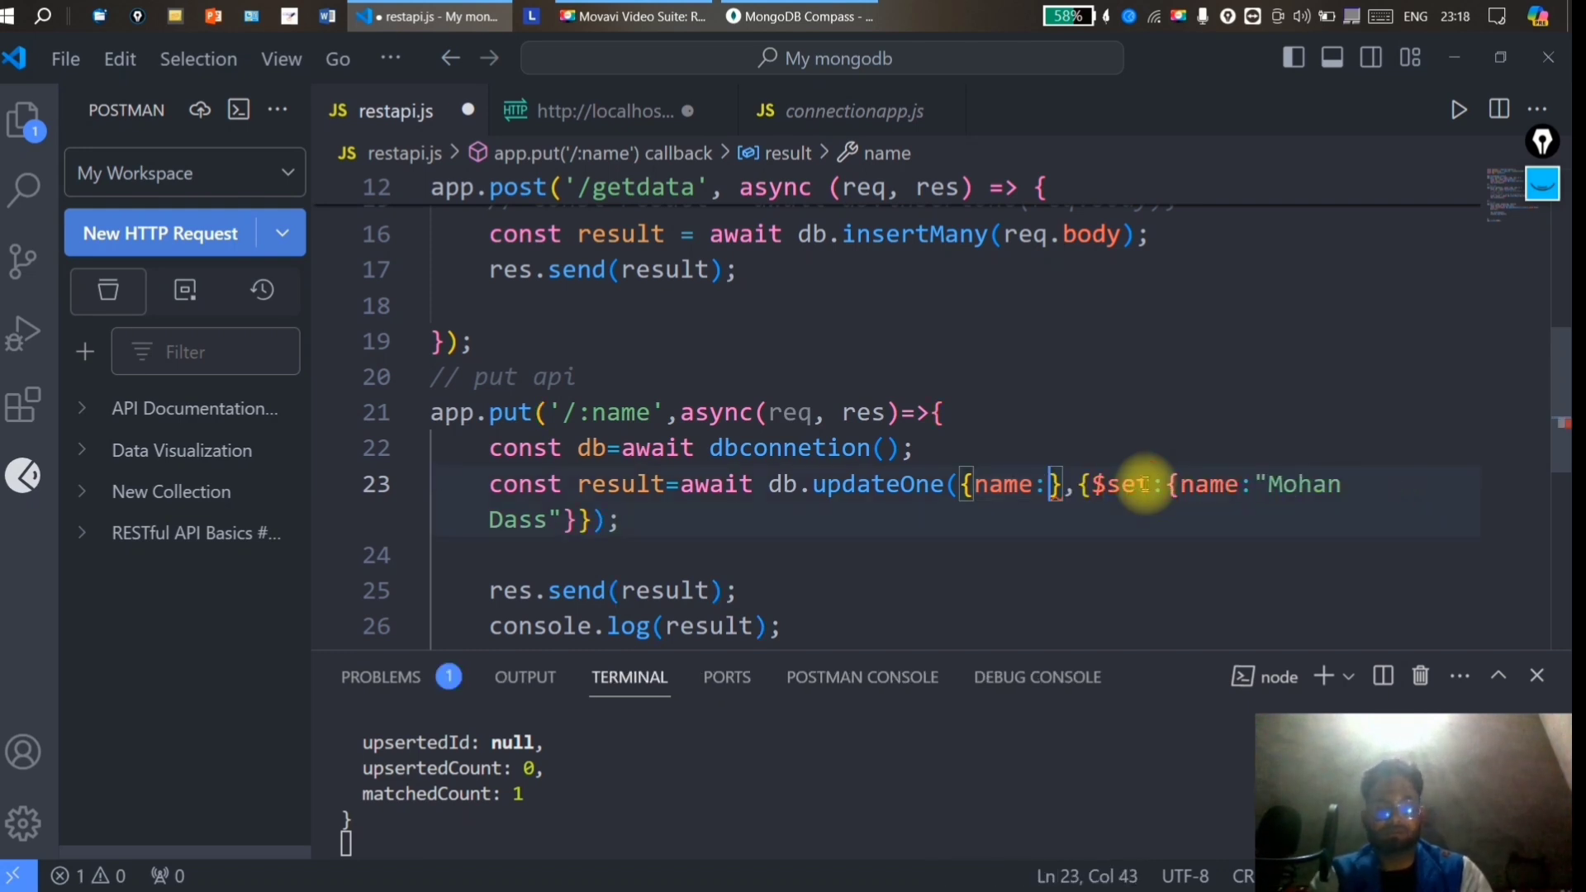
# Make the updateOne filter match name against req.params.name.
pyautogui.write('req')
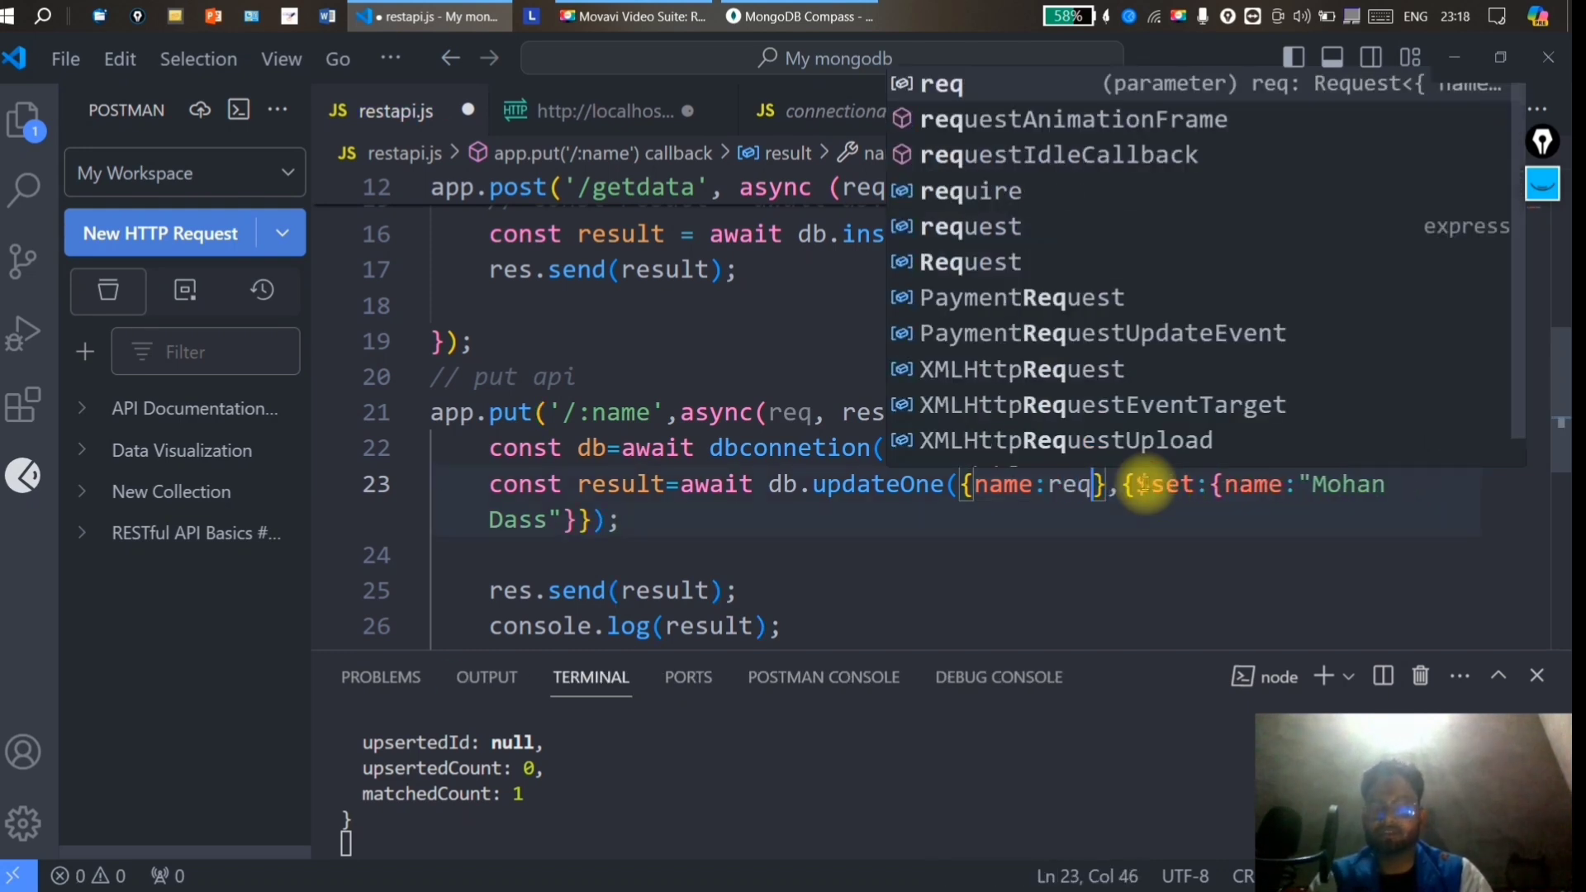
pyautogui.write('.p')
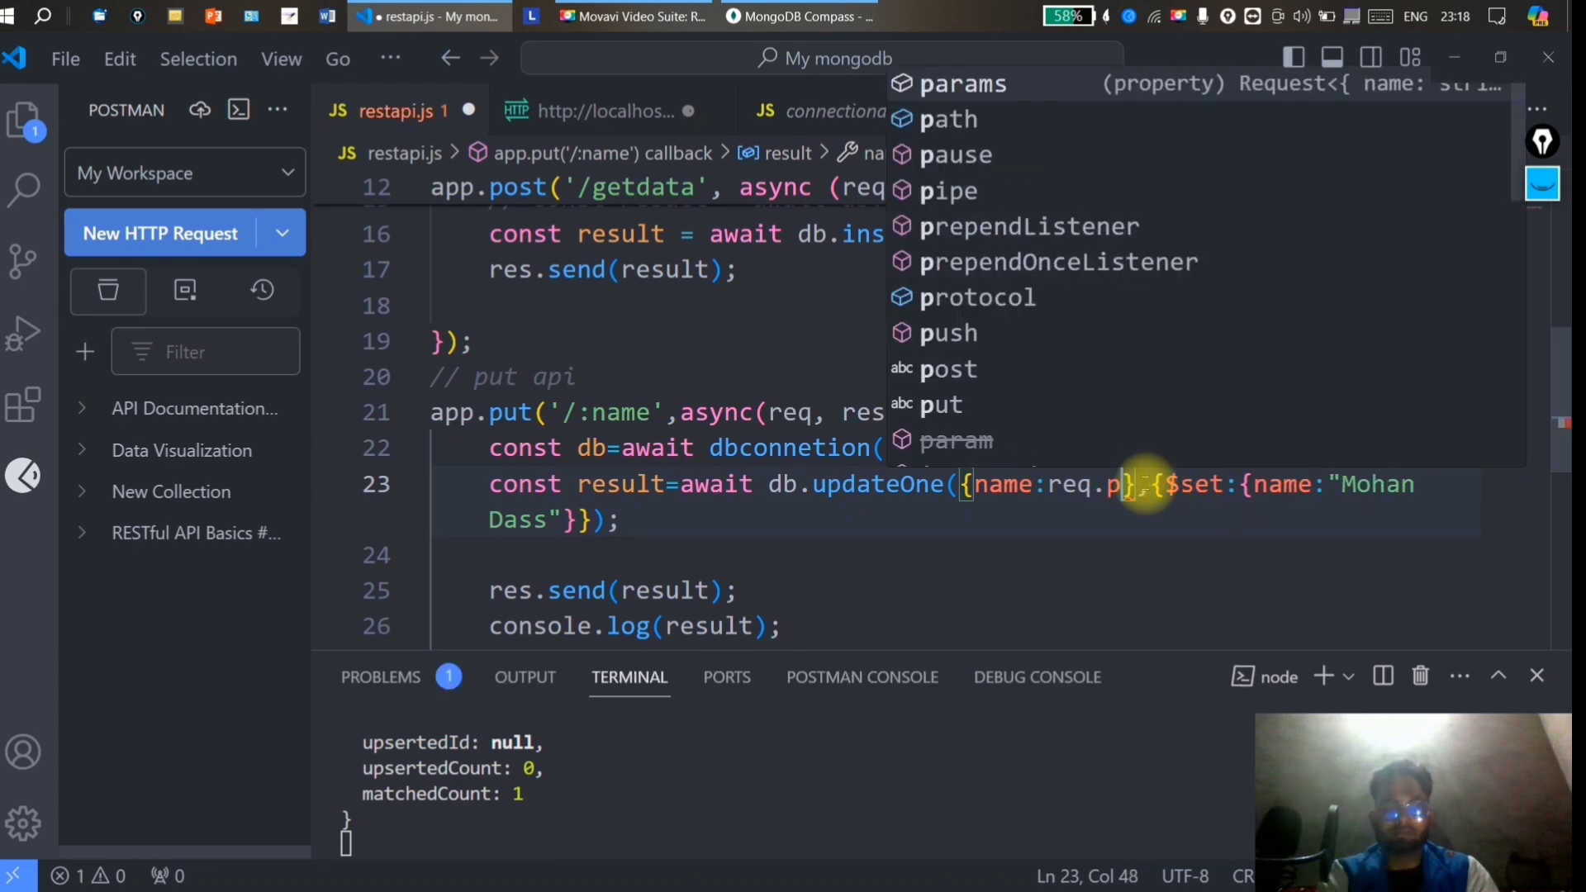
pyautogui.write('rams')
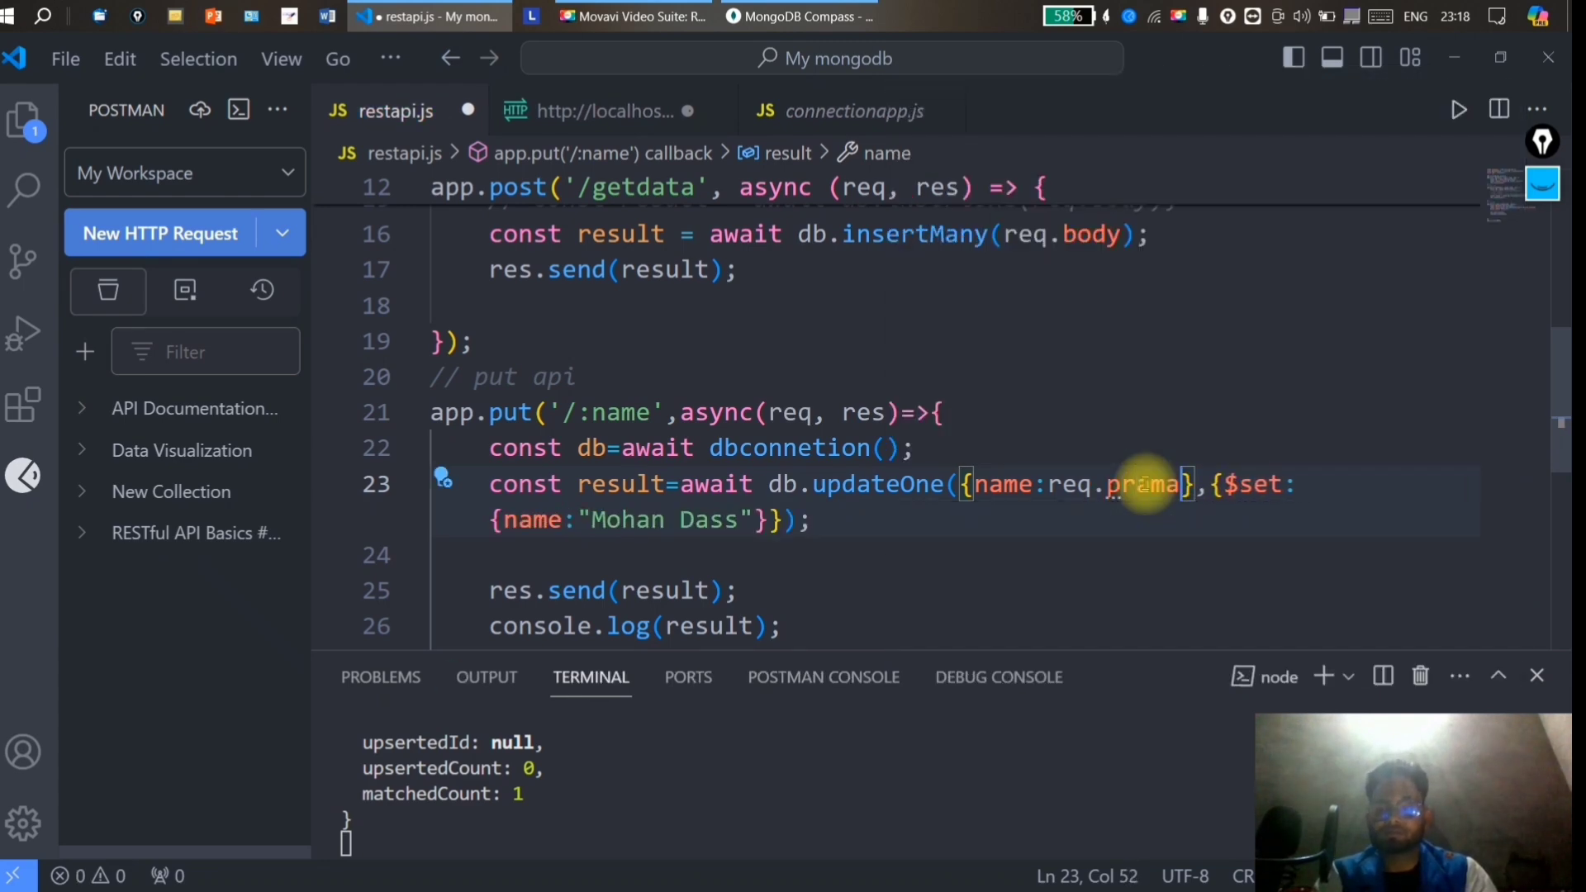
pyautogui.press('Backspace')
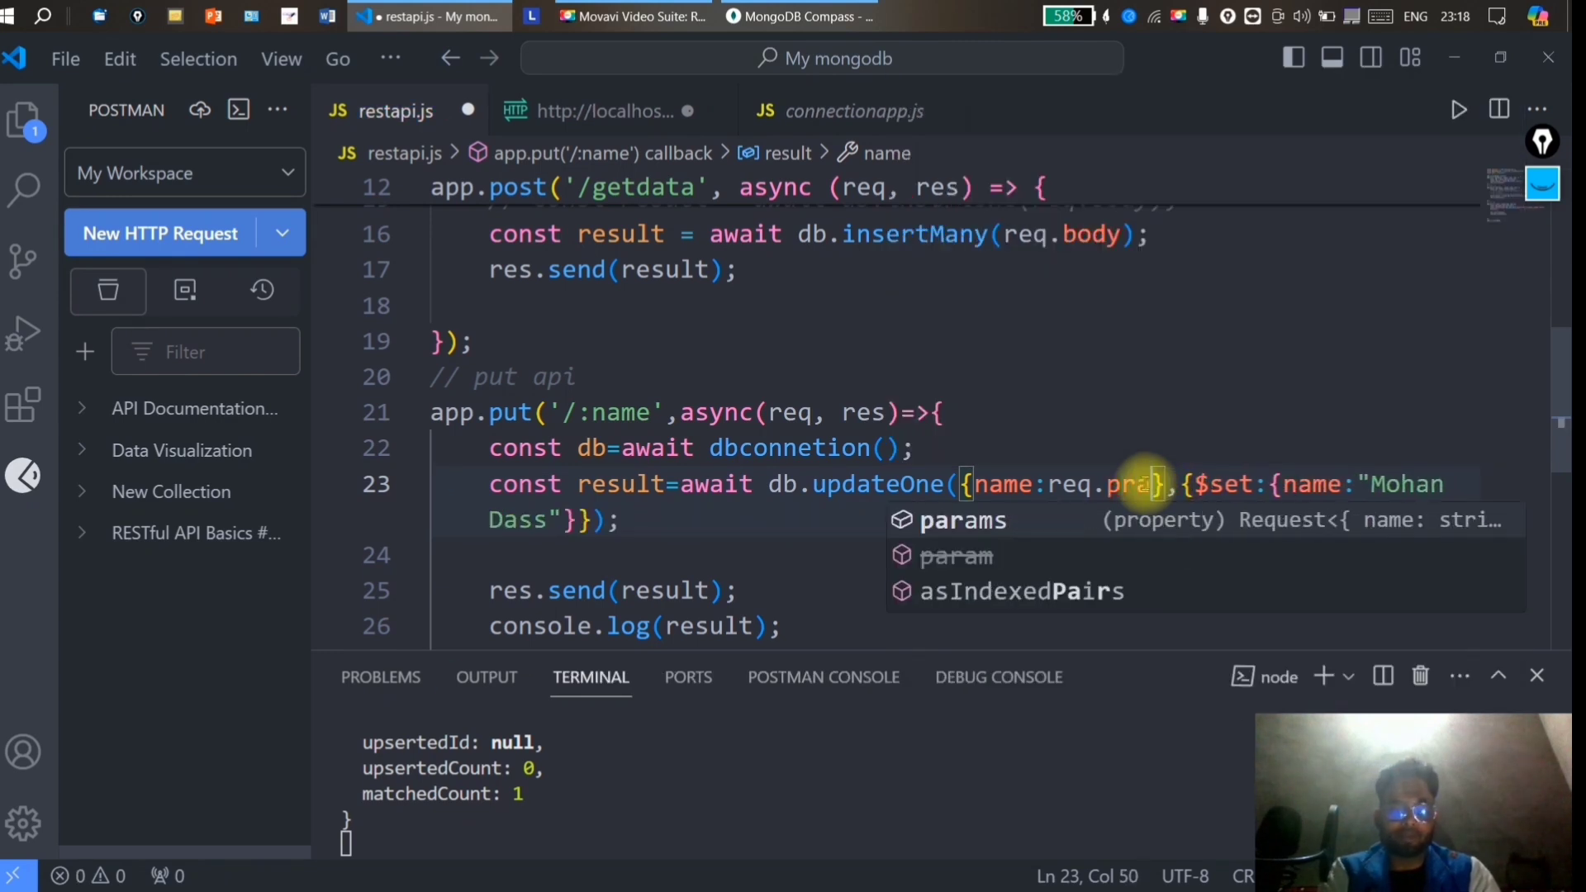
pyautogui.press('Tab')
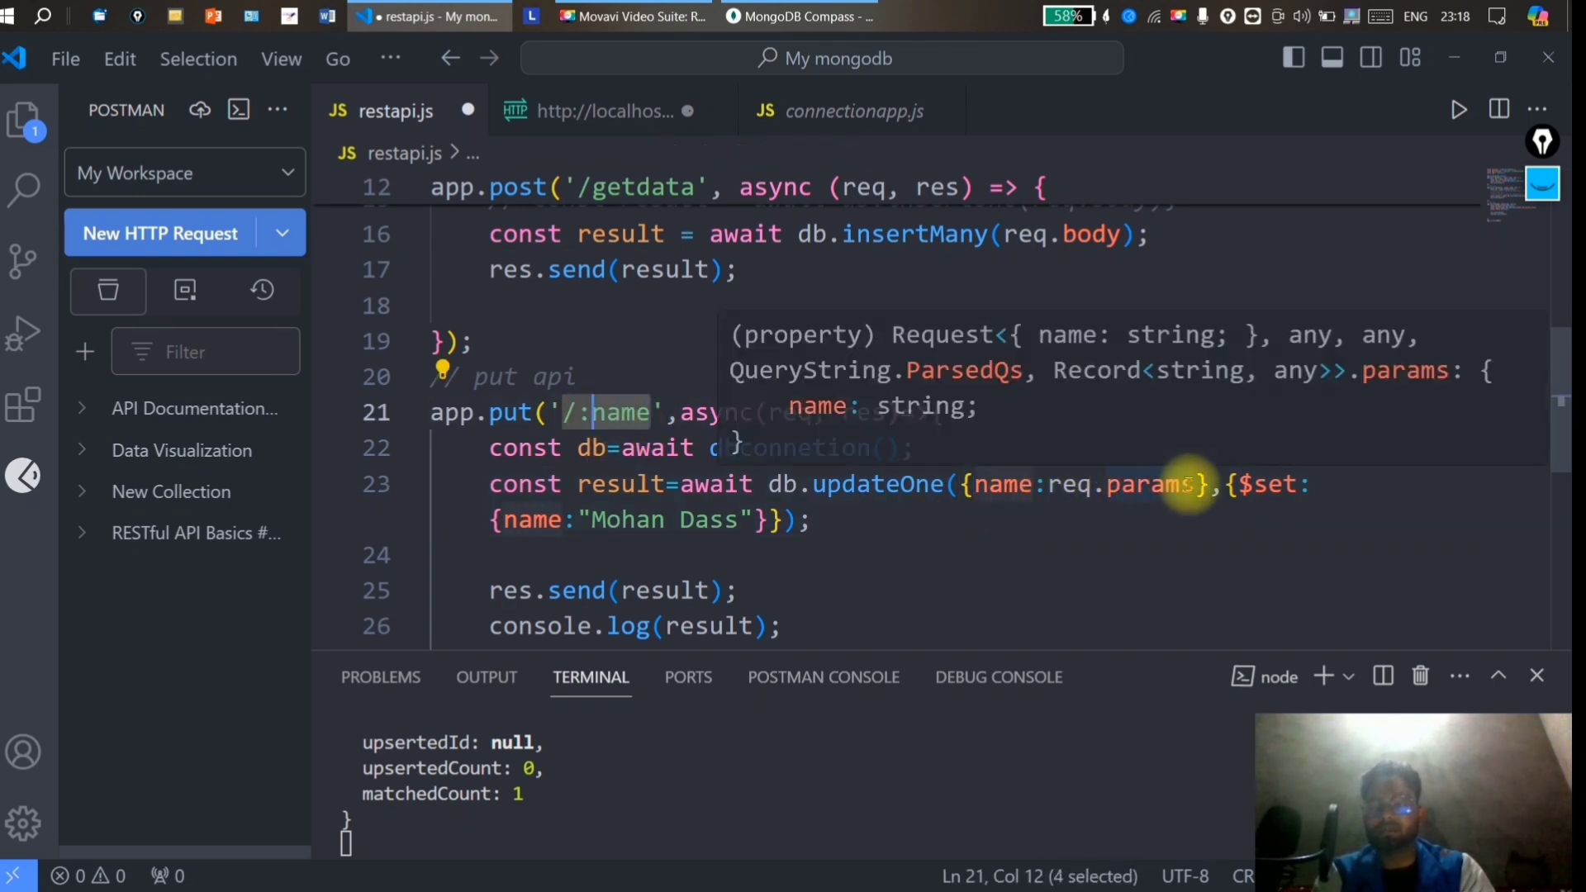
pyautogui.write('.')
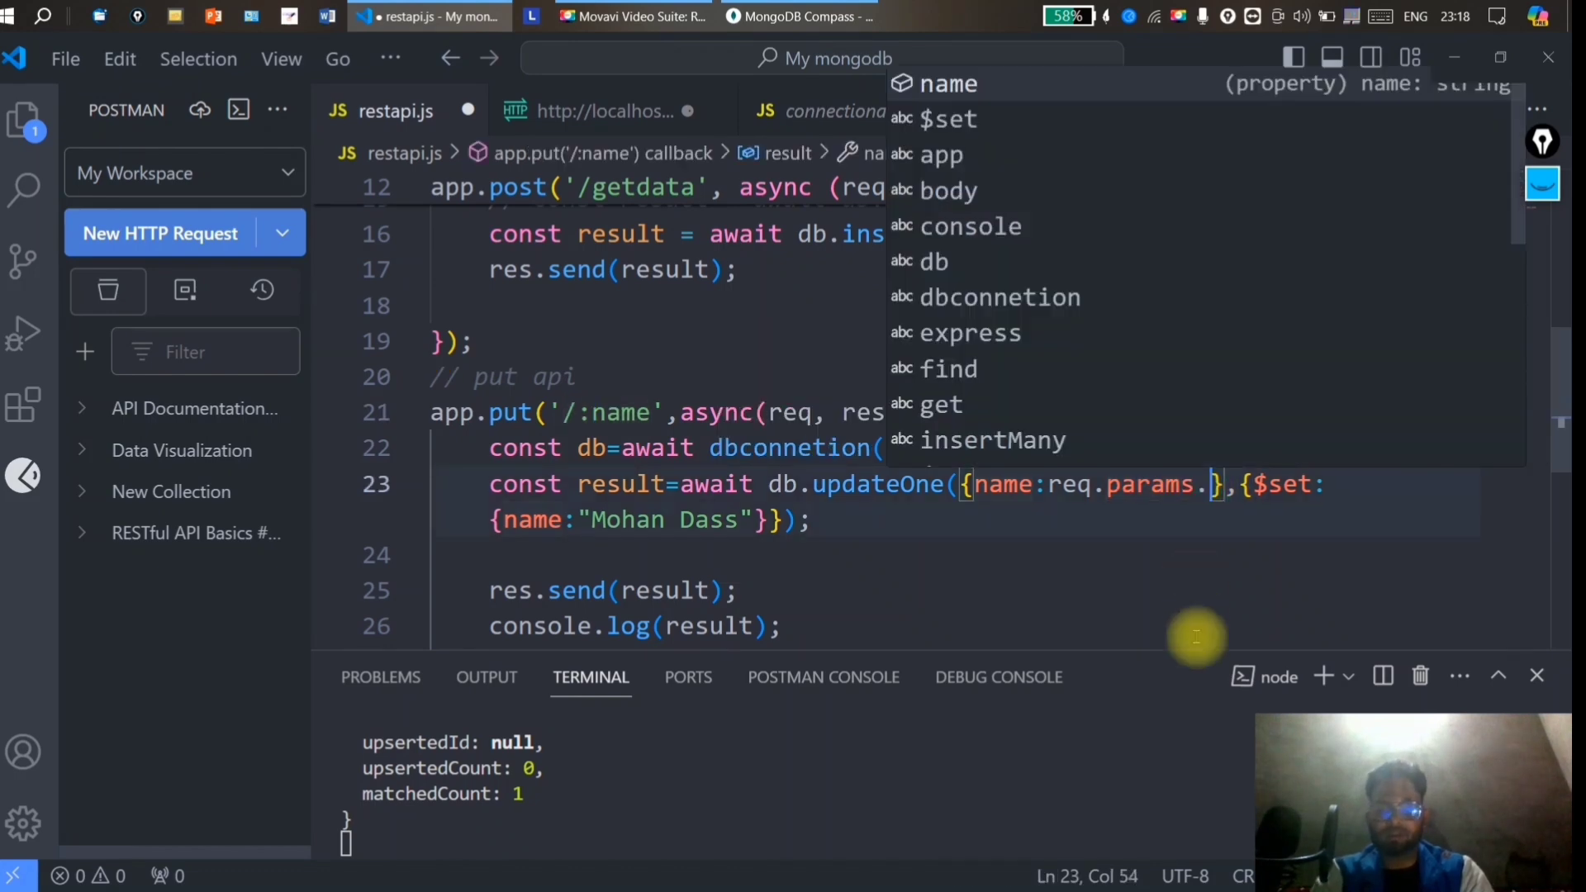
pyautogui.write('name')
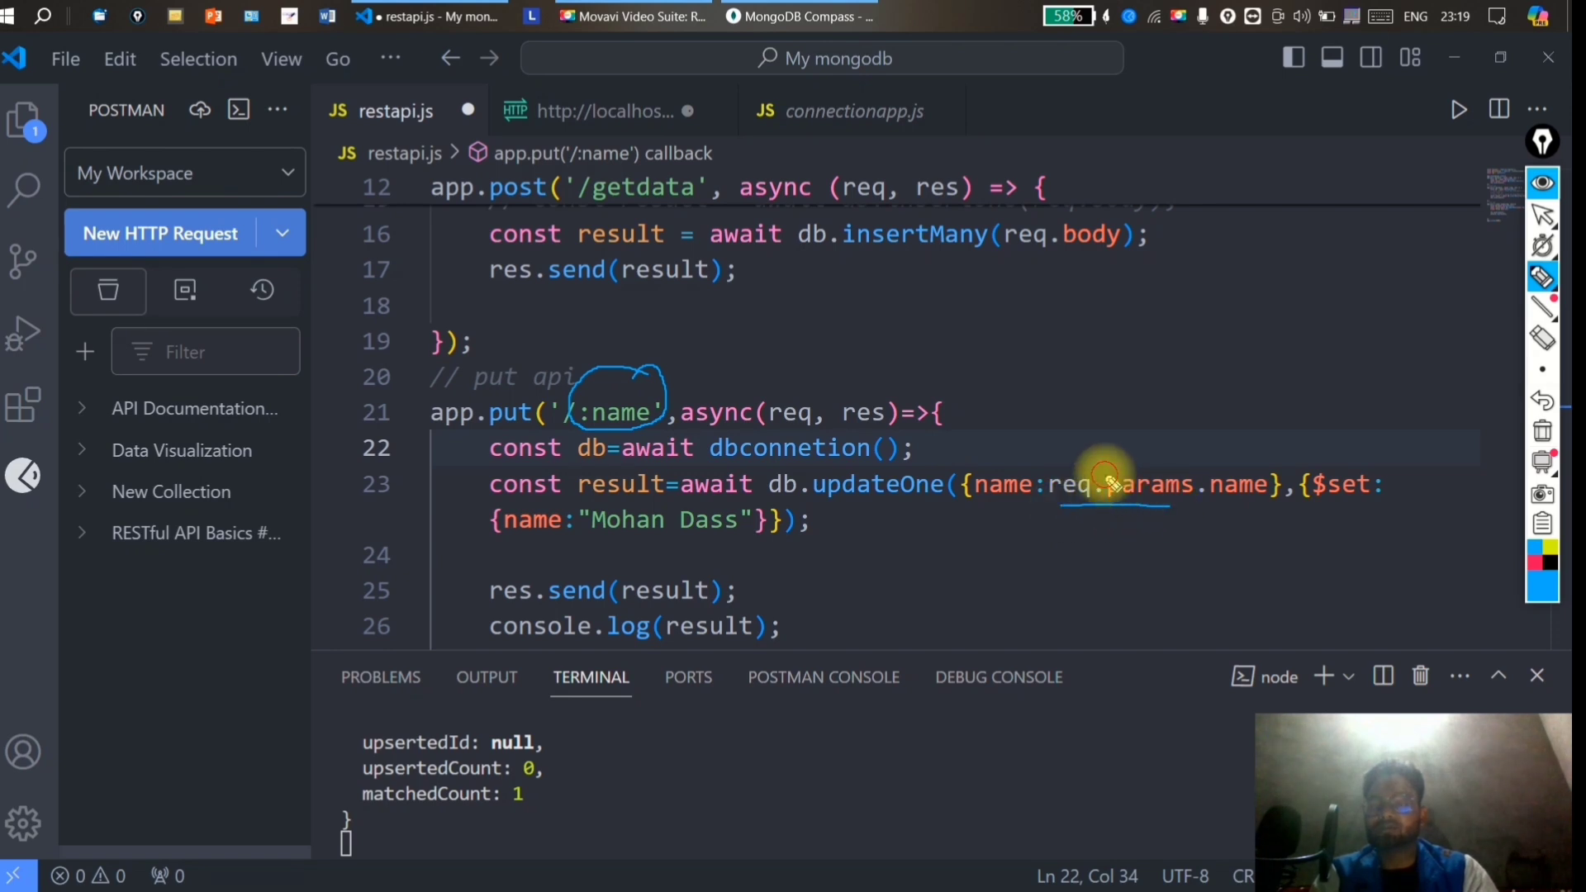
pyautogui.moveTo(1103, 480); pyautogui.dragTo(658, 395)
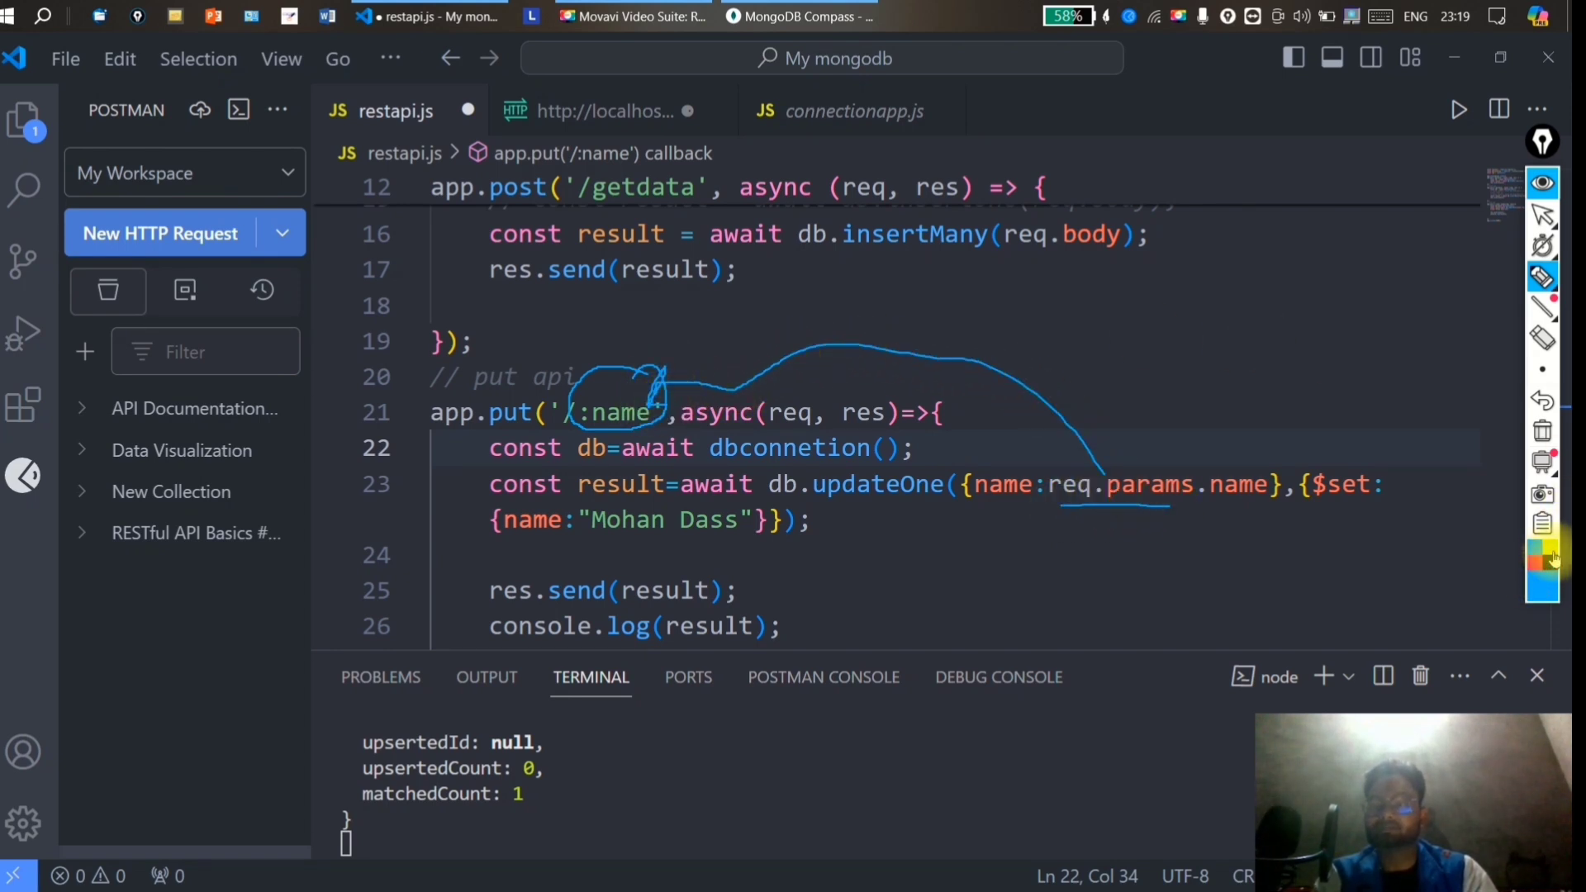
pyautogui.moveTo(647, 425); pyautogui.dragTo(1012, 556)
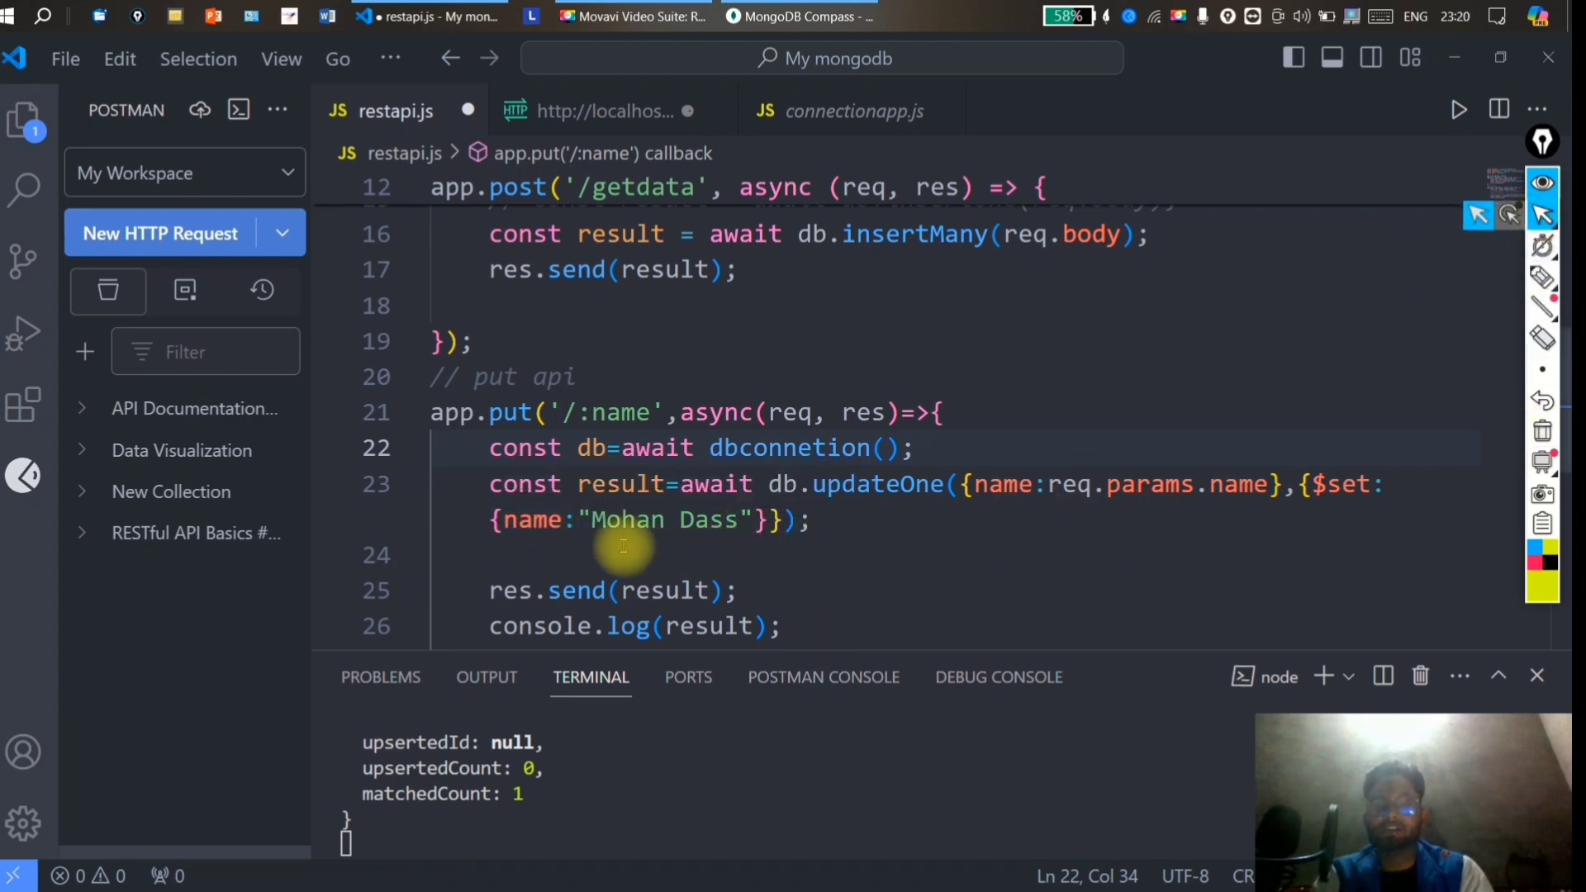
# Replace the hard-coded {name:"Mohan Dass"} in $set with req.body.
pyautogui.doubleClick(712, 519)
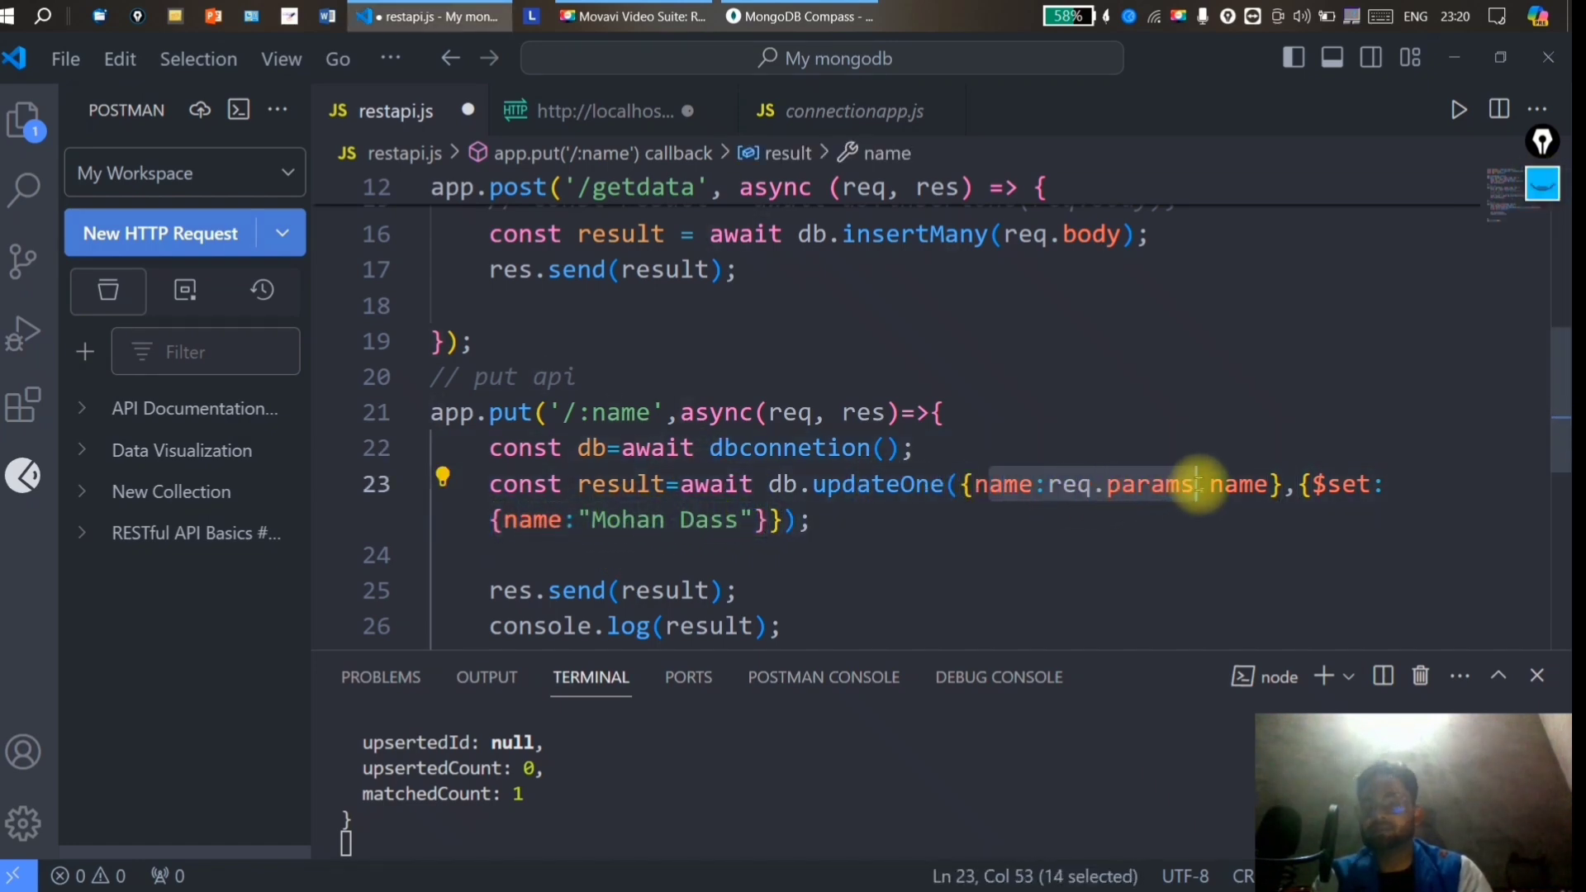
pyautogui.click(769, 519)
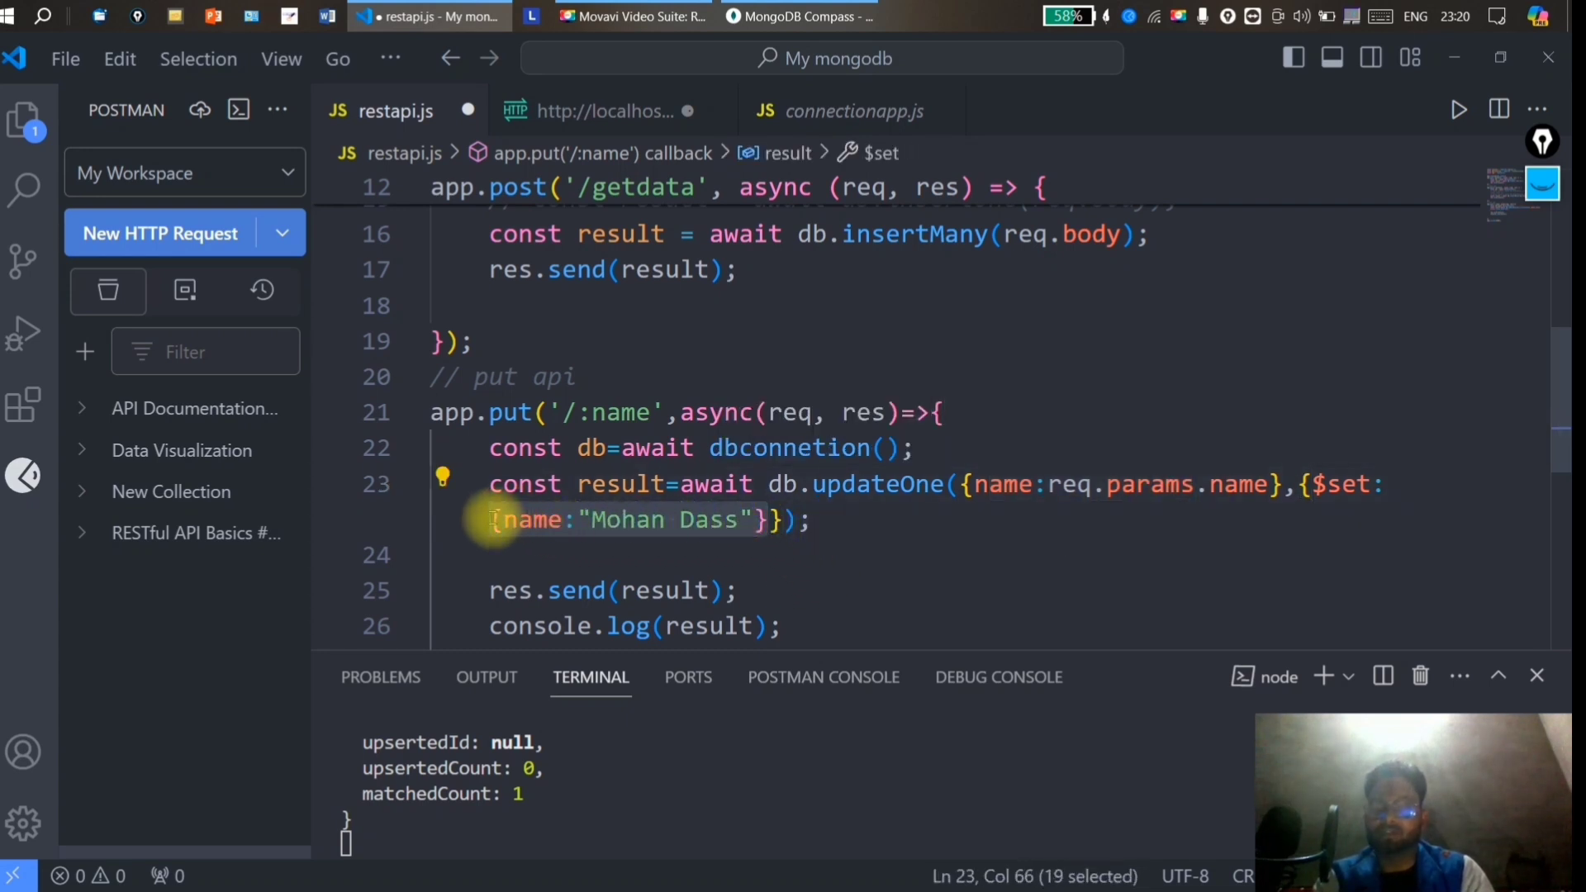
pyautogui.press('Delete')
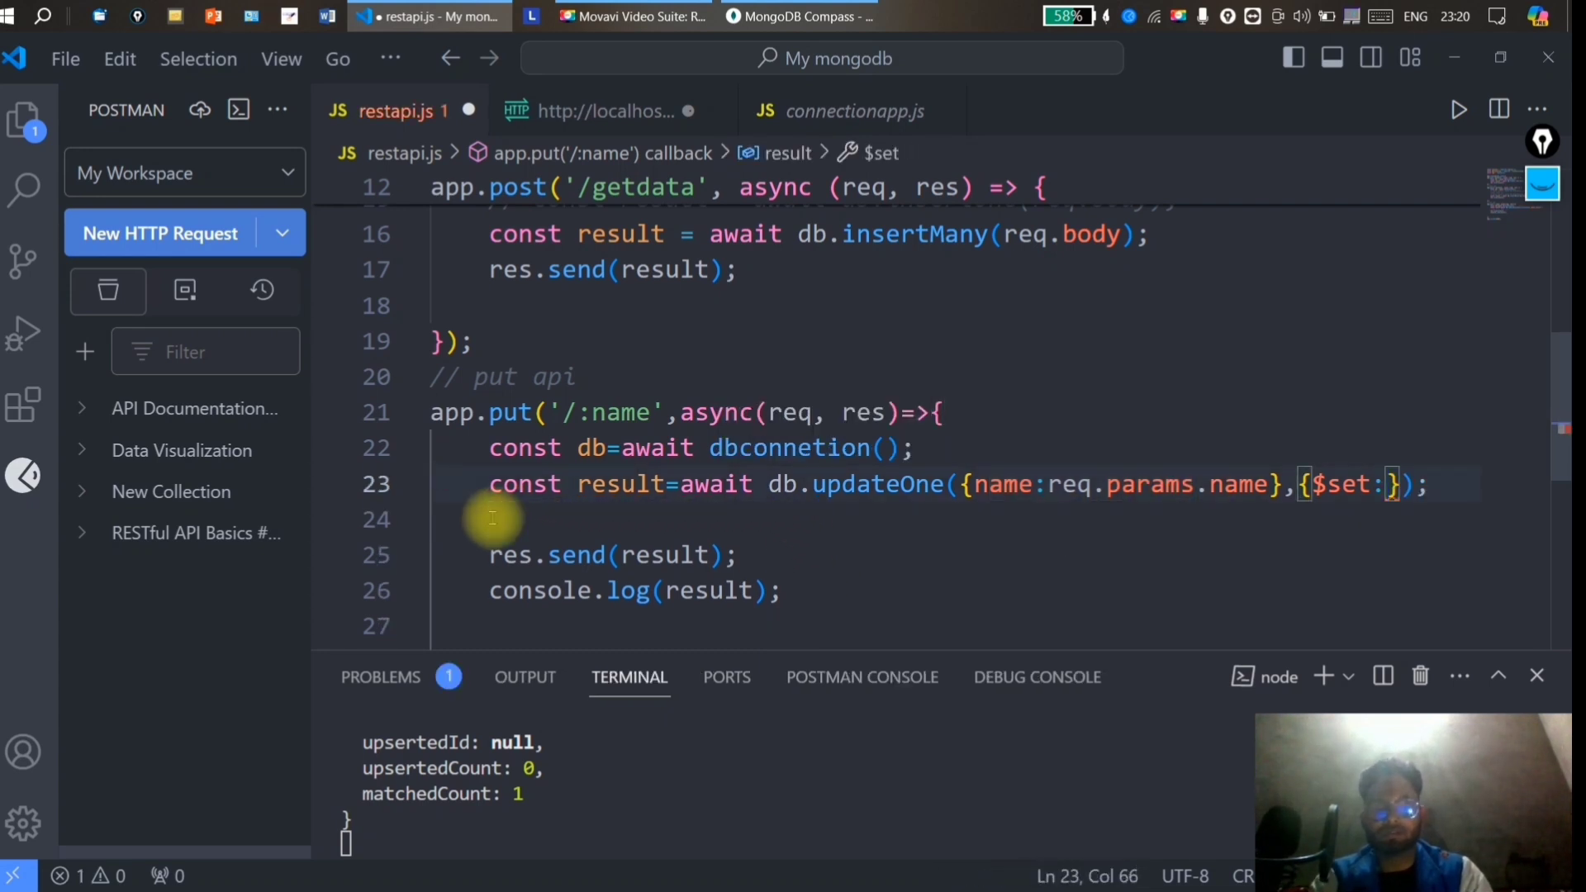
pyautogui.write('req.body')
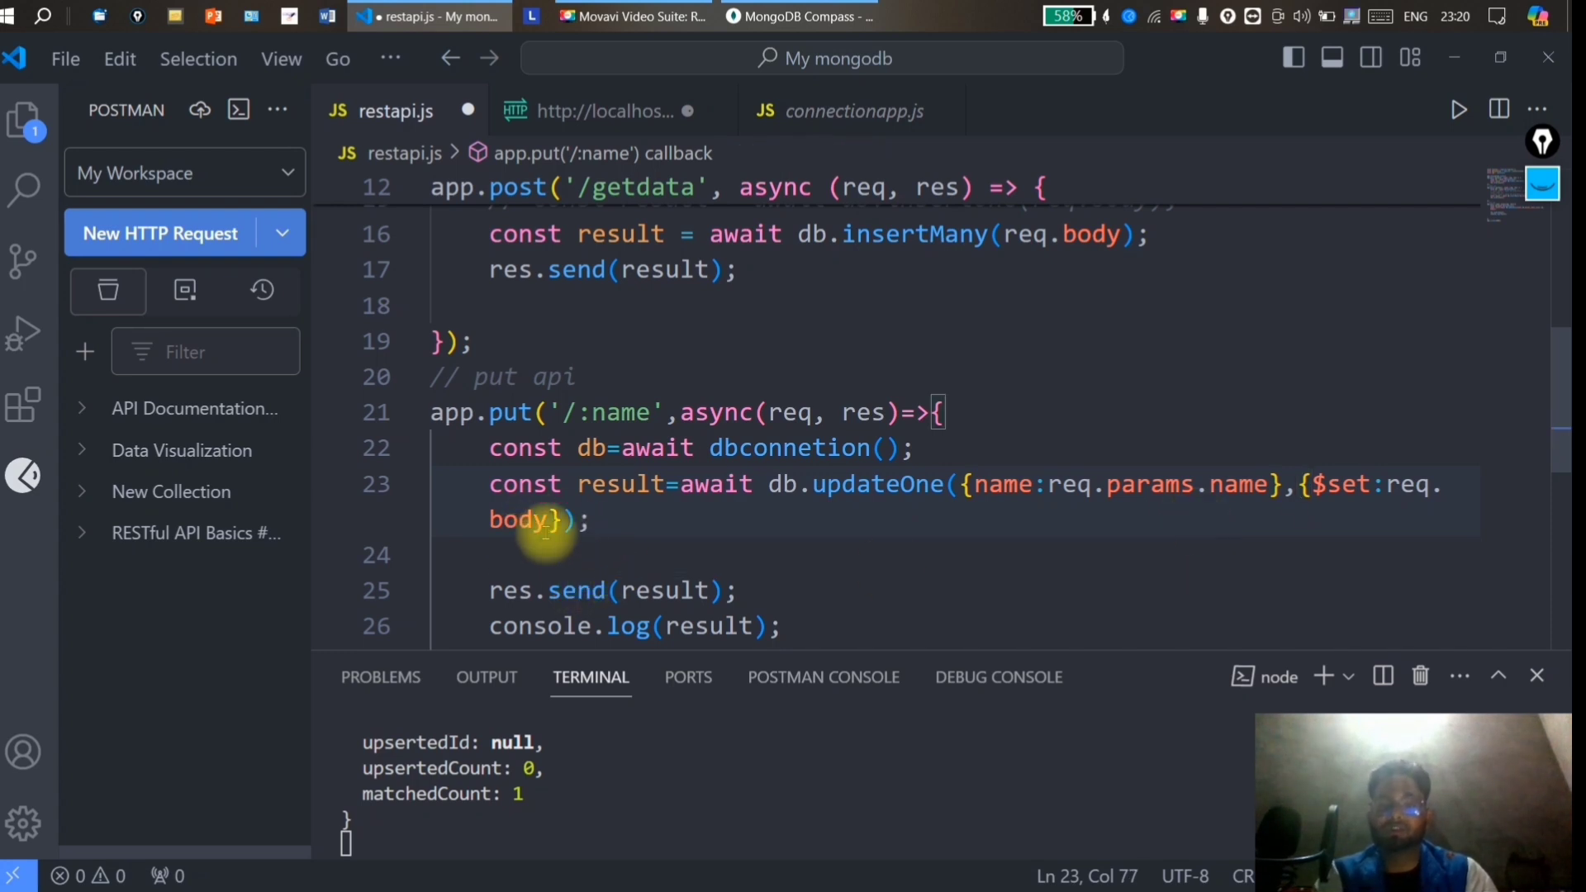
pyautogui.moveTo(1123, 490)
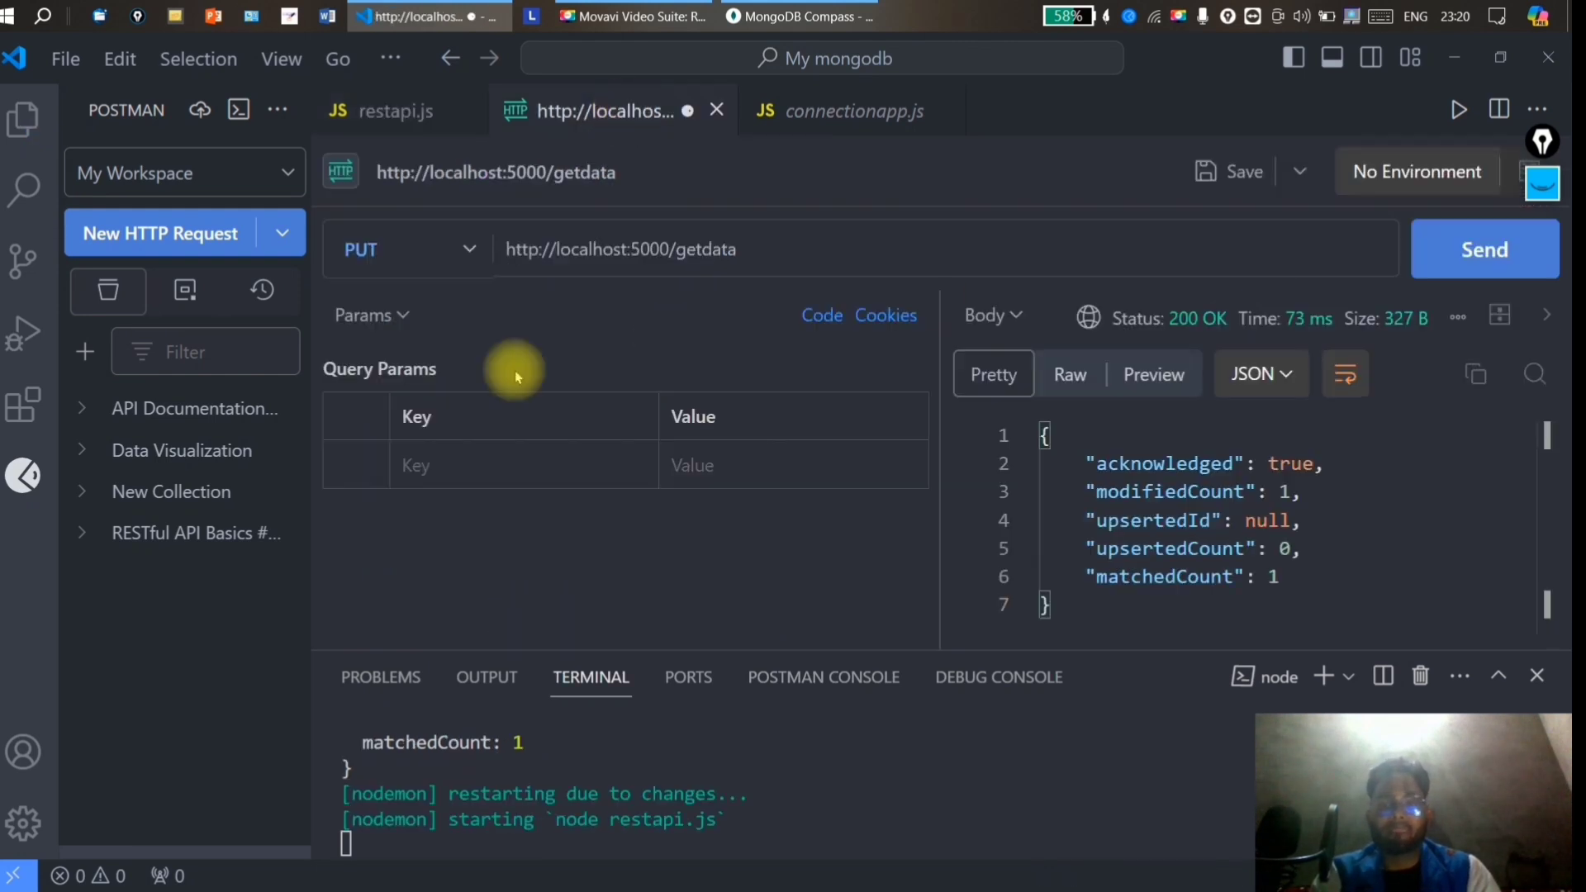
pyautogui.click(728, 249)
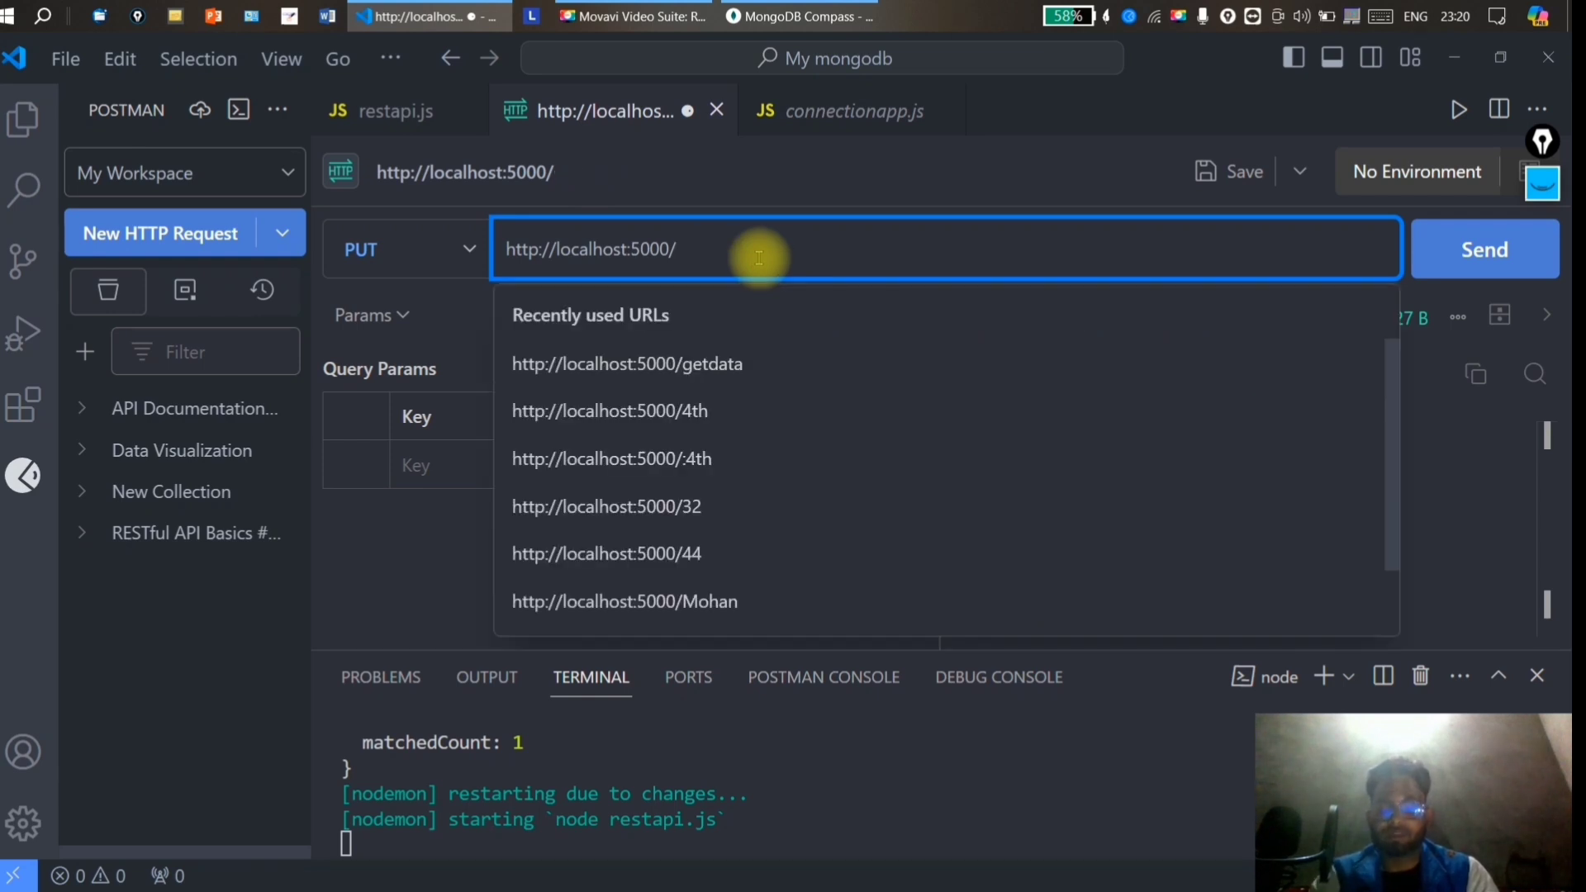
pyautogui.click(389, 109)
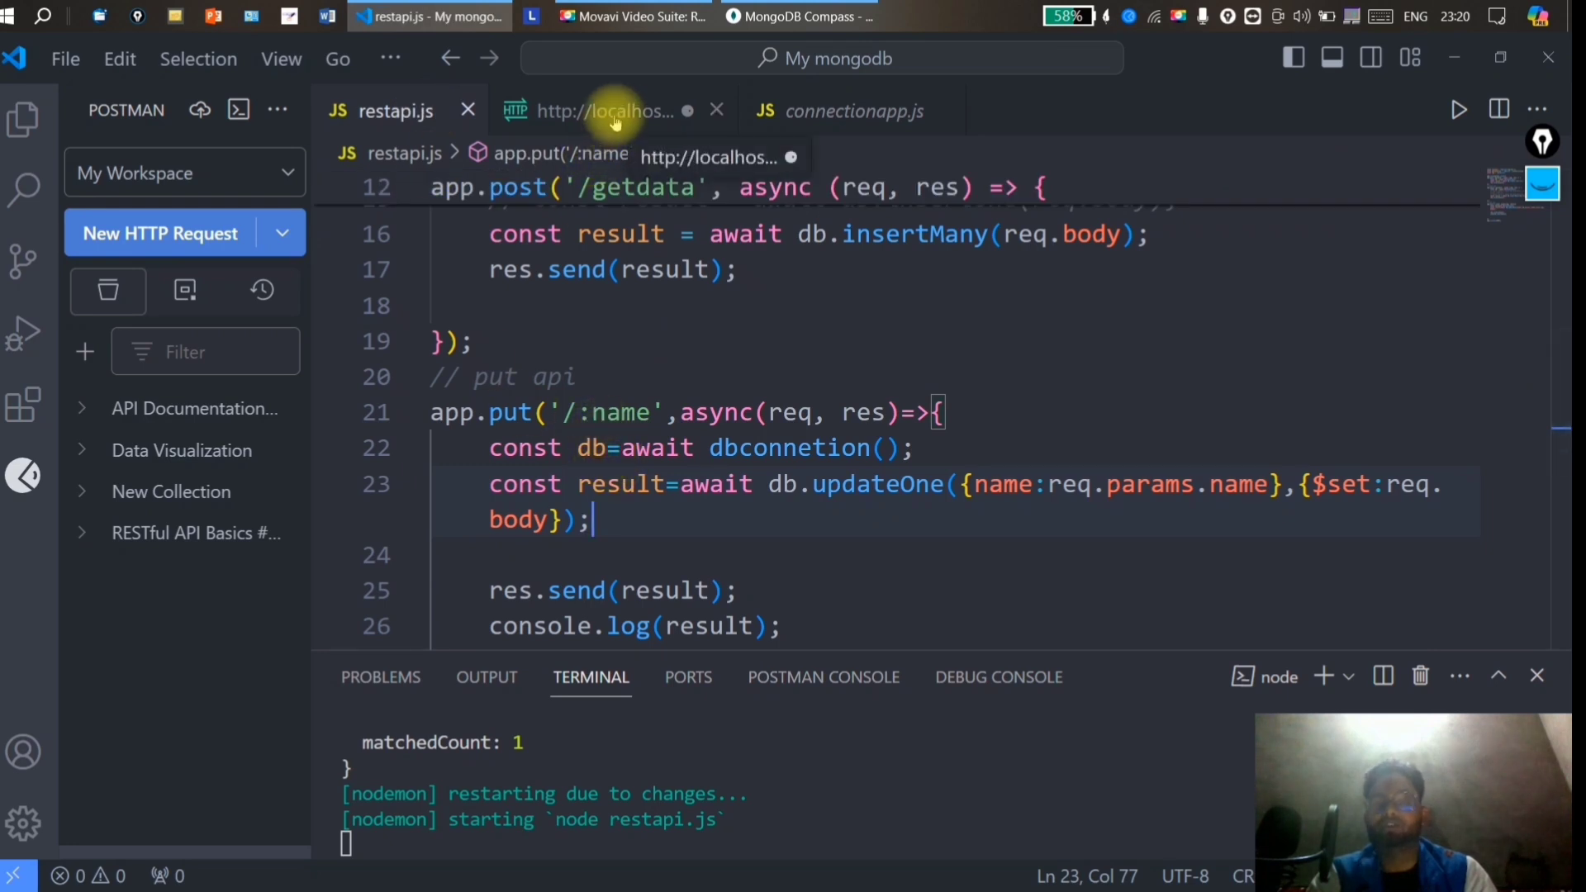
pyautogui.click(798, 16)
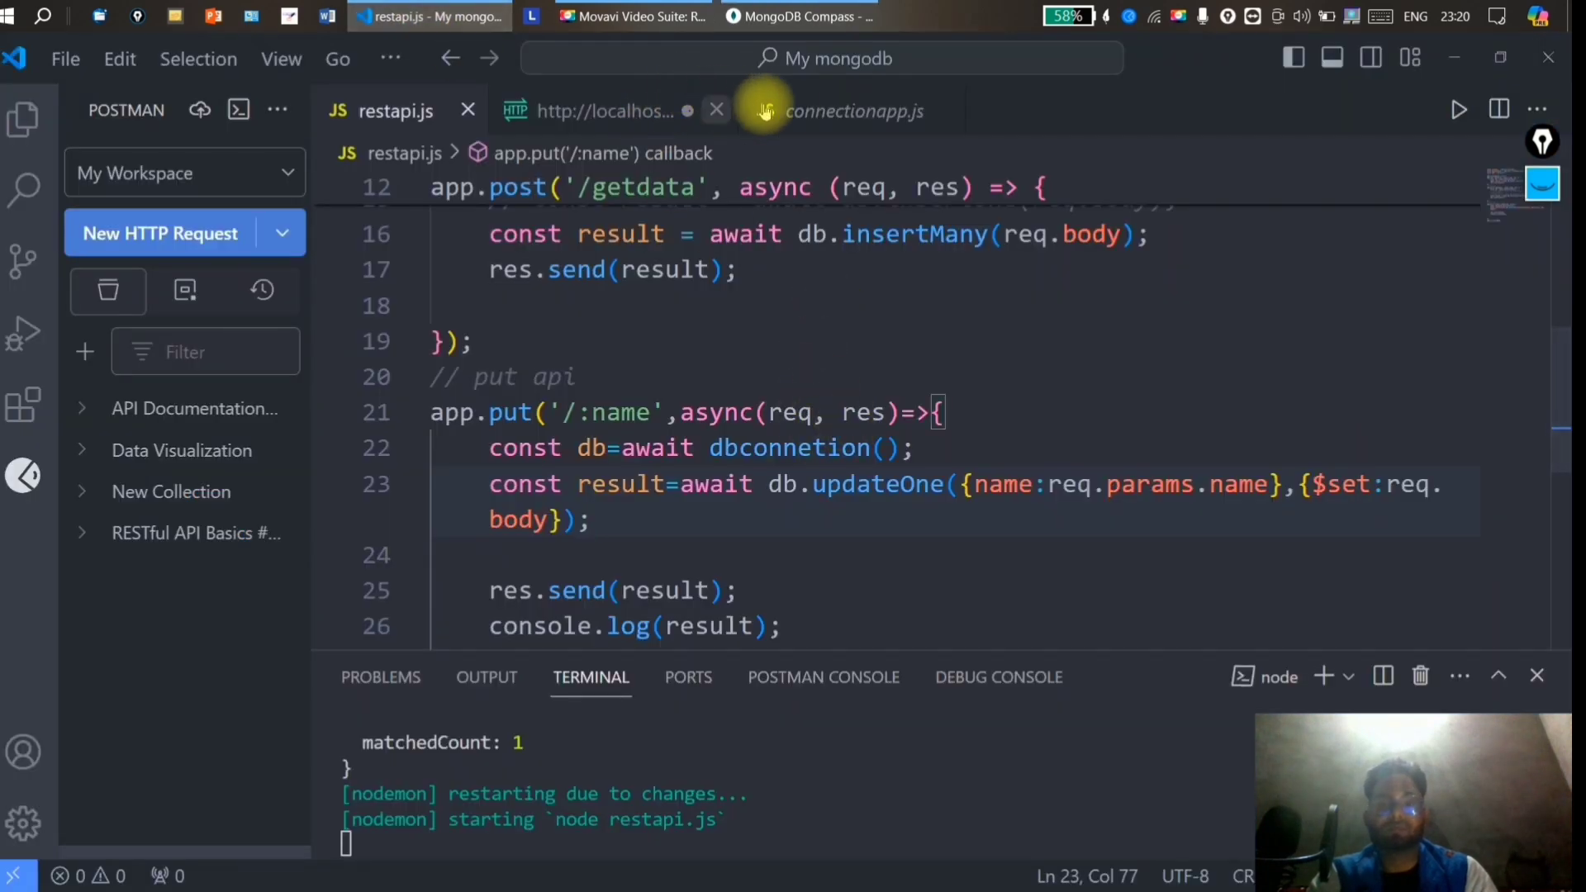
pyautogui.click(602, 110)
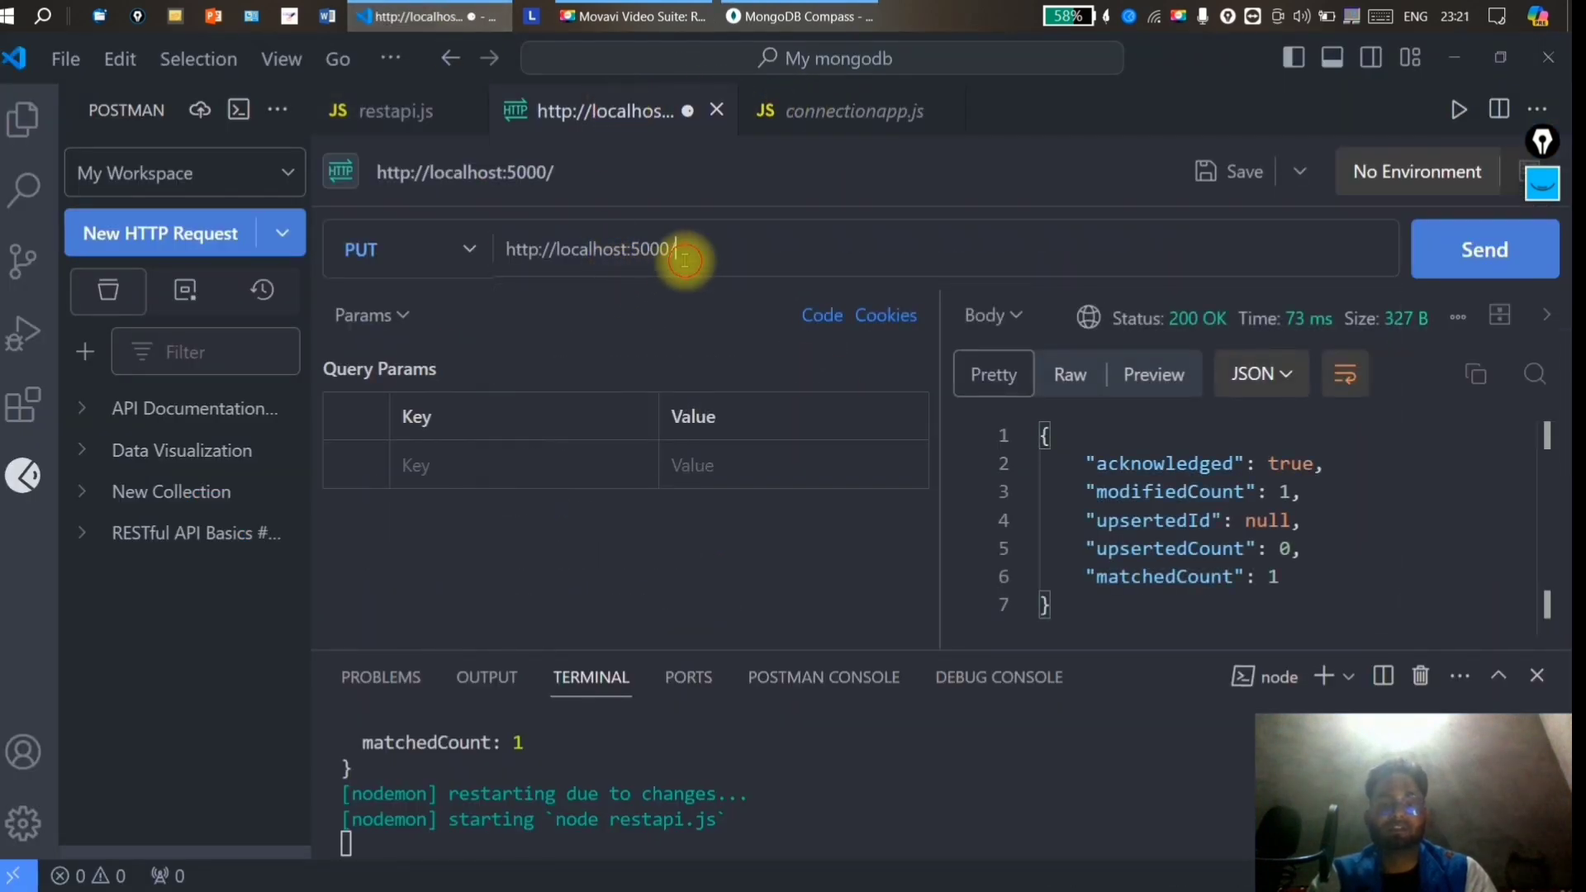
pyautogui.write('Geeta')
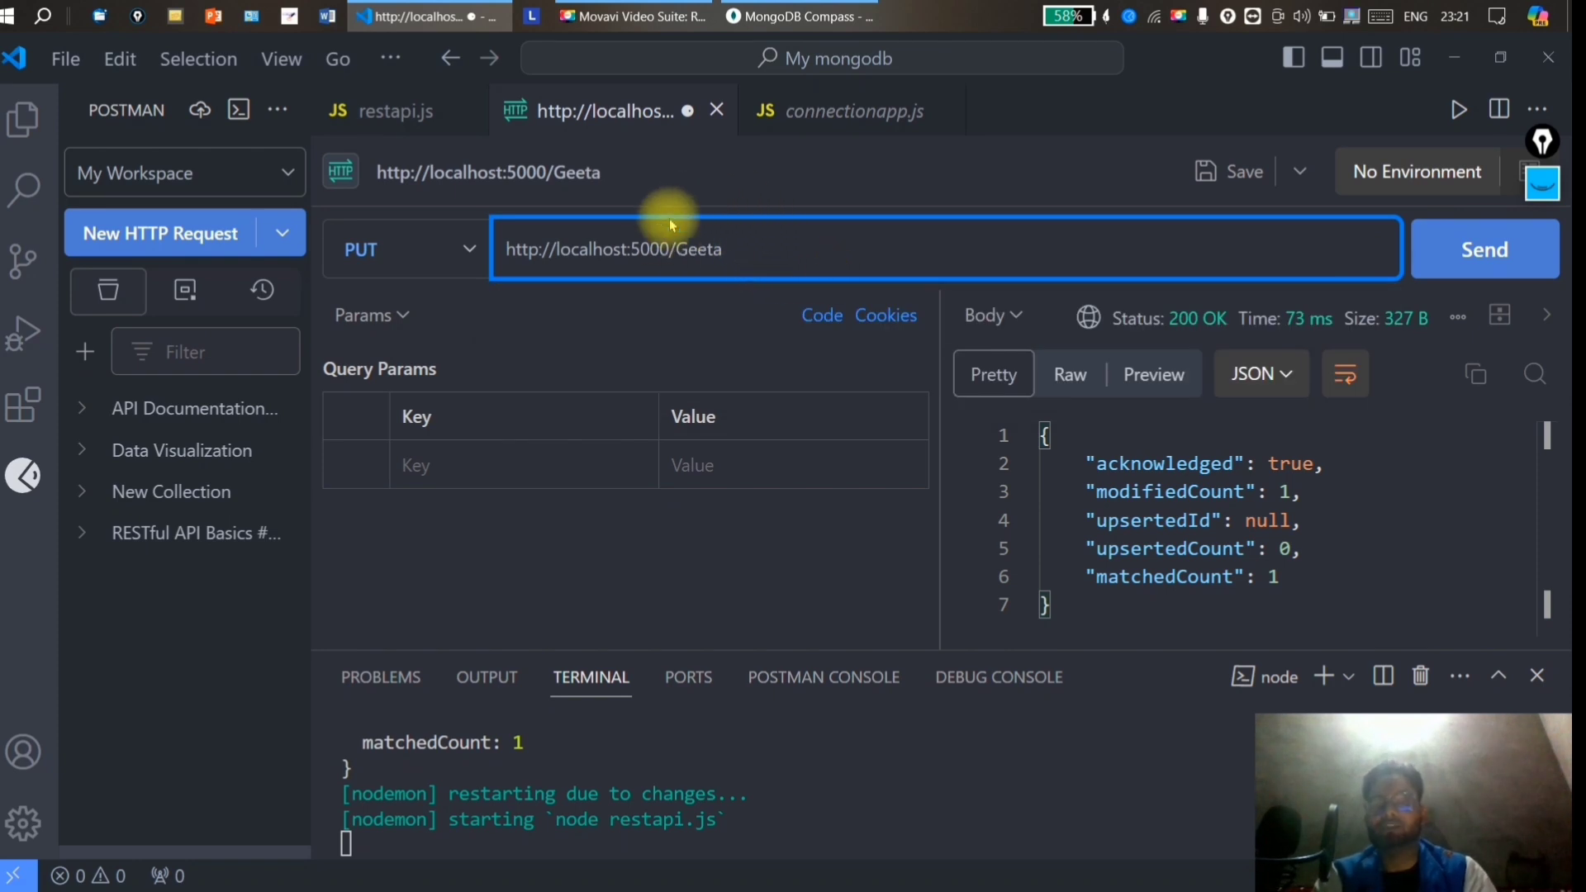
pyautogui.click(394, 110)
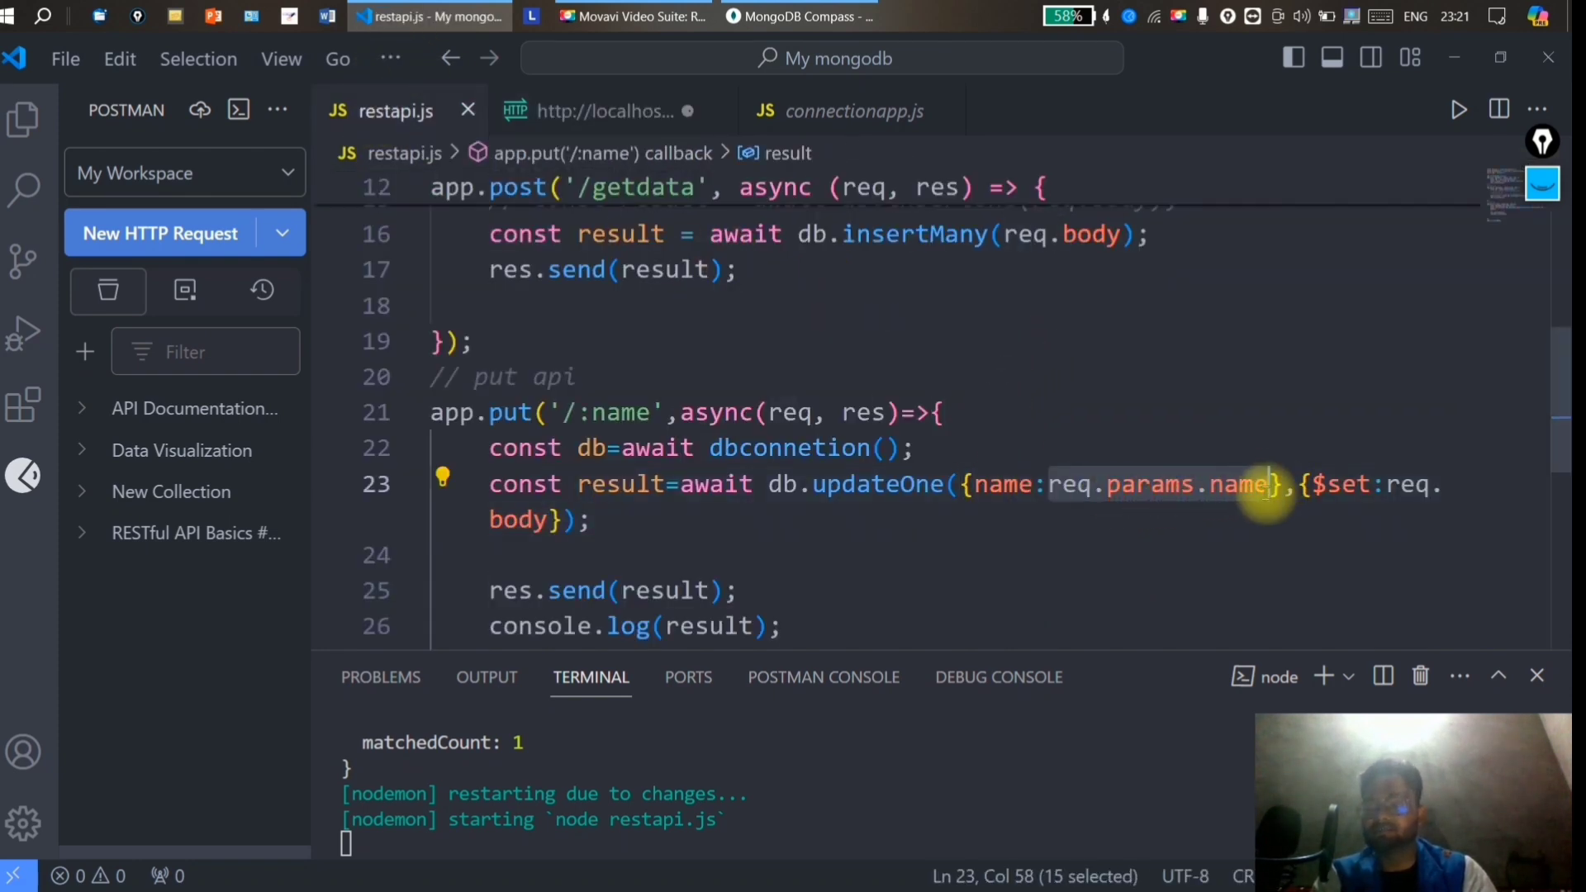
pyautogui.moveTo(1244, 483)
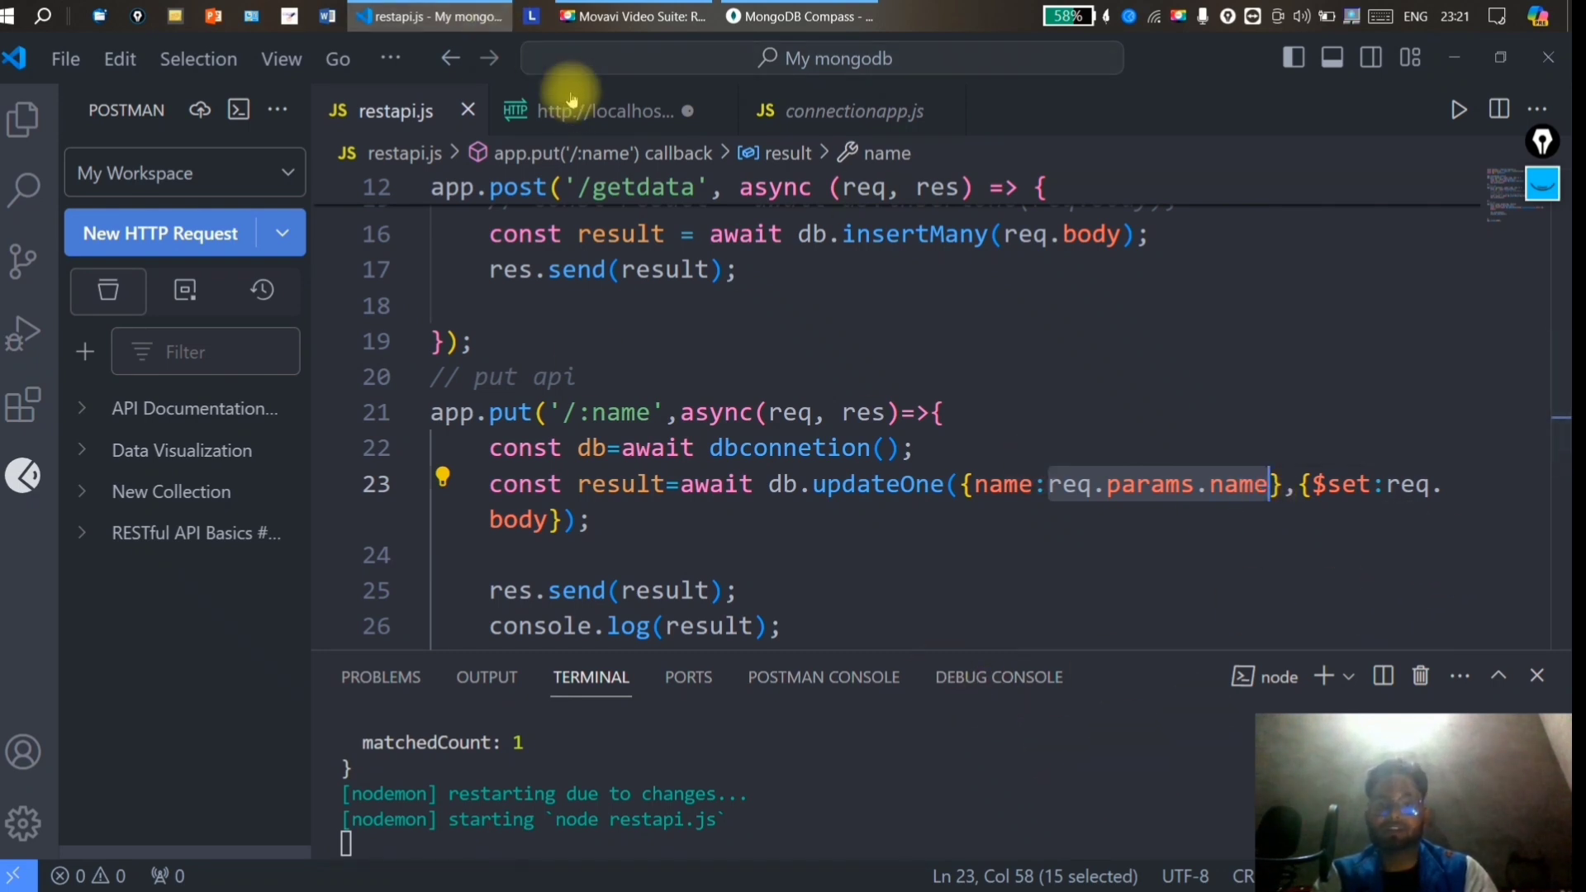
pyautogui.click(597, 110)
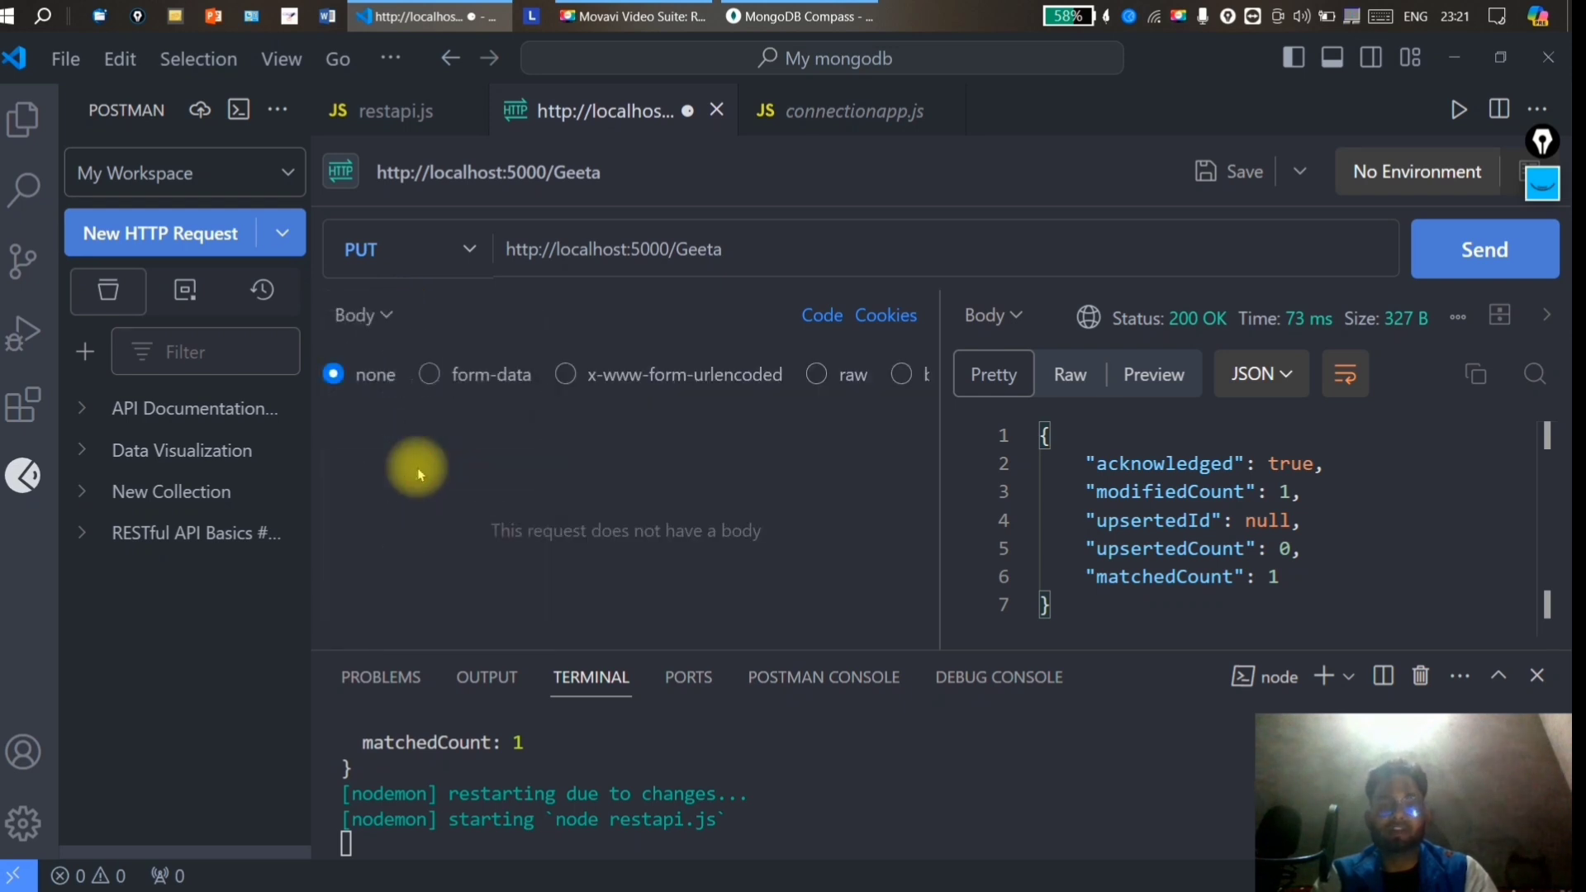
# Set the PUT request body type to raw JSON.
pyautogui.click(817, 374)
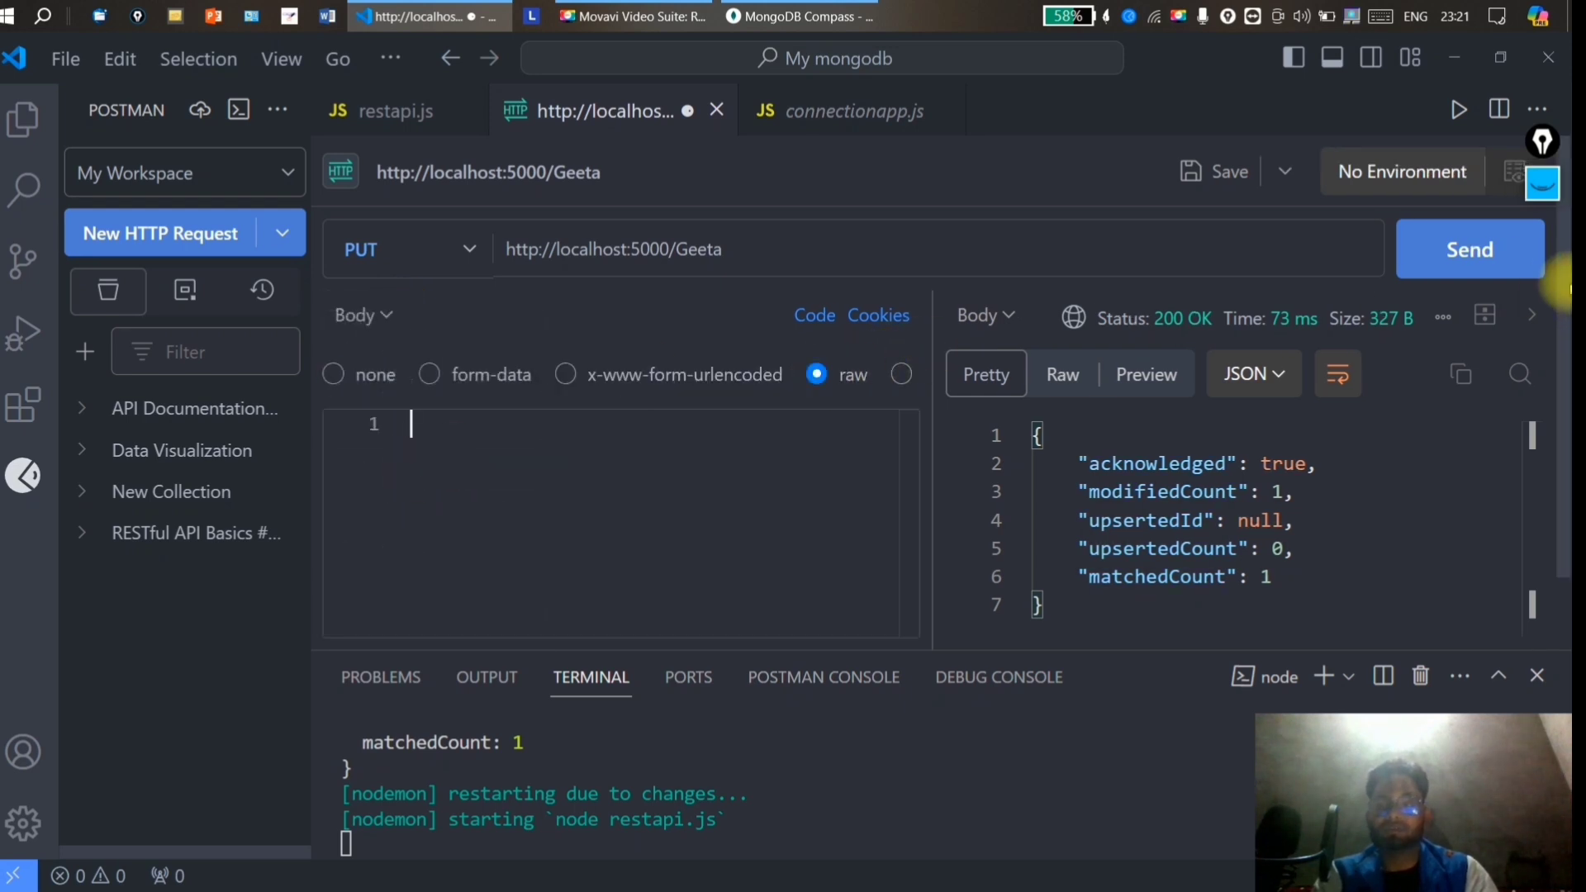
pyautogui.click(1176, 374)
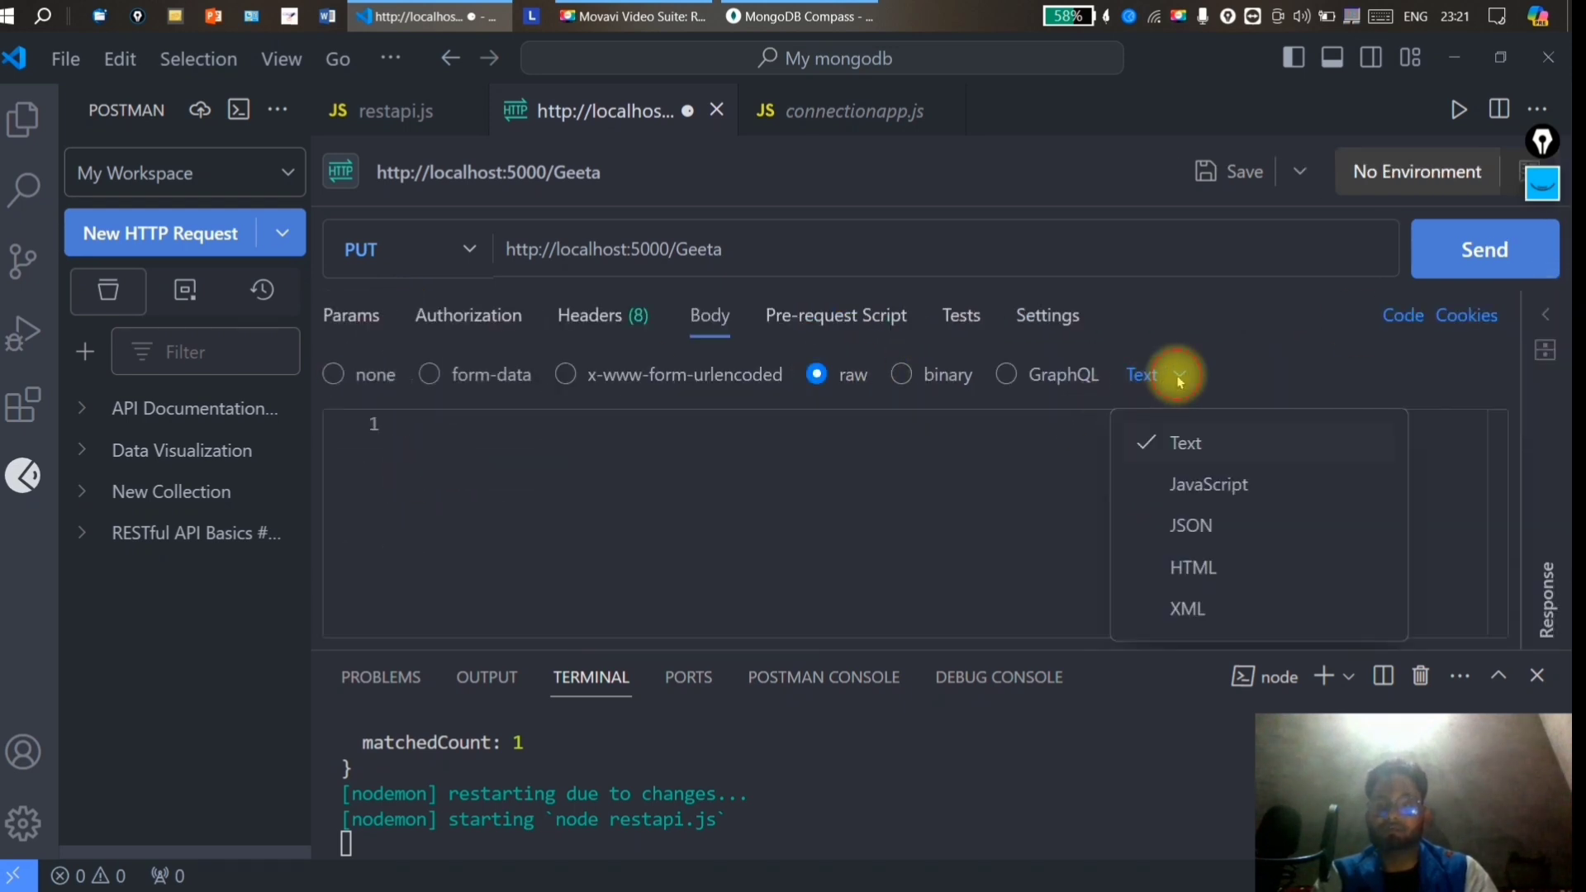
pyautogui.click(1190, 526)
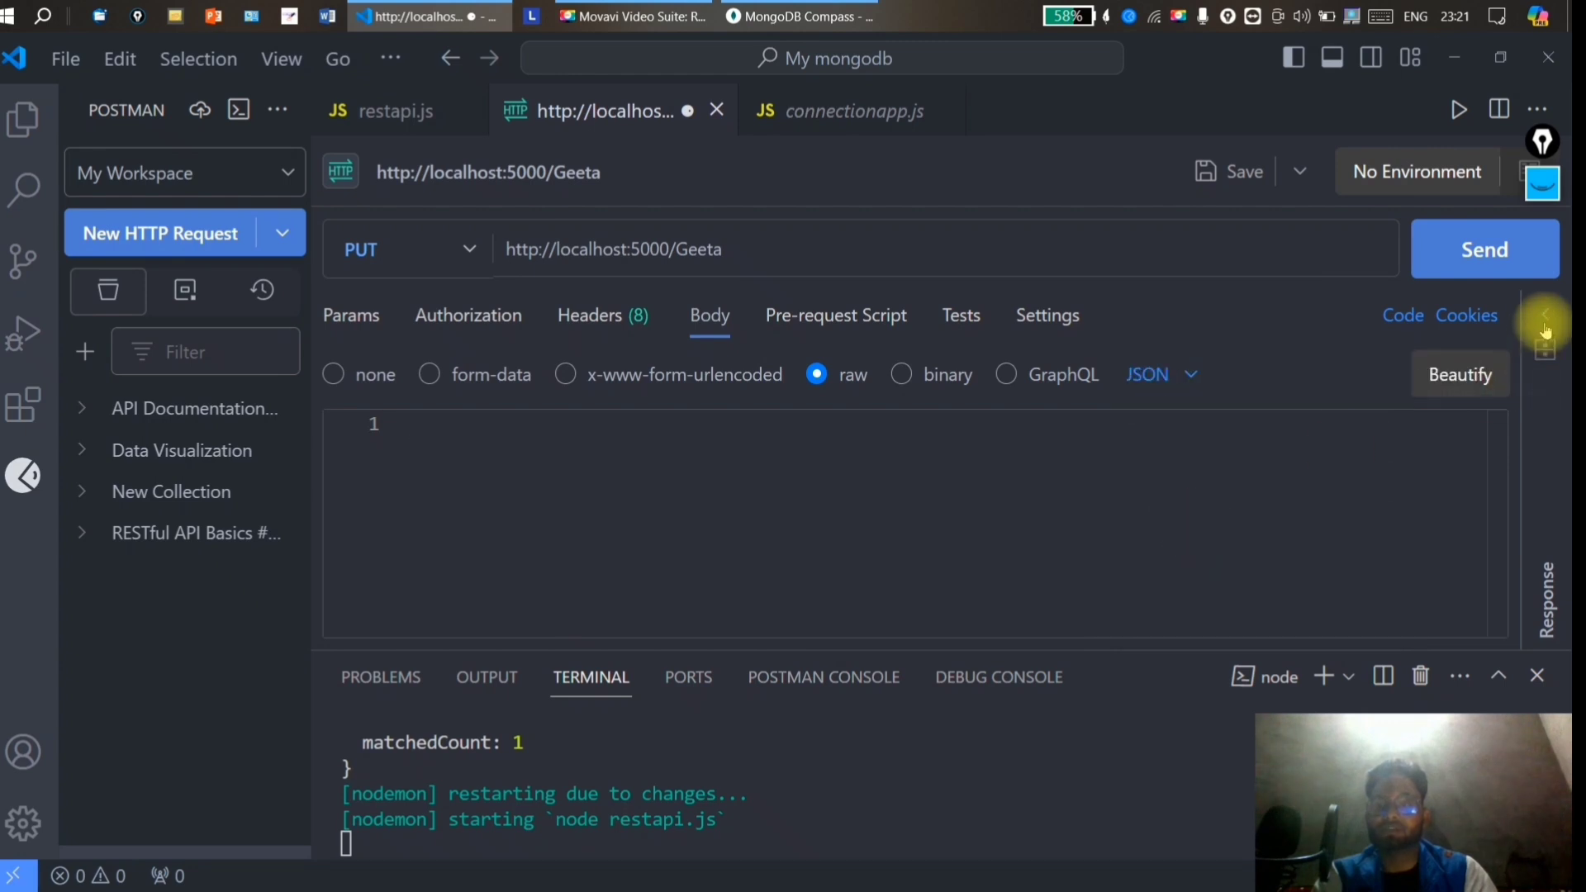
pyautogui.click(1484, 249)
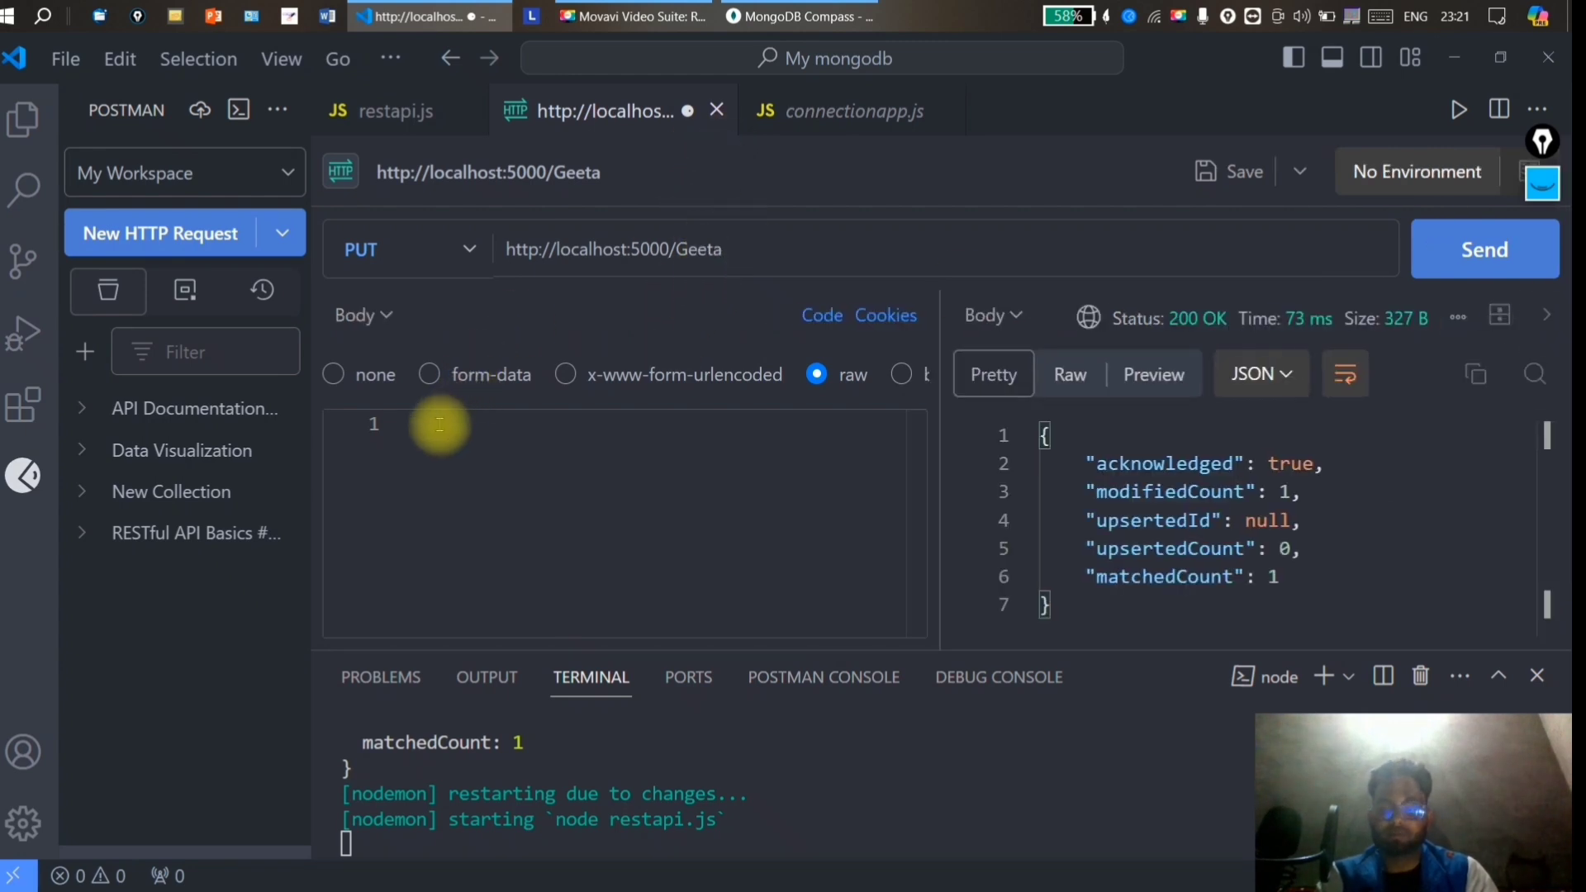
# Send body {"name":"Seeta"}, getting 200 OK with modifiedCount 1.
pyautogui.write('{"na')
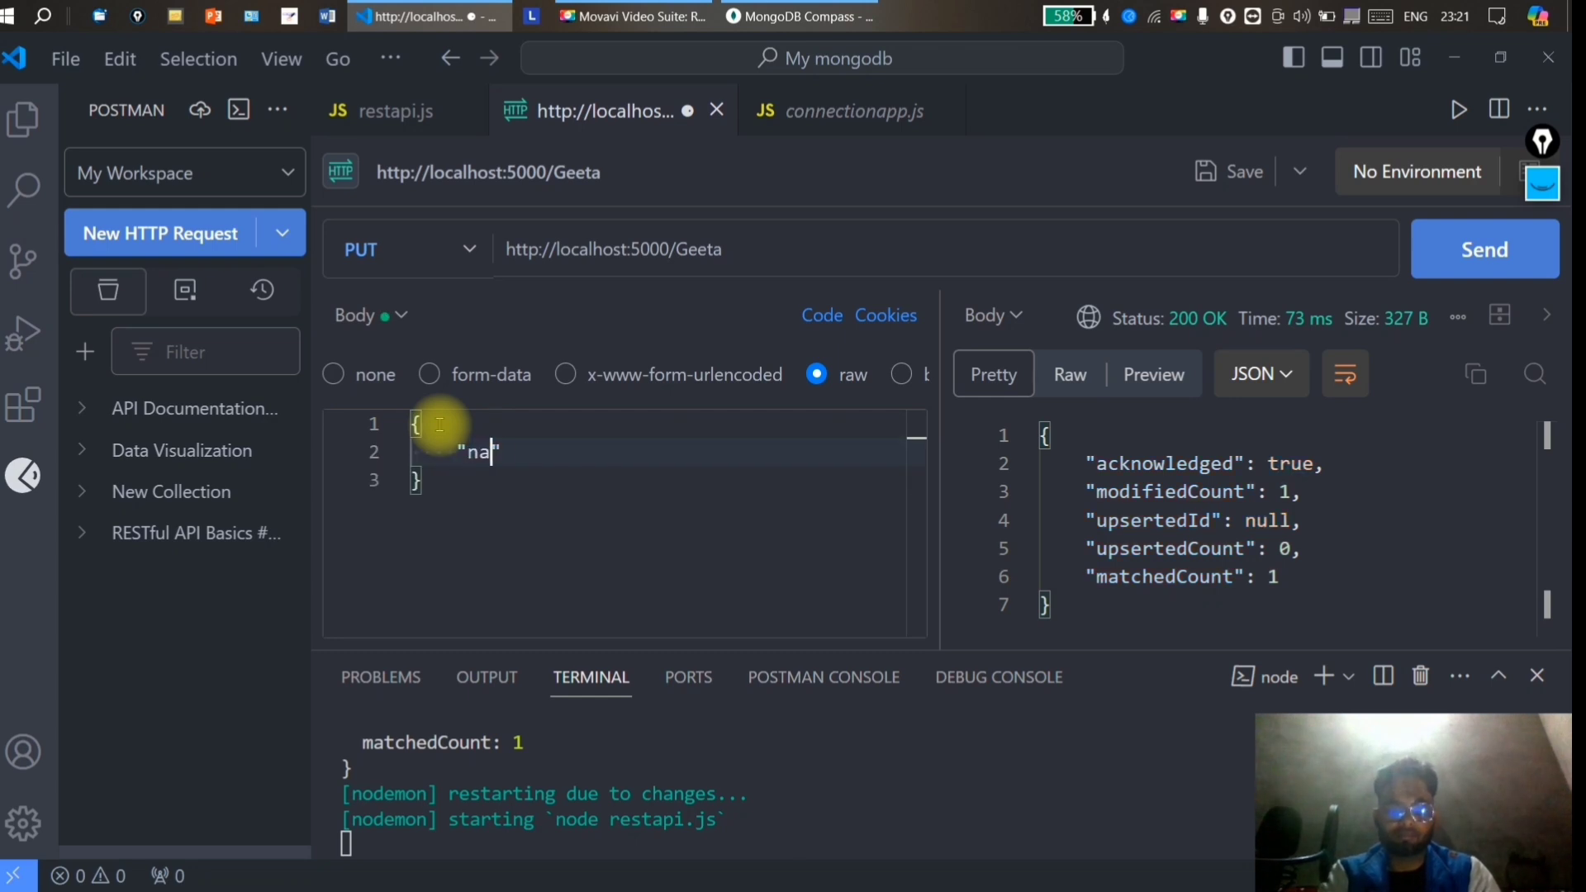
pyautogui.write('me":\'')
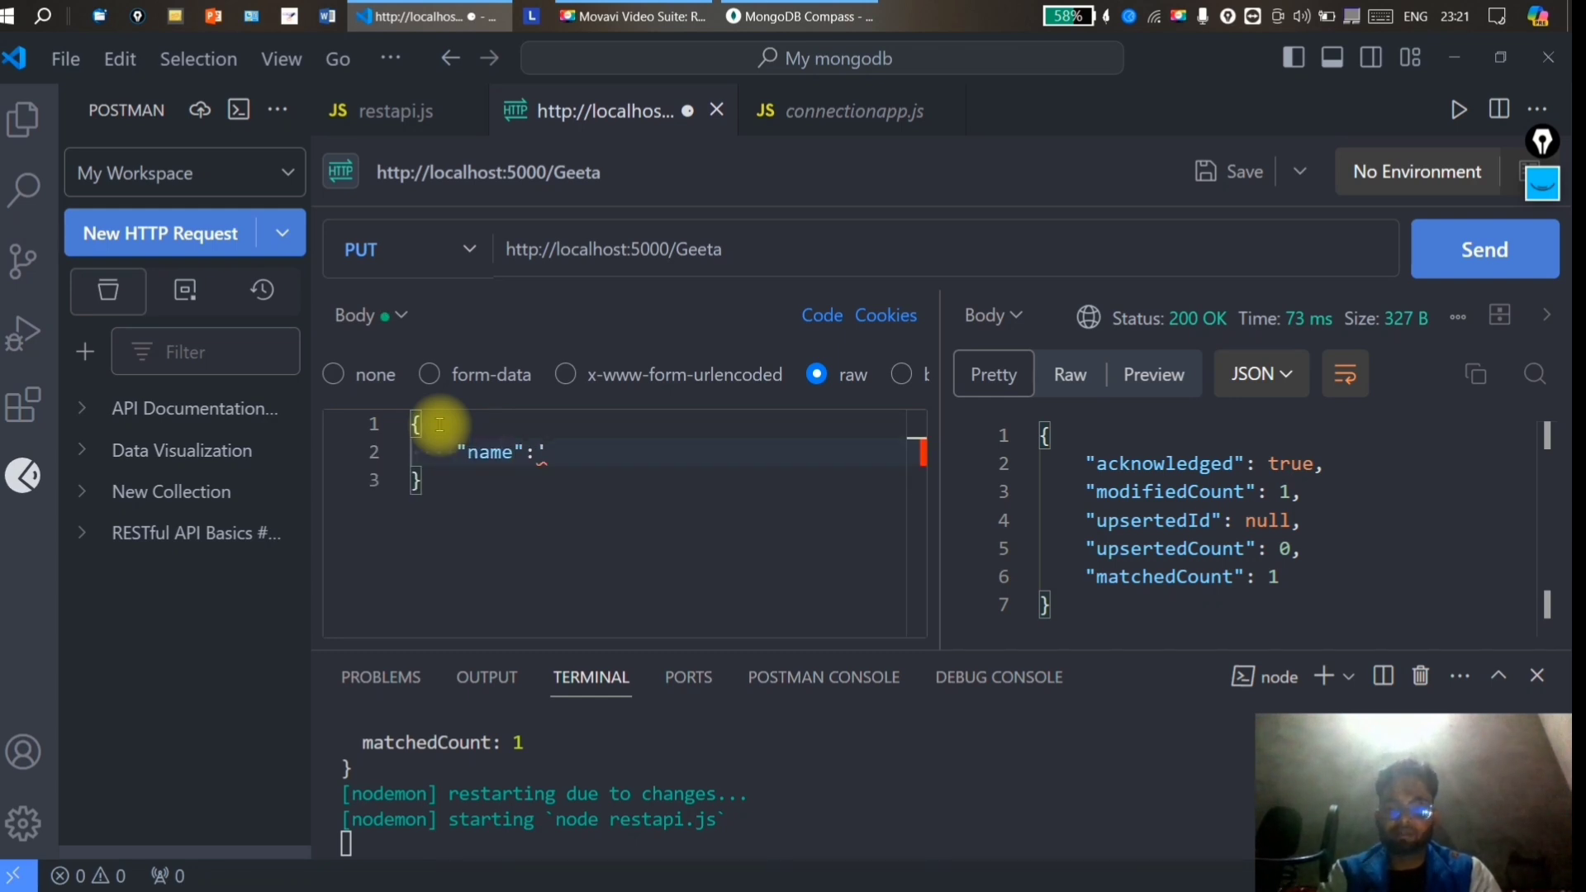
pyautogui.write('"')
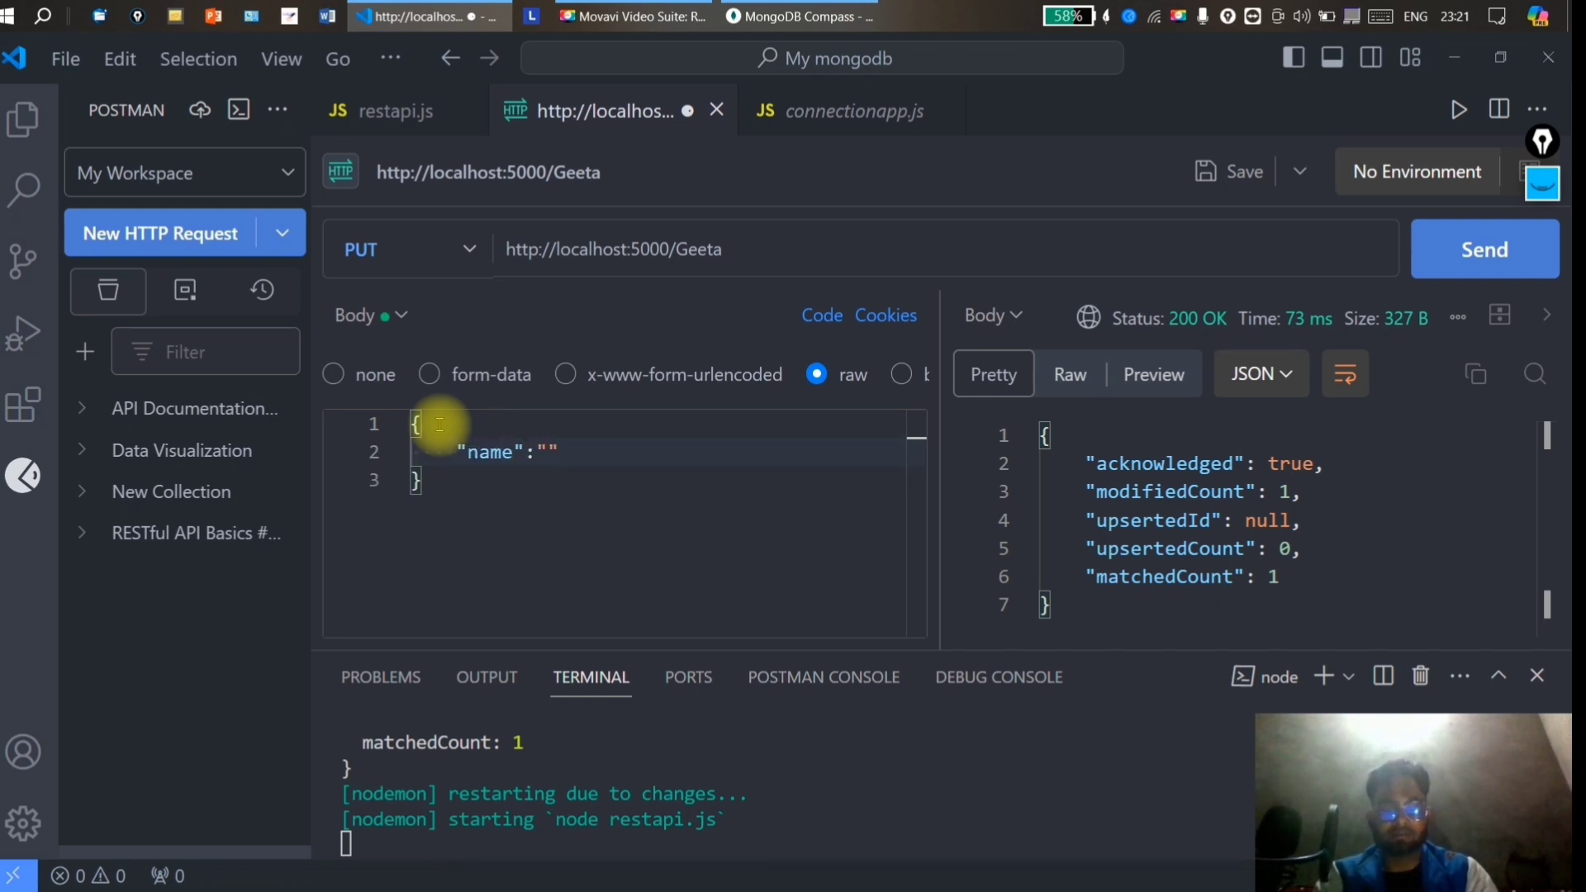
pyautogui.write('Seeta')
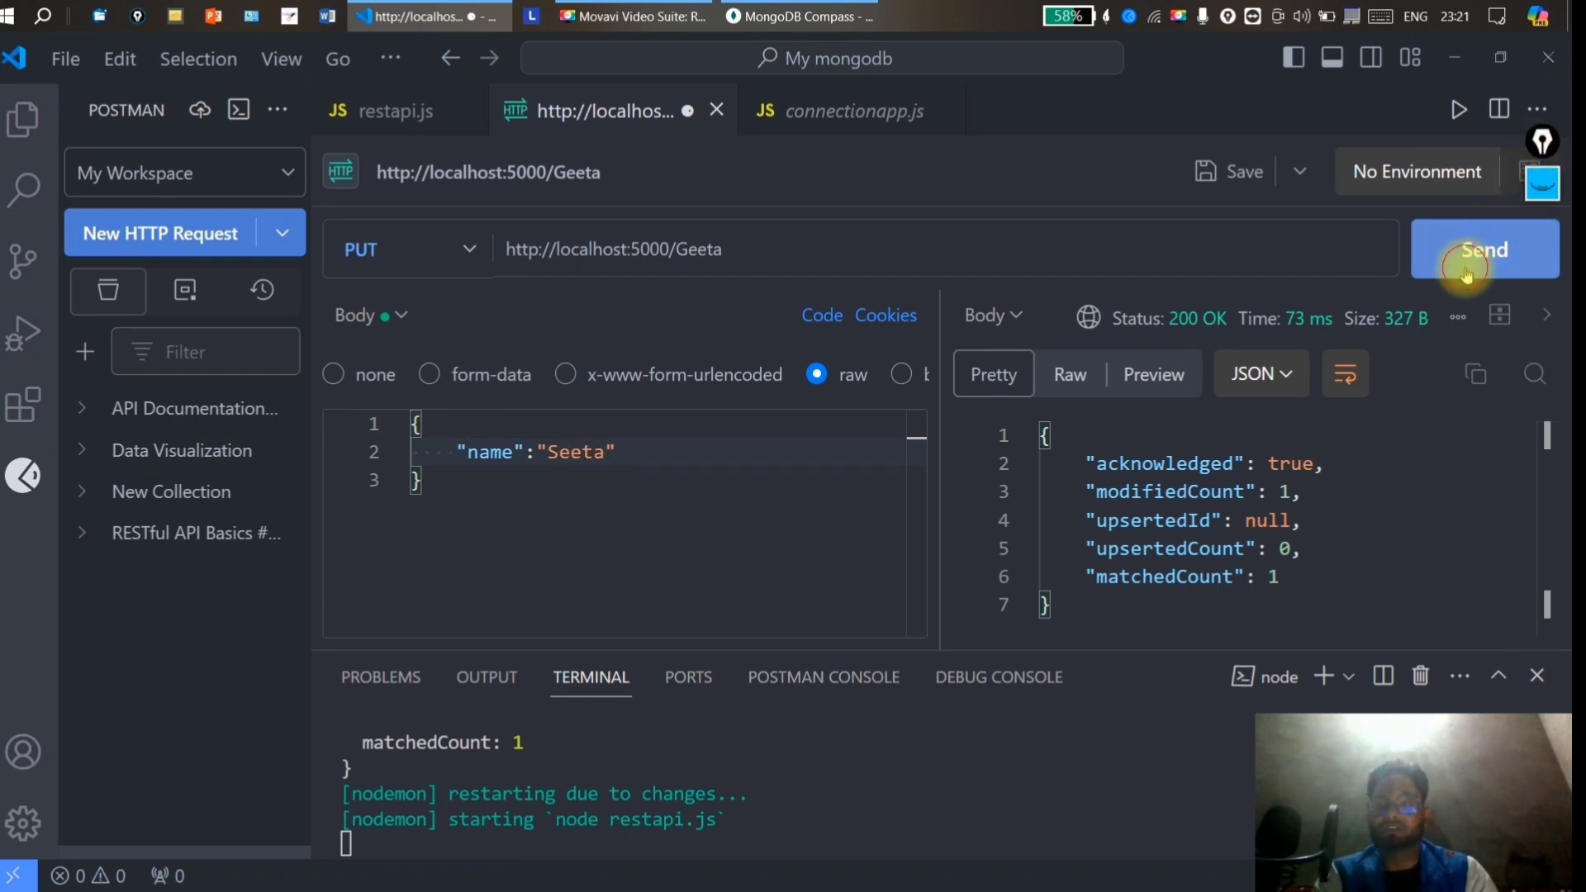
pyautogui.click(1484, 248)
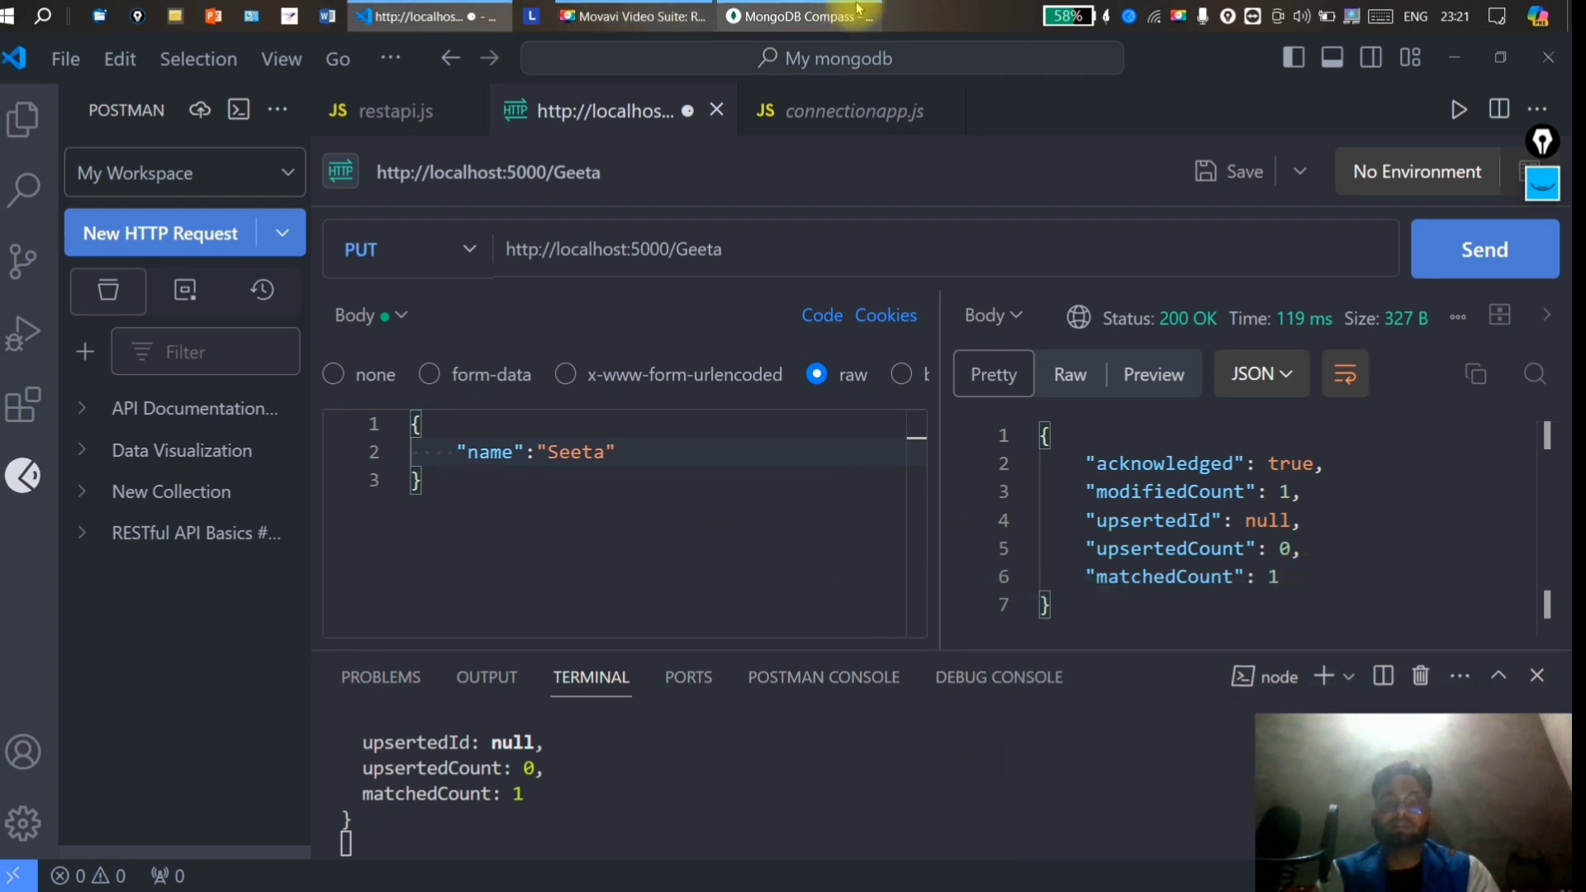
# Save restapi.js with the PUT handler using updateMany so nodemon restarts.
pyautogui.click(798, 15)
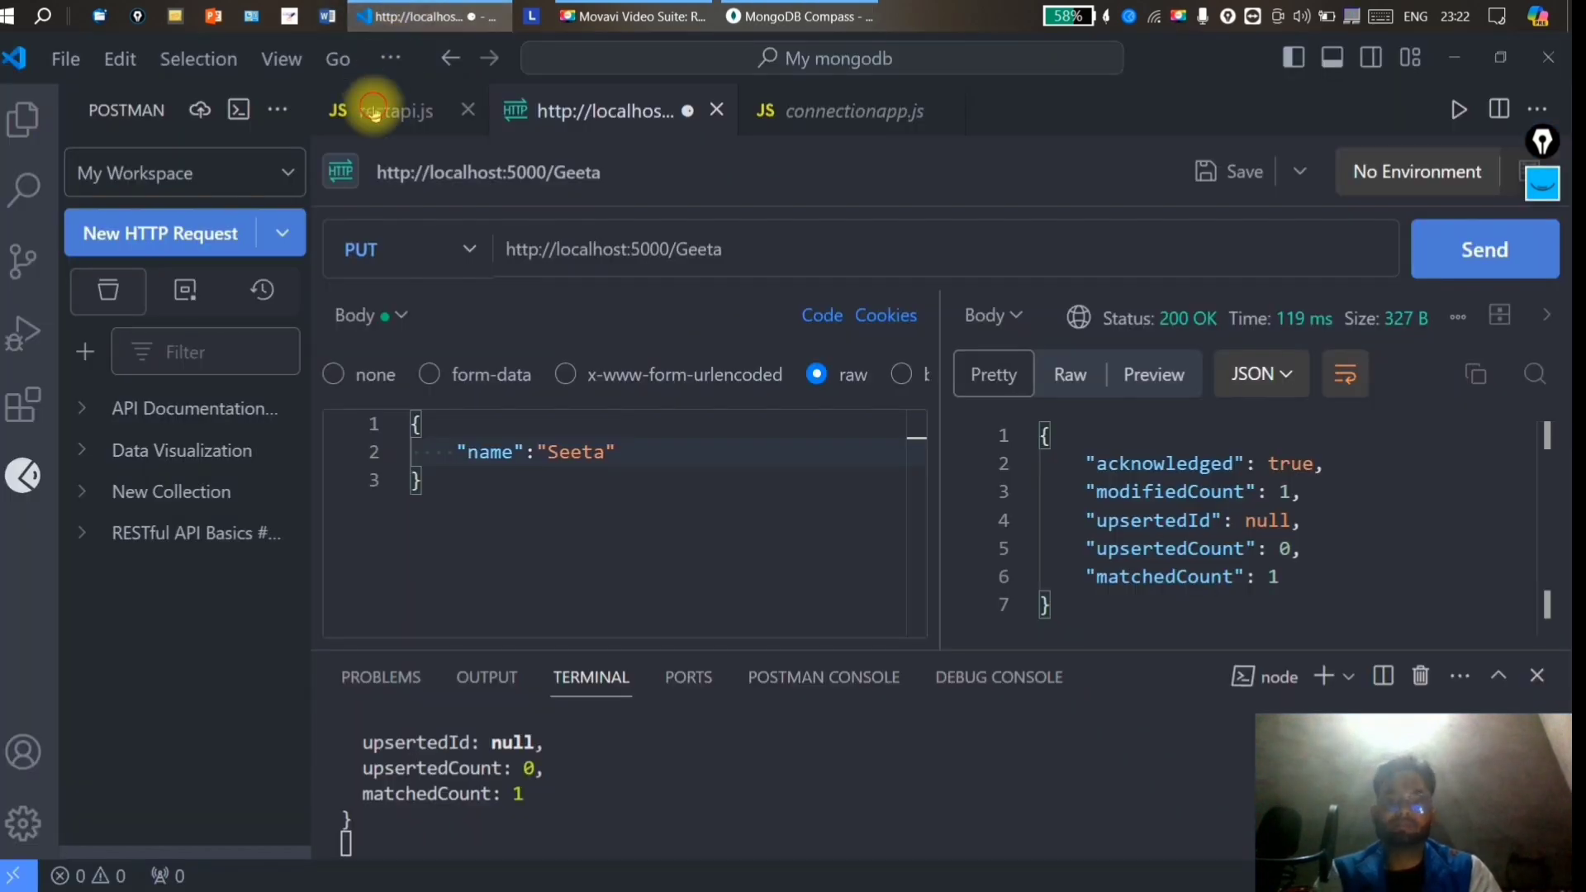
pyautogui.click(393, 110)
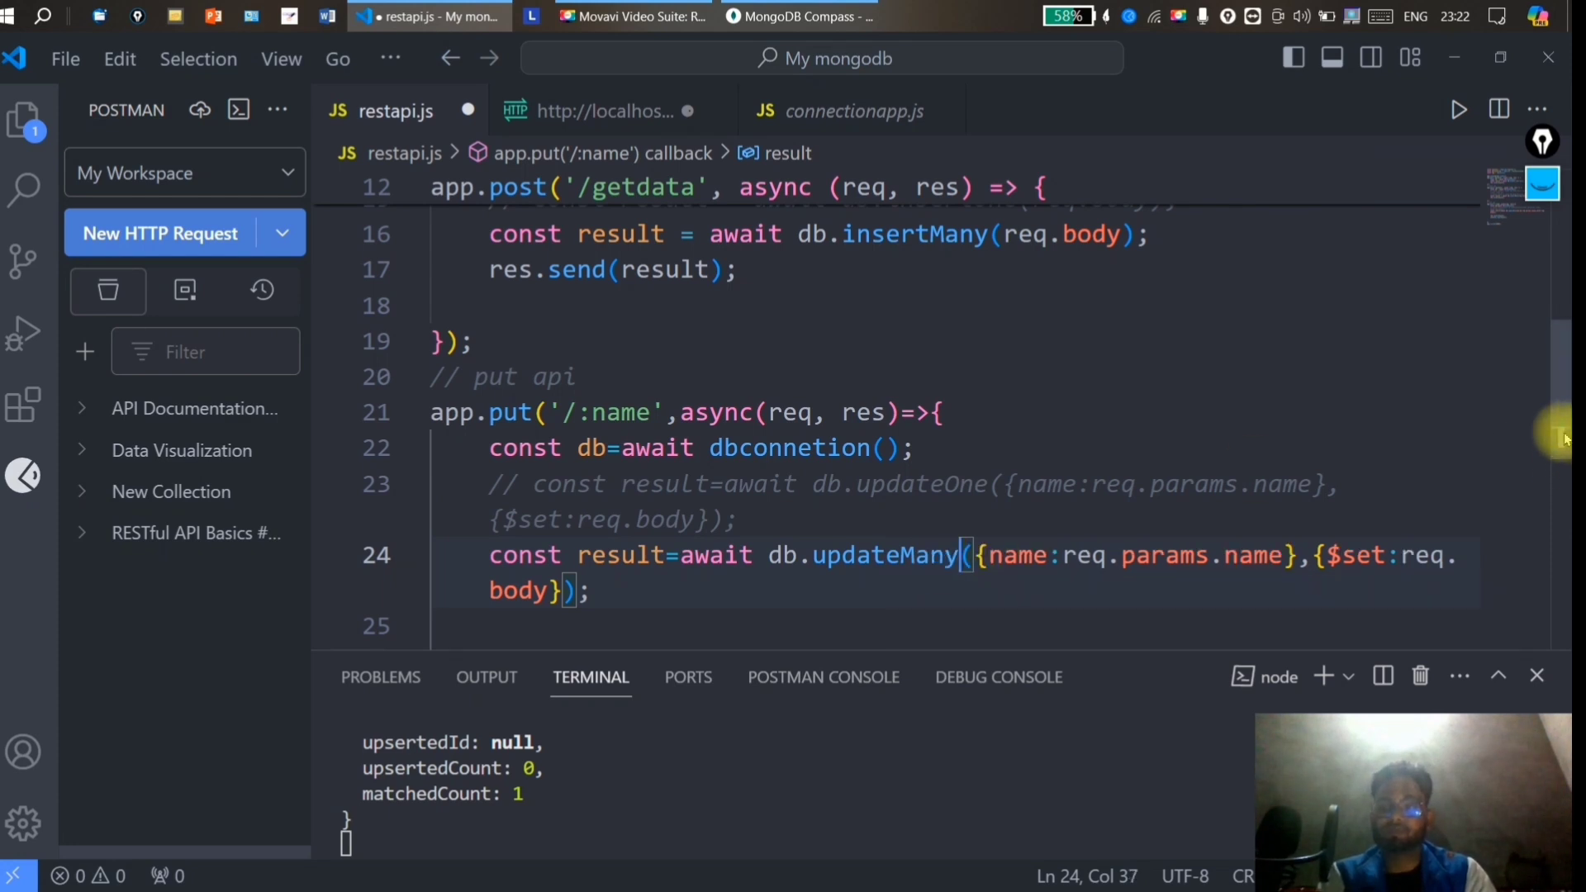
pyautogui.scroll(-3)
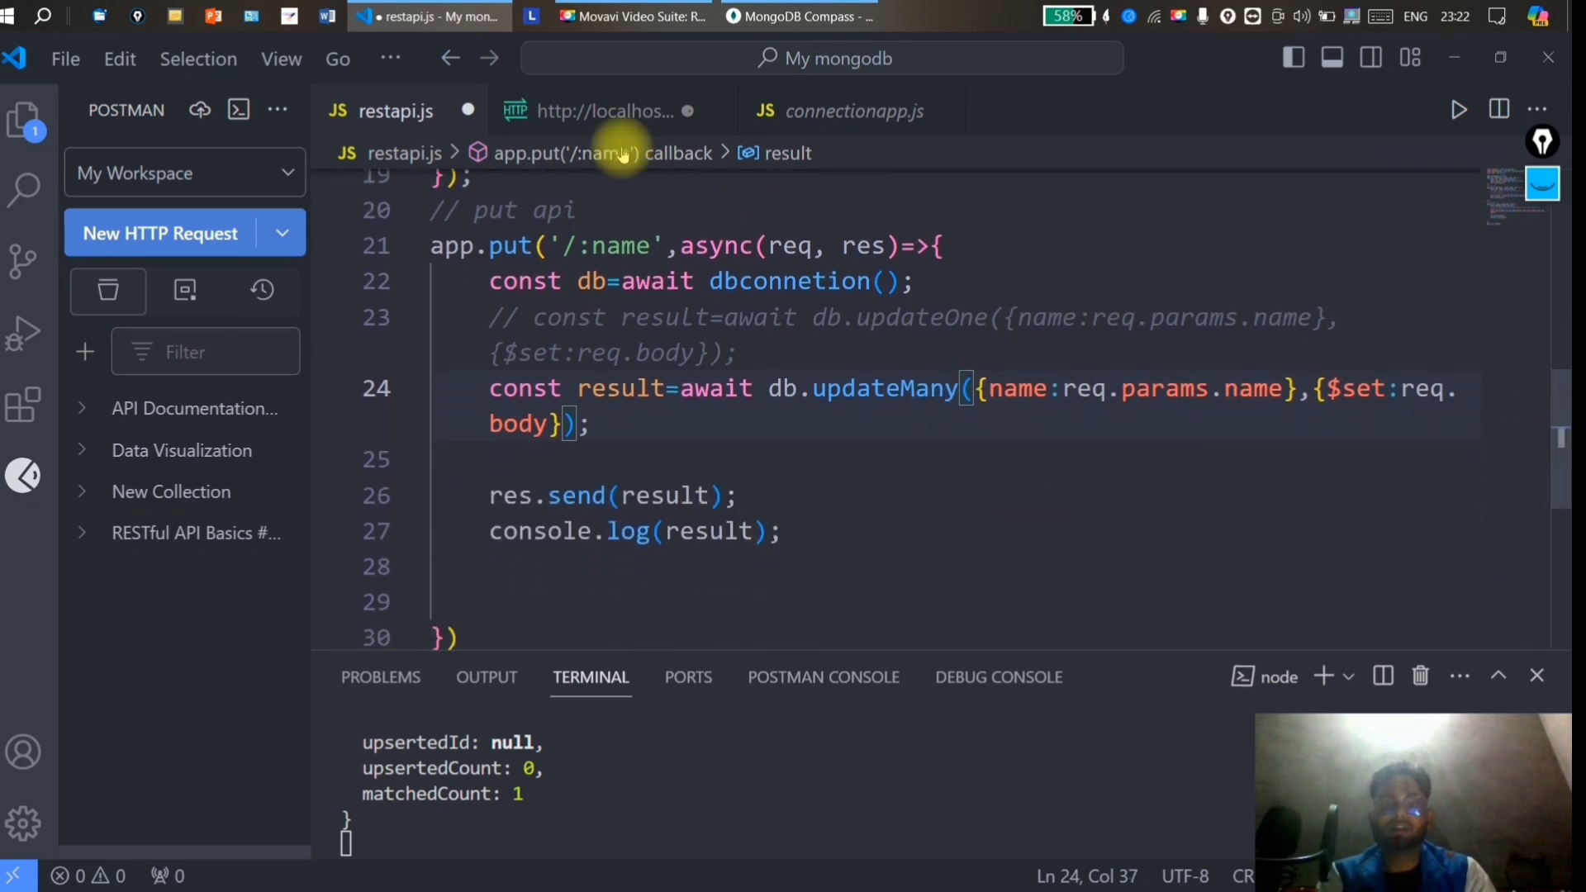
pyautogui.press('ctrl+s')
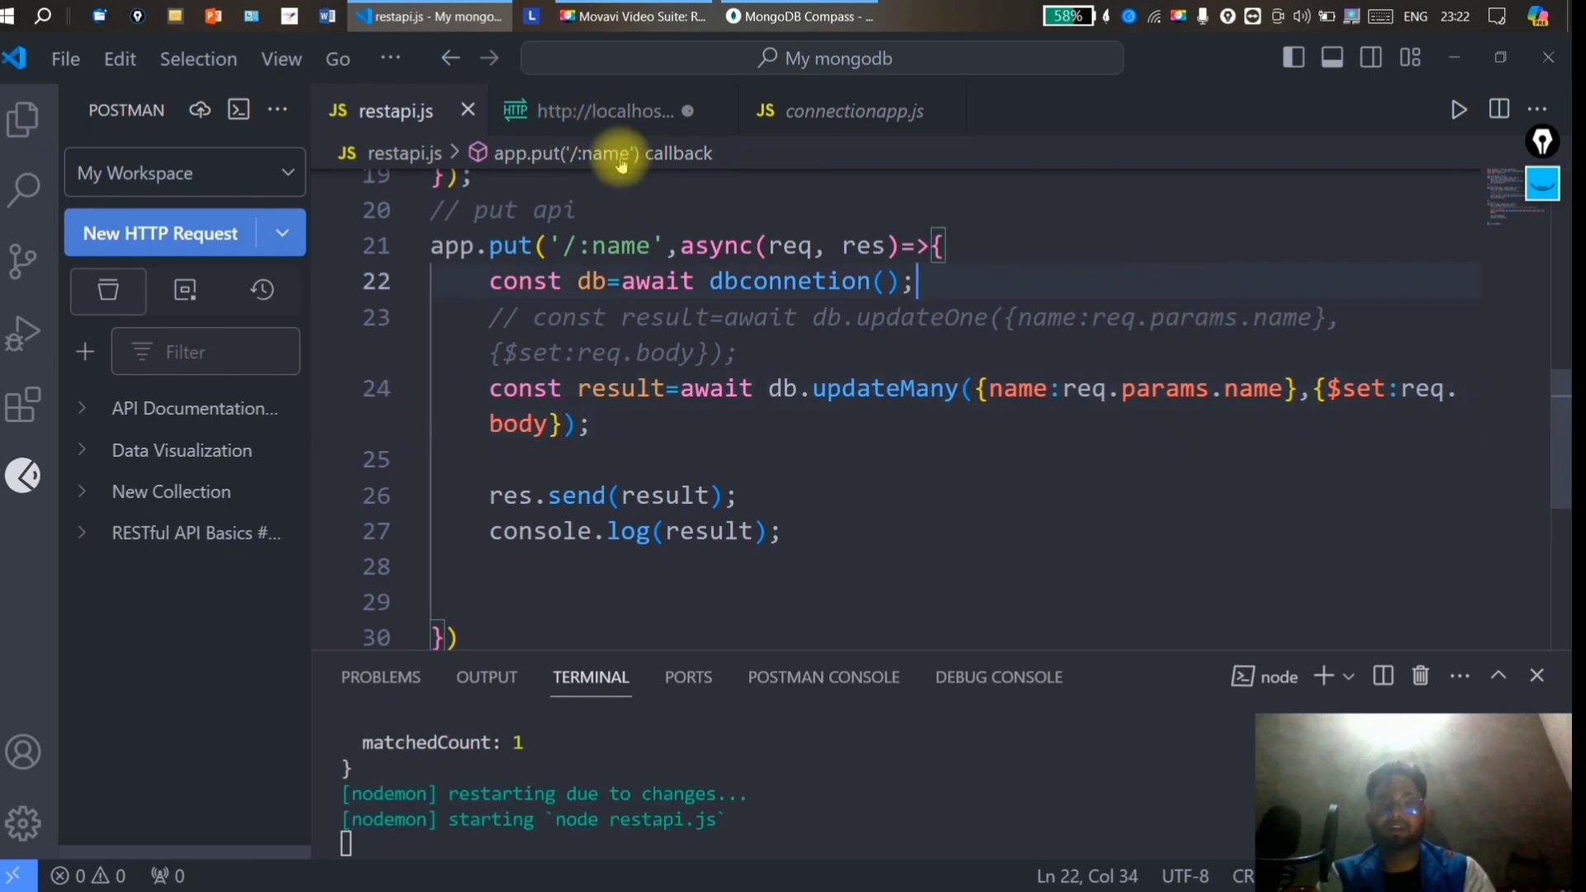
# Check the six college.student documents in Compass, two of them in class 4th.
pyautogui.click(798, 17)
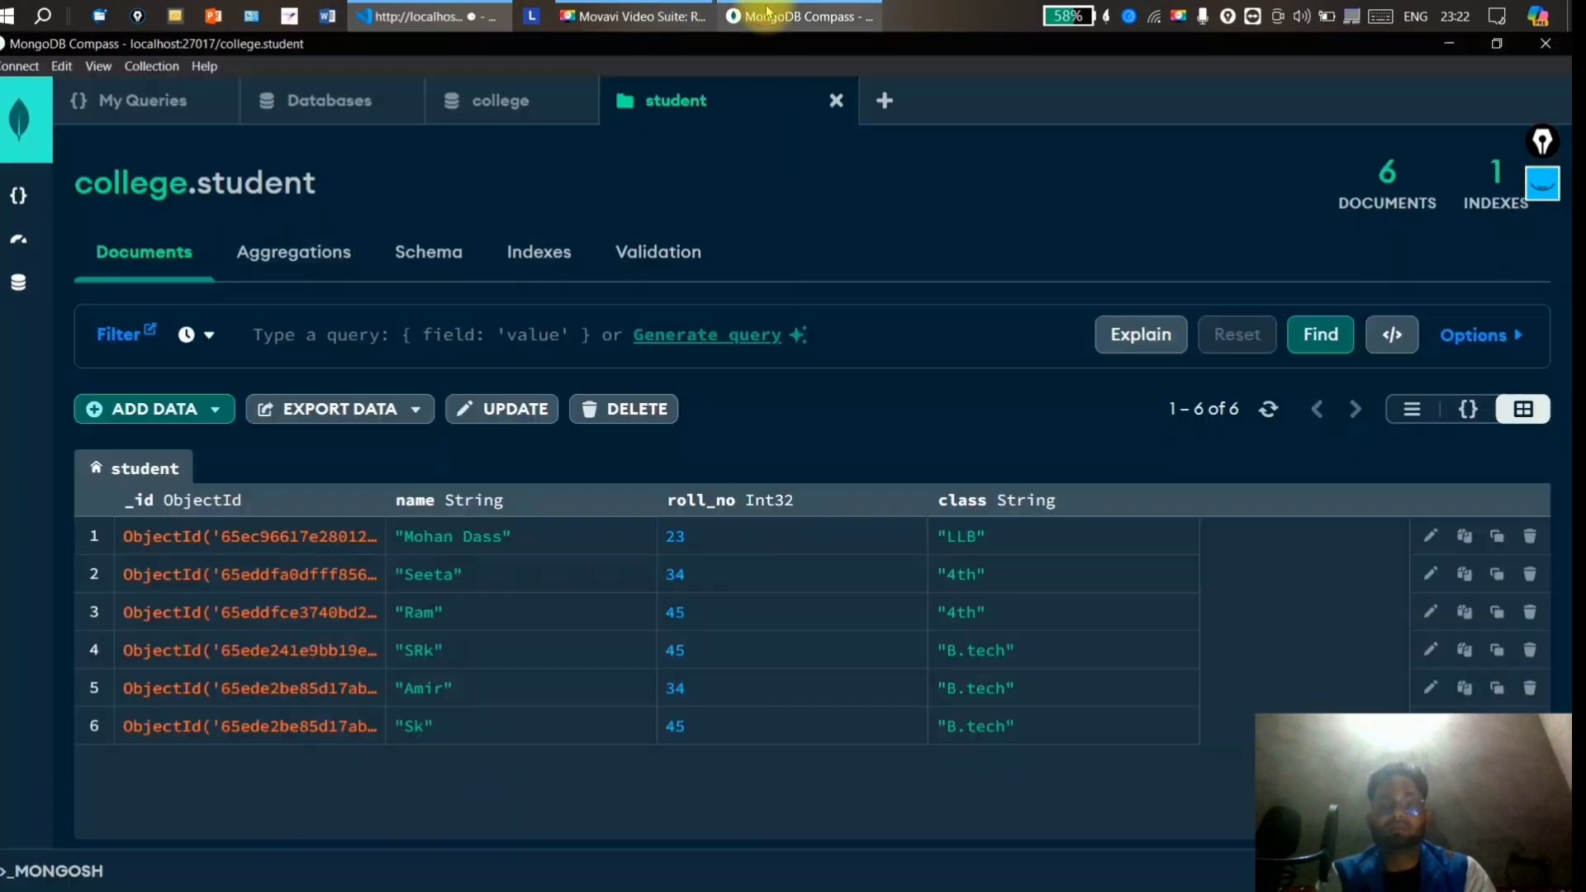
pyautogui.moveTo(914, 428)
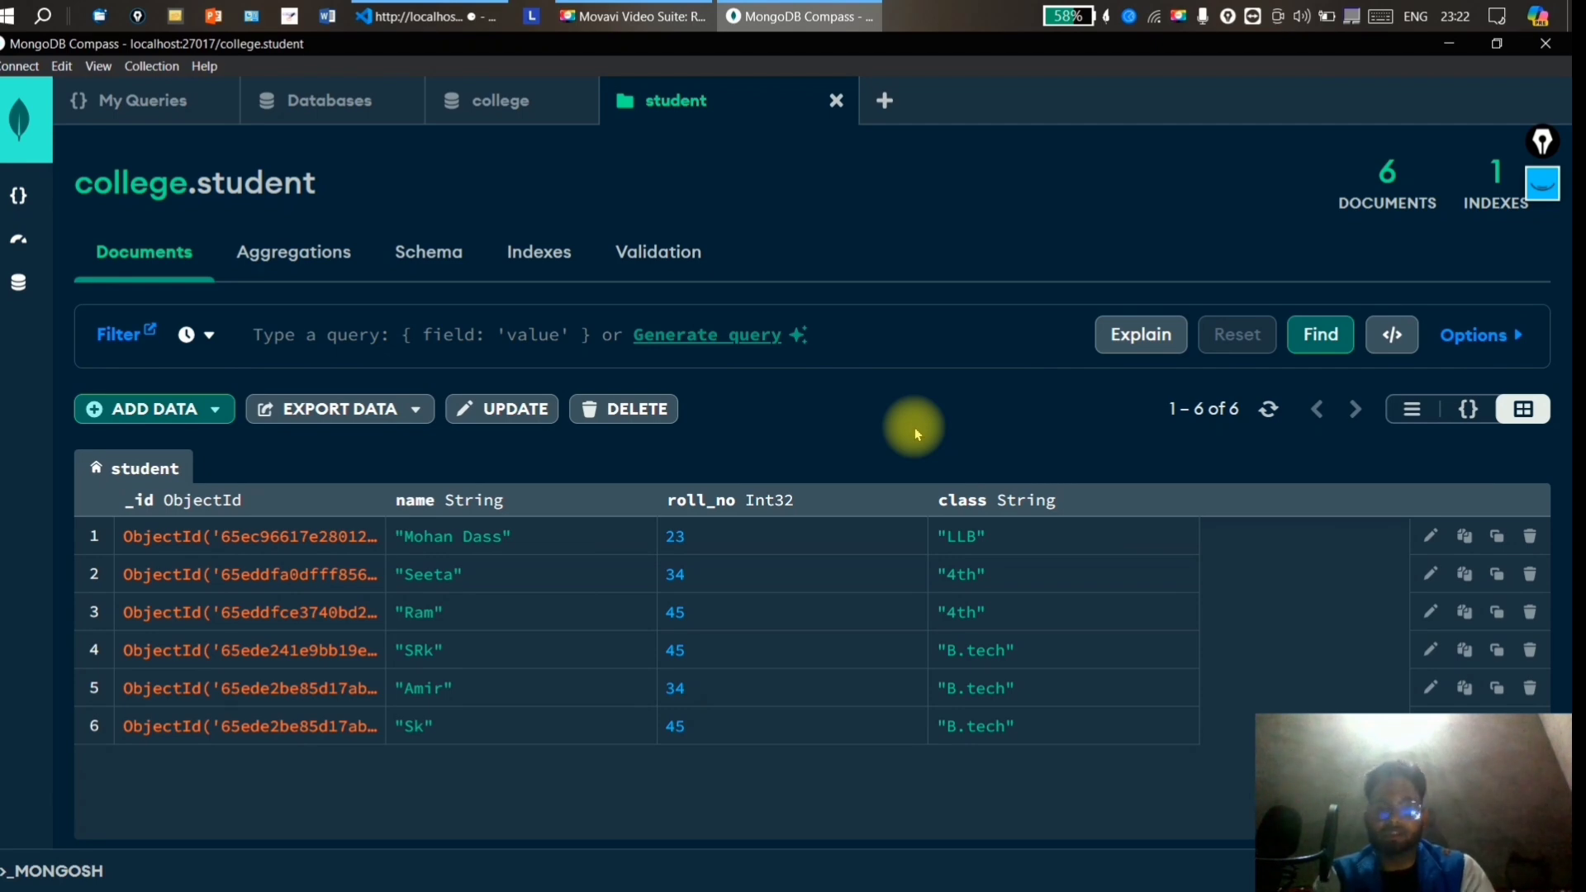
pyautogui.click(683, 575)
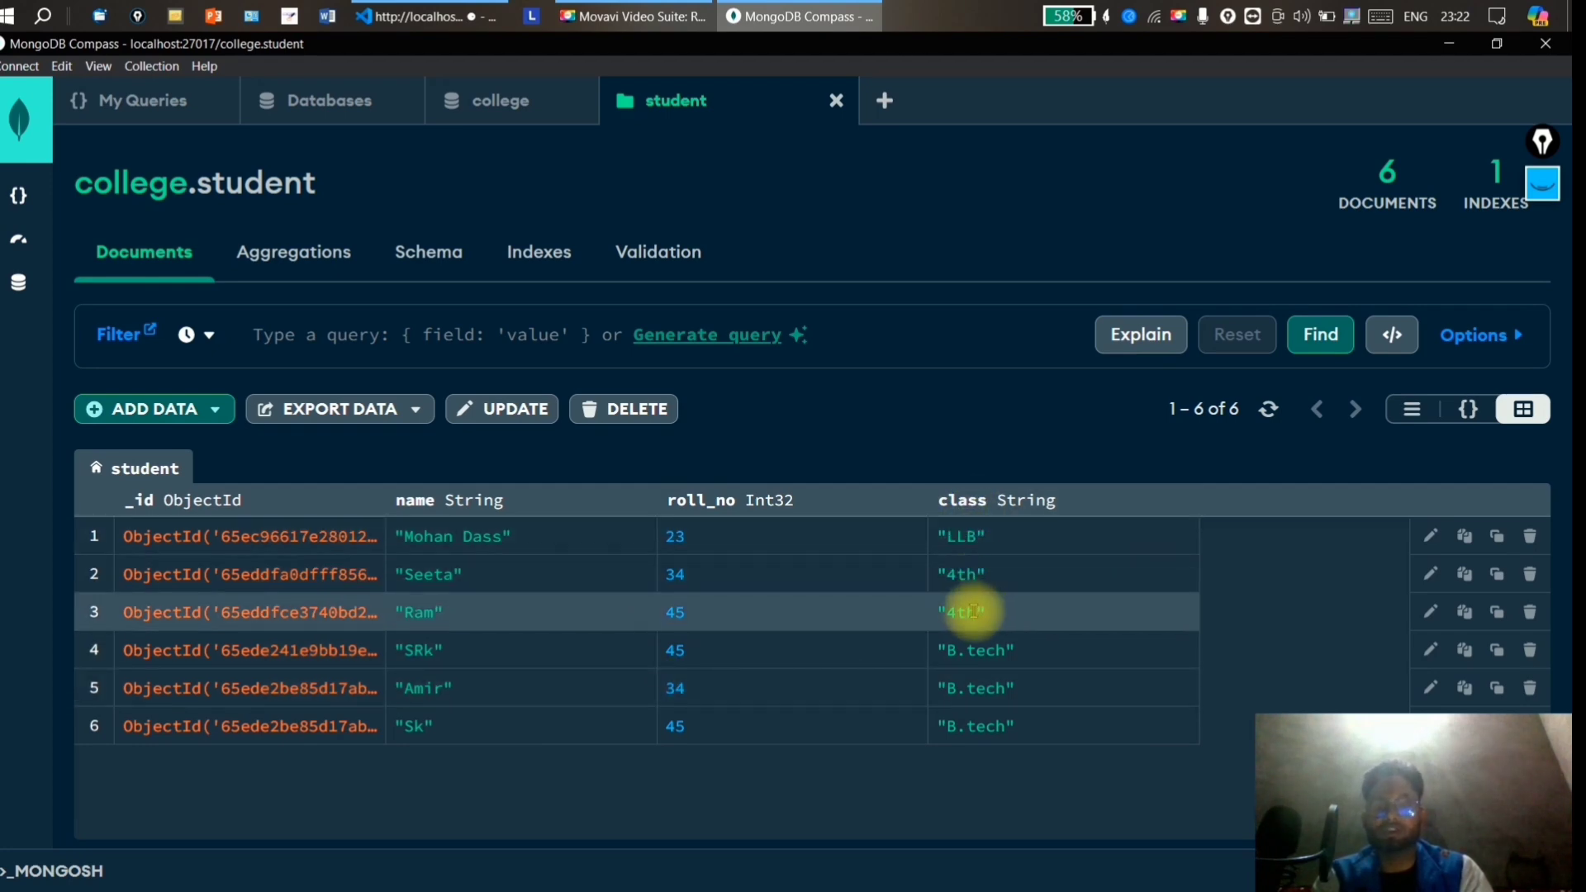
pyautogui.moveTo(961, 612)
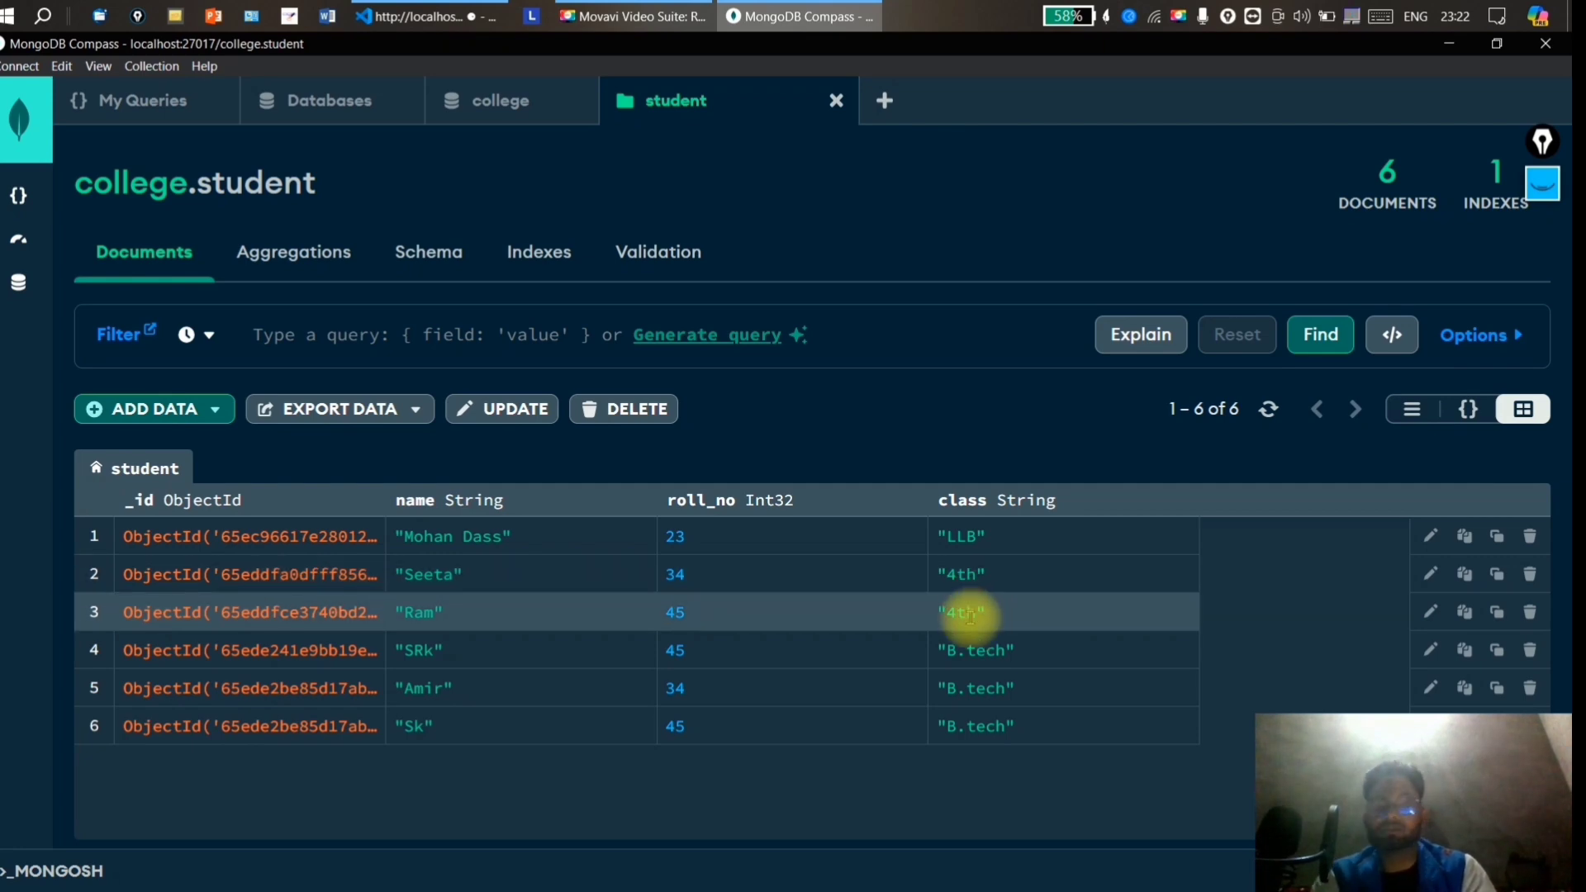
pyautogui.click(429, 17)
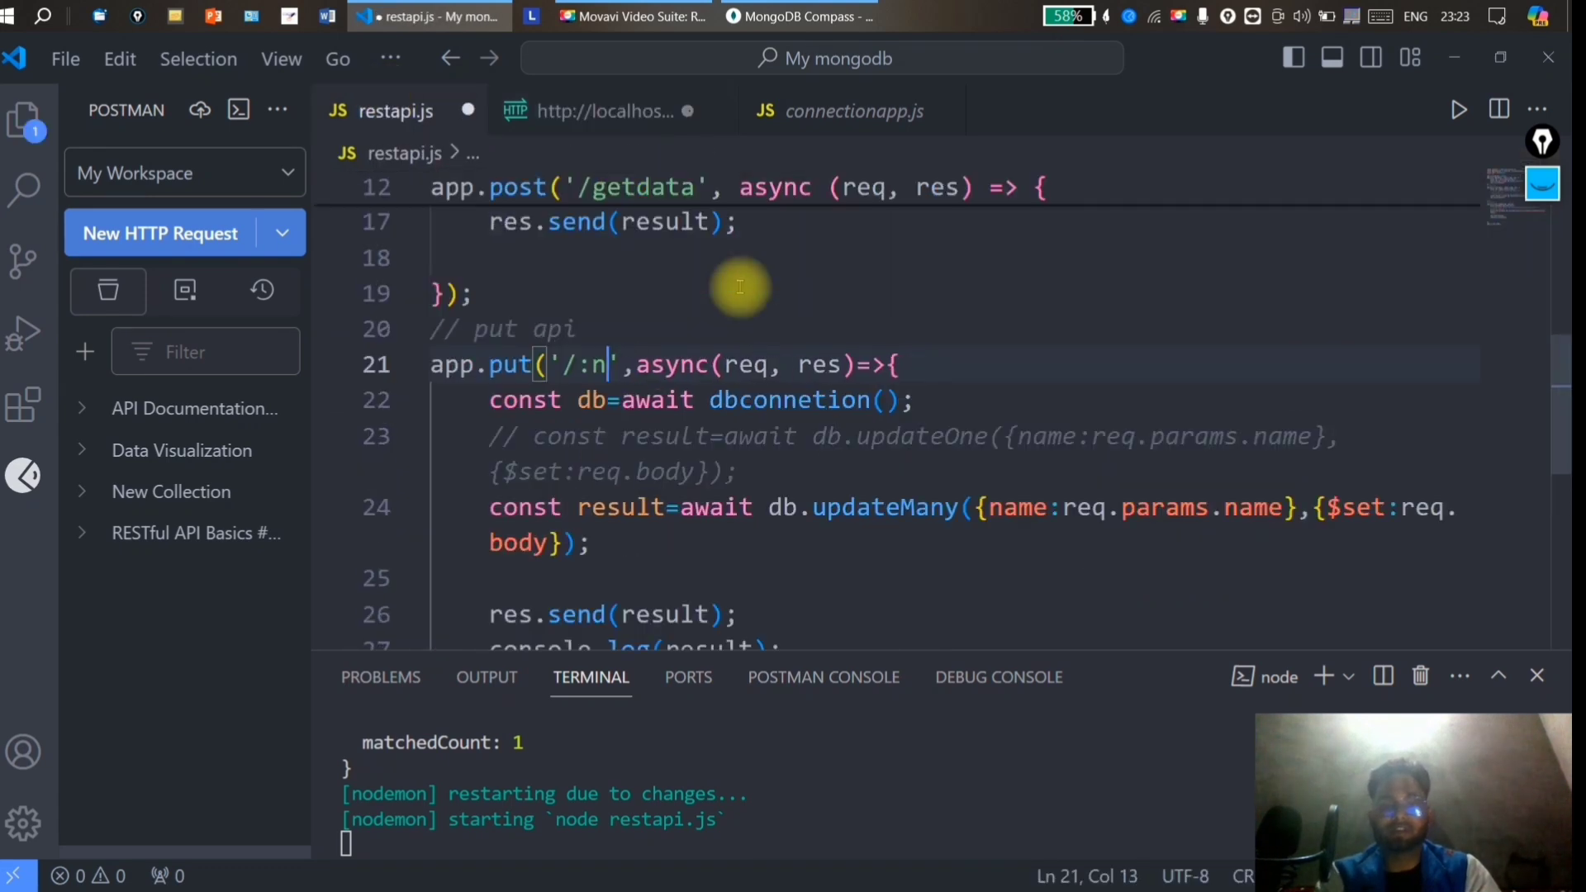
# Change the route to '/:class' and filter updateMany on class from req.params.
pyautogui.press('Backspace')
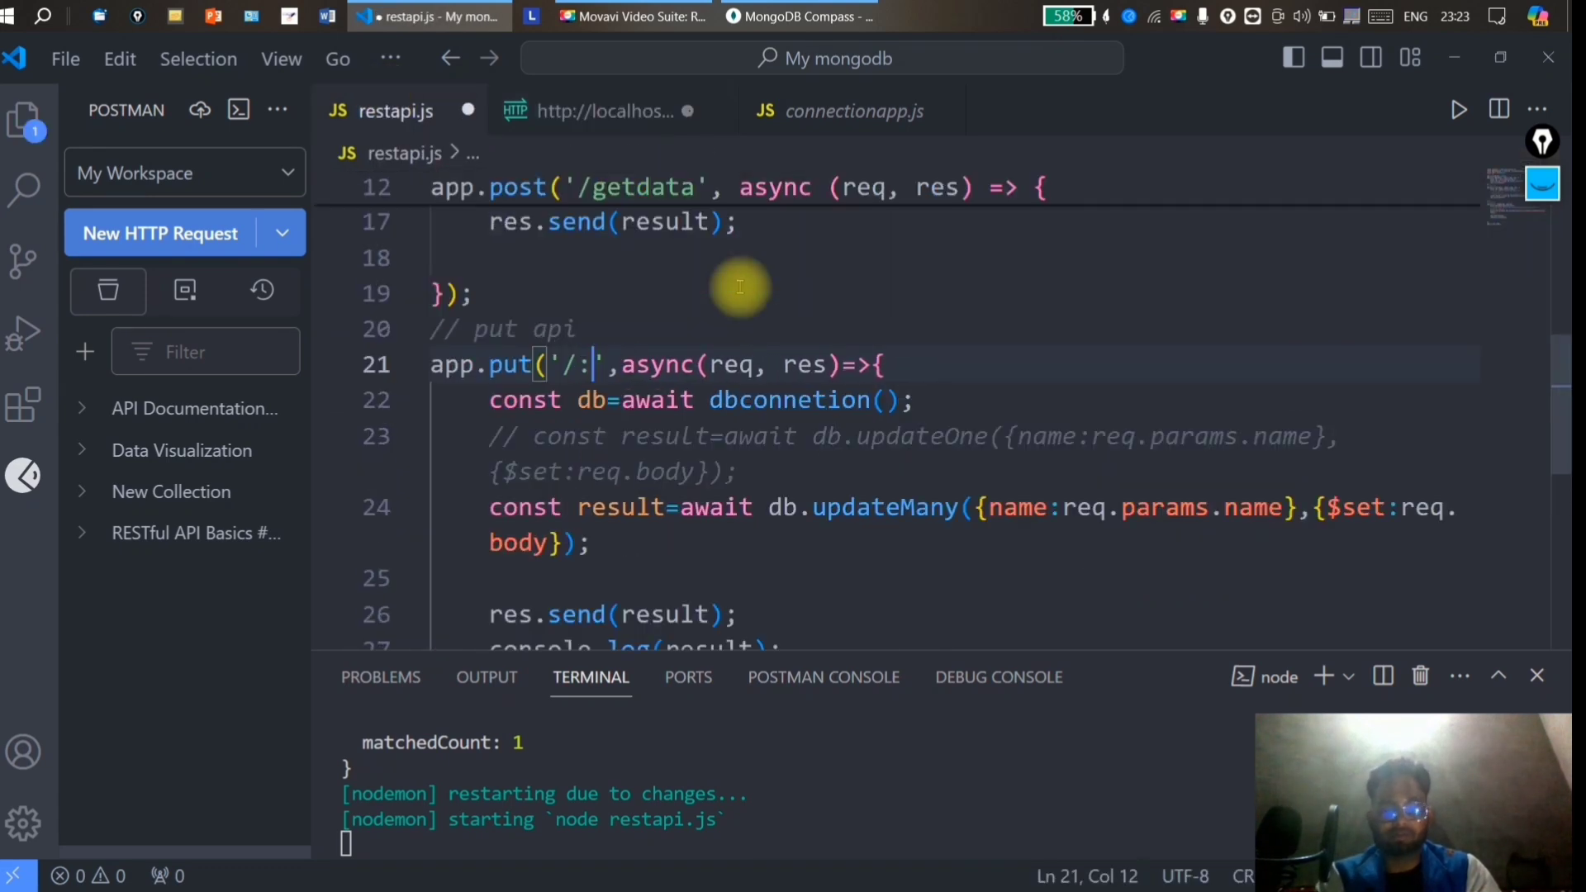
pyautogui.write('class')
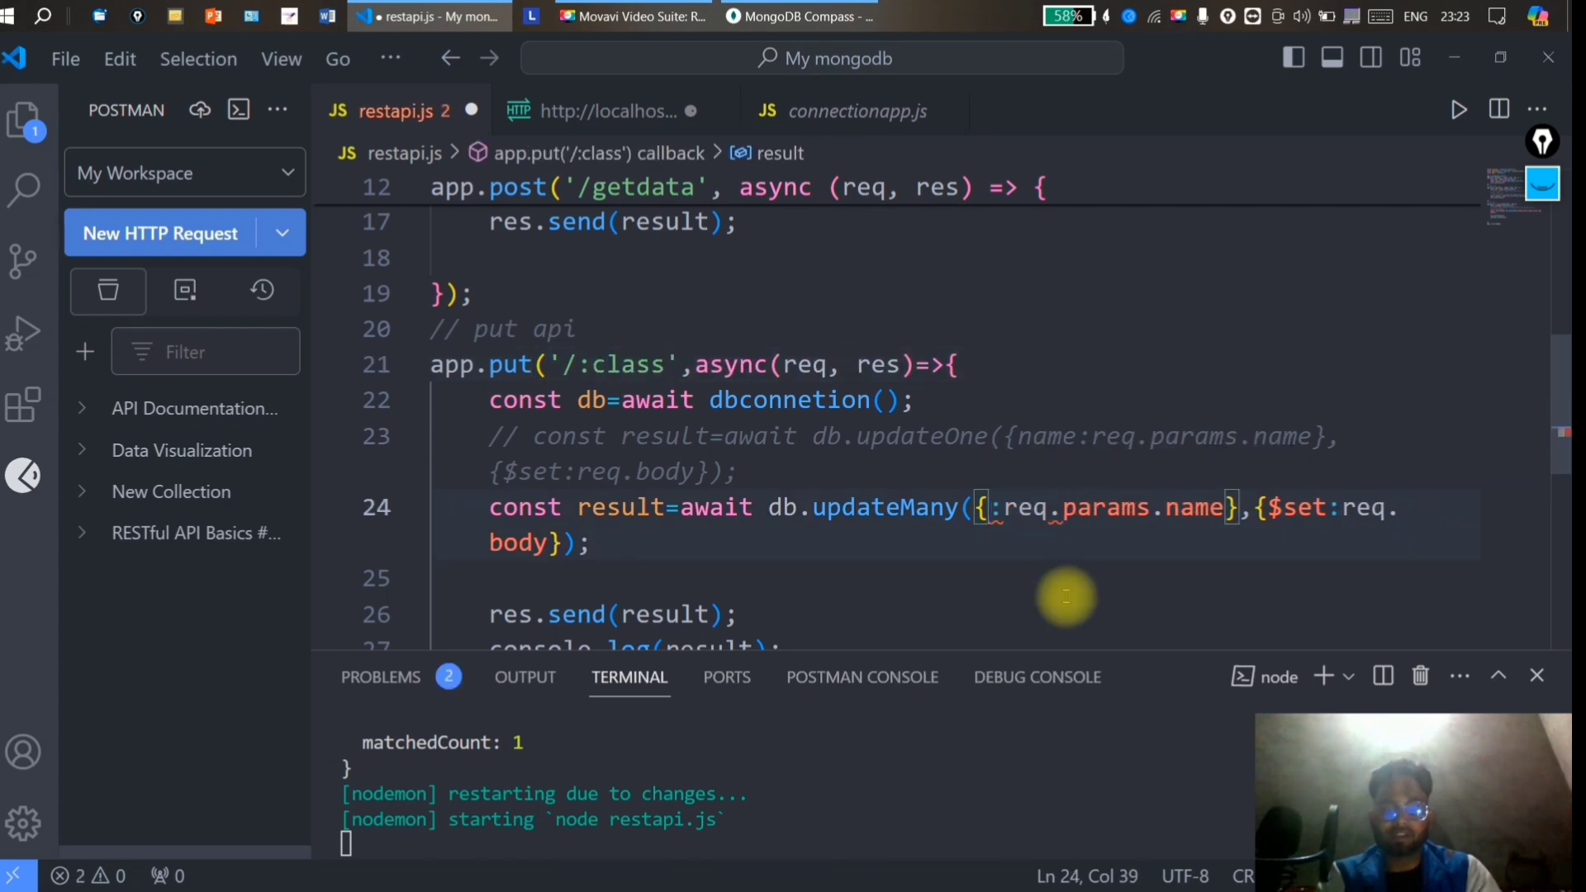
pyautogui.write('class')
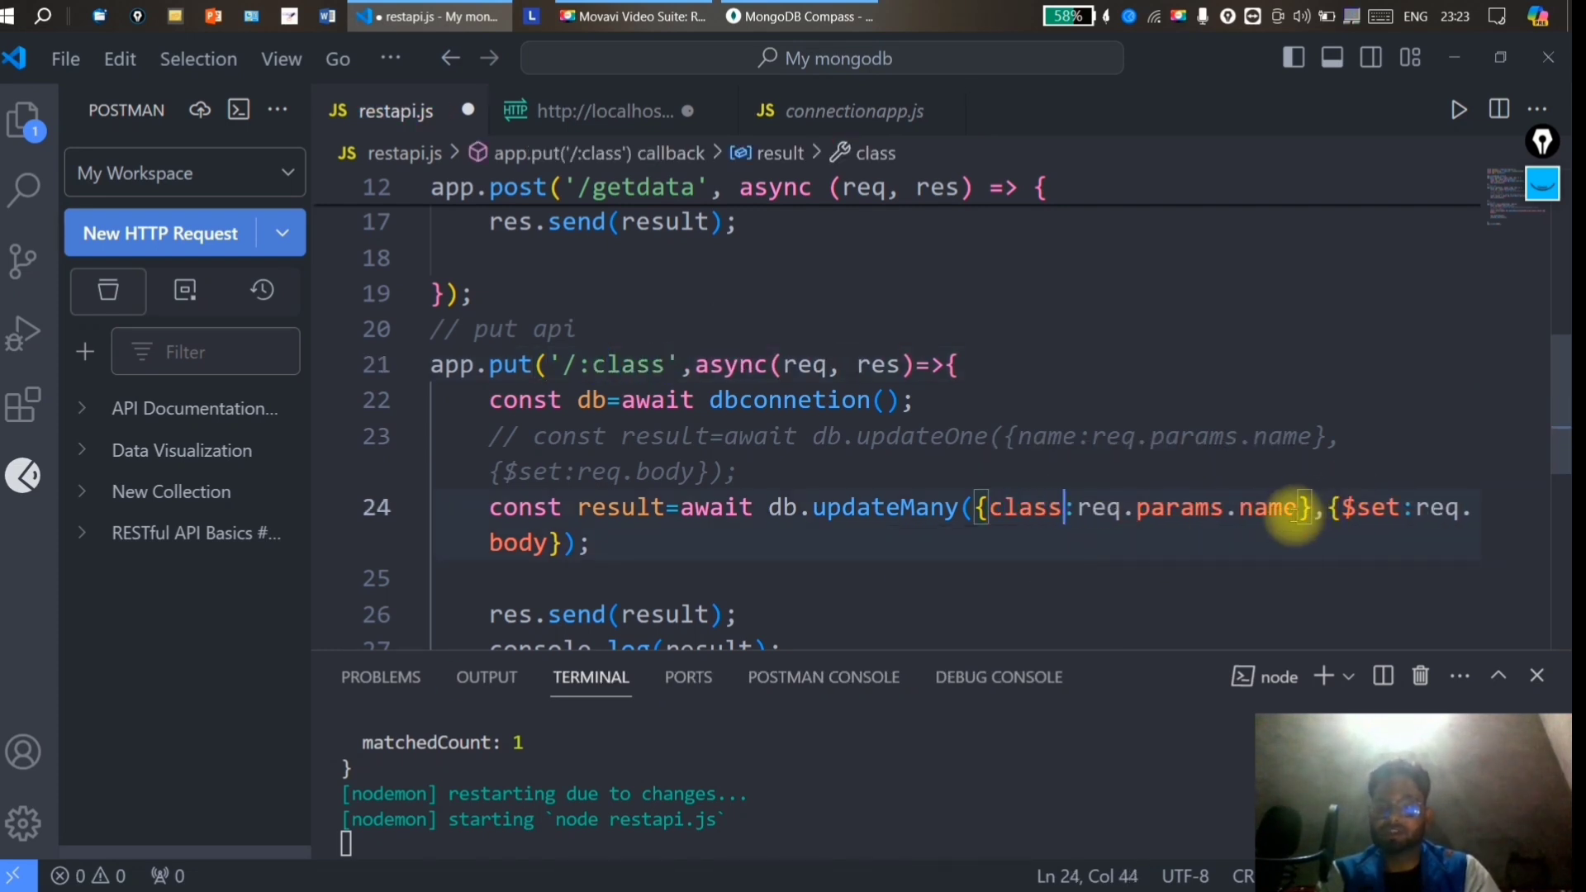
pyautogui.write('class')
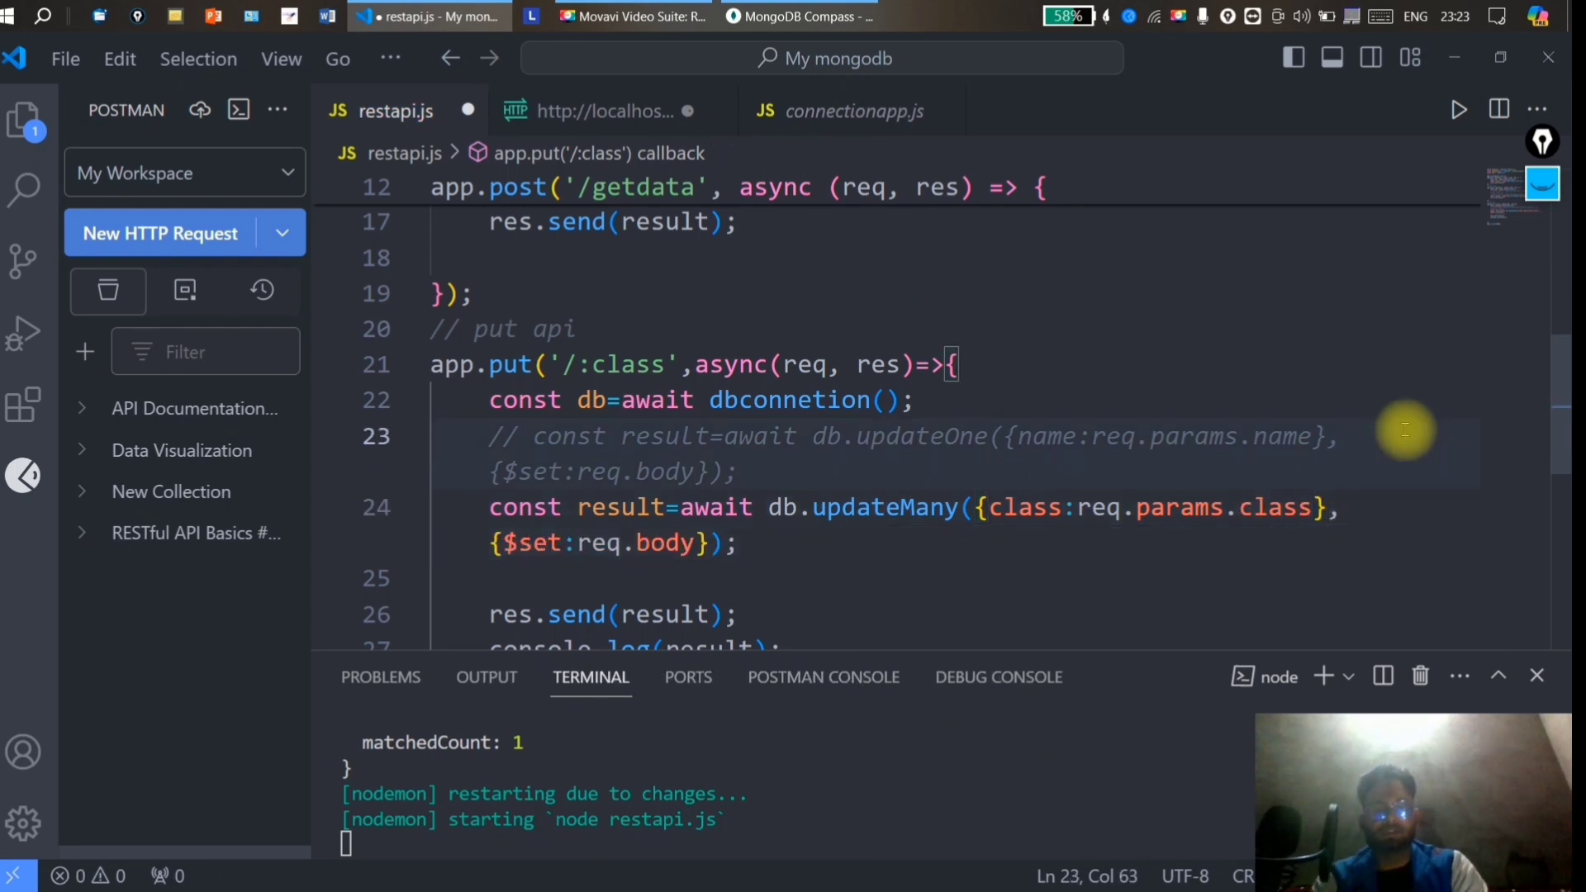
pyautogui.click(597, 110)
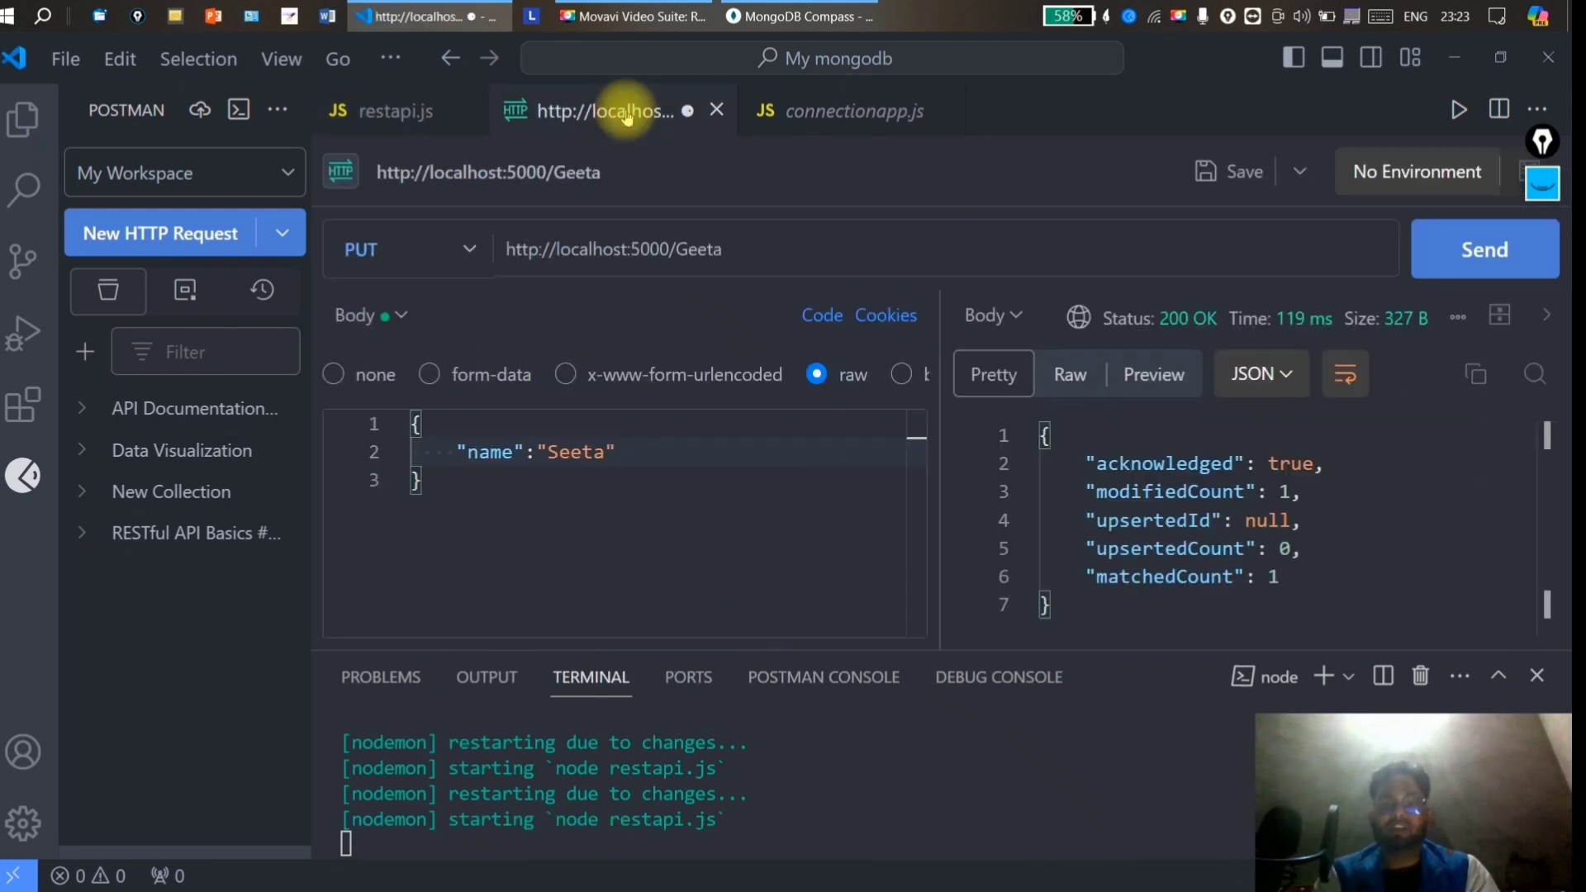
# Point the PUT request URL at localhost:5000/4th, checking the route code.
pyautogui.click(708, 249)
pyautogui.write('4th')
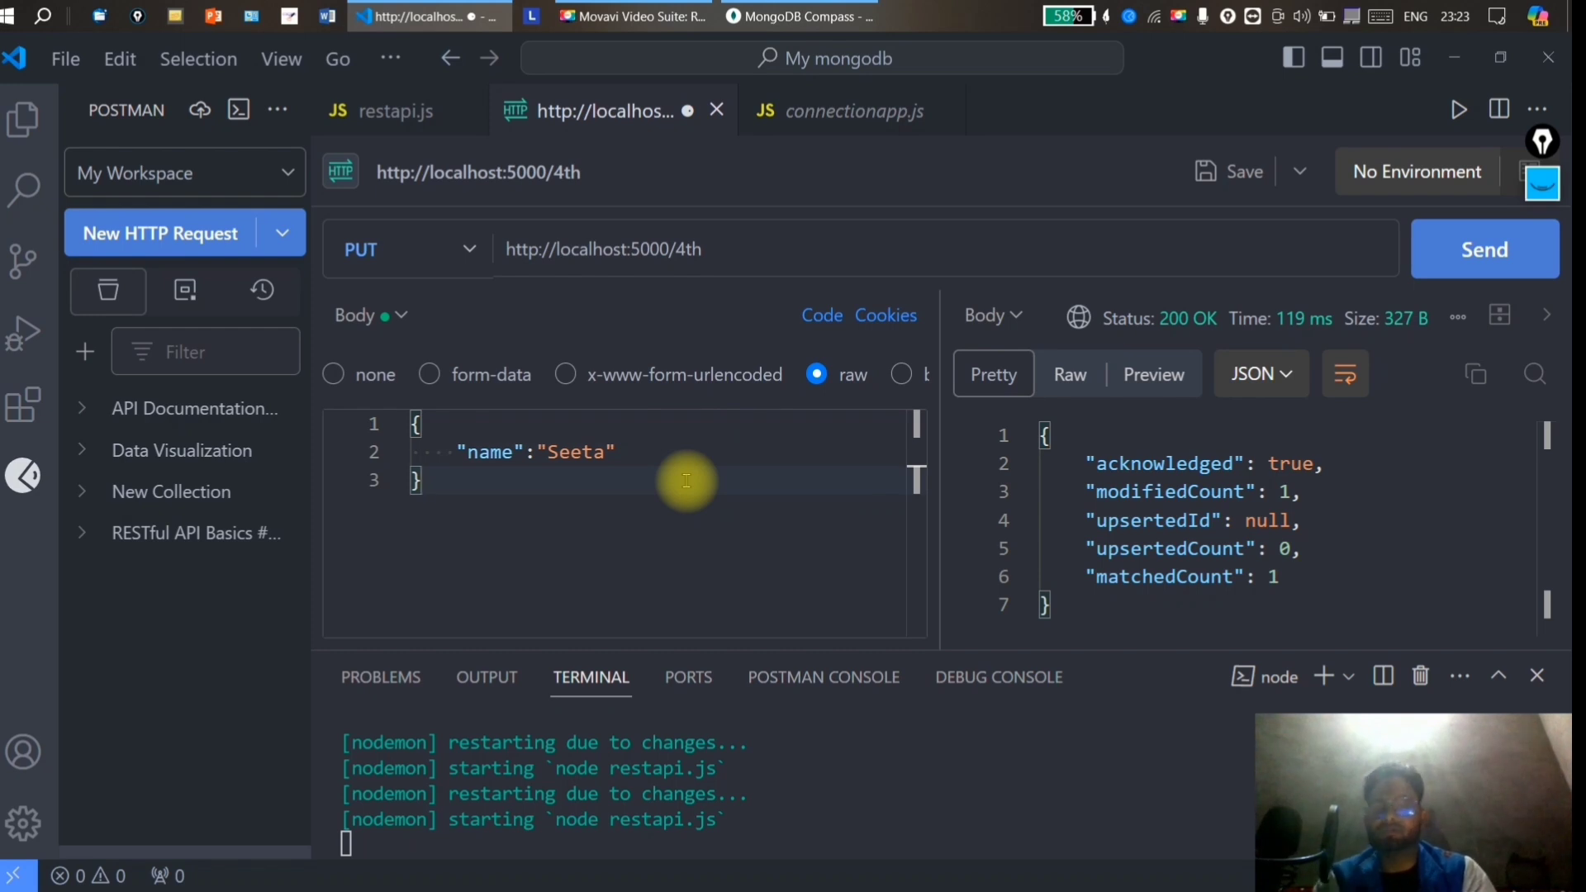
pyautogui.click(396, 110)
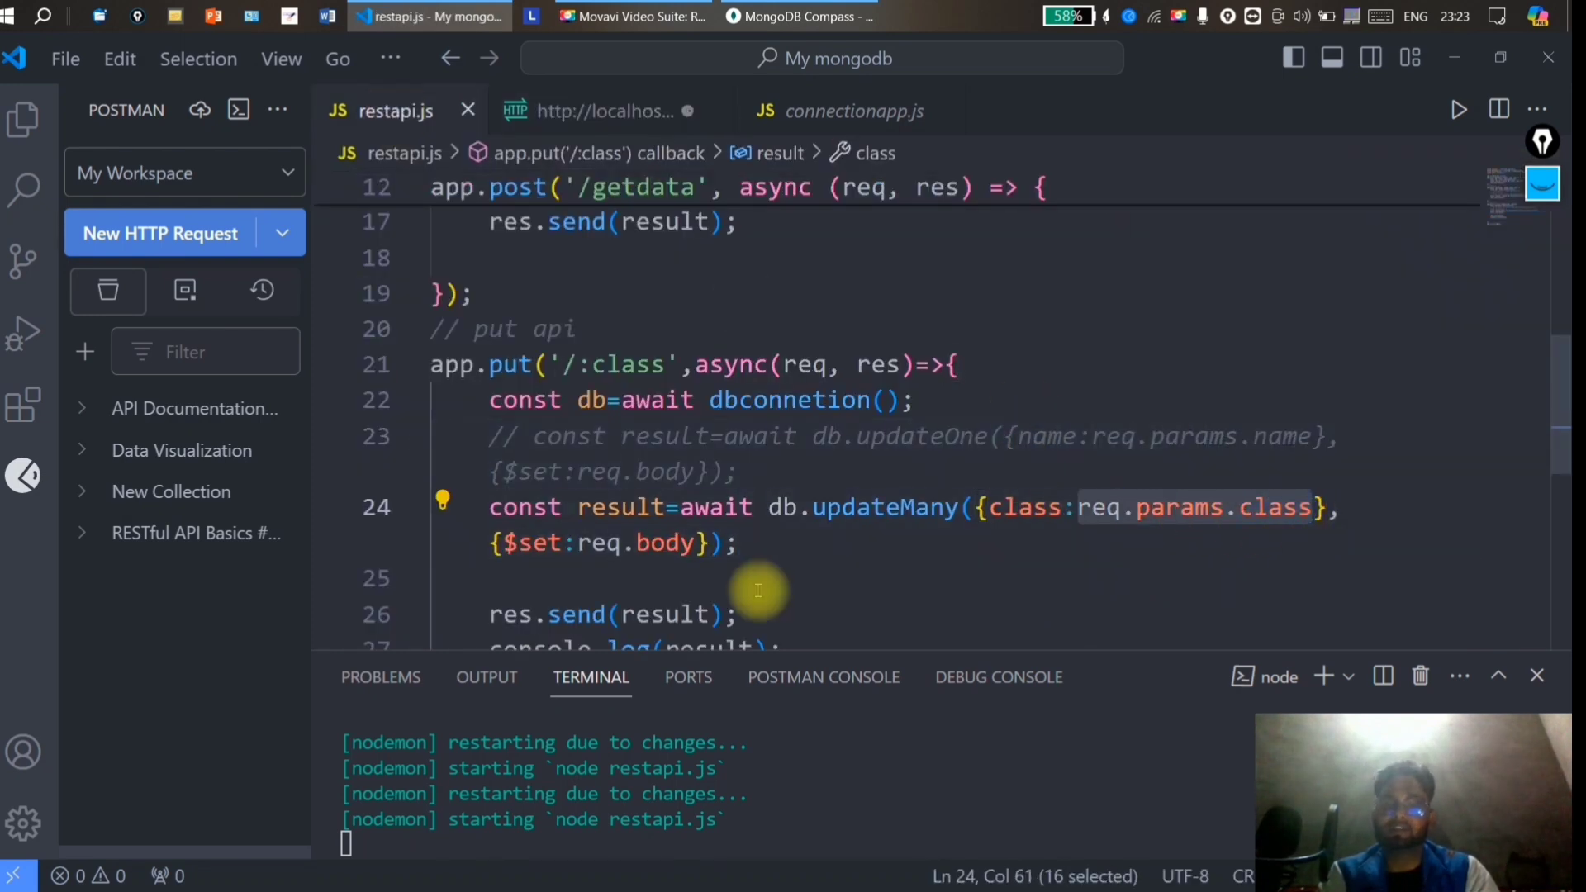
pyautogui.moveTo(531, 544)
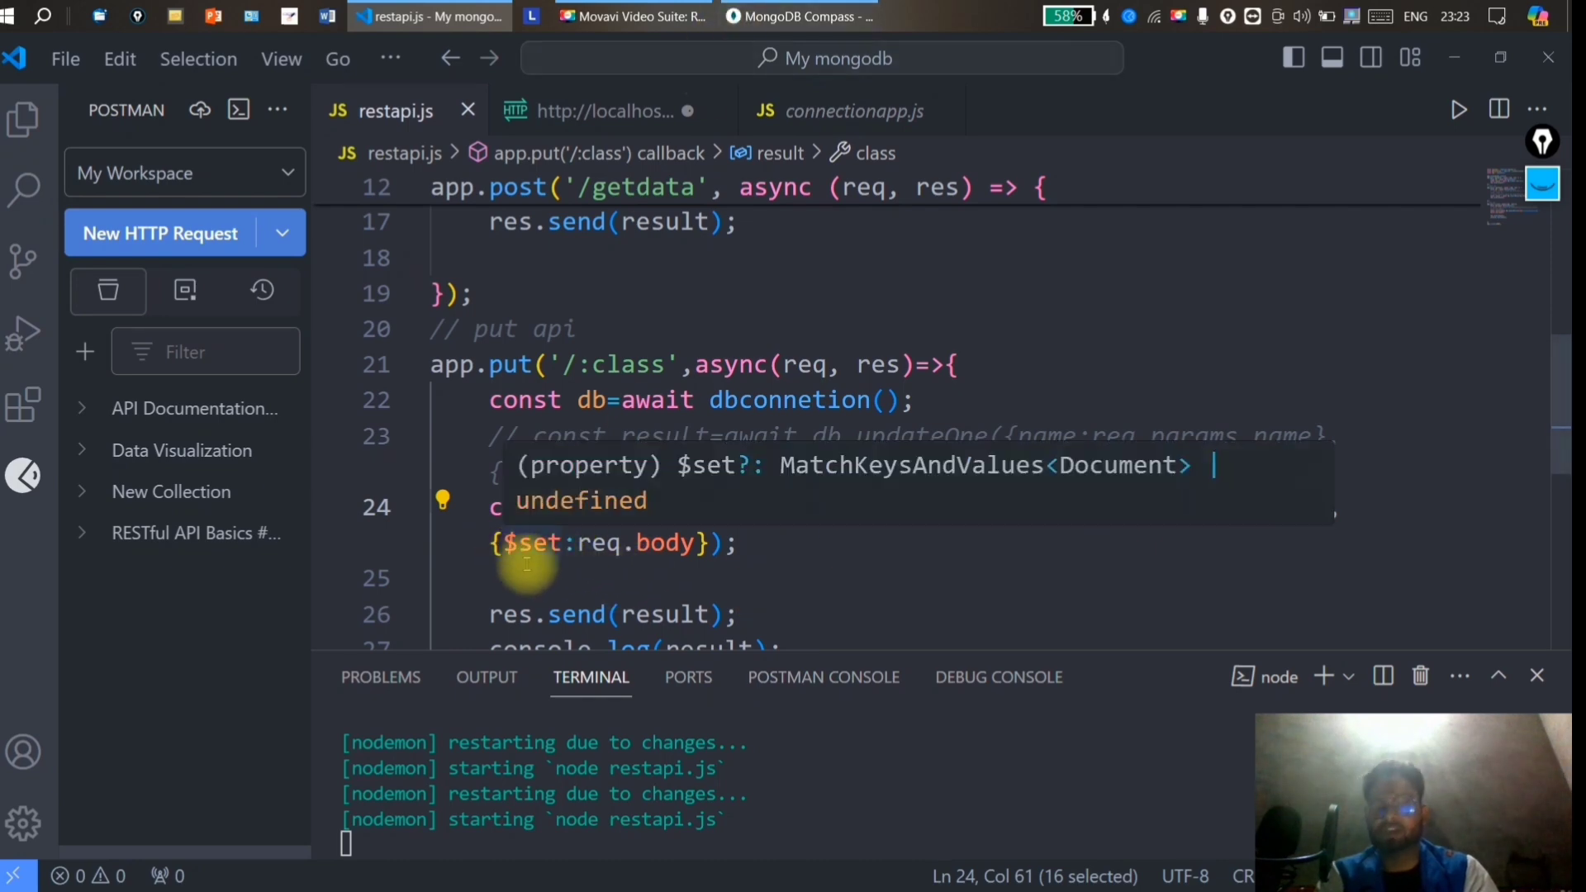
pyautogui.click(596, 110)
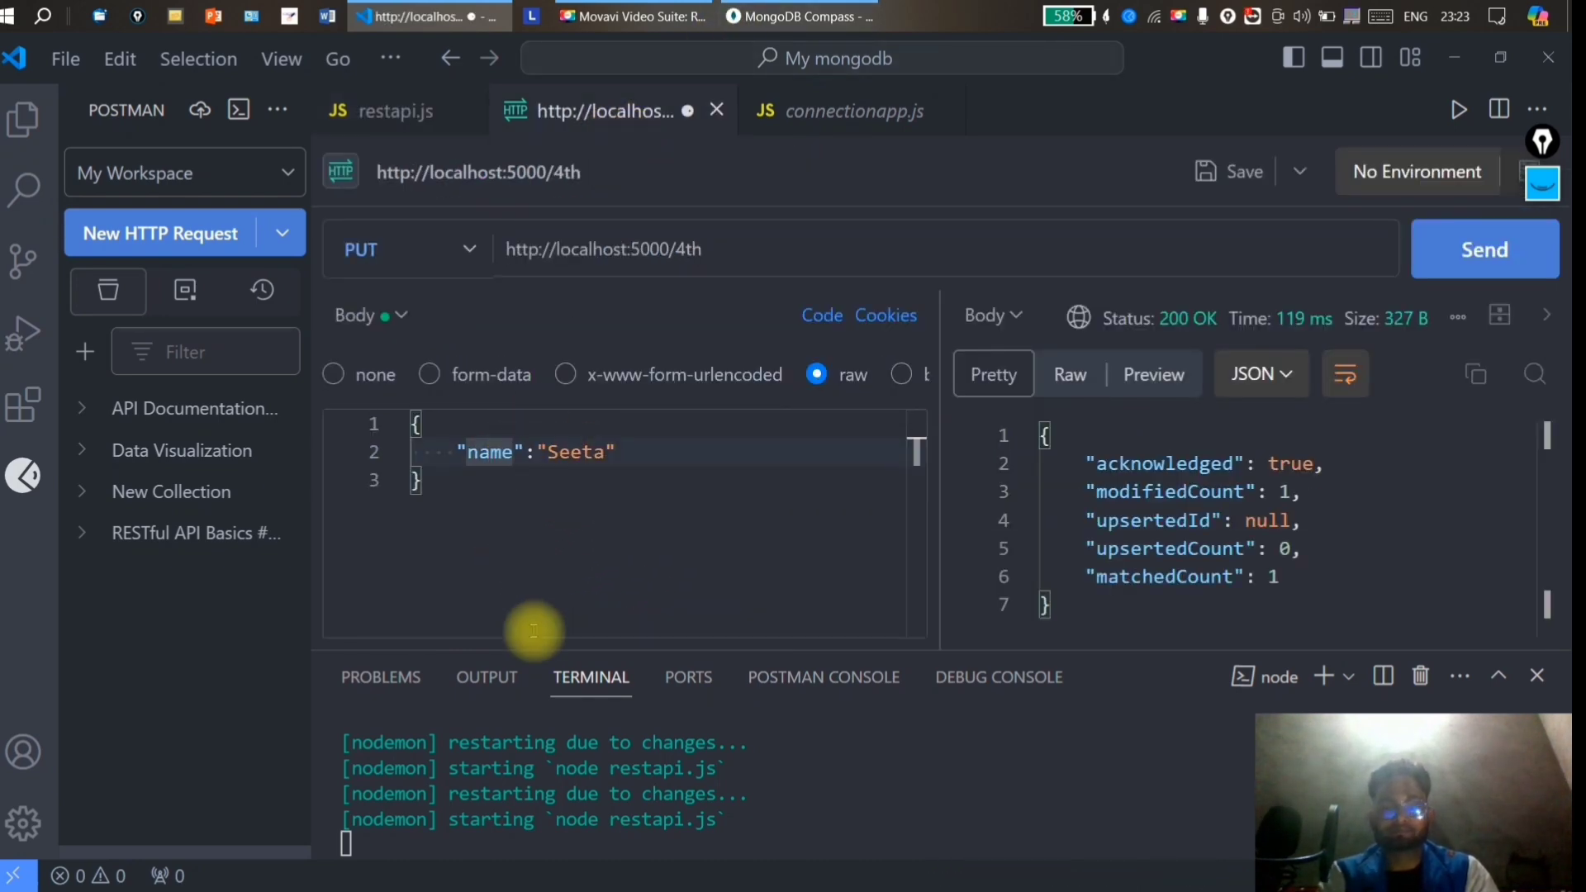
# Send body {"class":"B.Sc in Maths"}, matching and modifying two documents.
pyautogui.write('clas')
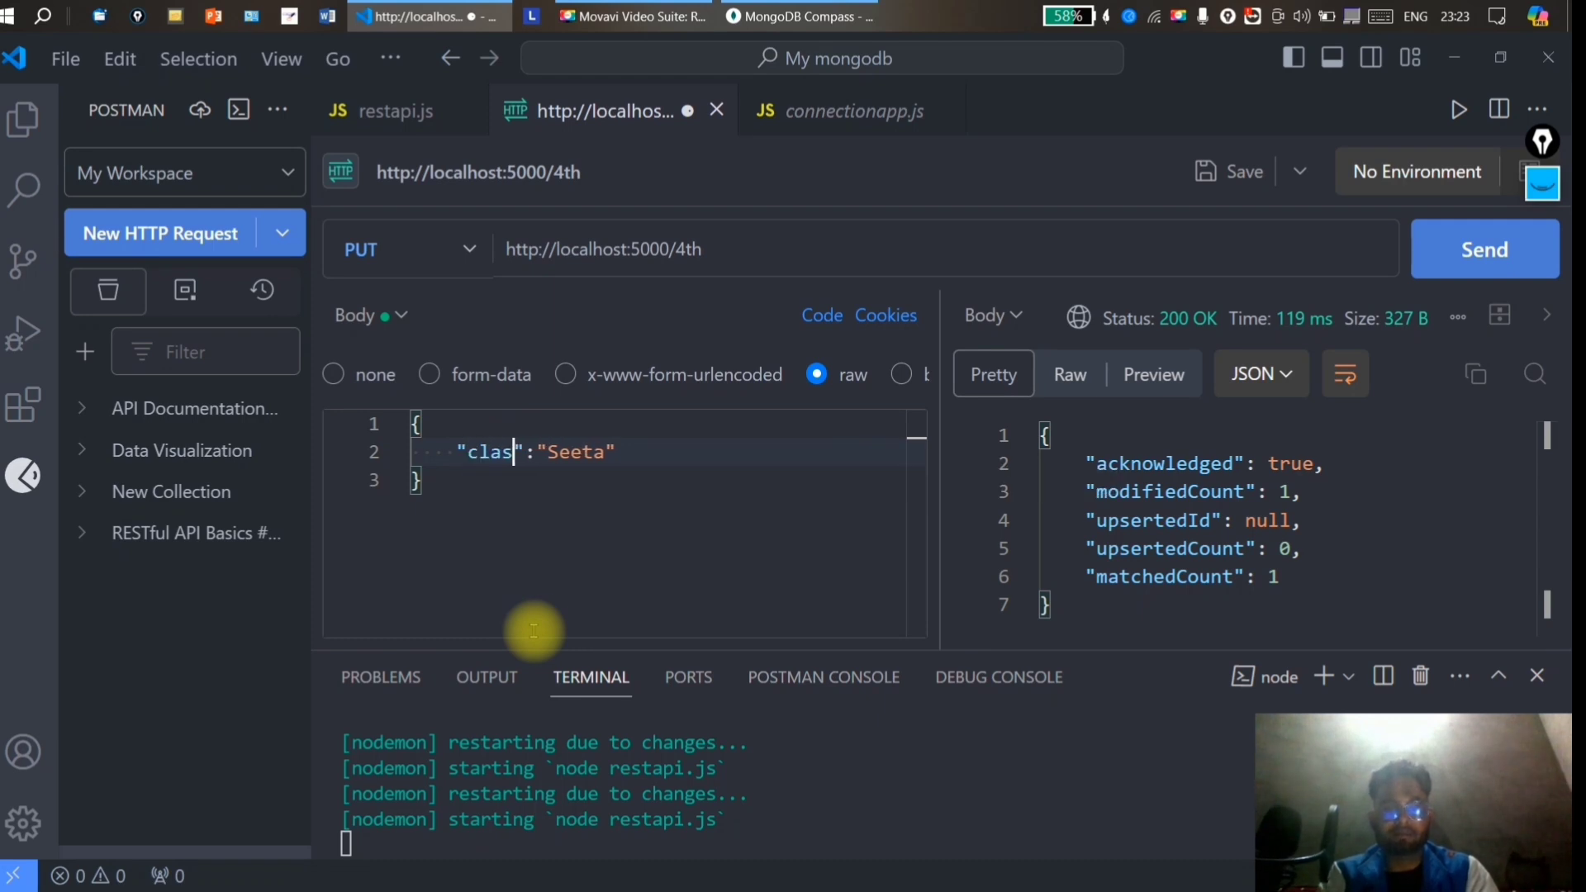
pyautogui.write('s')
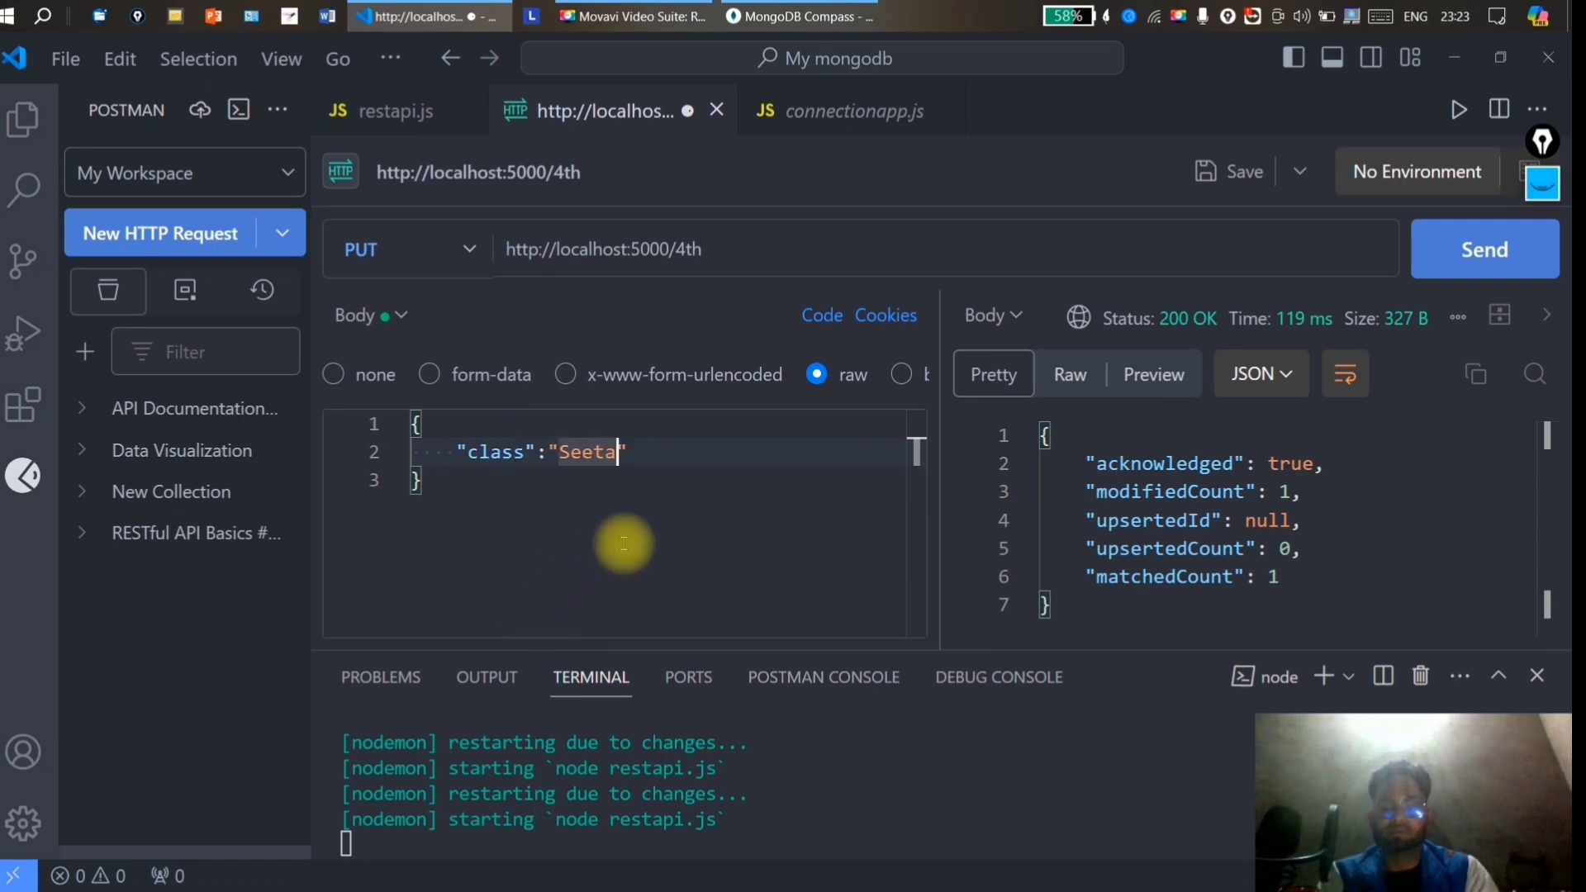
pyautogui.press('Backspace')
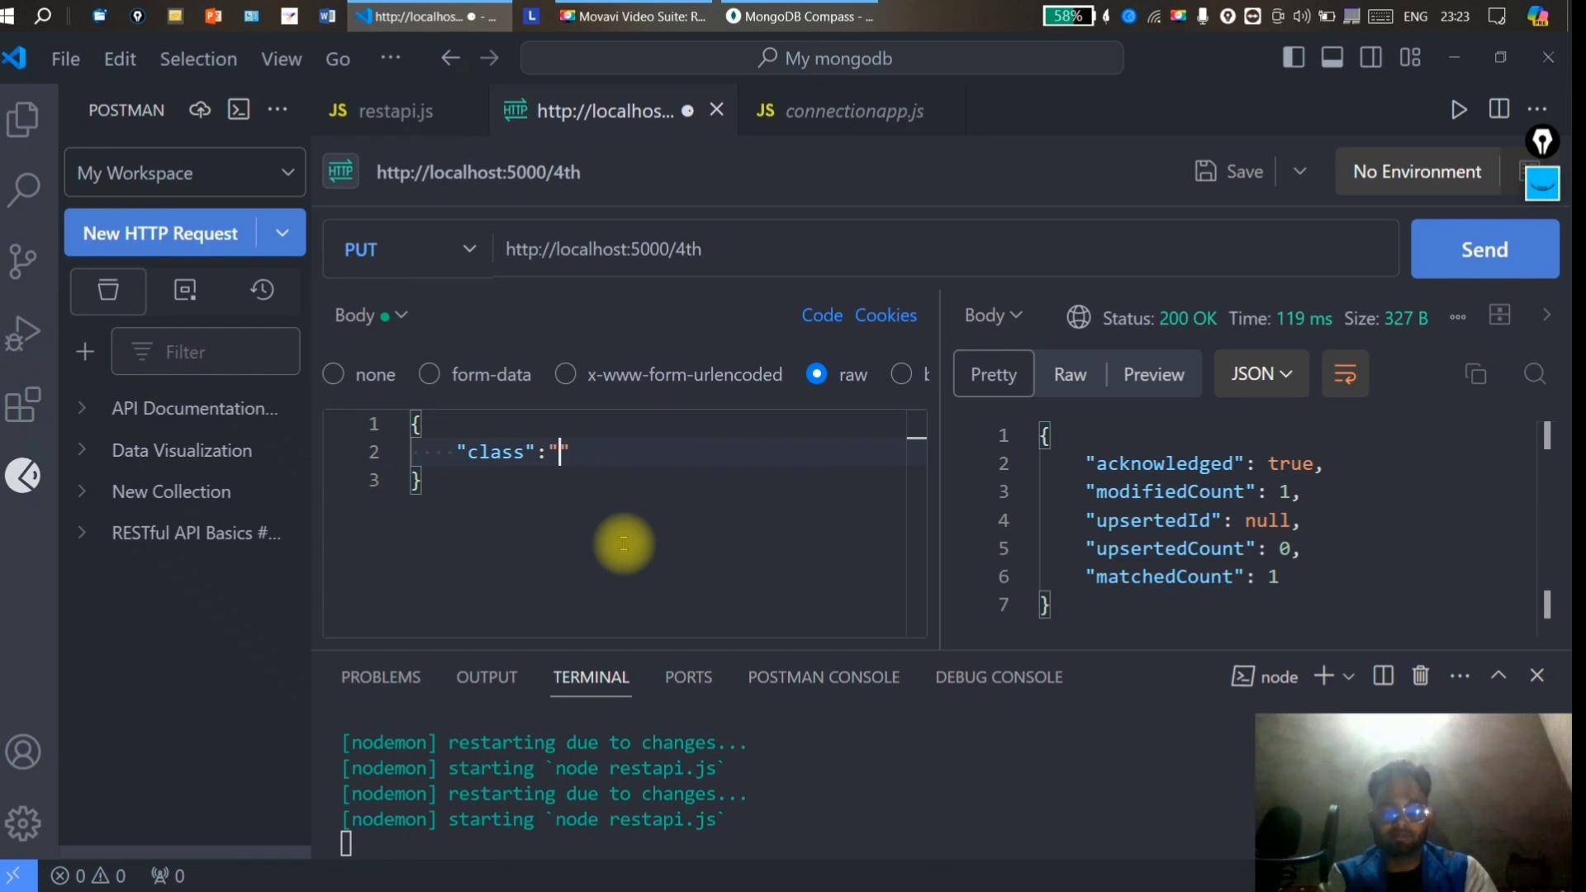
pyautogui.write('B.Sc')
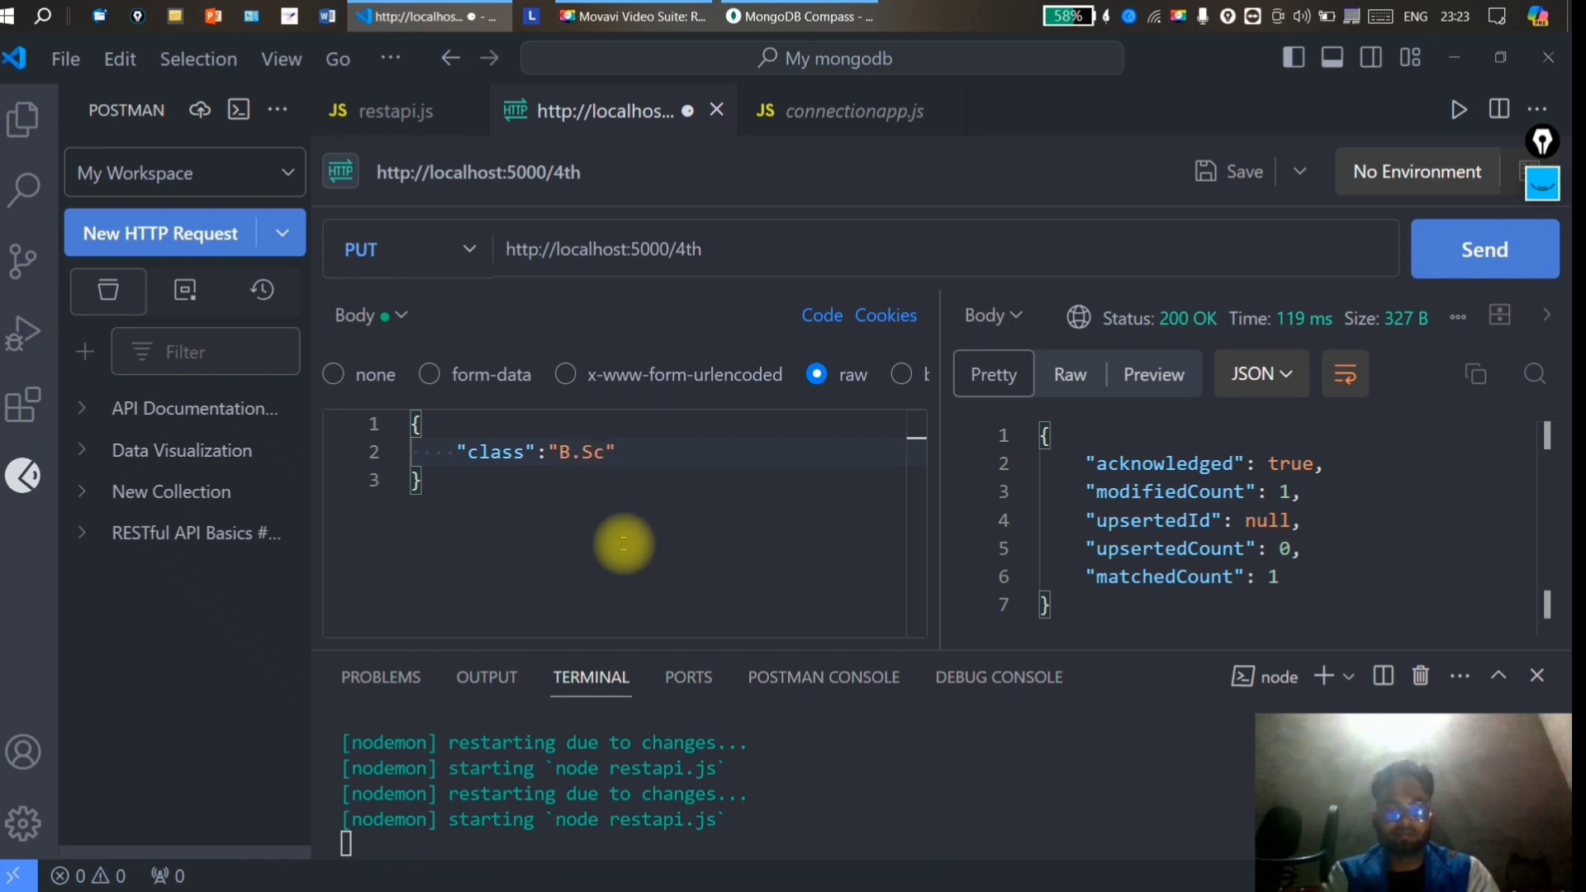
pyautogui.write('in Mths')
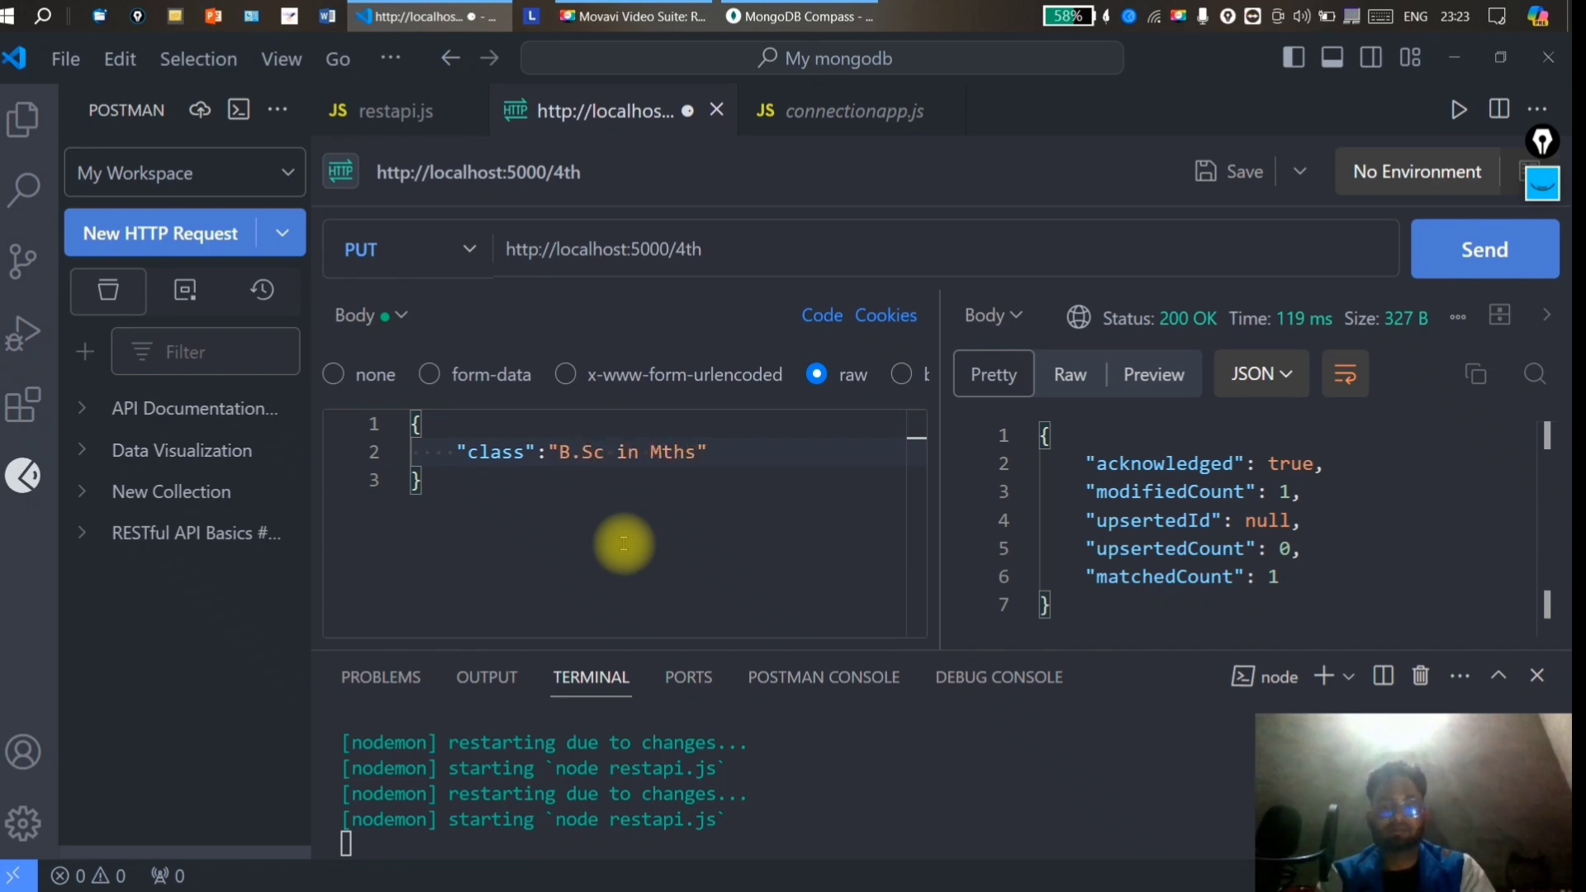
pyautogui.write('Mat')
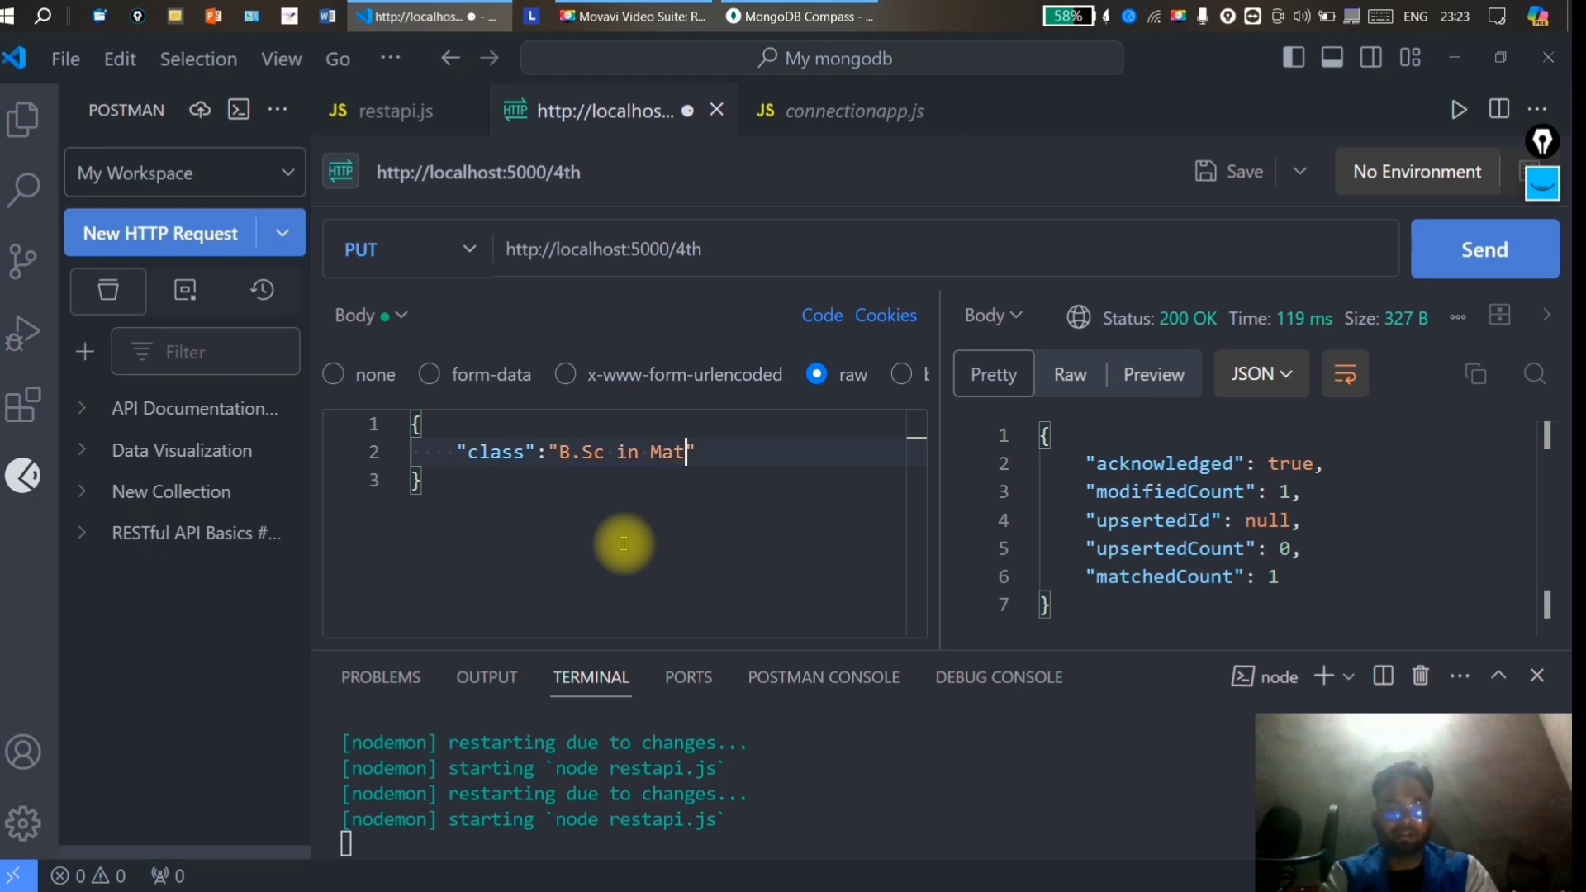
pyautogui.write('hs')
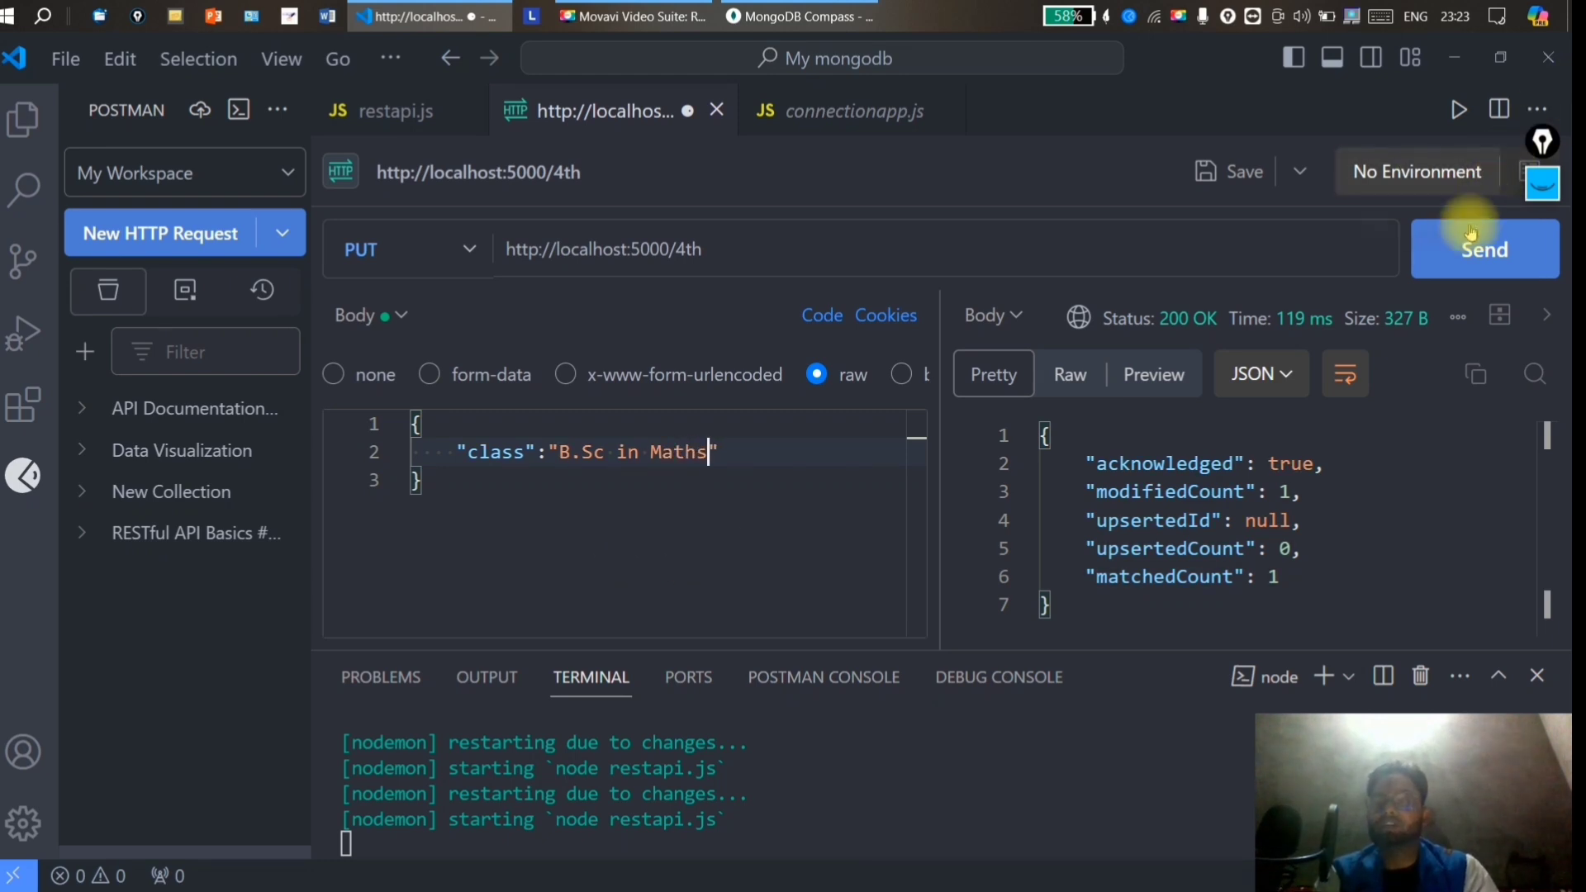
pyautogui.click(1484, 249)
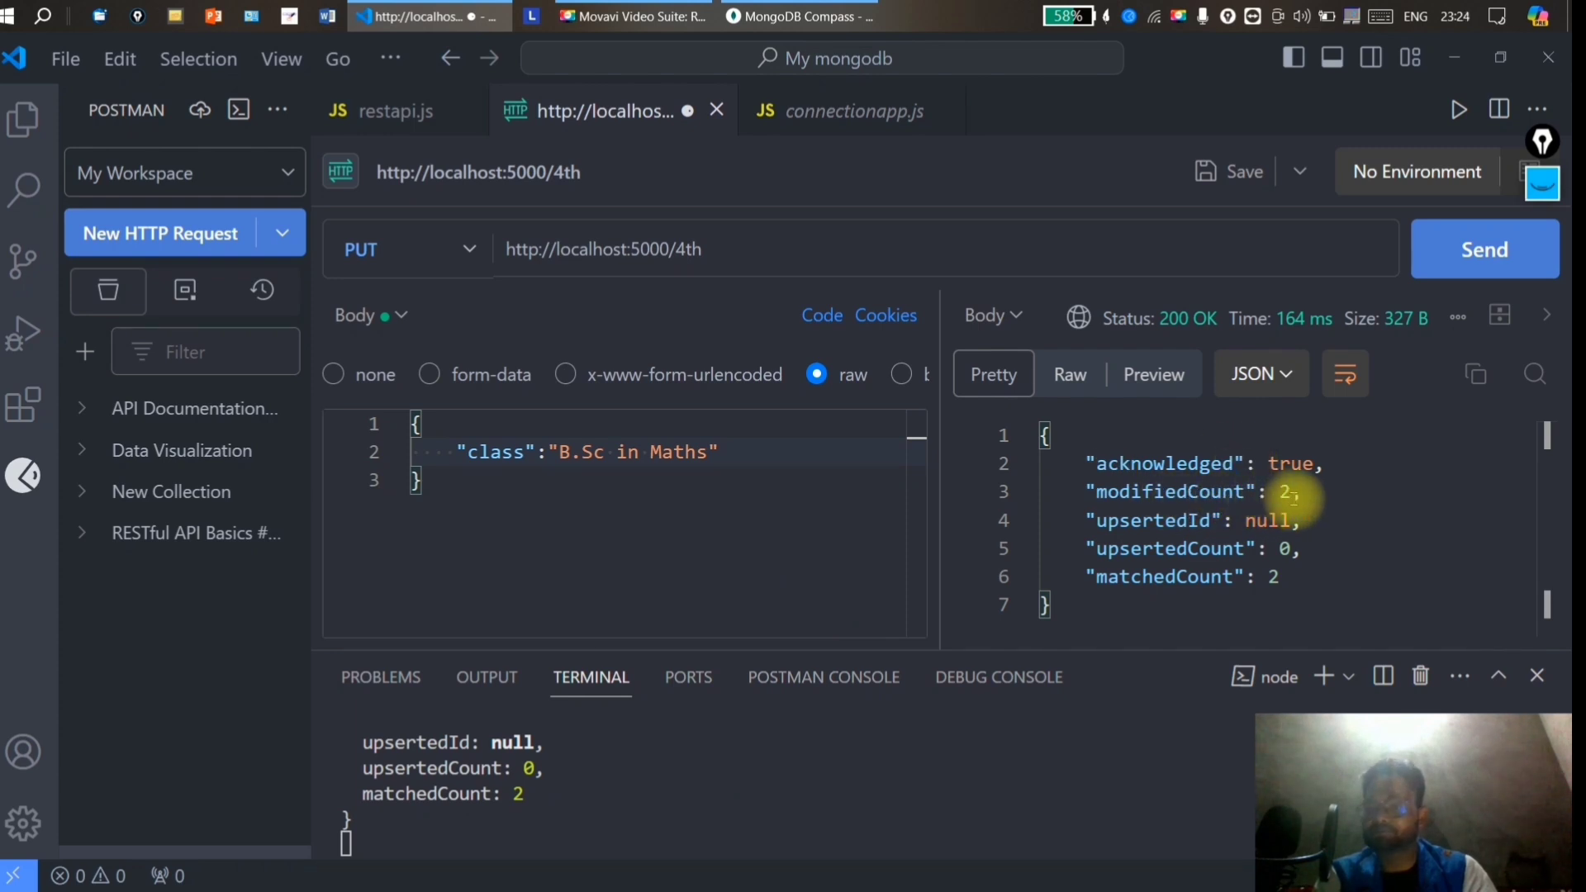
pyautogui.moveTo(1276, 585)
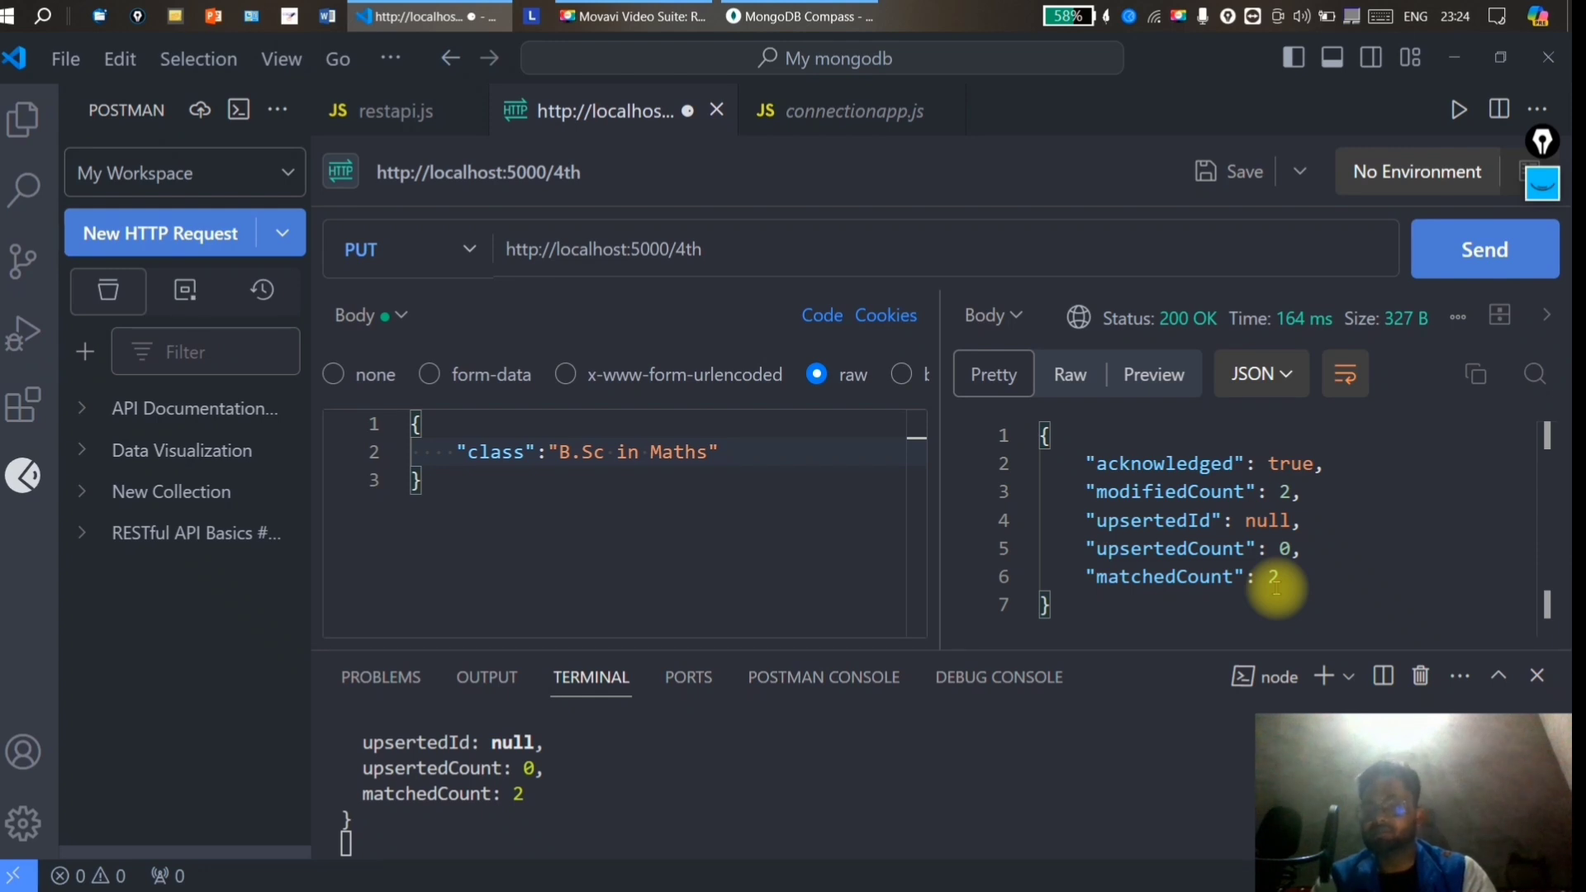
# Return to restapi.js to view the PUT route running updateMany with $set req.body.
pyautogui.click(632, 16)
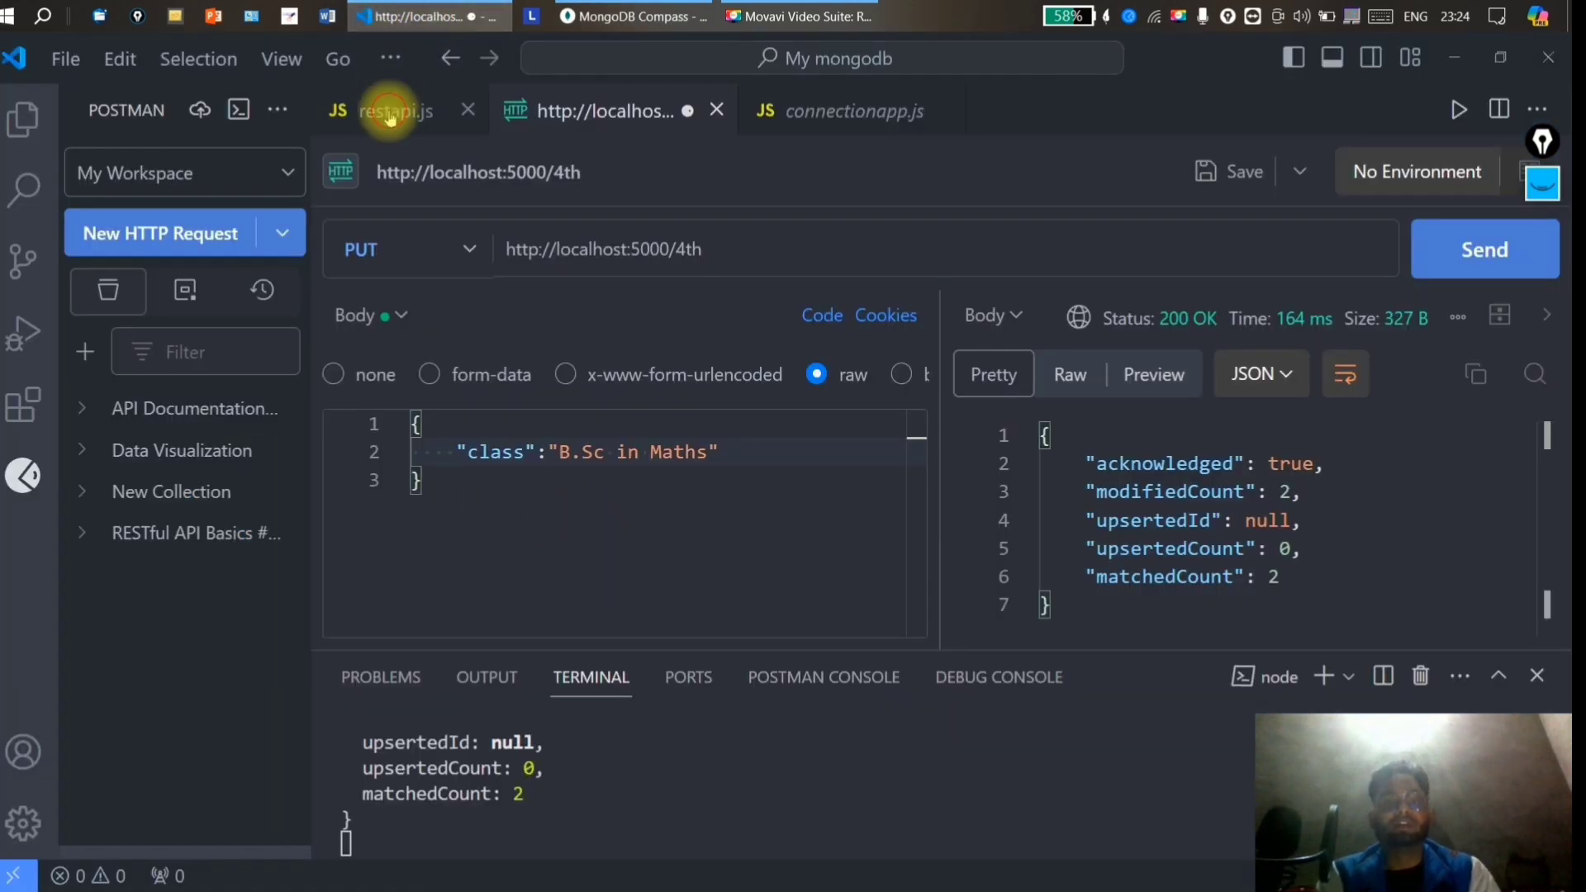
pyautogui.click(389, 110)
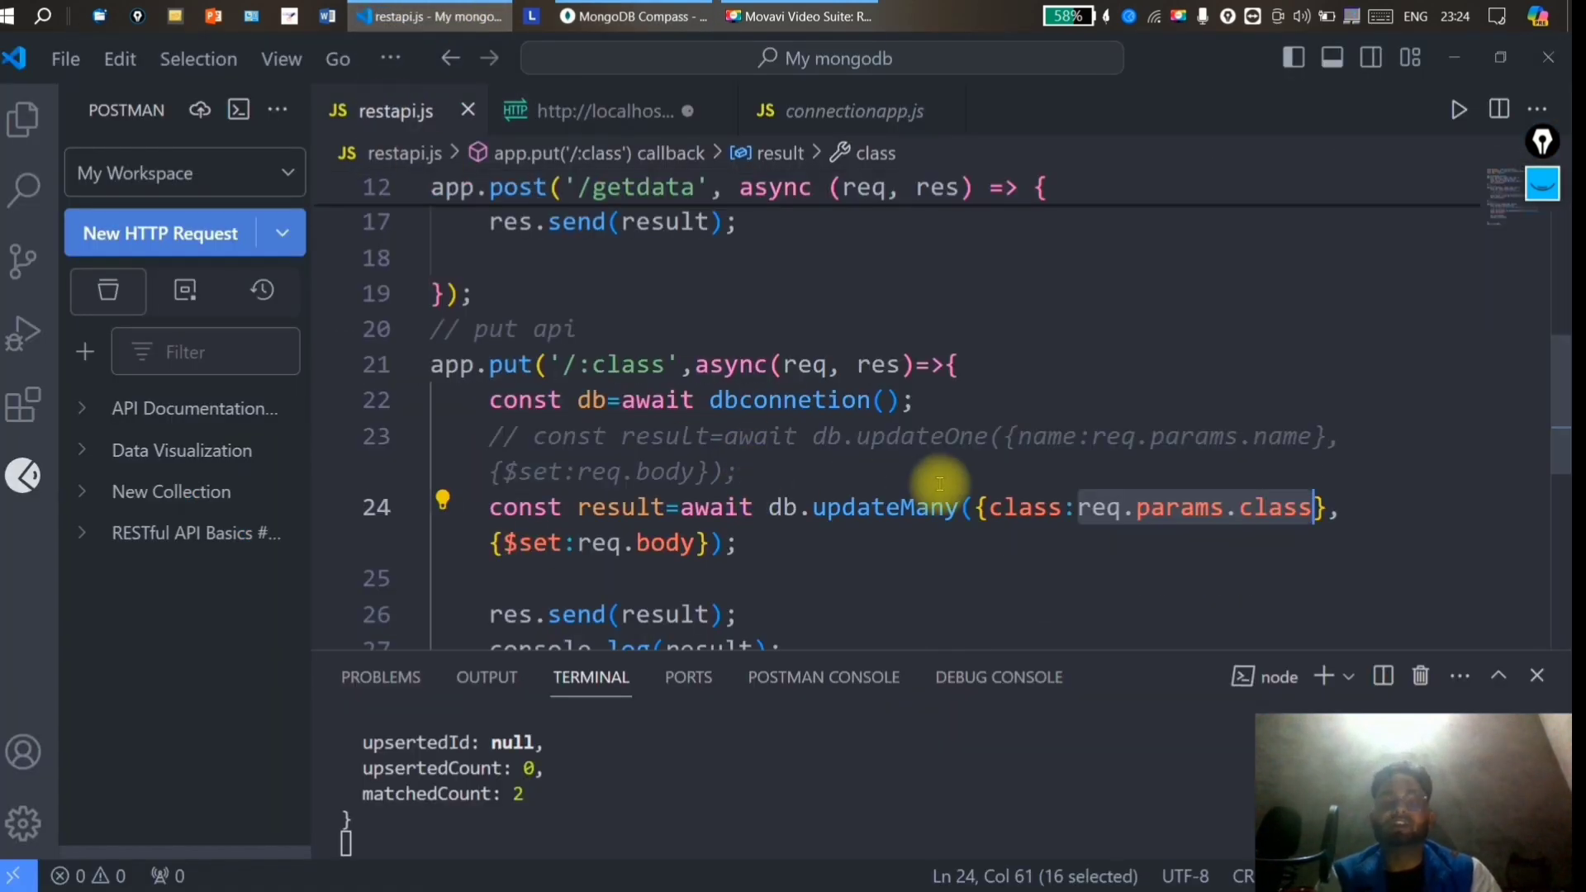